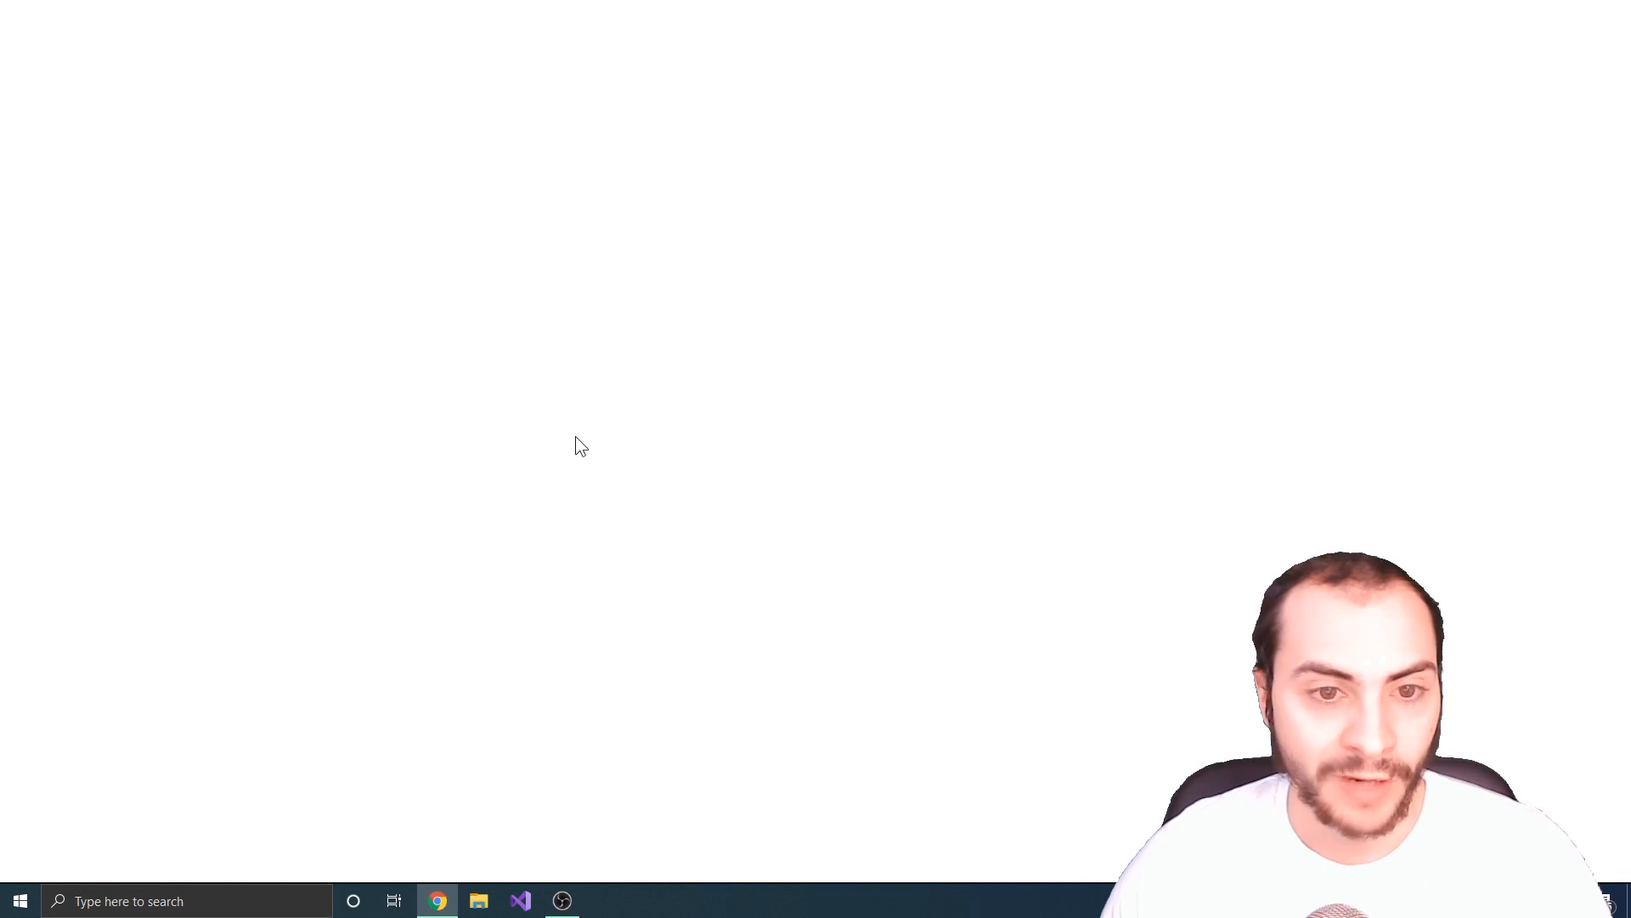
Step: Search Google for "amazon aws free" and follow the AWS Free Tier result
{"action": "left_click", "coordinate": [437, 900]}
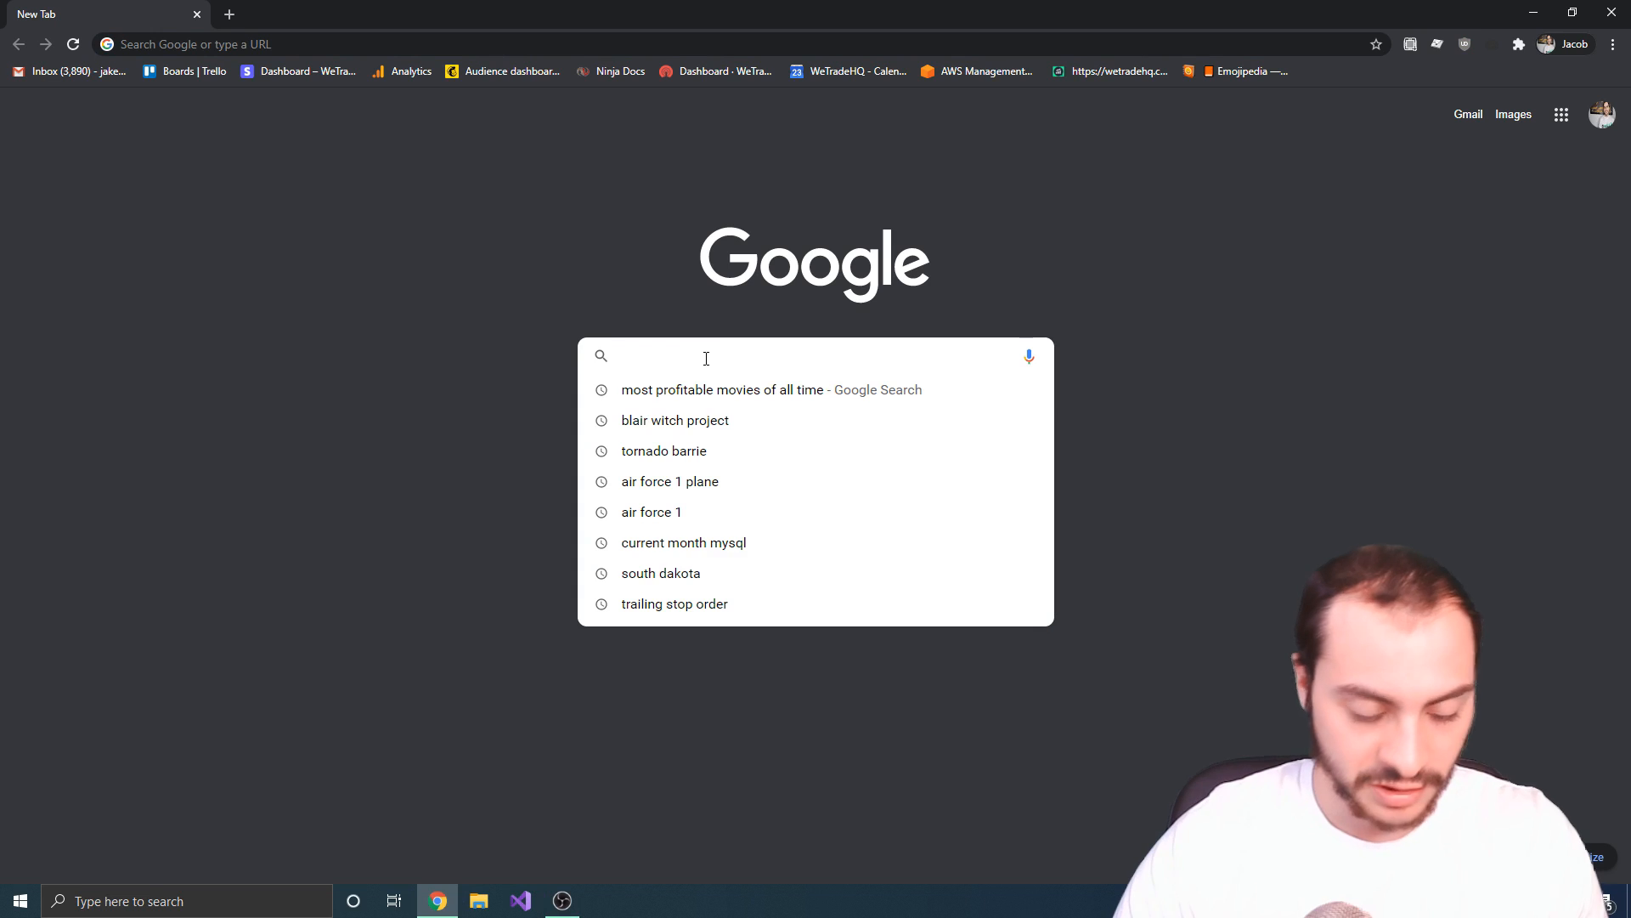
{"action": "type", "text": "amazon aw"}
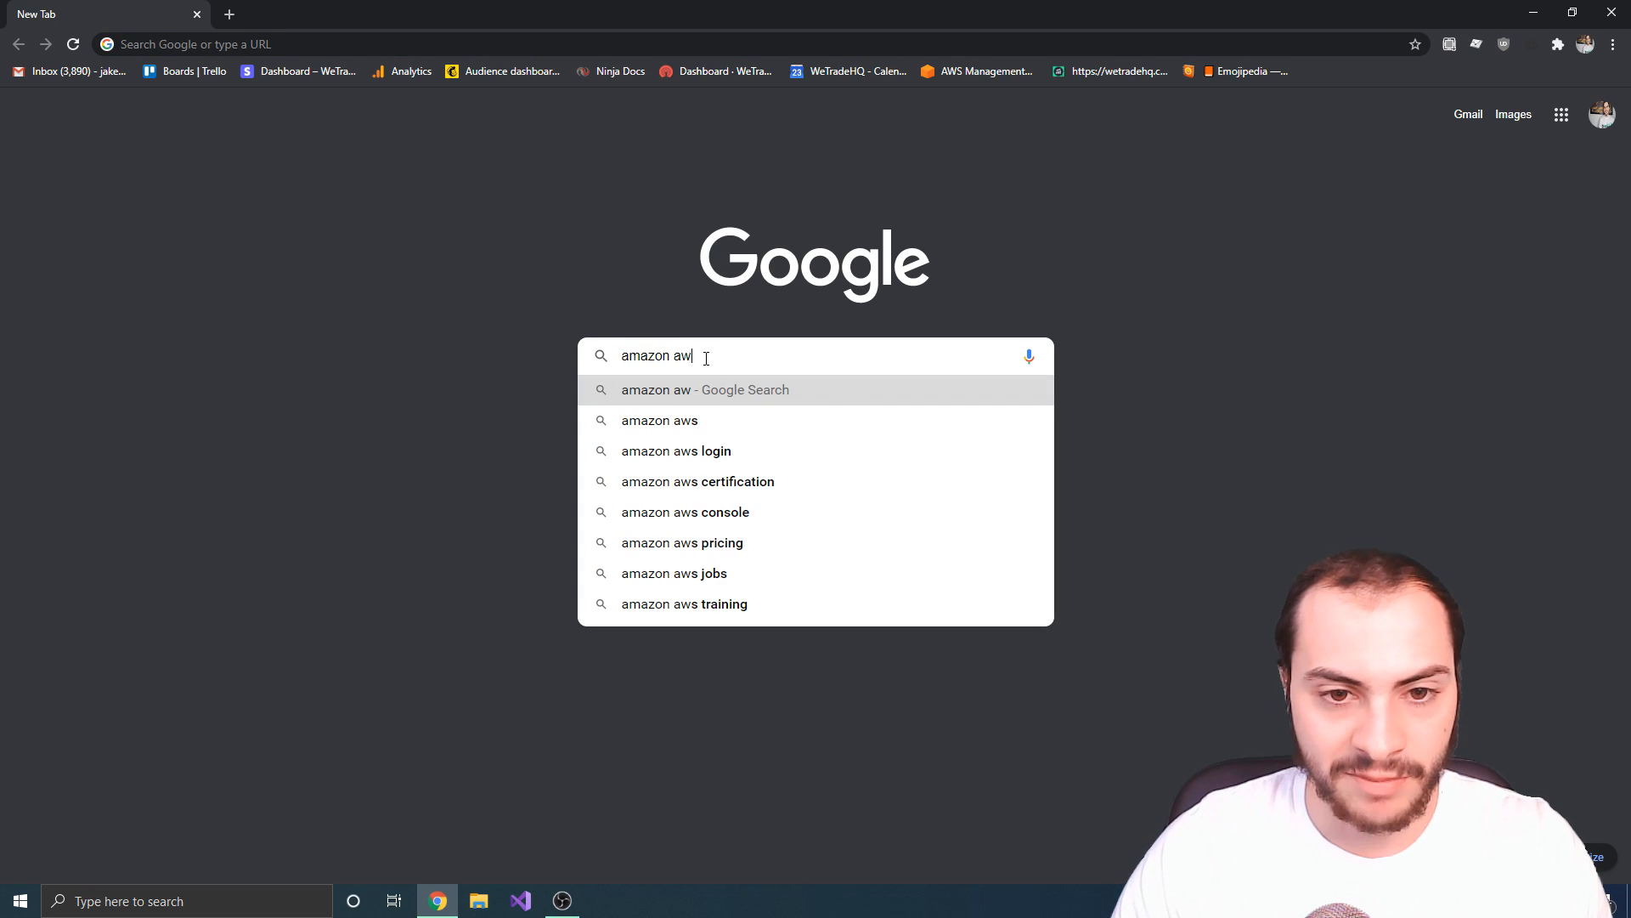
{"action": "type", "text": "amazon aws free"}
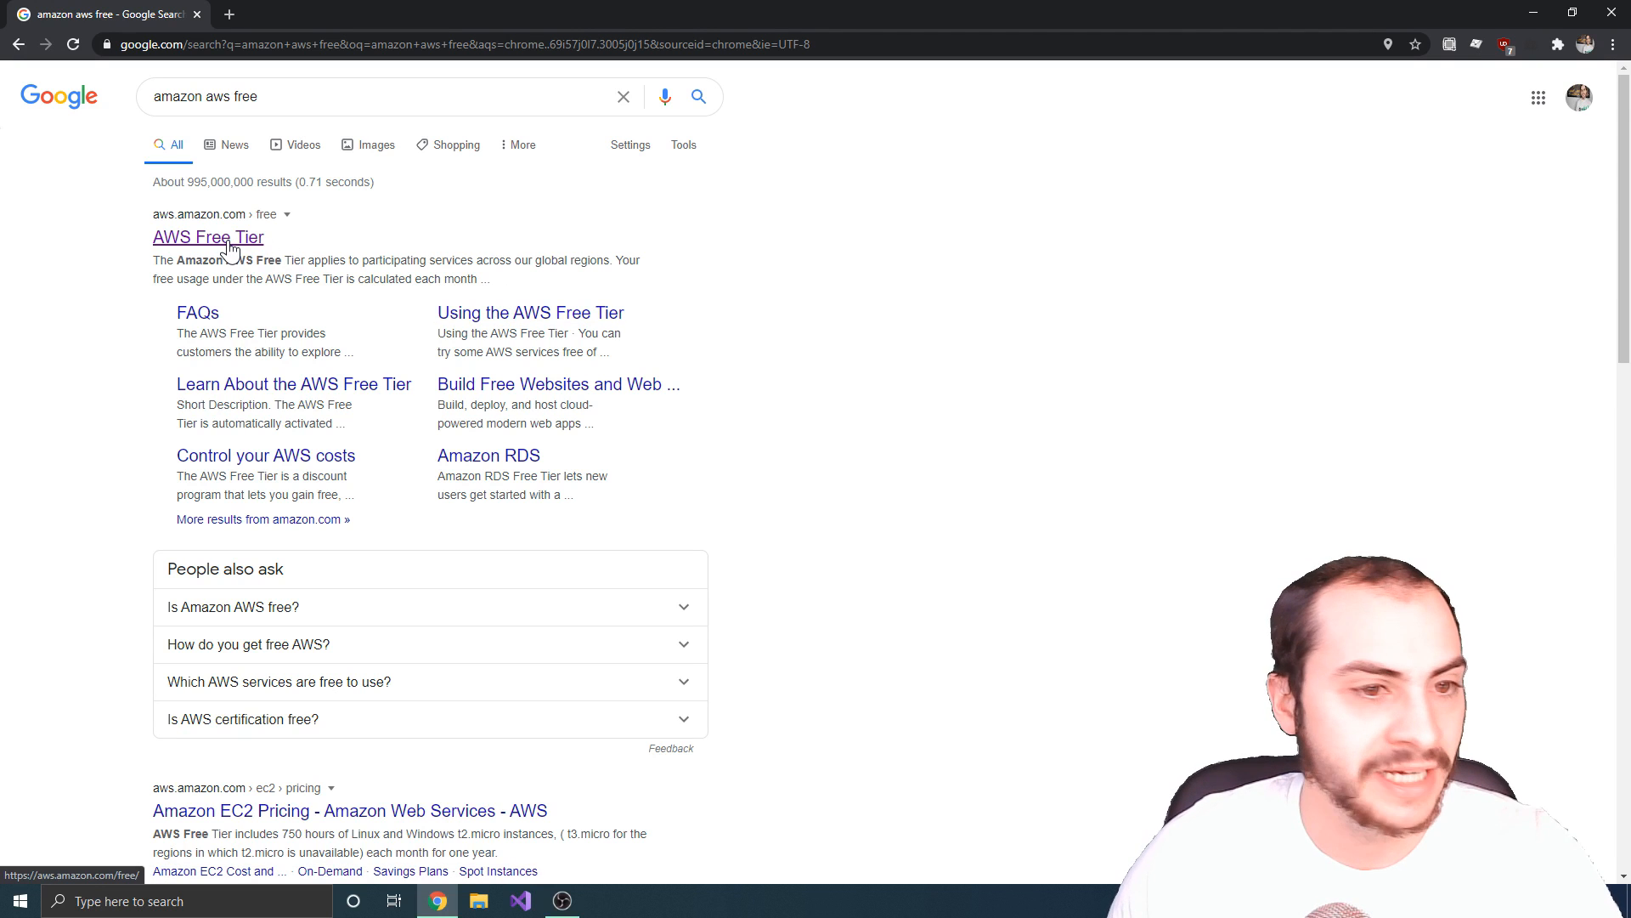
{"action": "left_click", "coordinate": [207, 238]}
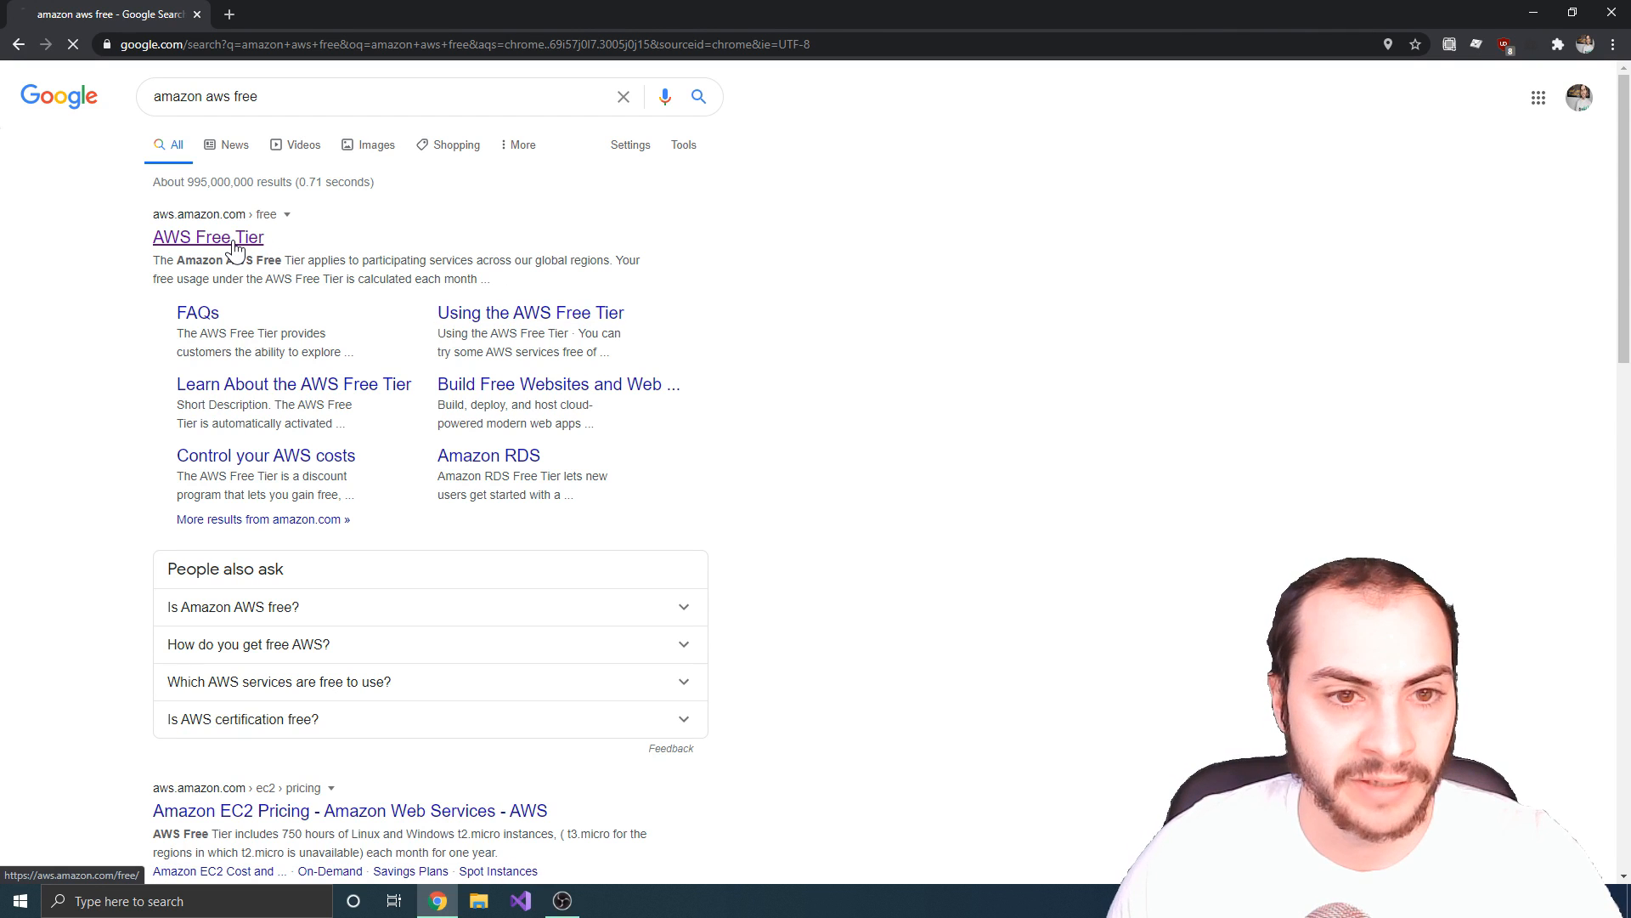
{"action": "left_click", "coordinate": [207, 238]}
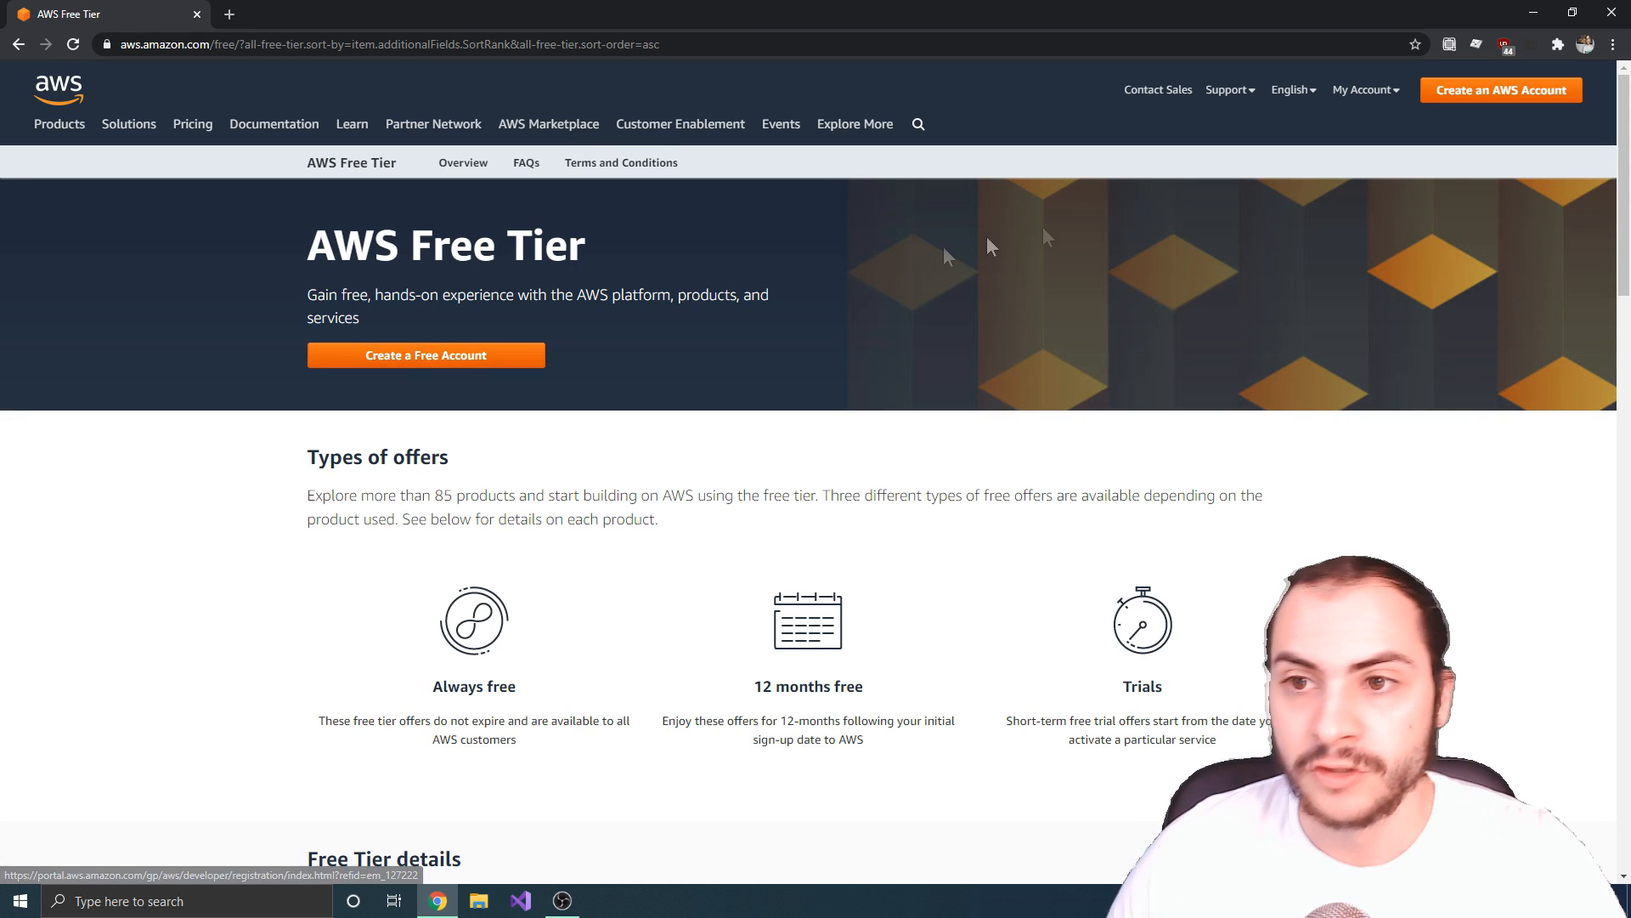
Step: Sign in to the AWS Management Console as root user with the saved email and password
{"action": "left_click", "coordinate": [1365, 90]}
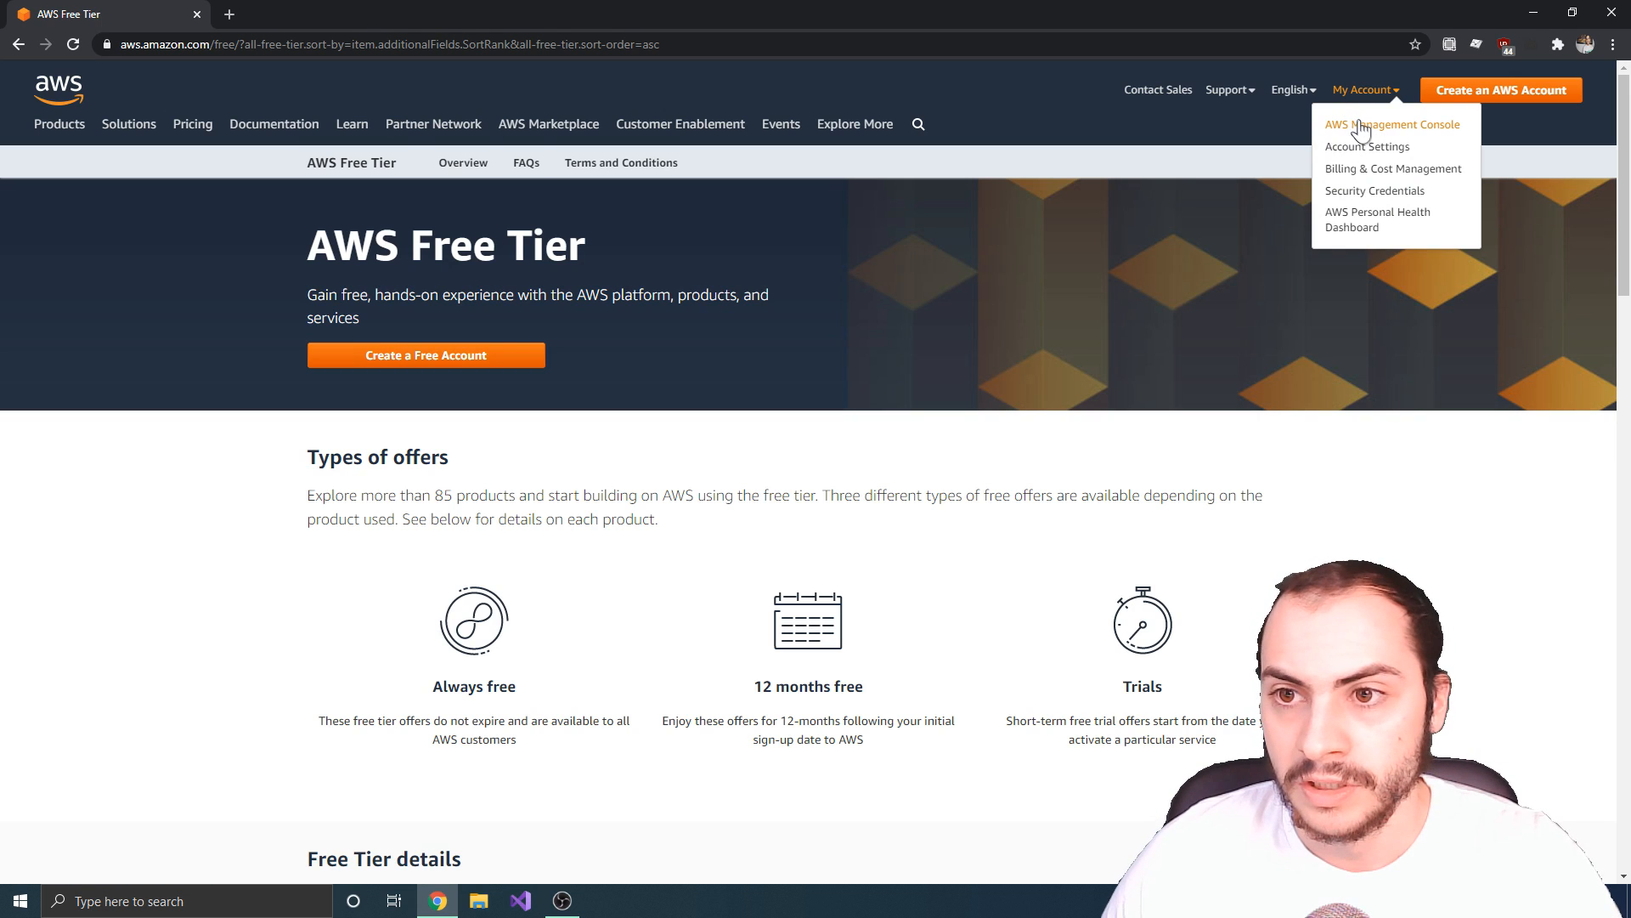
{"action": "left_click", "coordinate": [1392, 124]}
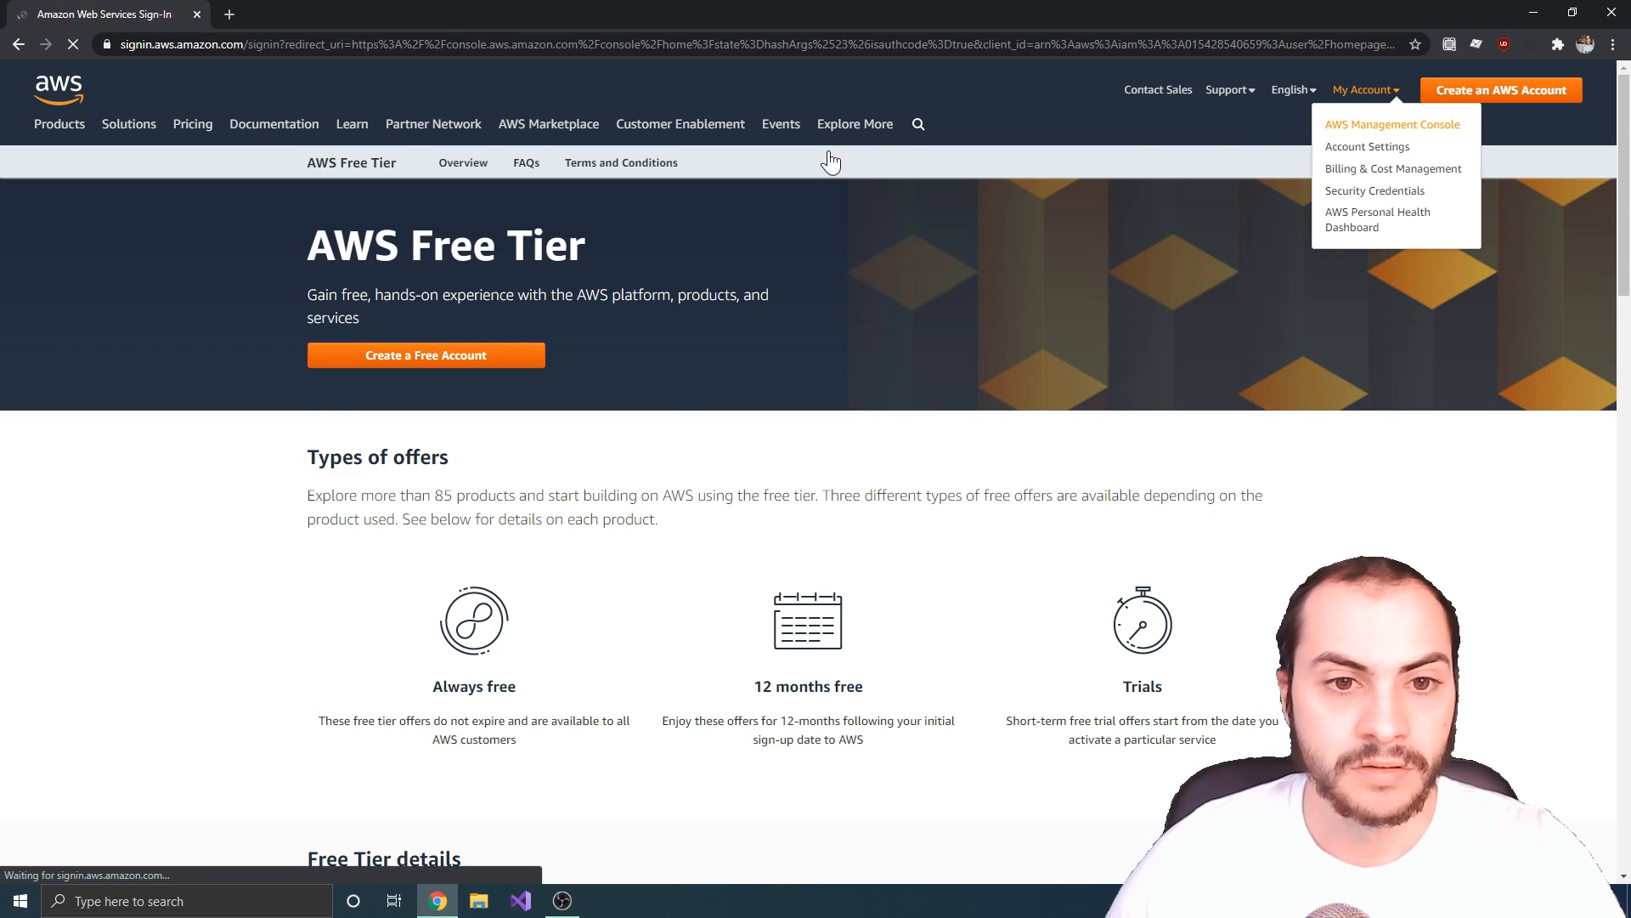
{"action": "left_click", "coordinate": [1391, 124]}
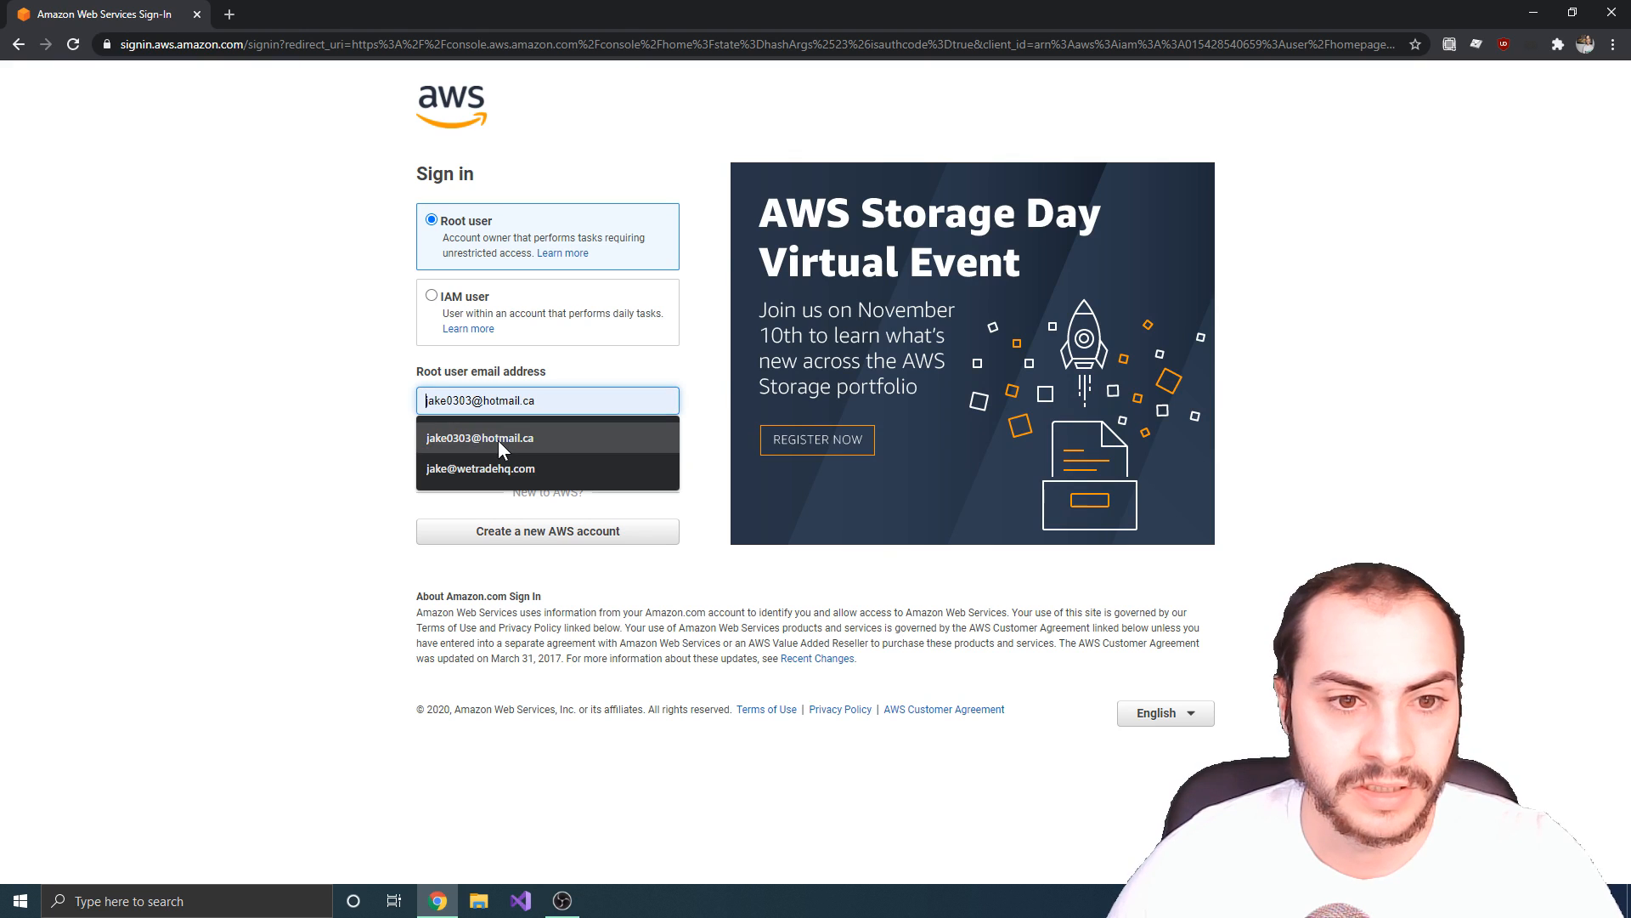
{"action": "left_click", "coordinate": [481, 437]}
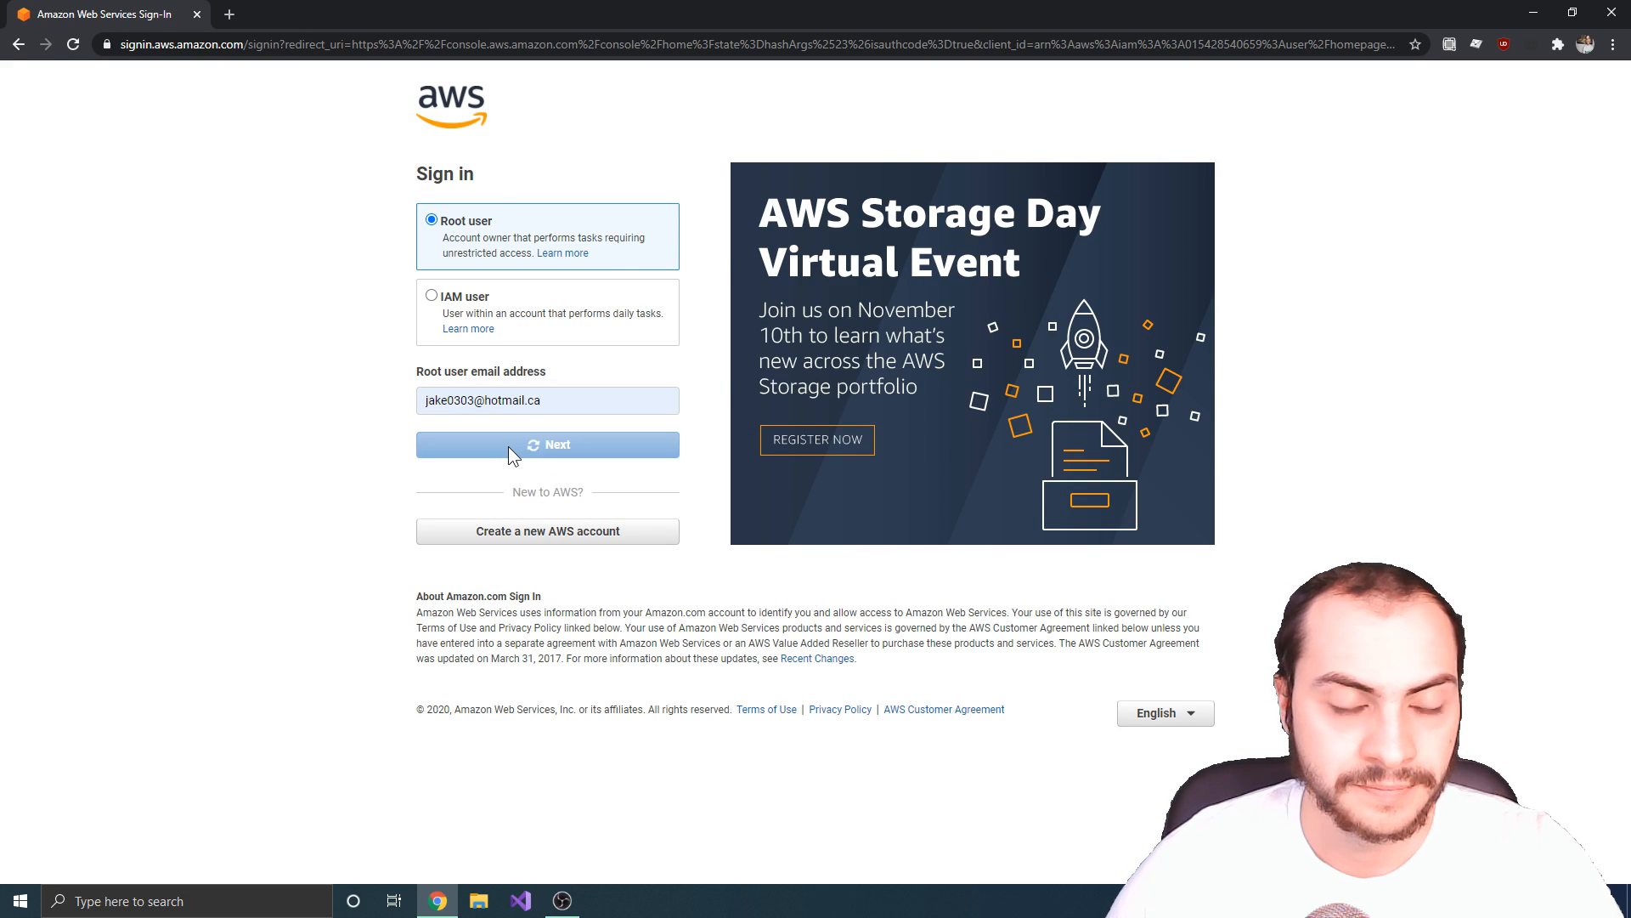
{"action": "left_click", "coordinate": [545, 443]}
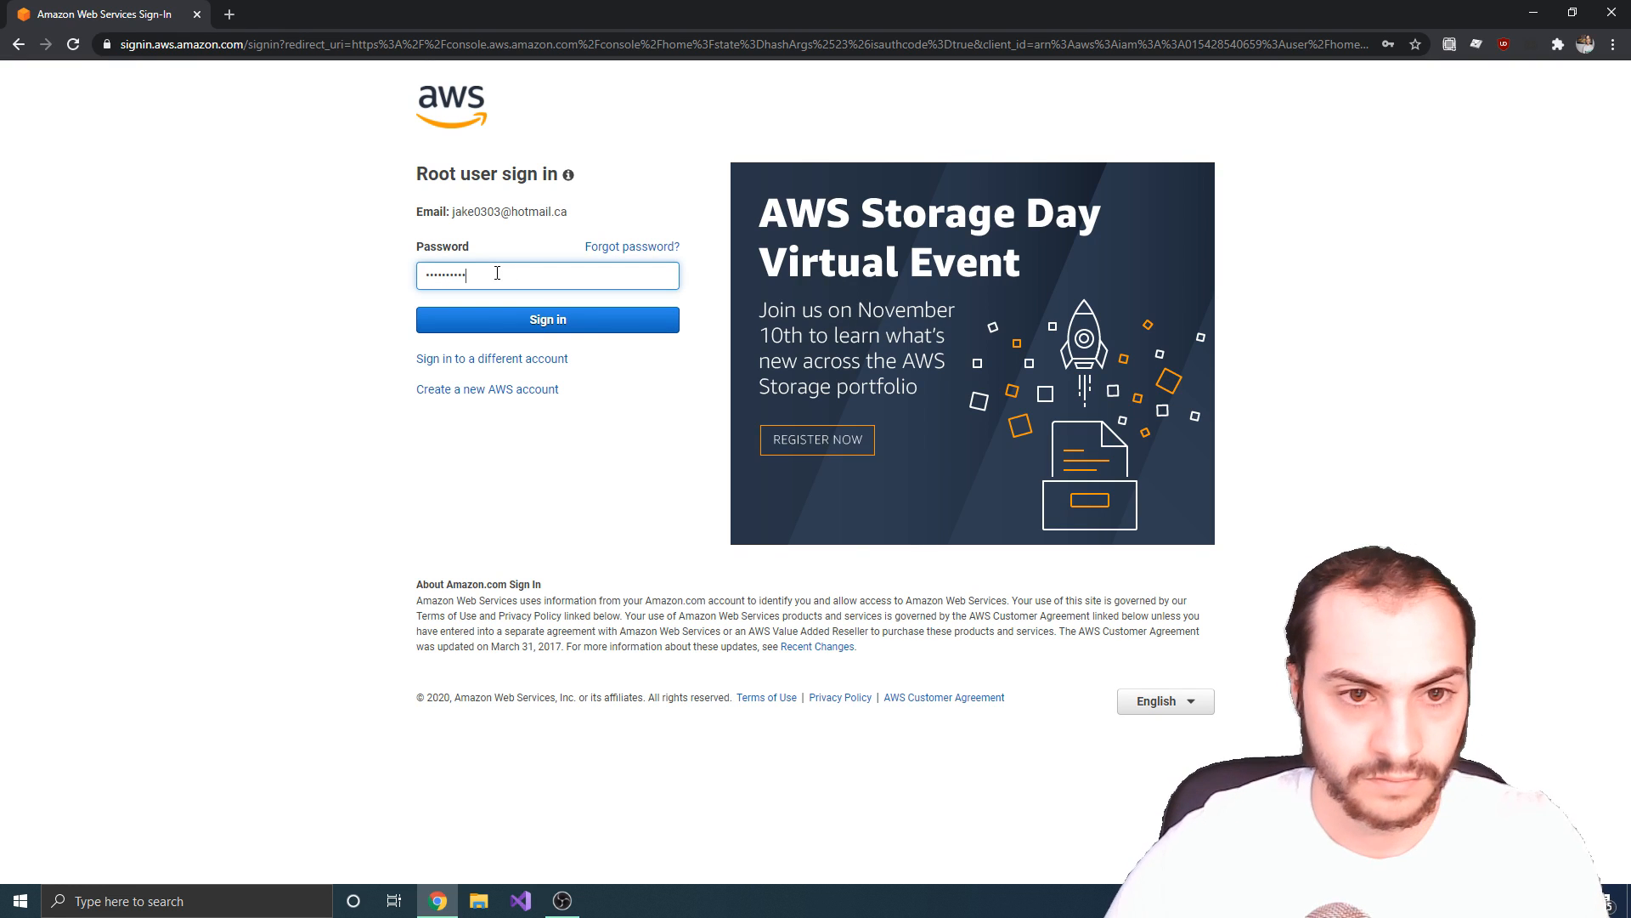
{"action": "left_click", "coordinate": [547, 319]}
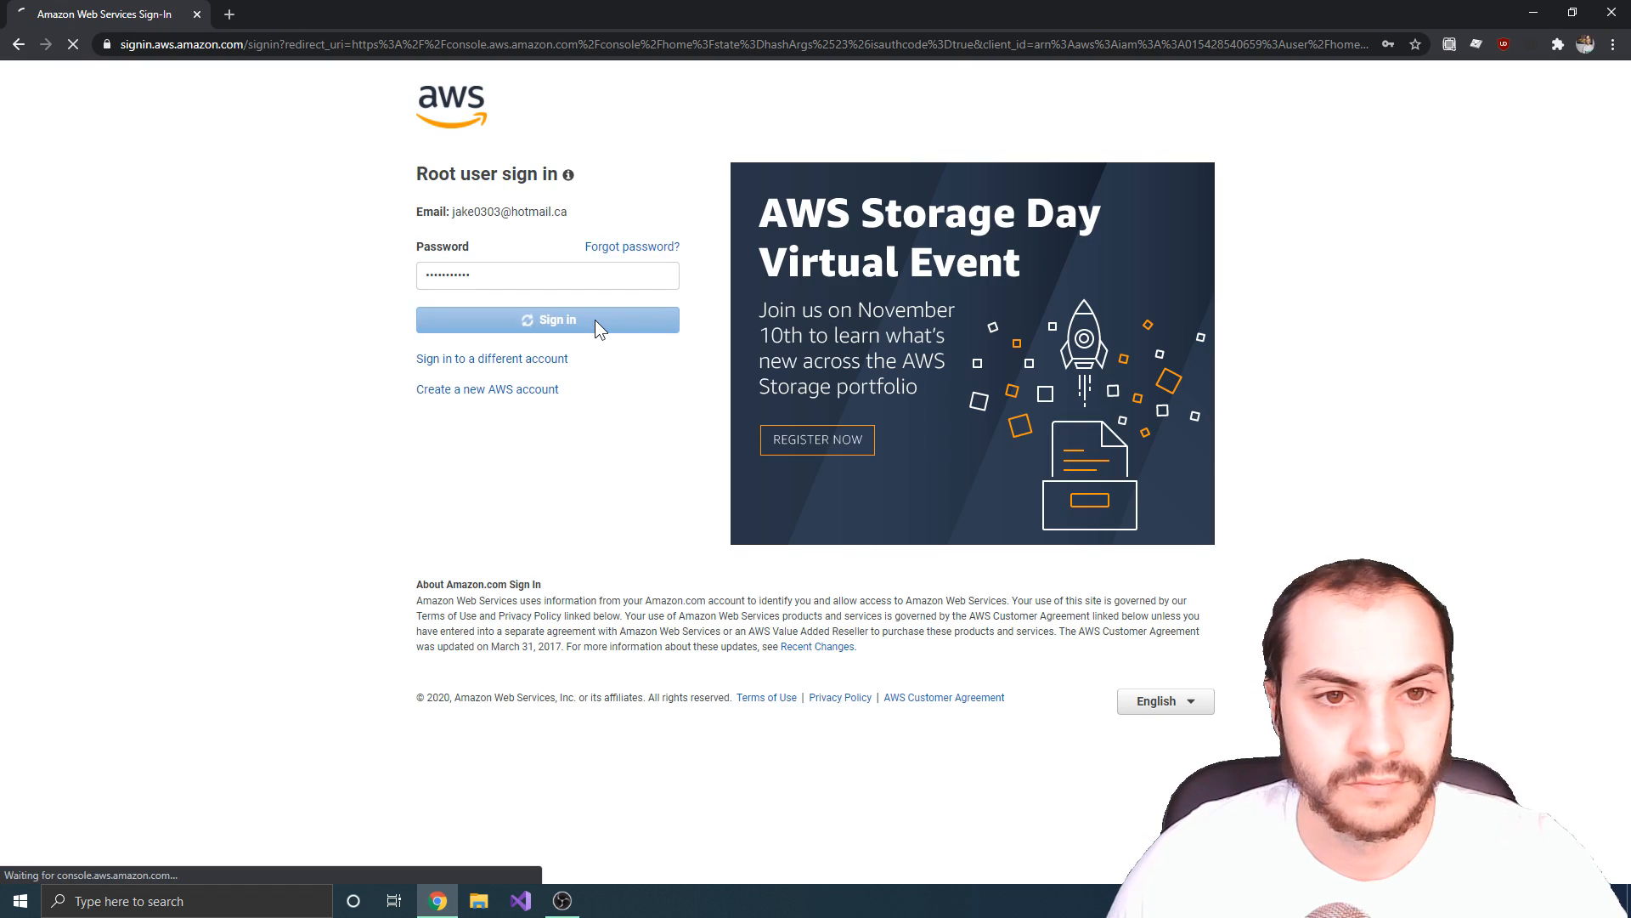
{"action": "left_click", "coordinate": [547, 319]}
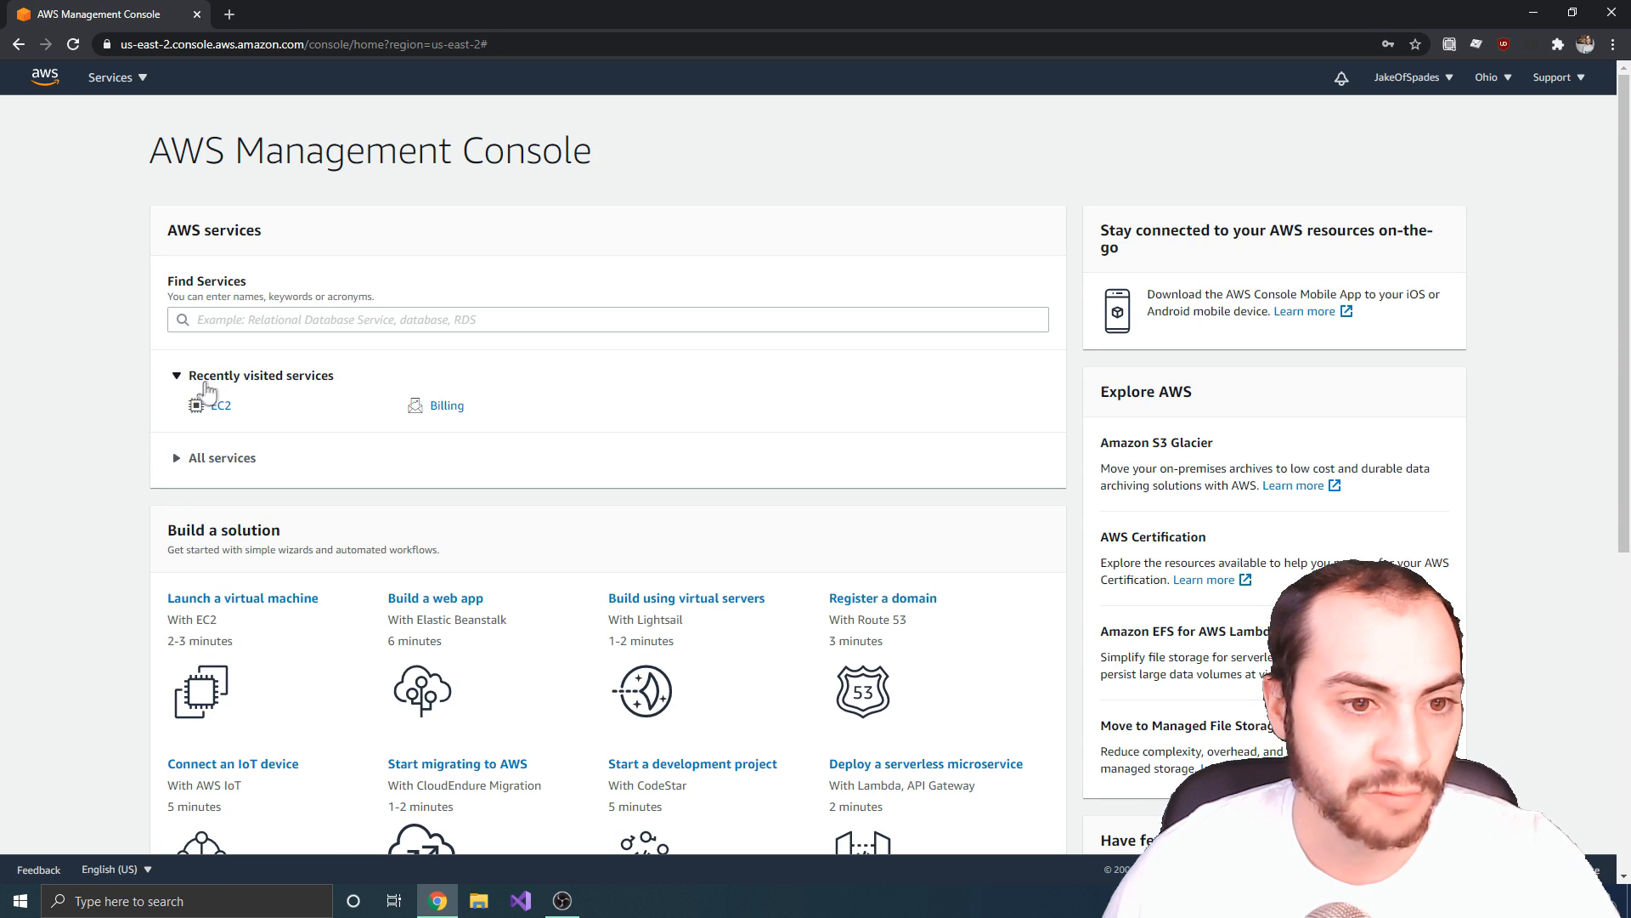
Step: Find the EC2 service via the services search and view its Instances list
{"action": "left_click", "coordinate": [609, 320]}
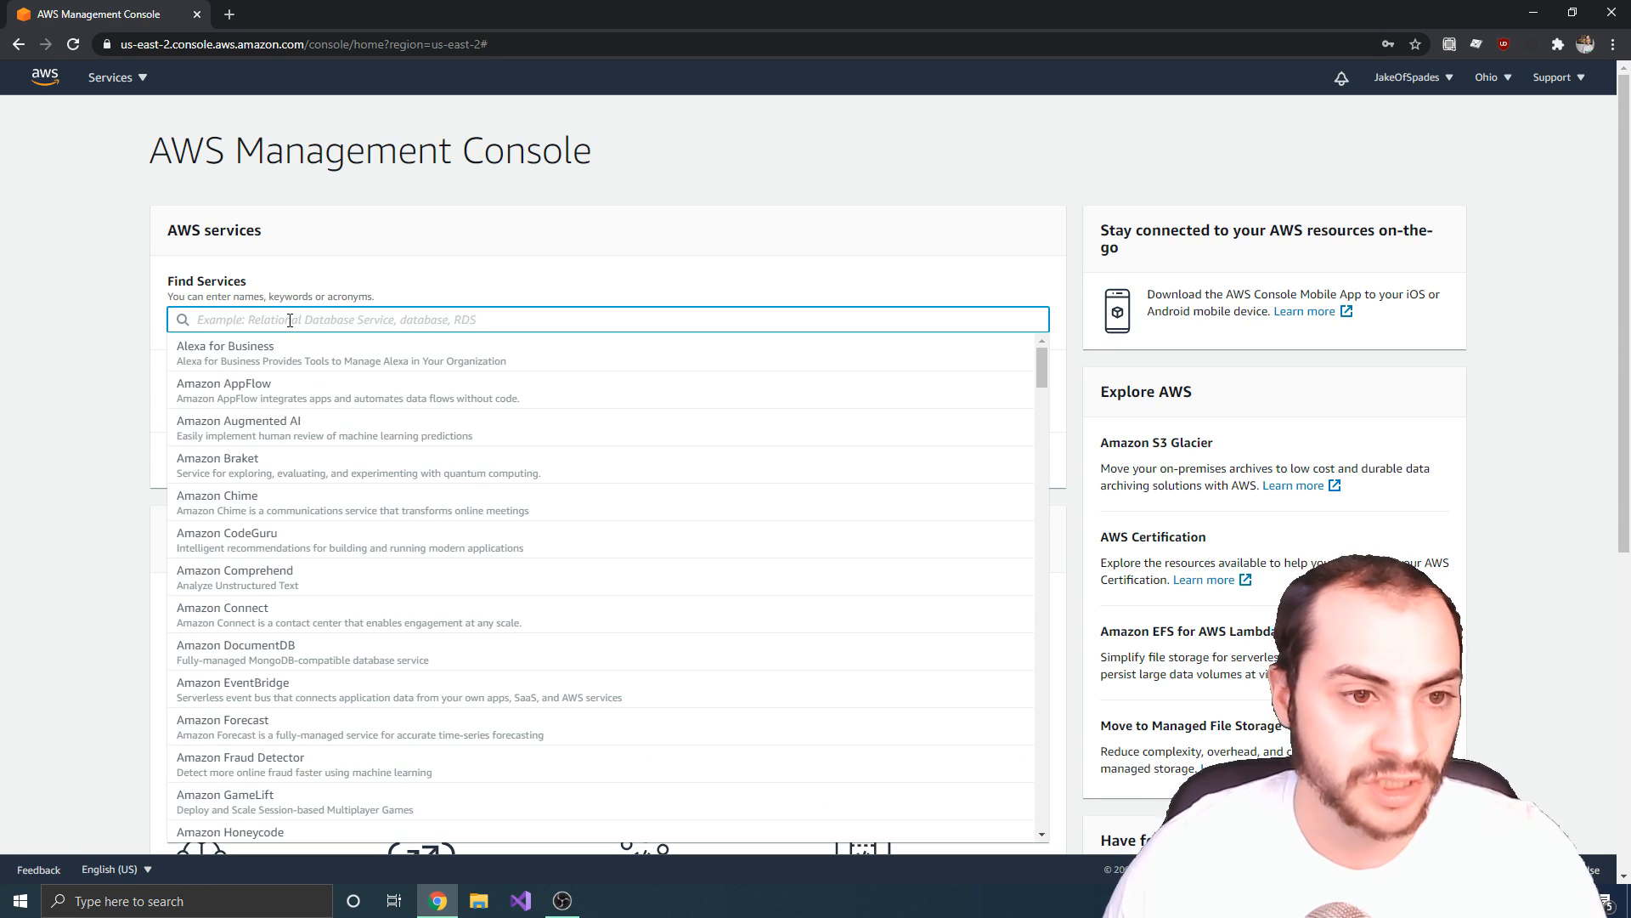
{"action": "type", "text": "EC2"}
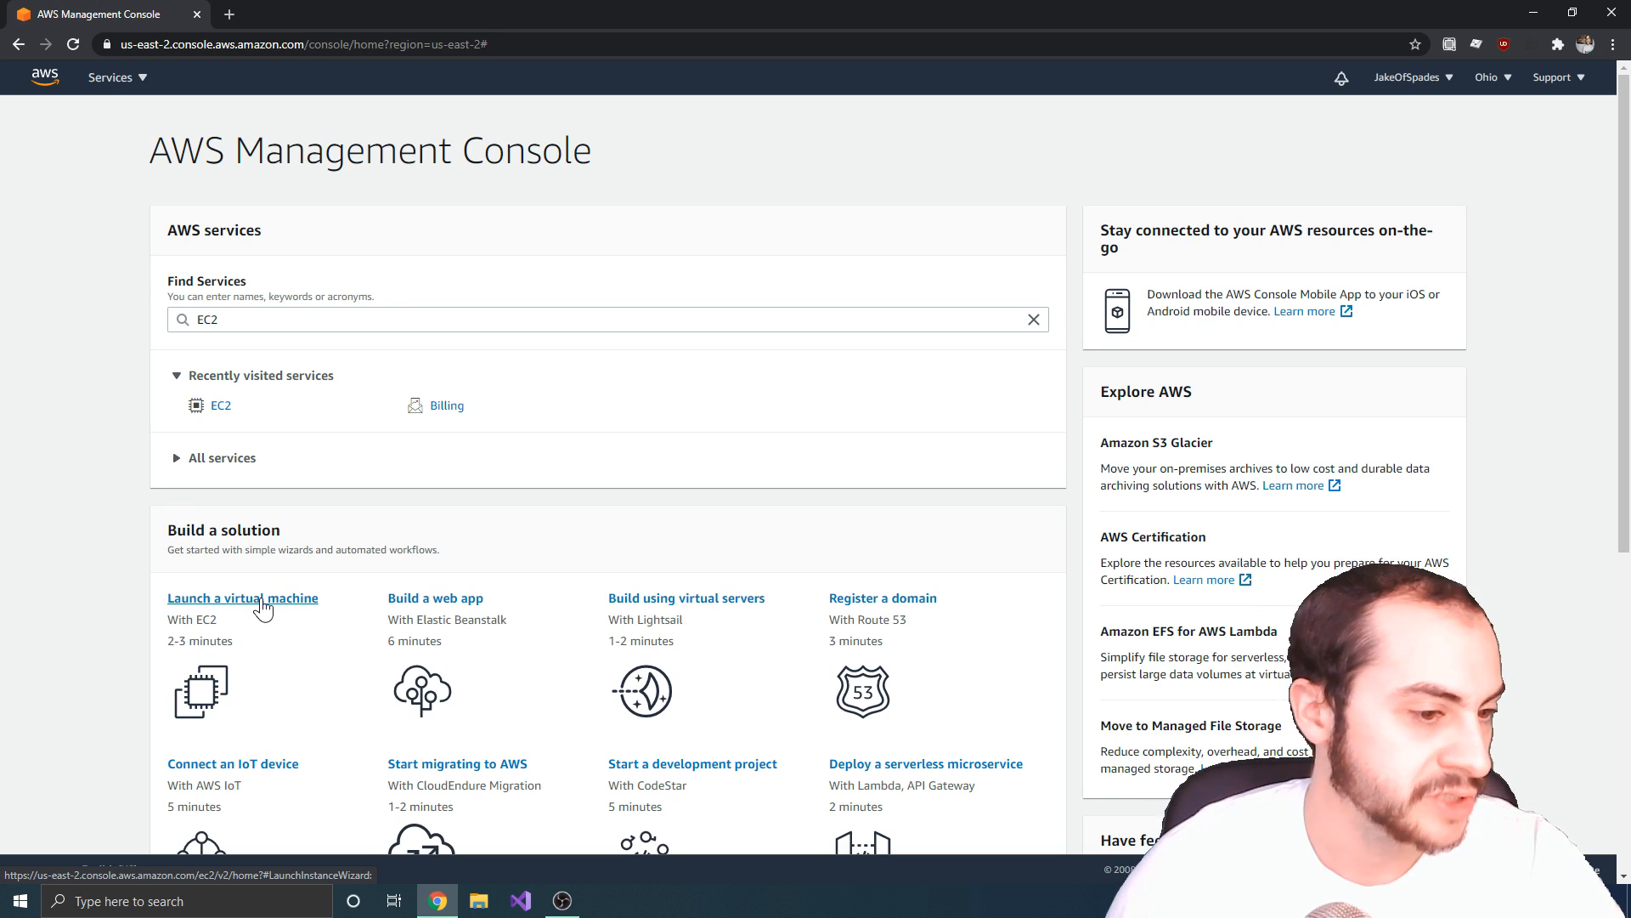
{"action": "left_click", "coordinate": [243, 596]}
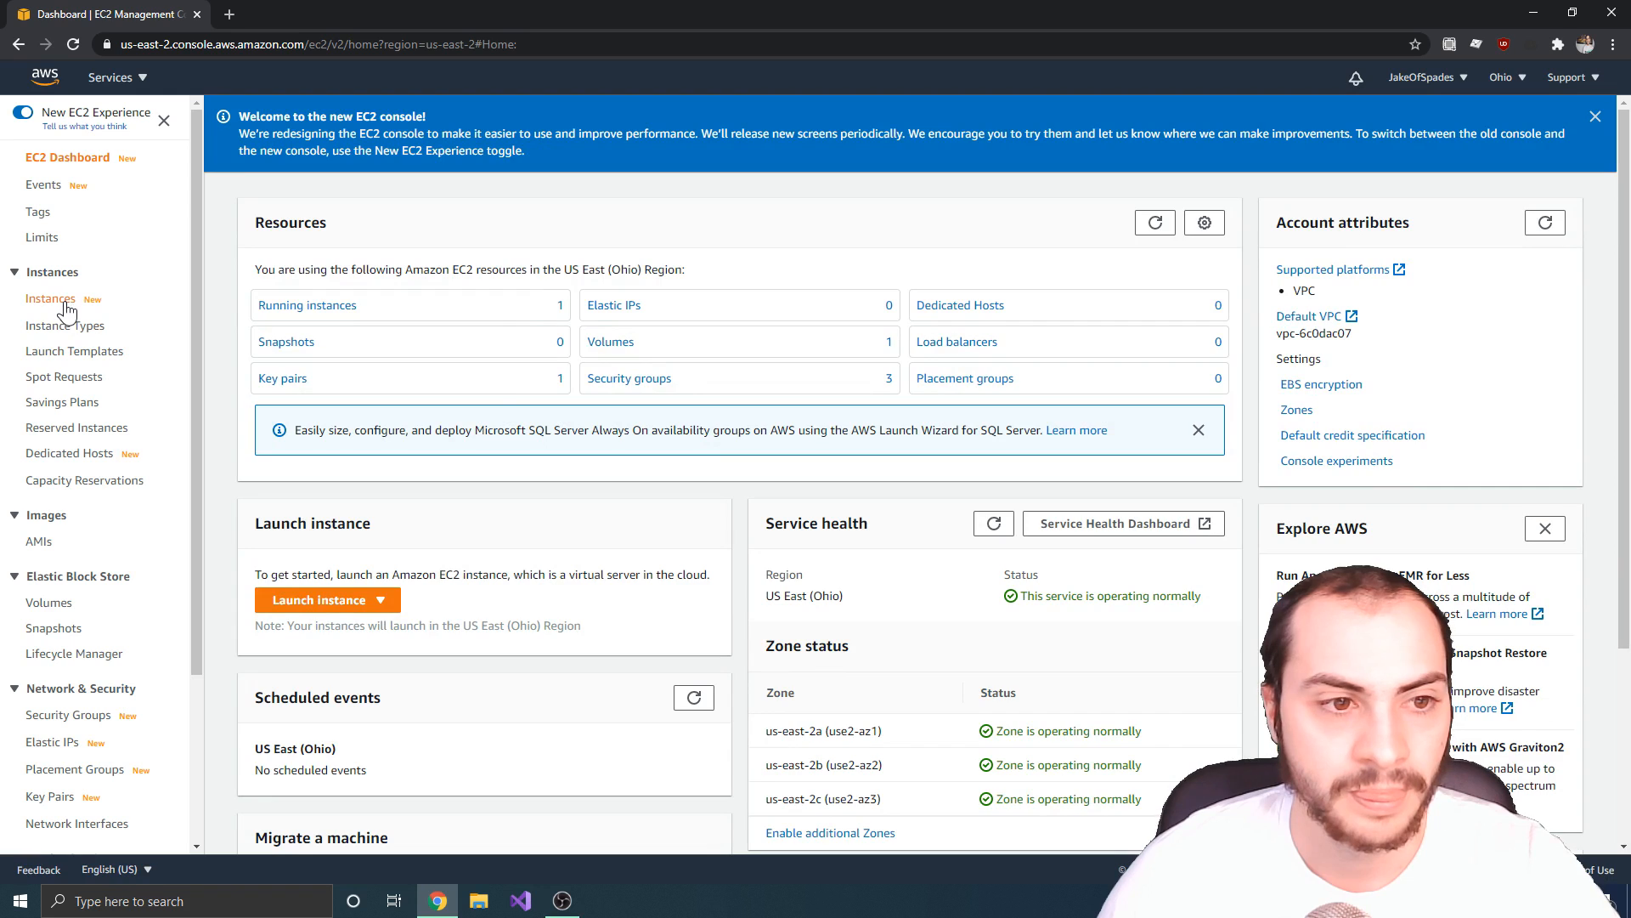
{"action": "left_click", "coordinate": [49, 299]}
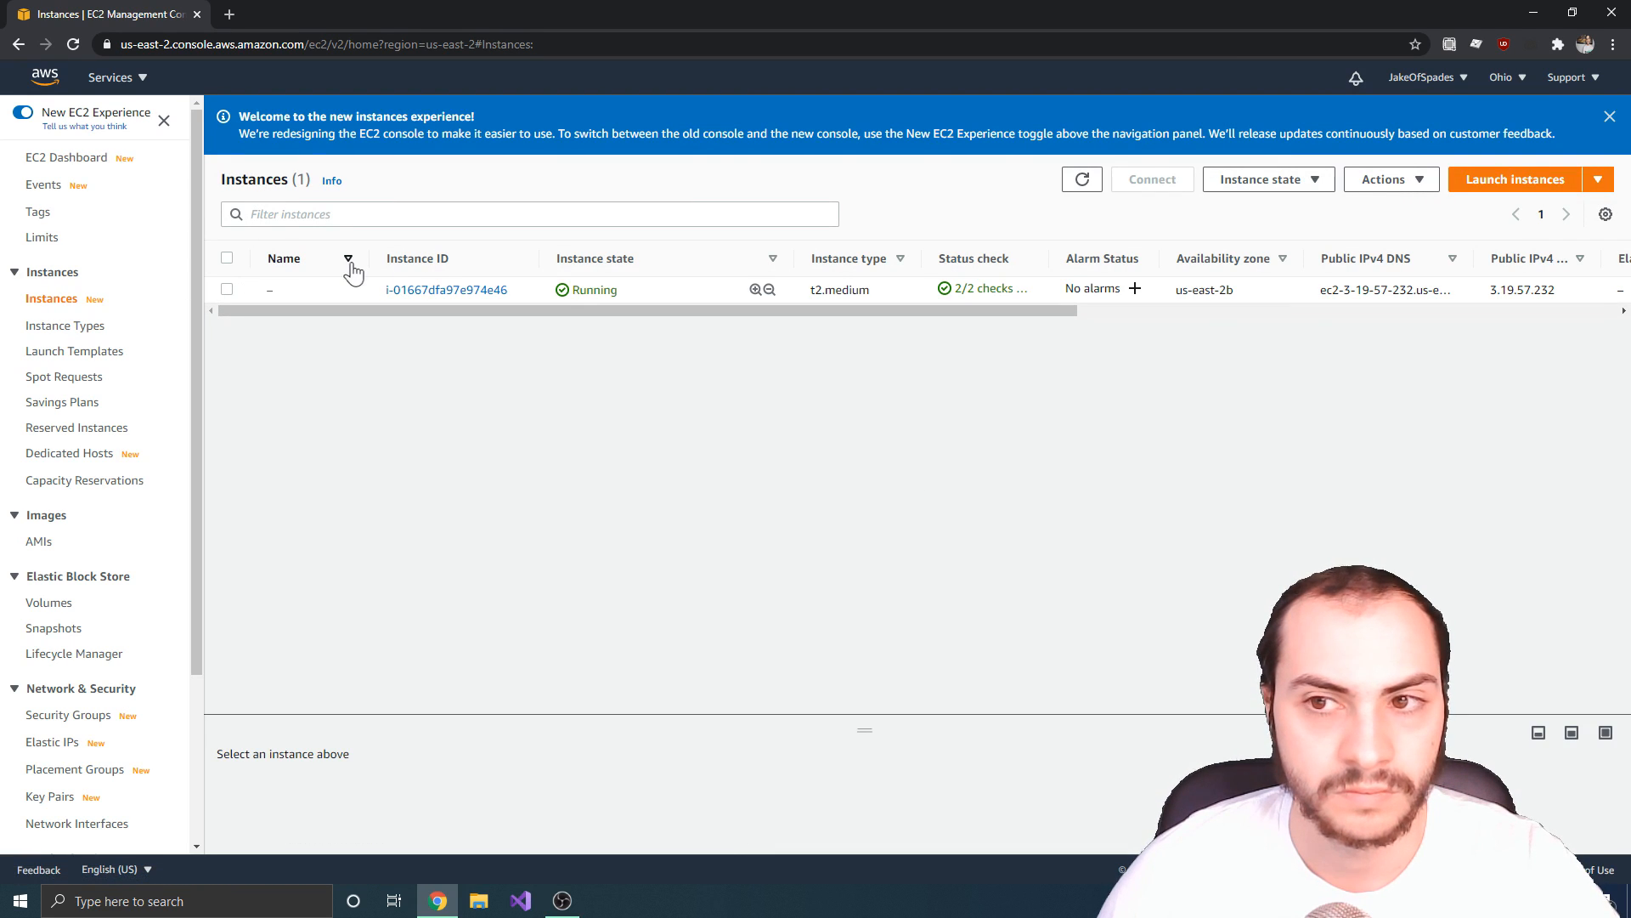
Step: Return to the console home and start Launch a virtual machine
{"action": "left_click", "coordinate": [17, 45]}
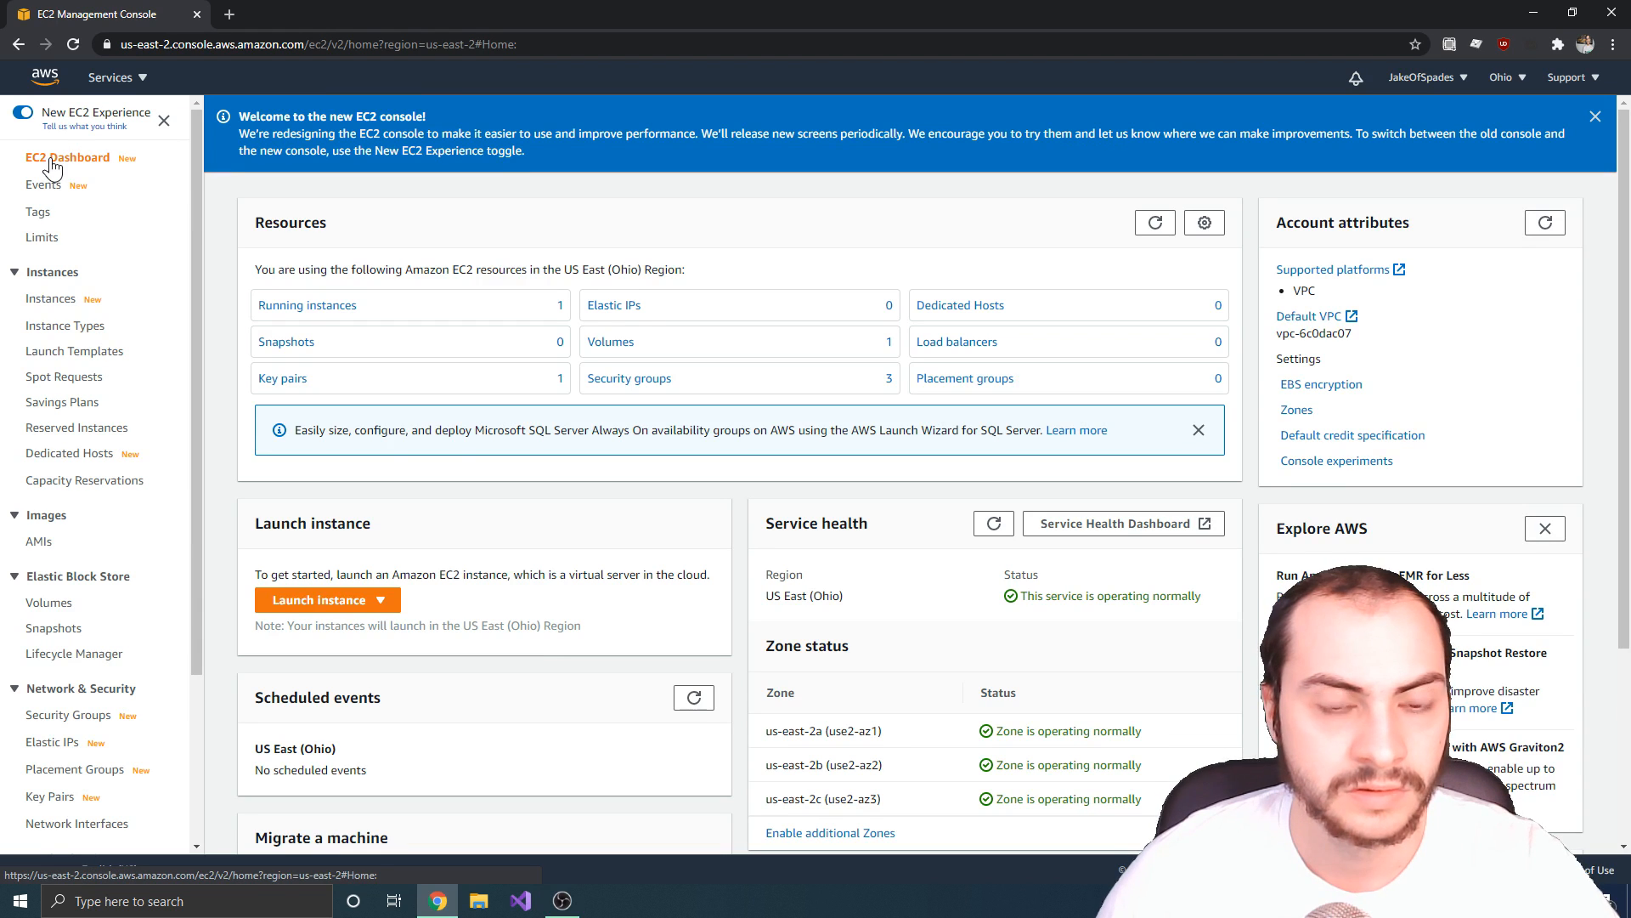
{"action": "left_click", "coordinate": [44, 76]}
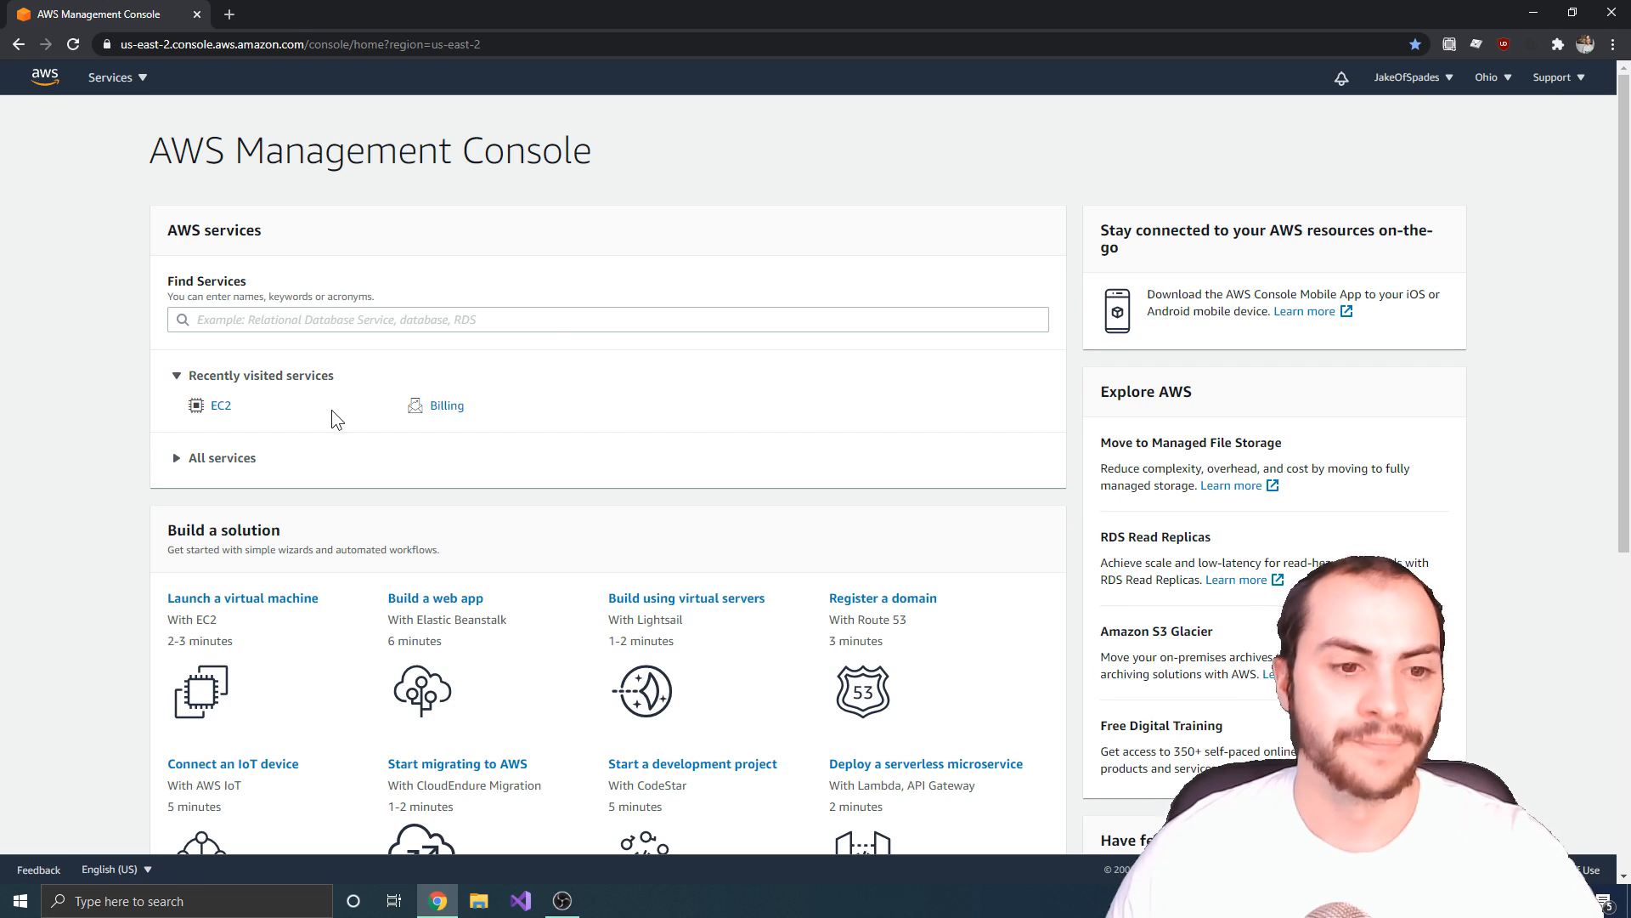
{"action": "mouse_move", "coordinate": [243, 596]}
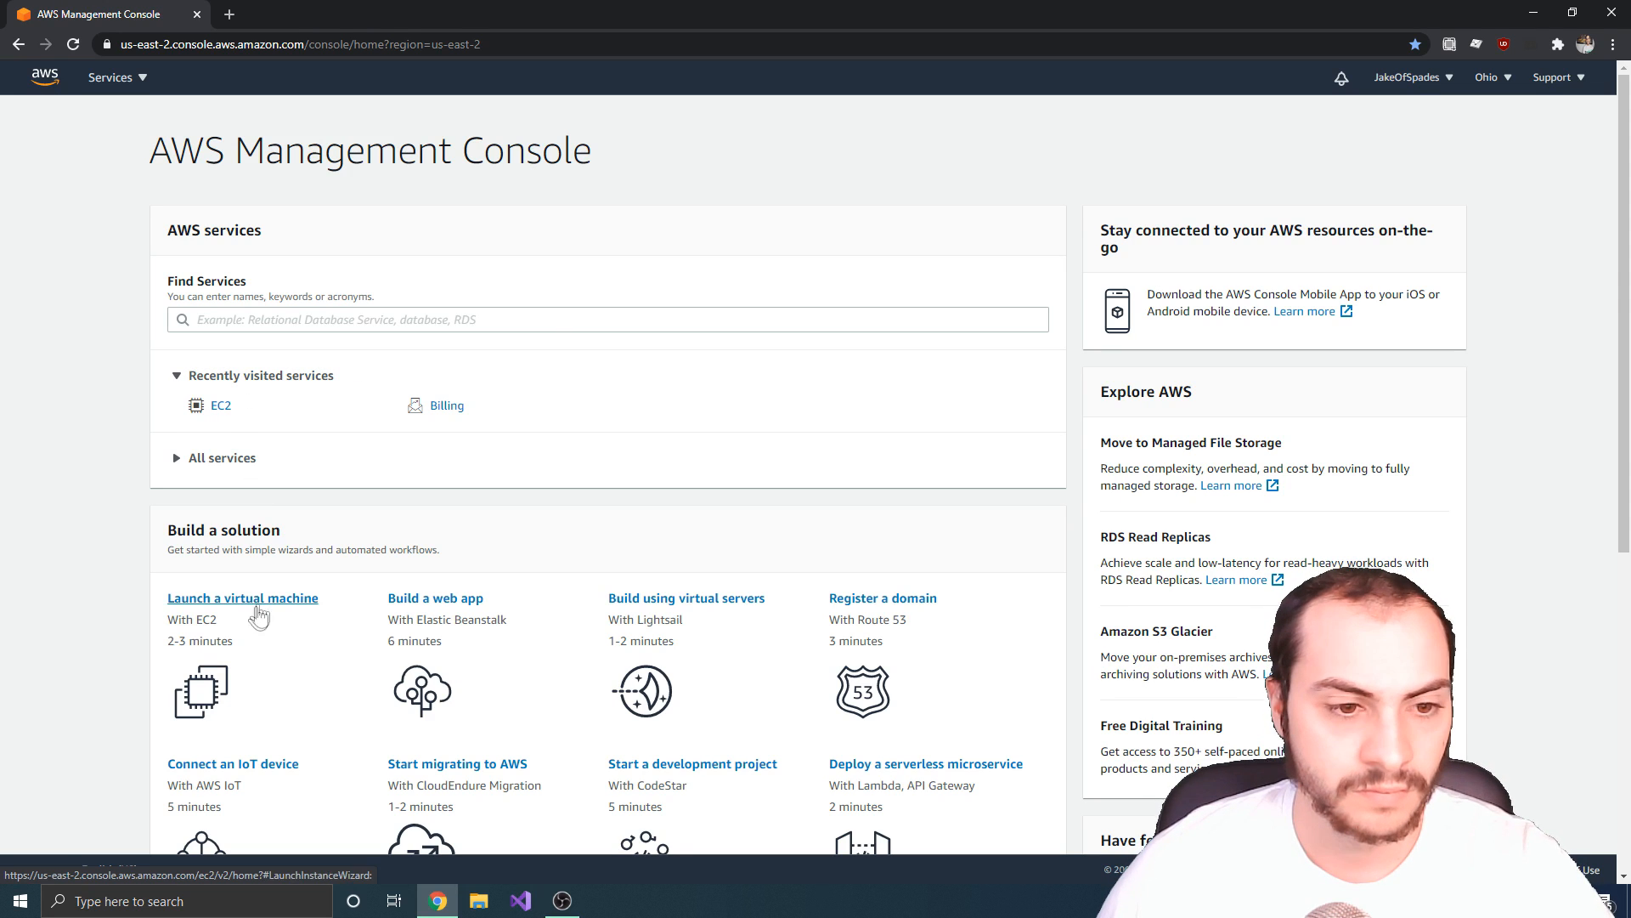
{"action": "mouse_move", "coordinate": [194, 612]}
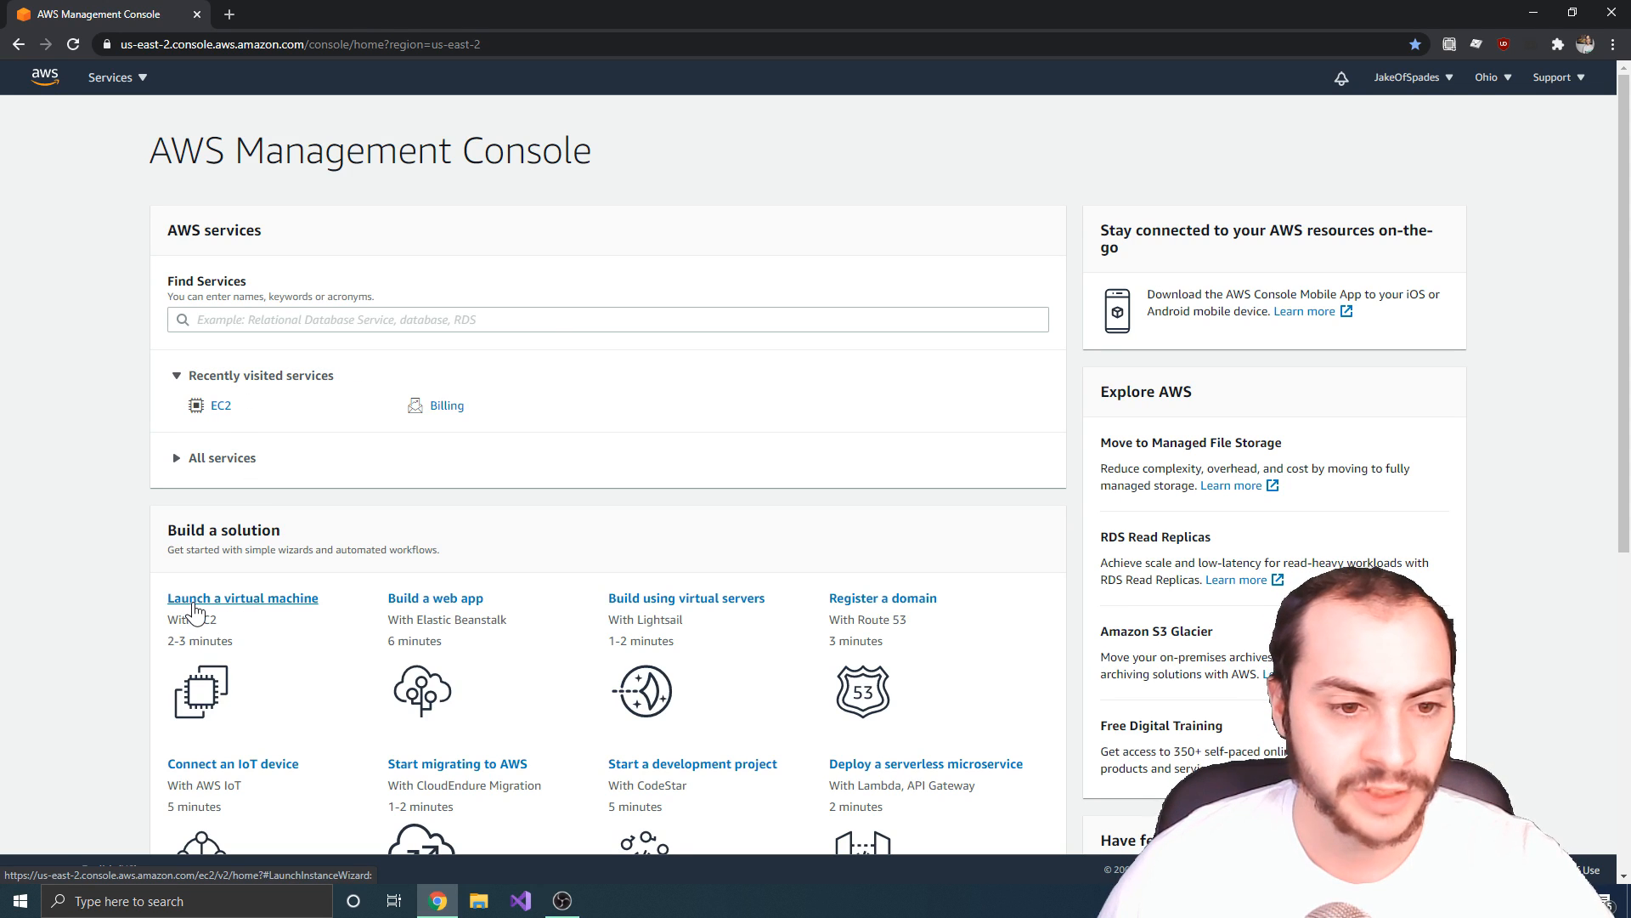
{"action": "left_click", "coordinate": [243, 597]}
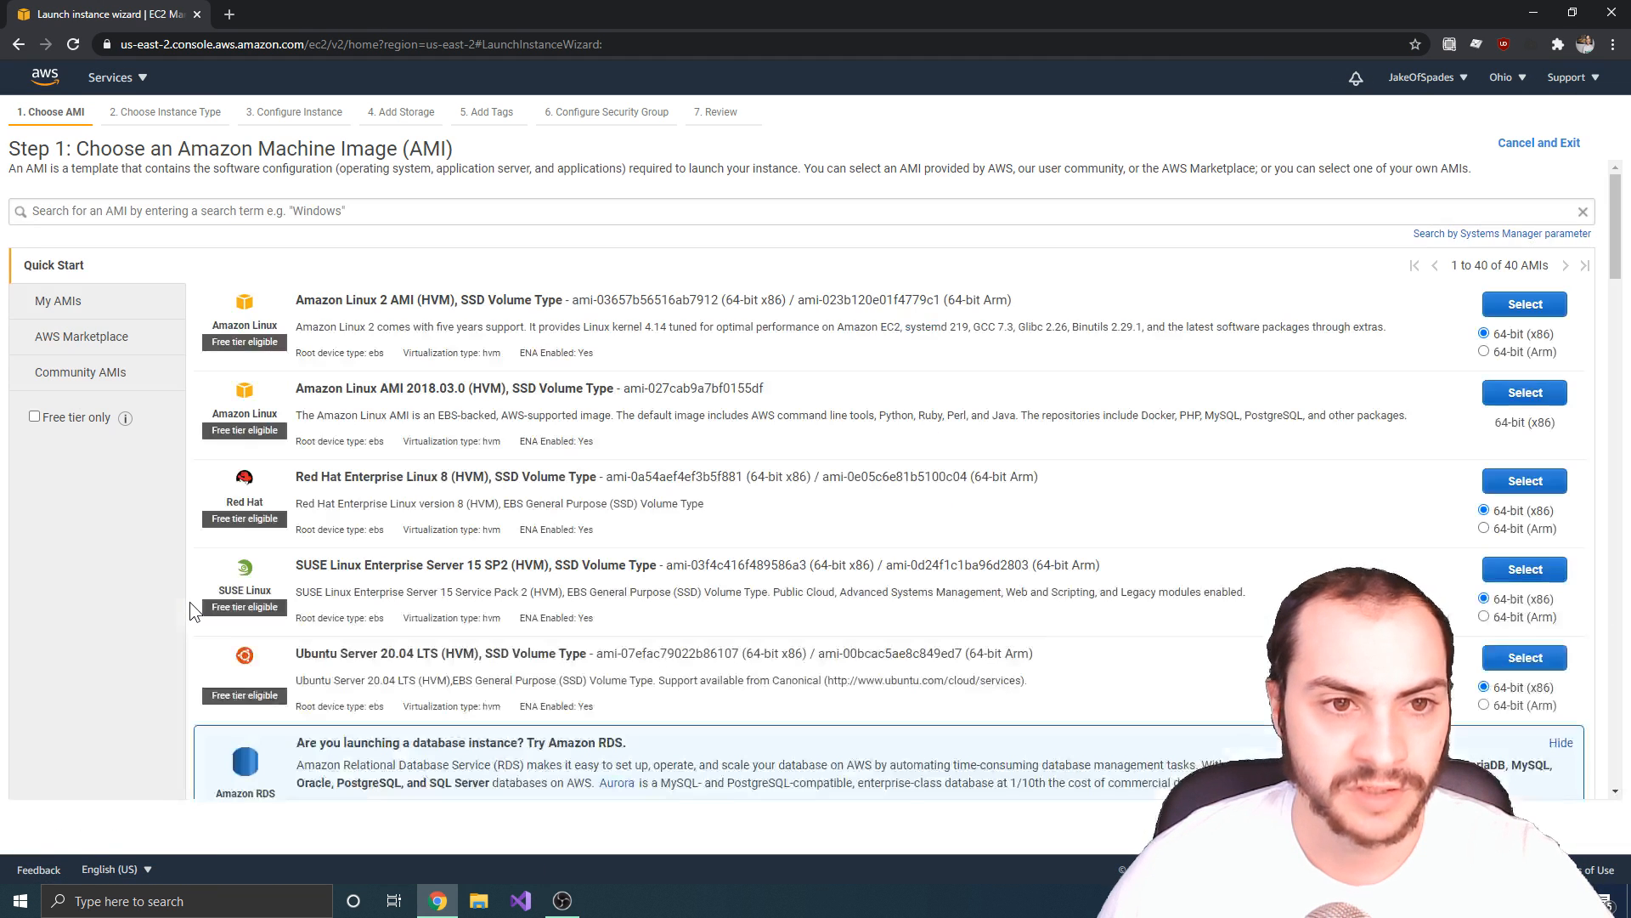
{"action": "mouse_move", "coordinate": [372, 373]}
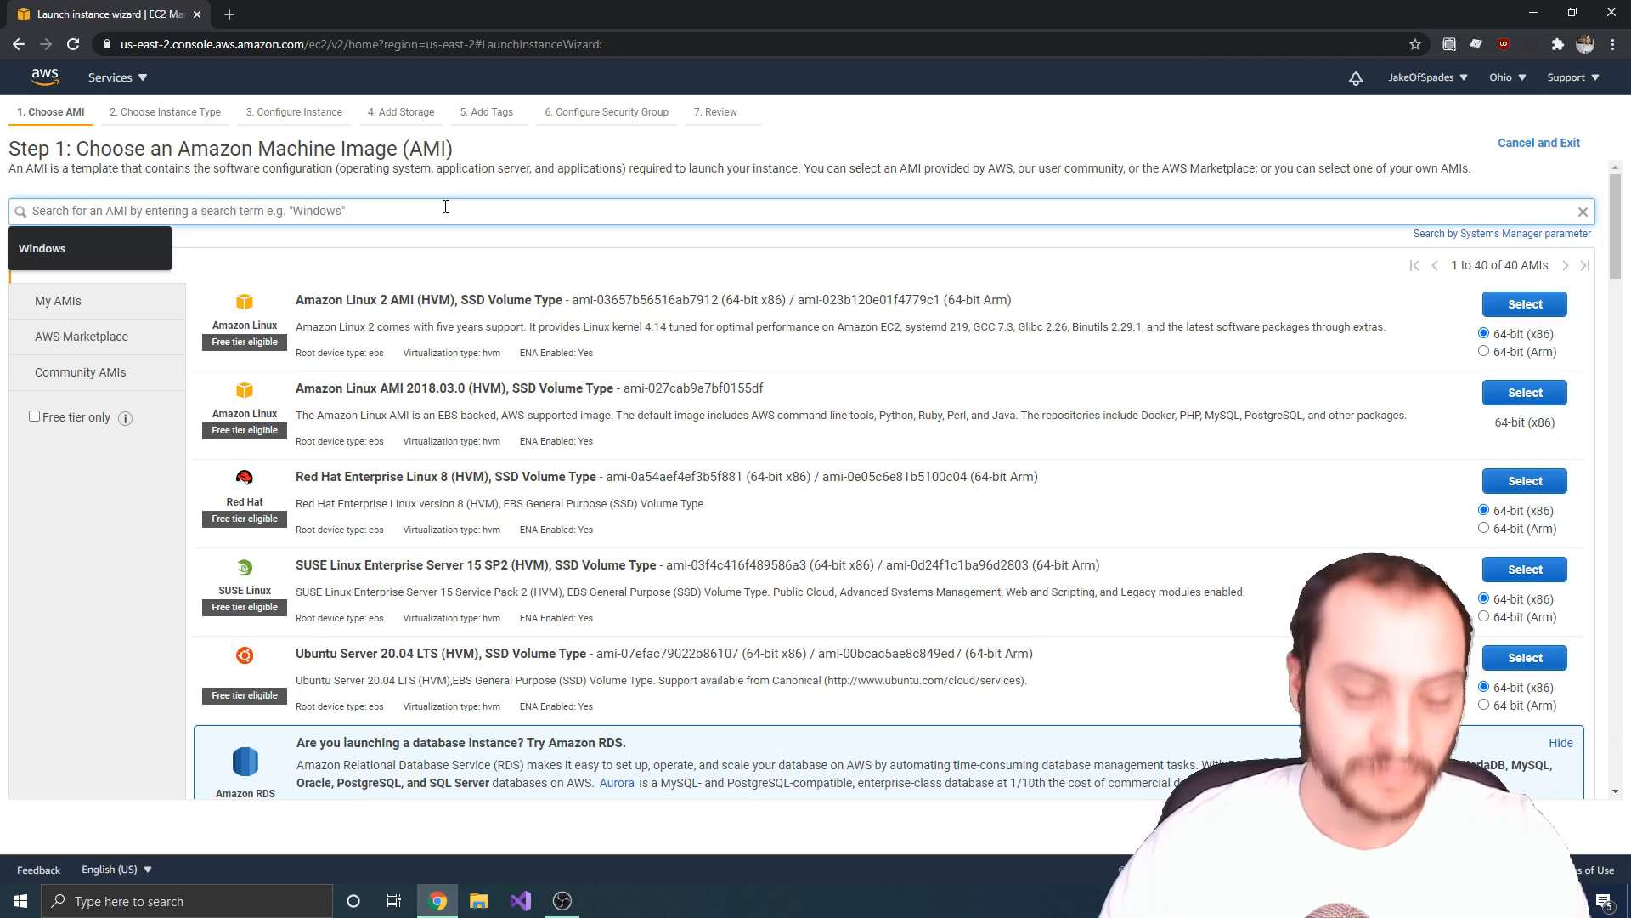
Step: Search the AMIs for Windows and select Microsoft Windows Server 2019 Base
{"action": "type", "text": "Windows"}
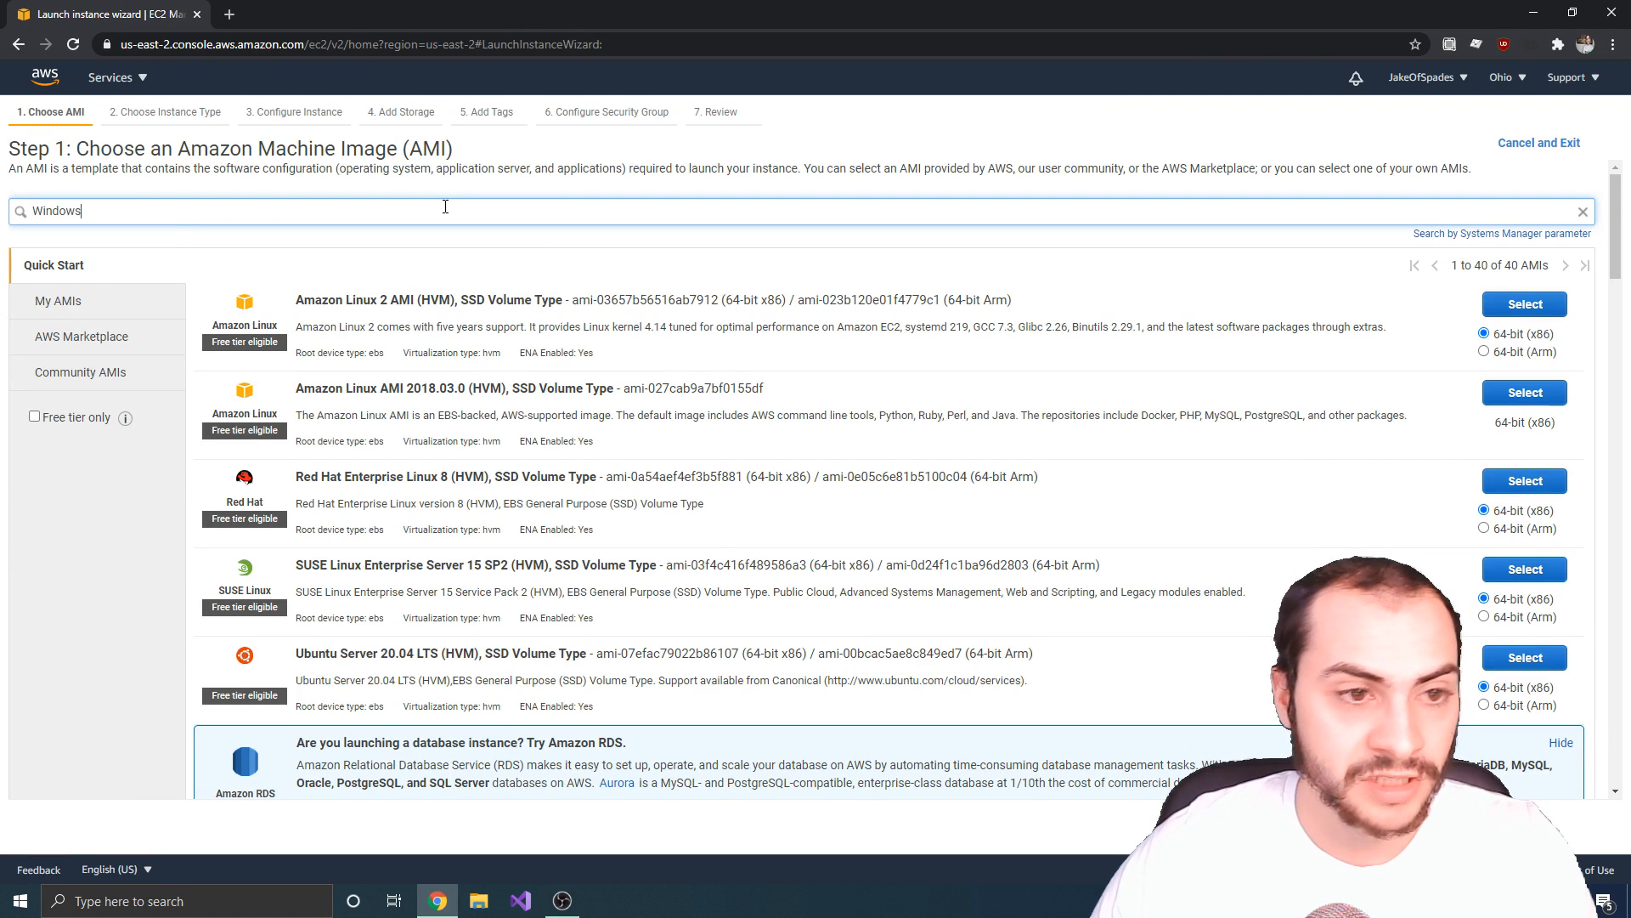
{"action": "type", "text": "Windows"}
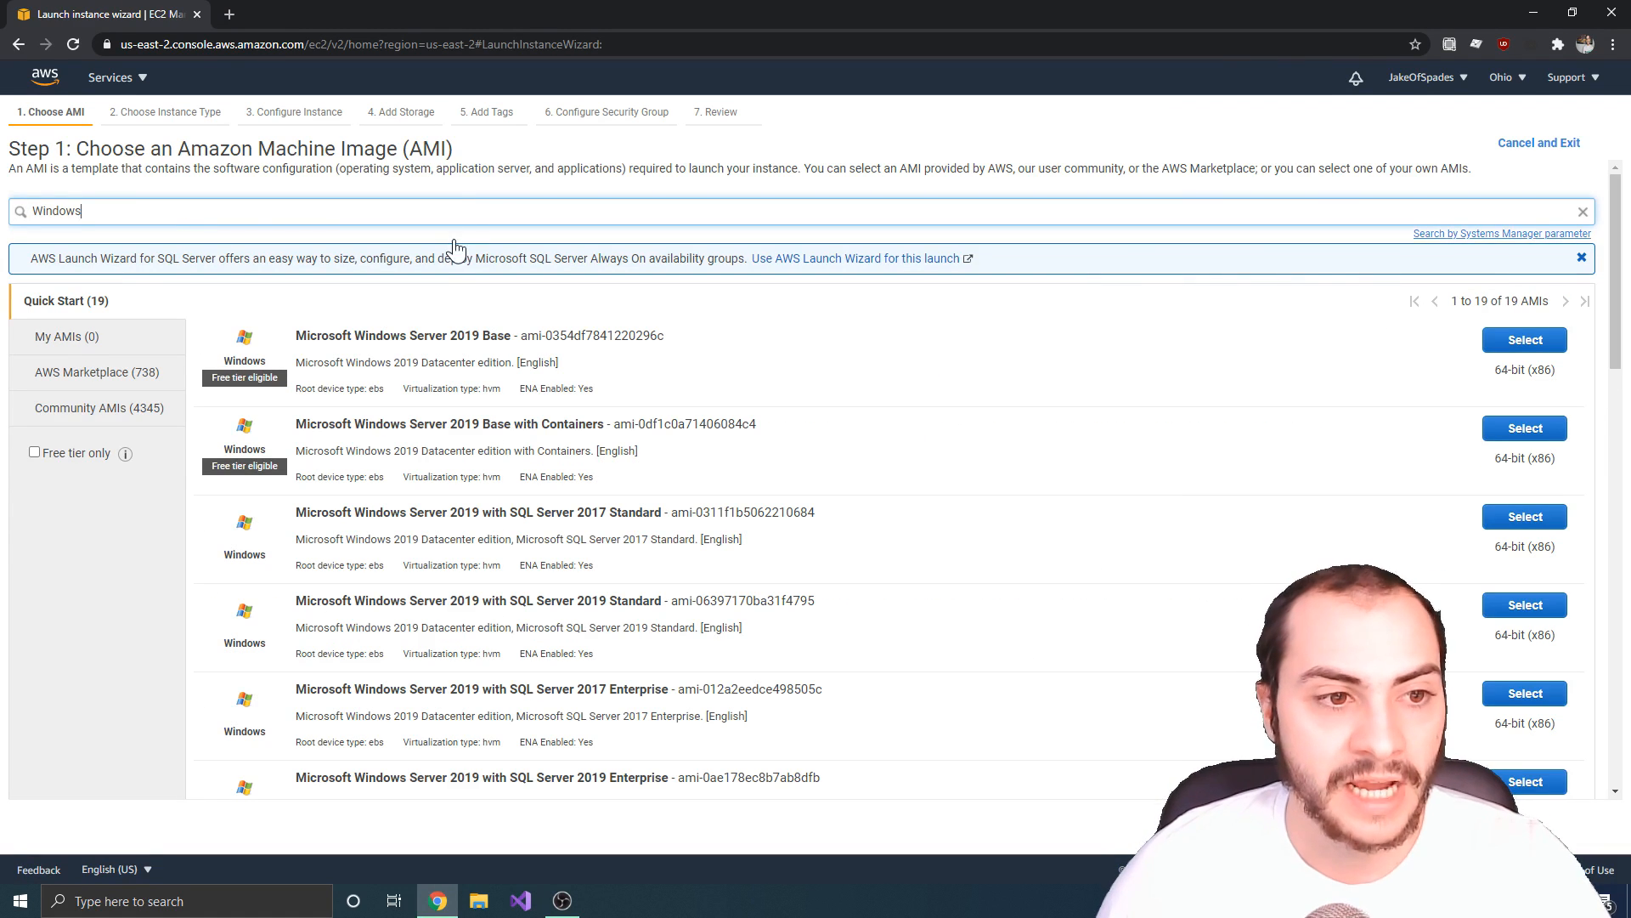
{"action": "mouse_move", "coordinate": [817, 345]}
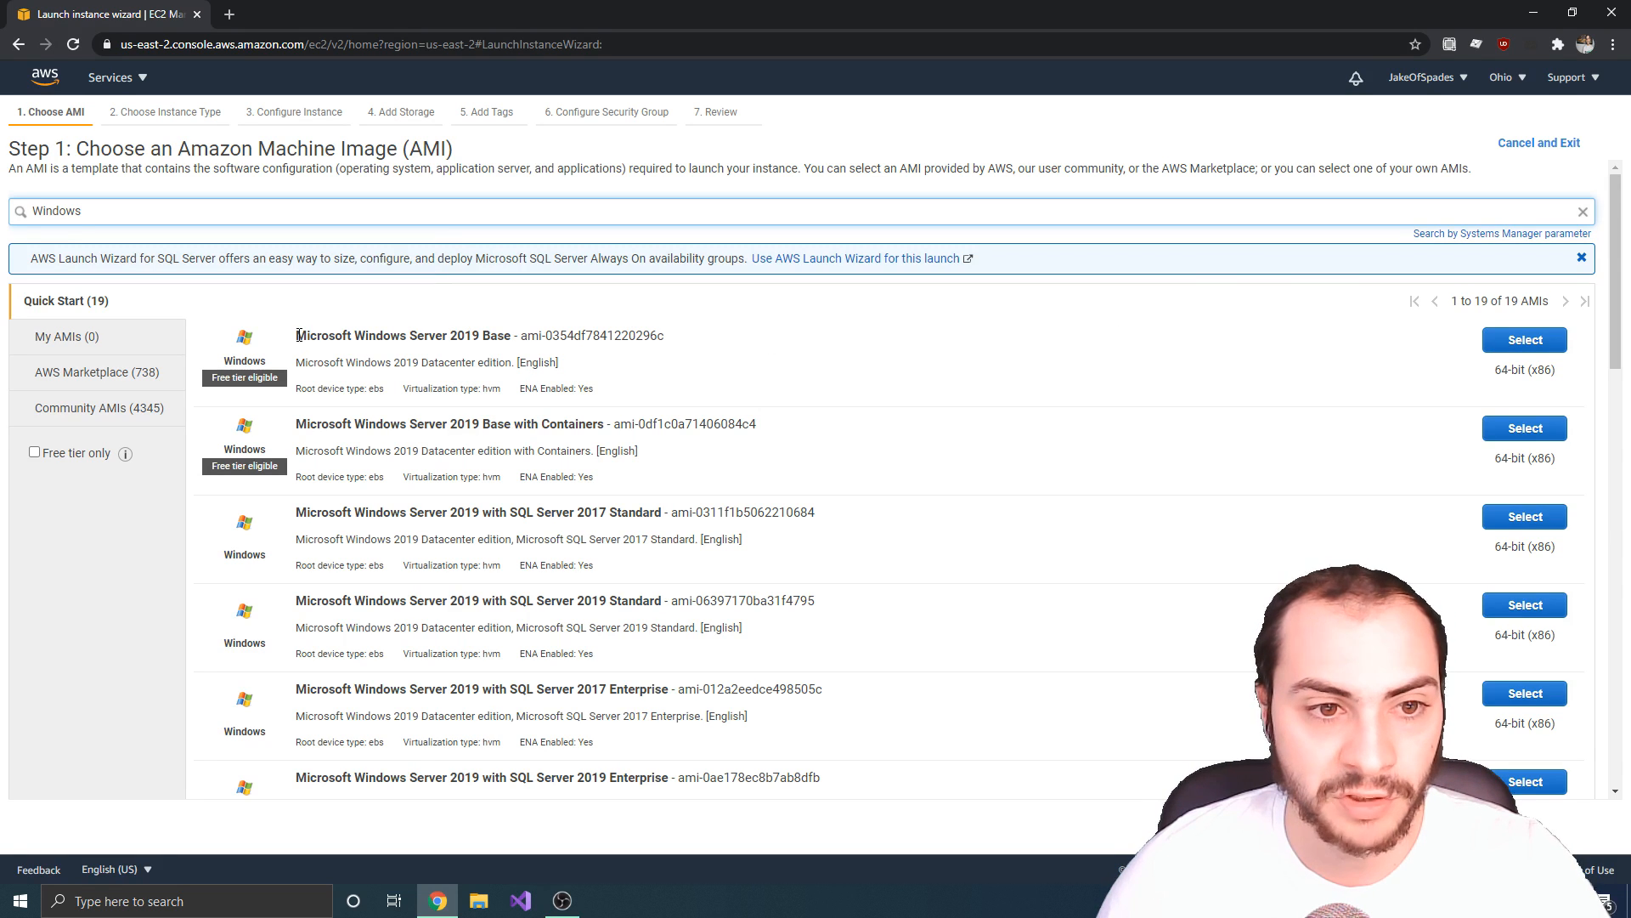
{"action": "double_click", "coordinate": [403, 335]}
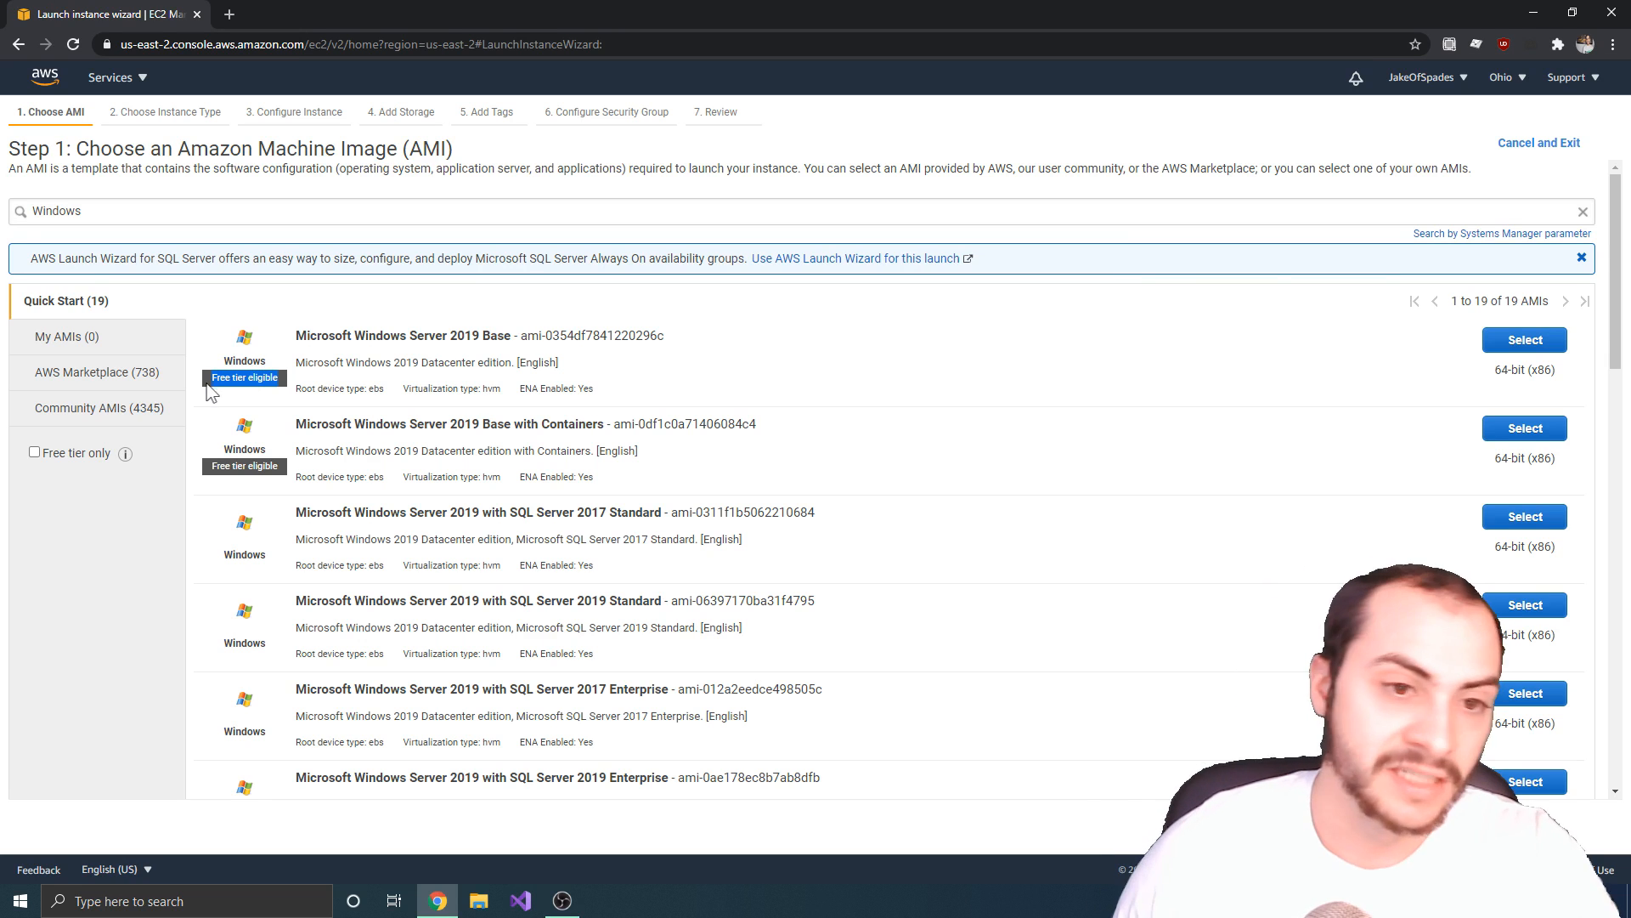
{"action": "left_click", "coordinate": [1522, 340]}
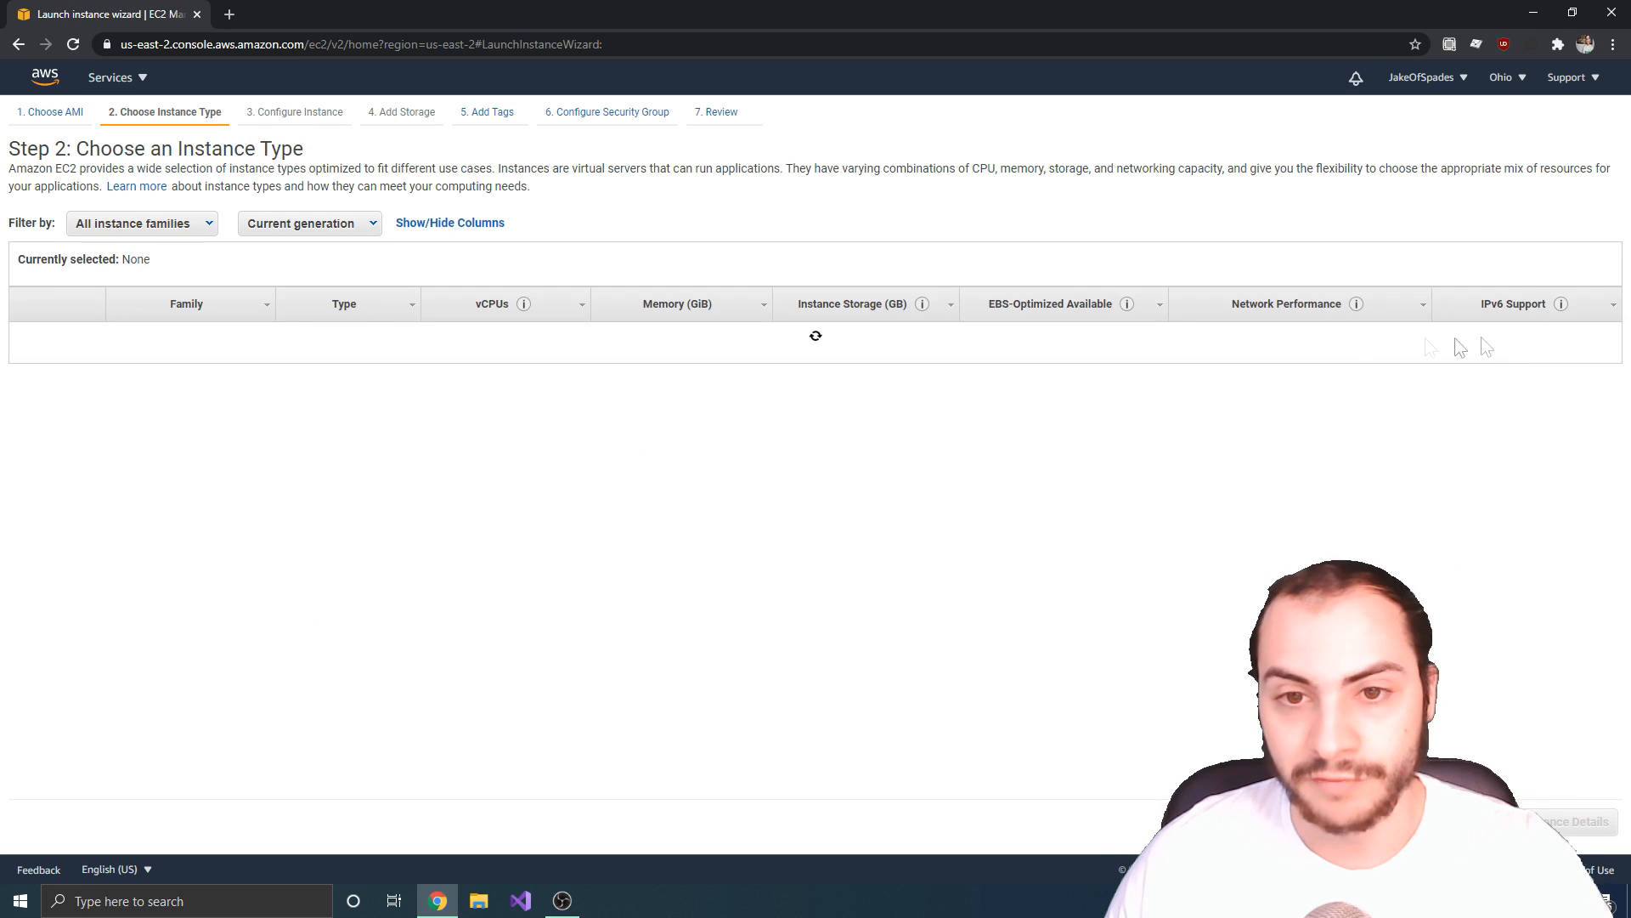
Step: Go back from the launch wizard to the AWS Management Console home page
{"action": "left_click", "coordinate": [25, 378]}
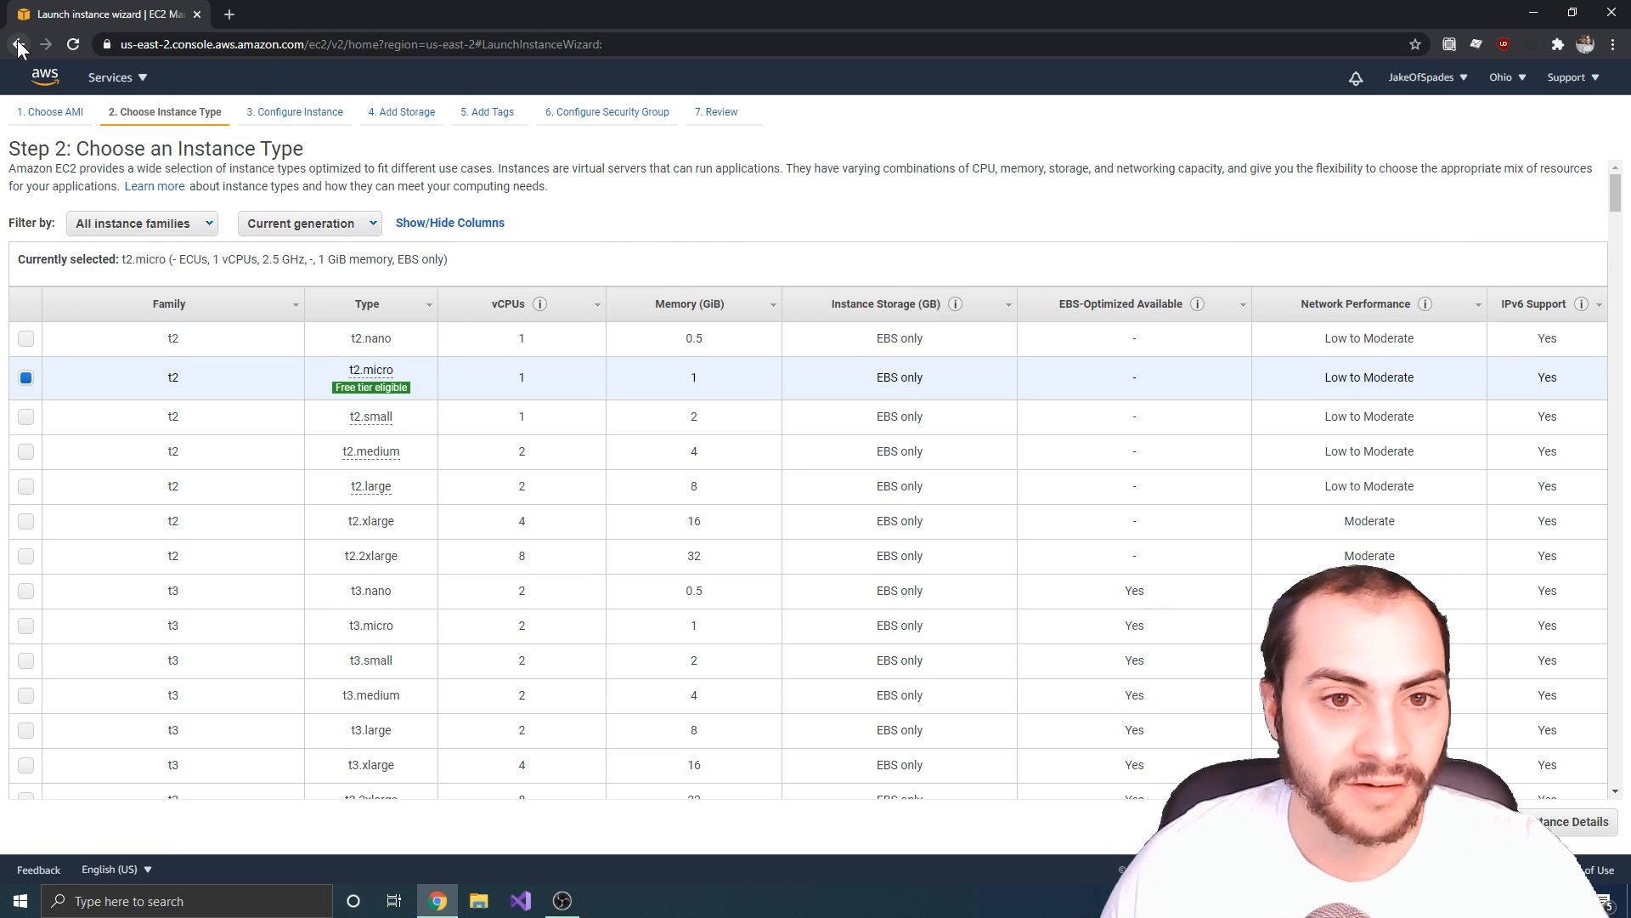
{"action": "left_click", "coordinate": [17, 45]}
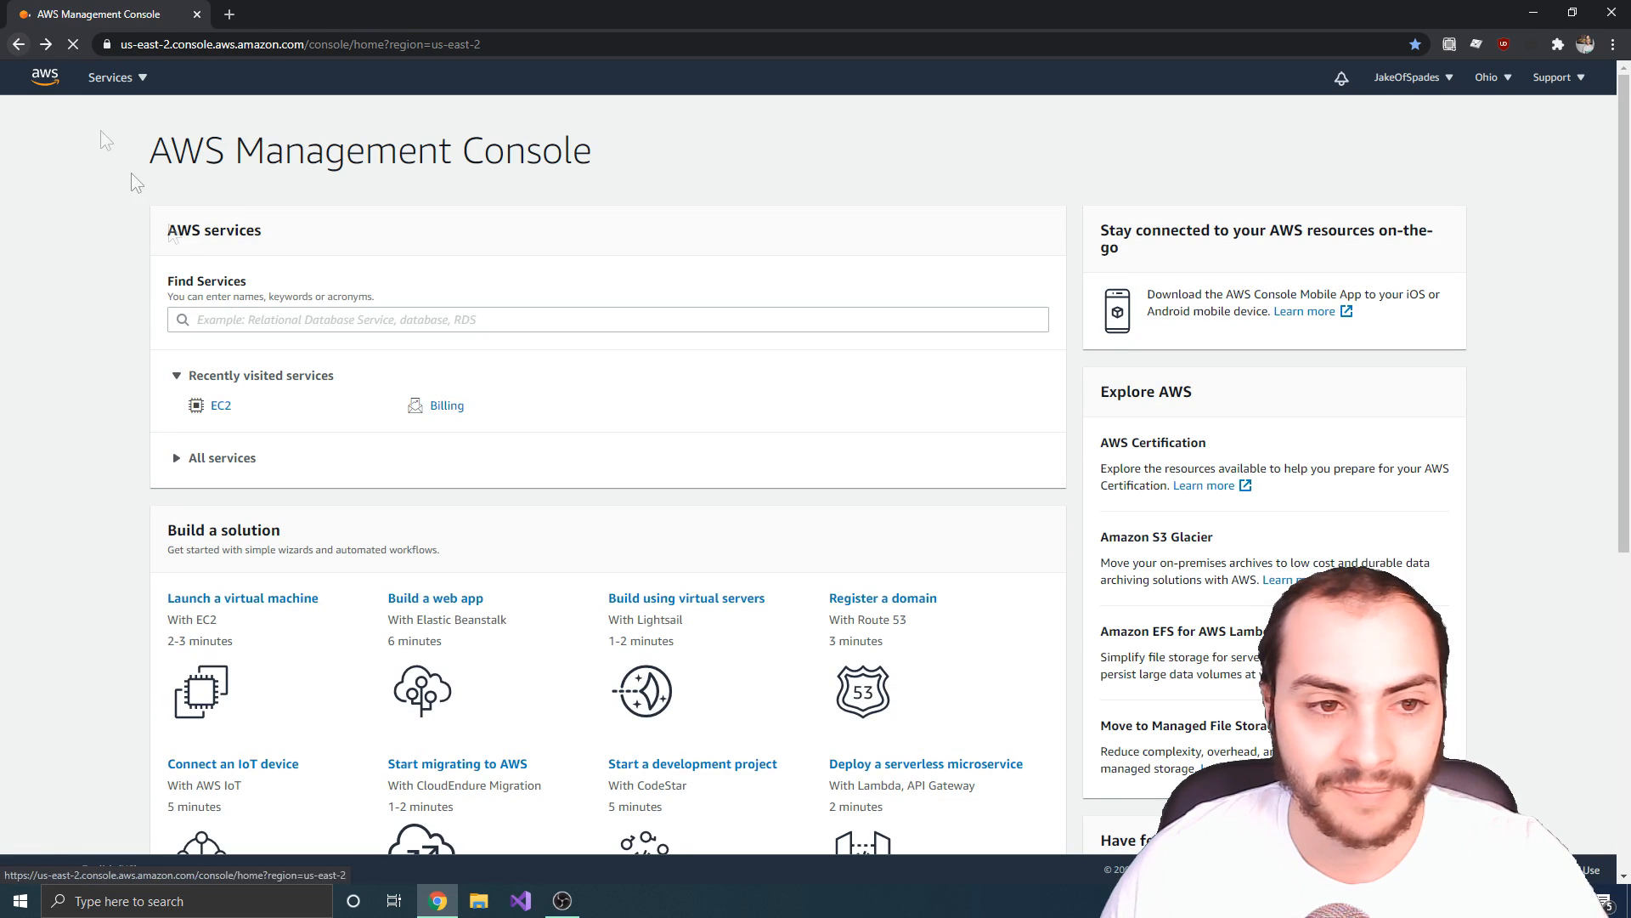
Step: Search the AMIs for Windows again and select Microsoft Windows Server 2019 Base
{"action": "left_click", "coordinate": [243, 597]}
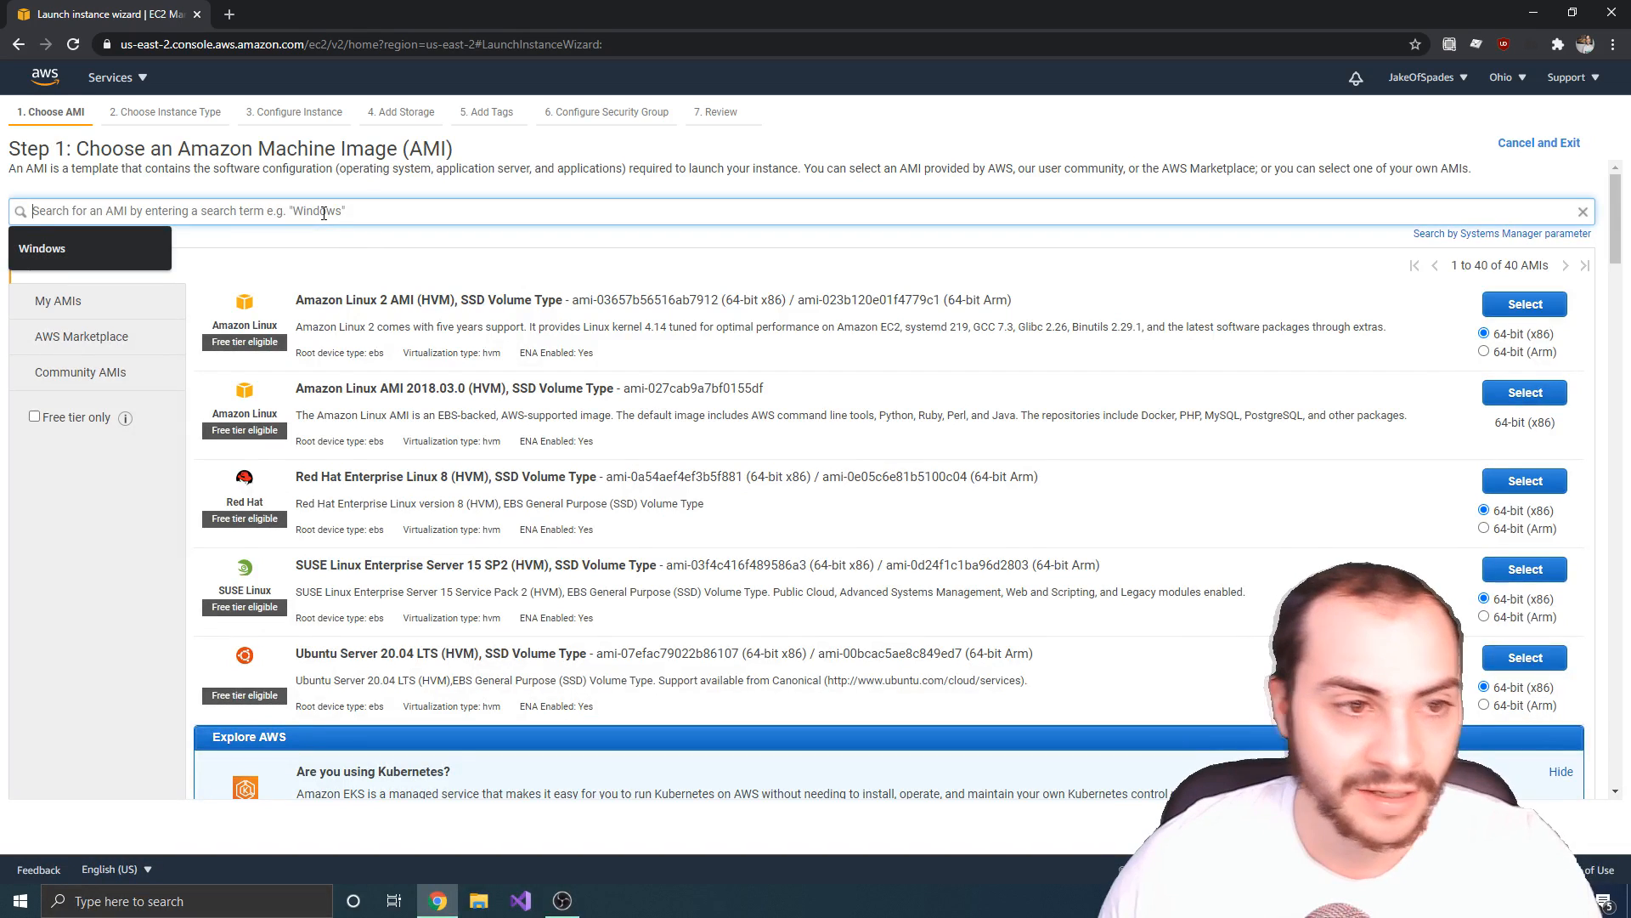
{"action": "type", "text": "Windows"}
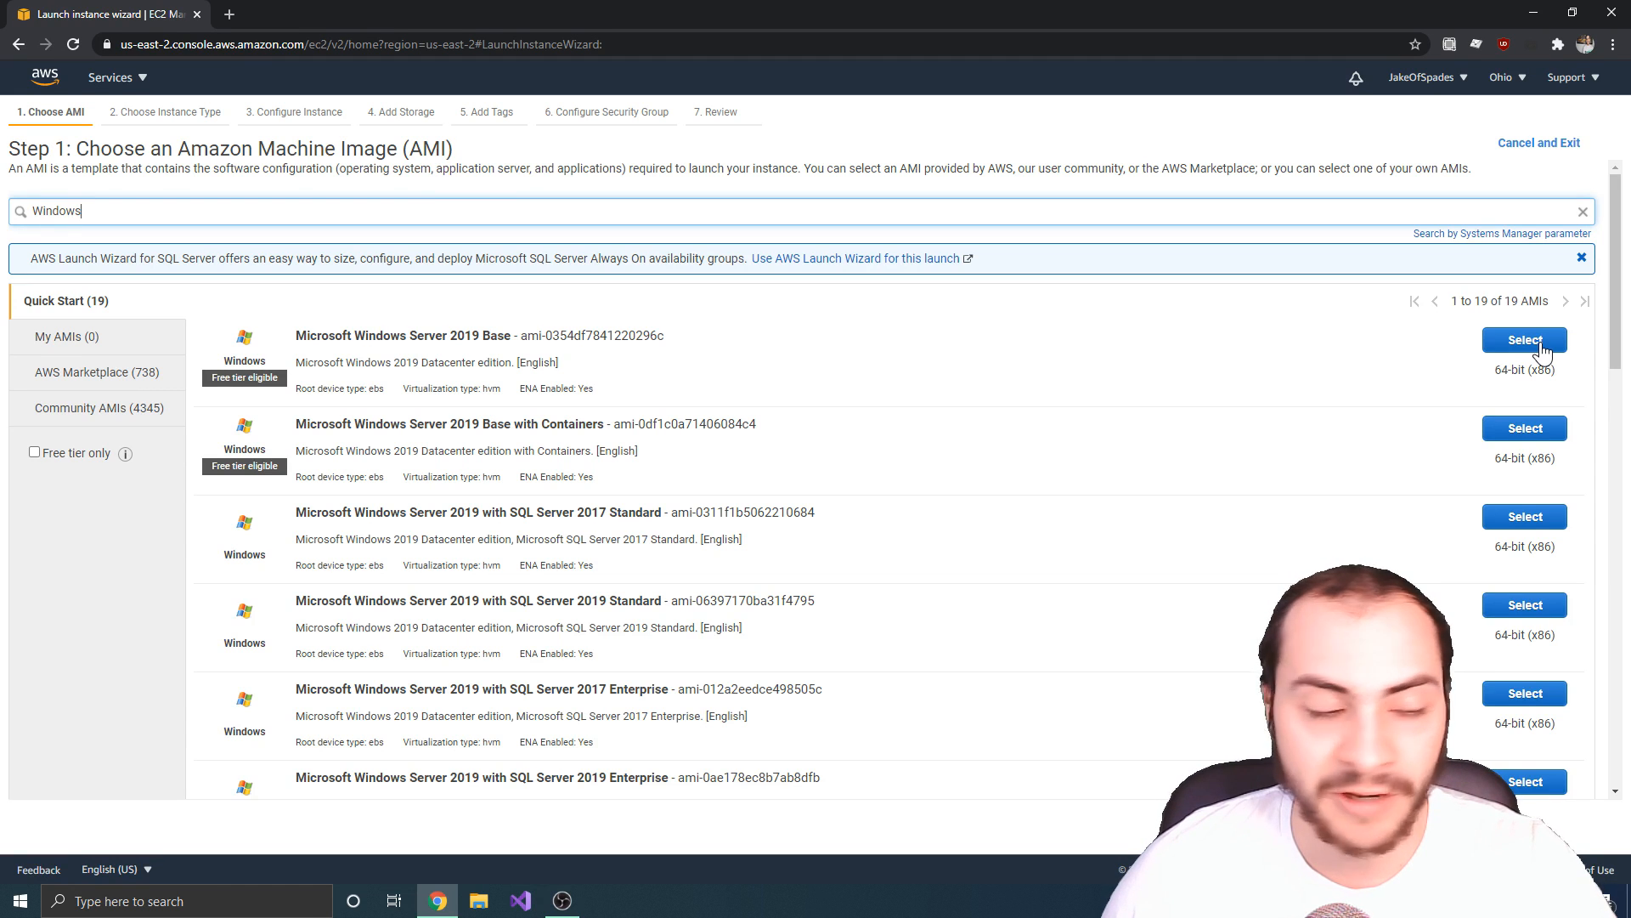
{"action": "left_click", "coordinate": [1523, 340]}
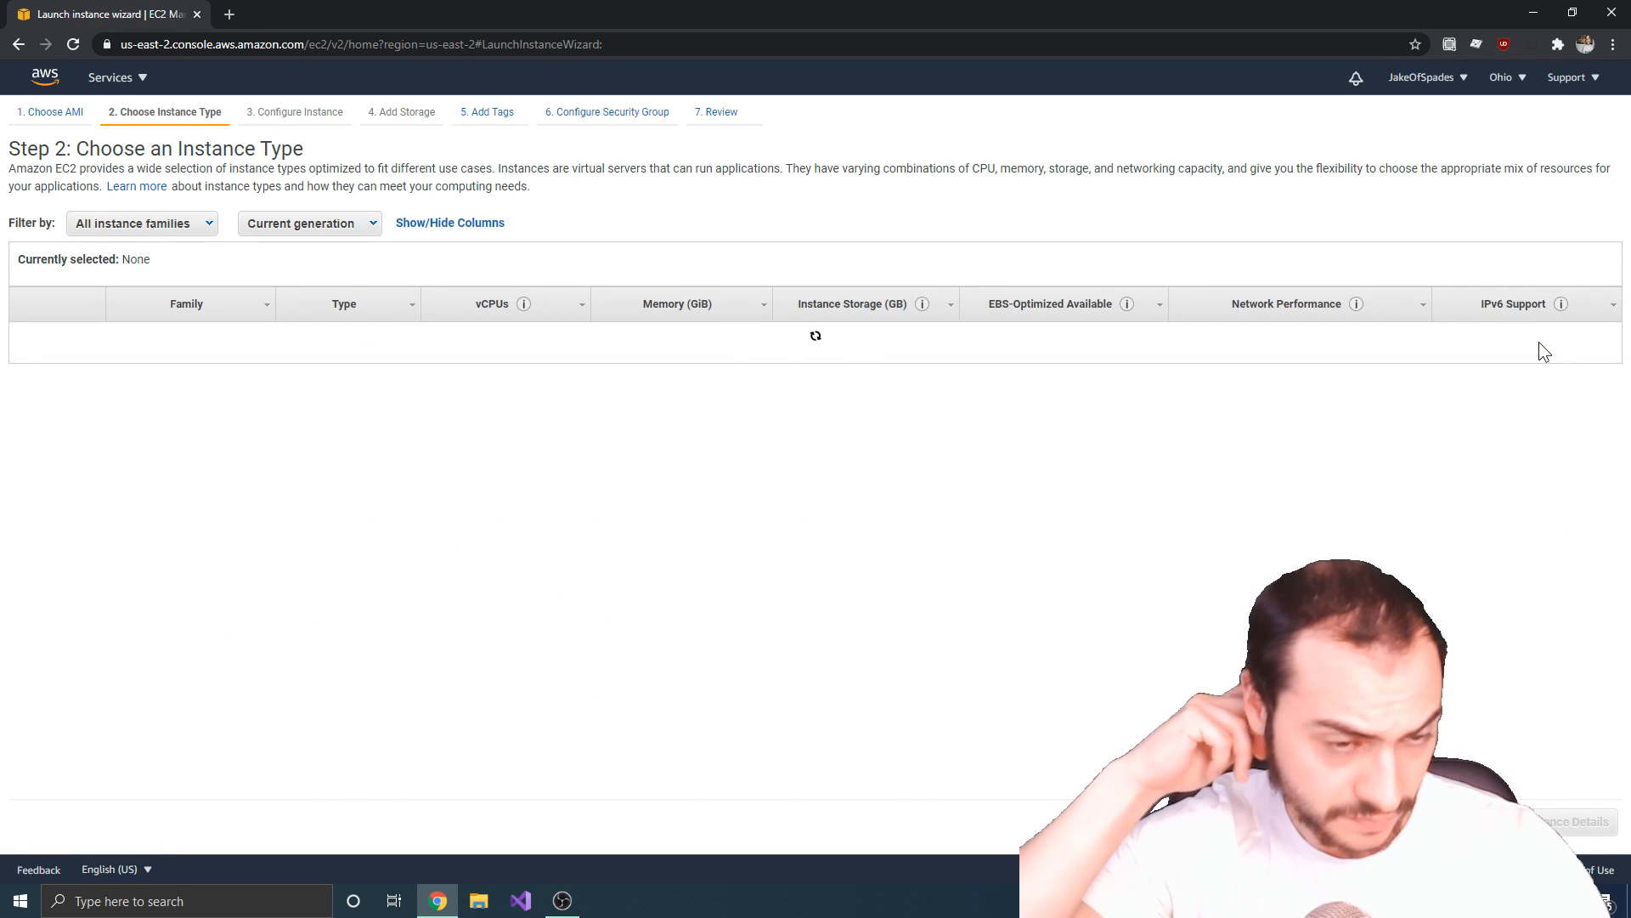
Step: Compare t2.medium and t2.micro, keep free-tier t2.micro and proceed to Review and Launch
{"action": "left_click", "coordinate": [26, 377]}
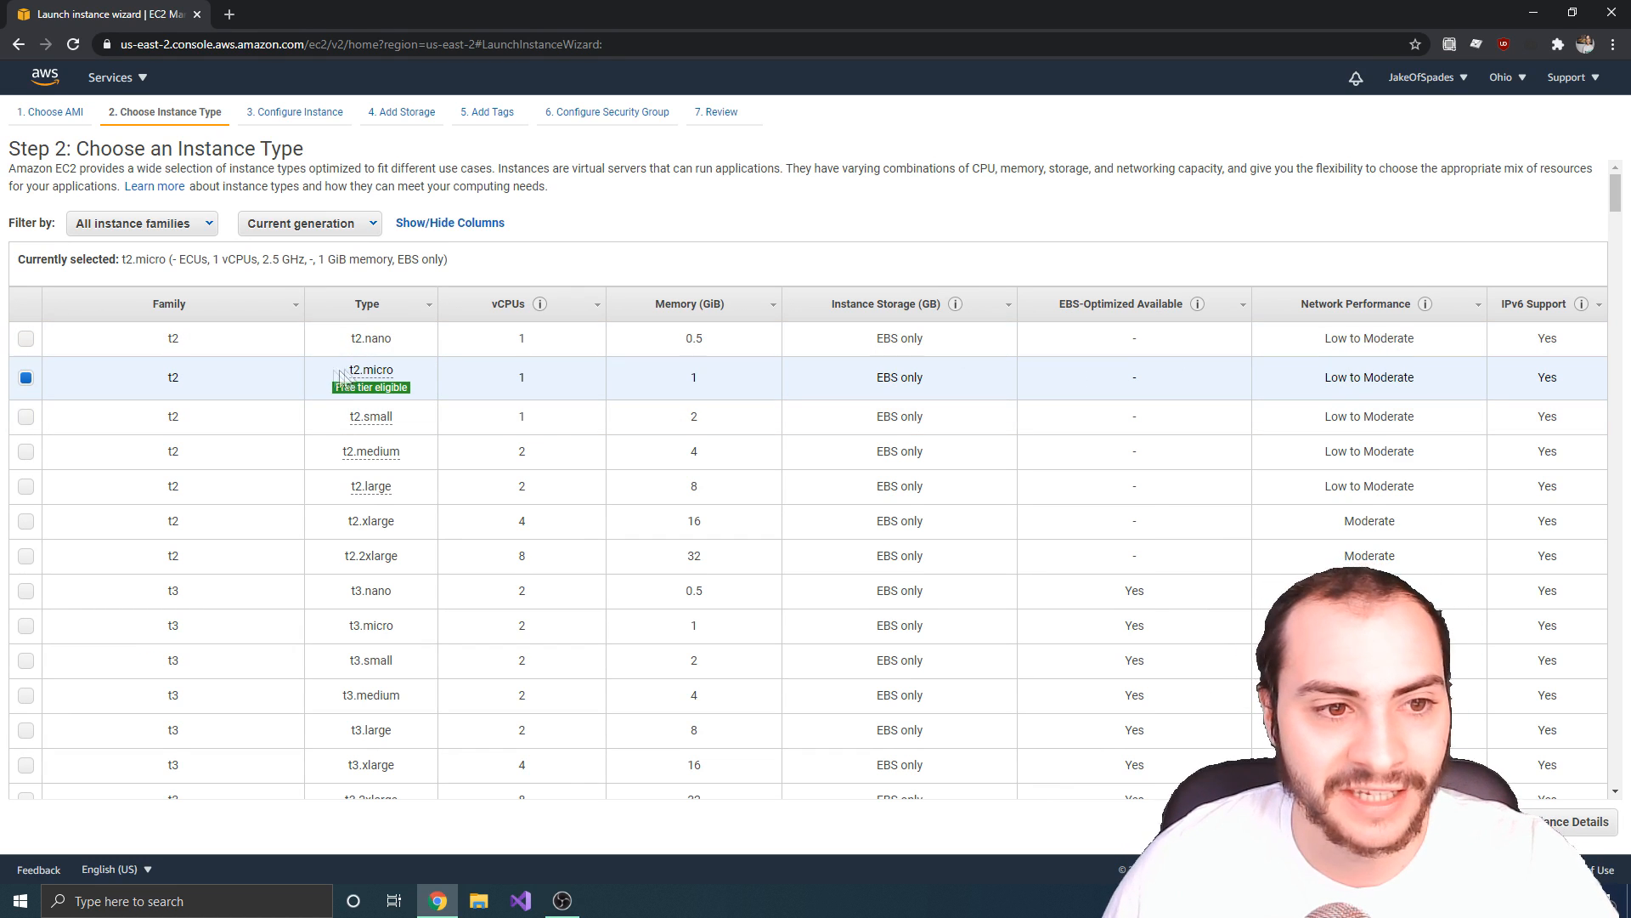
{"action": "mouse_move", "coordinate": [370, 369]}
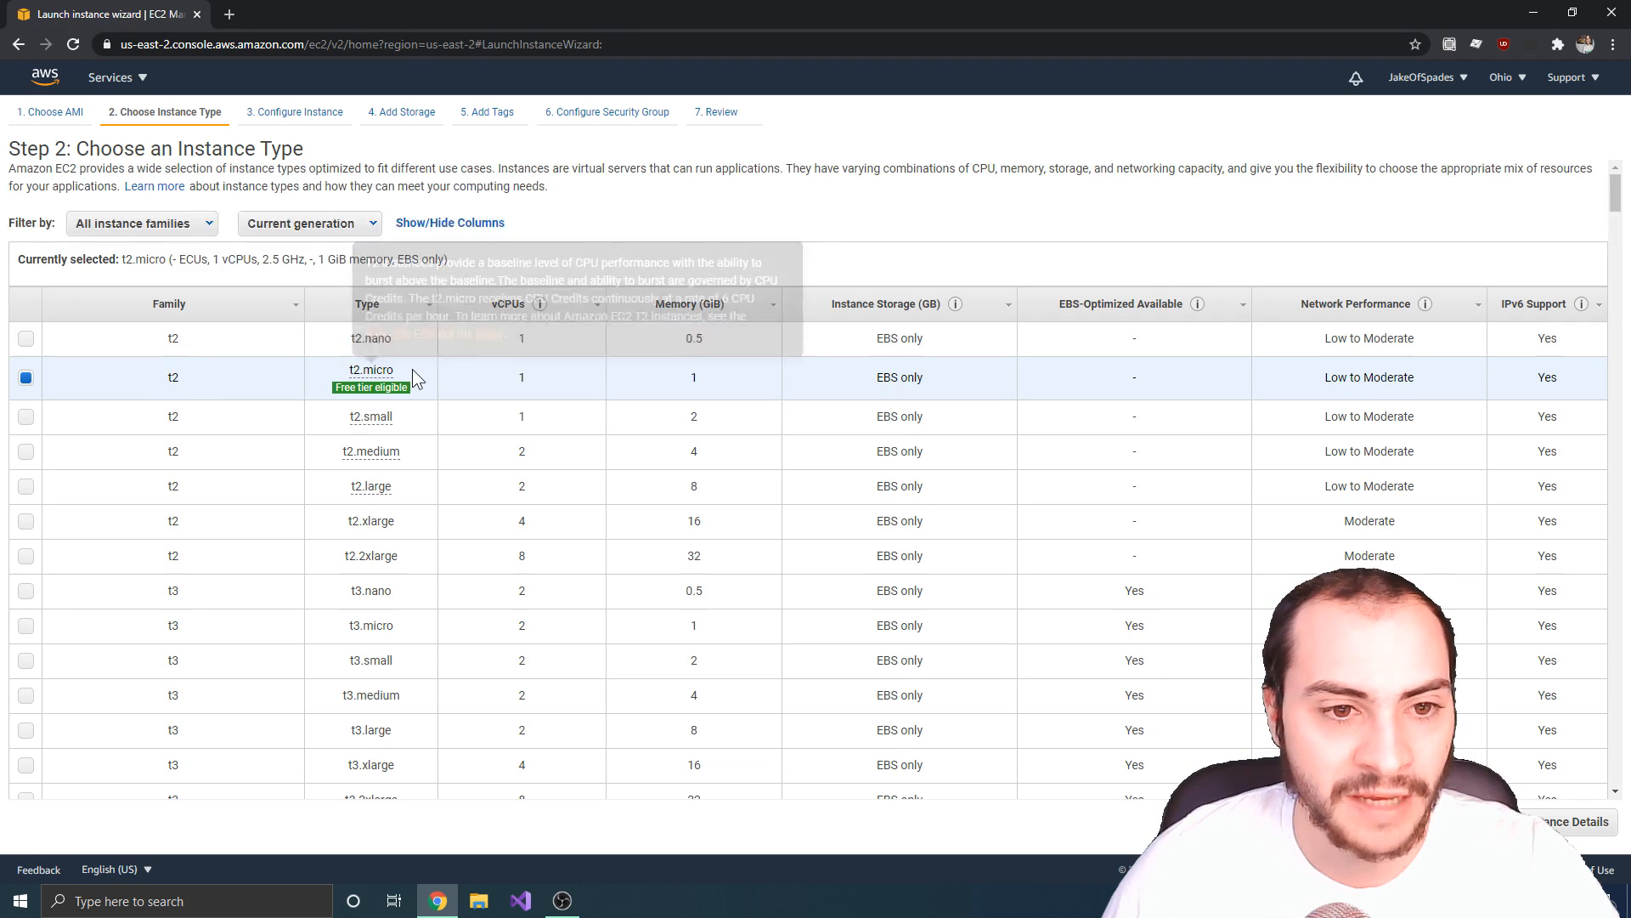
{"action": "mouse_move", "coordinate": [540, 388]}
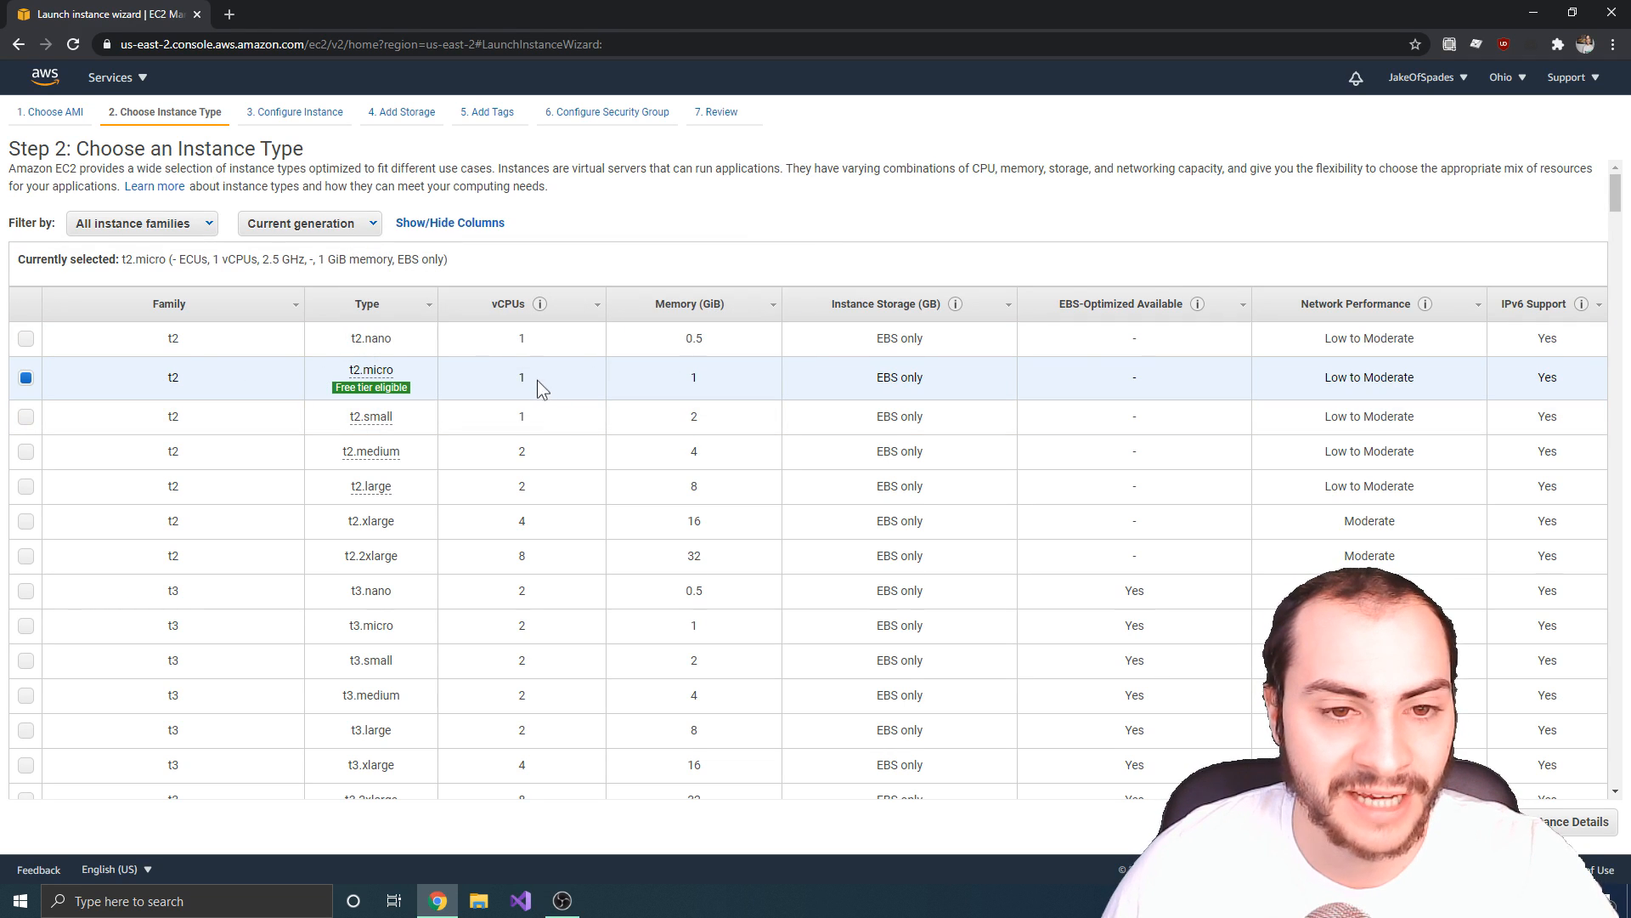
{"action": "mouse_move", "coordinate": [698, 377]}
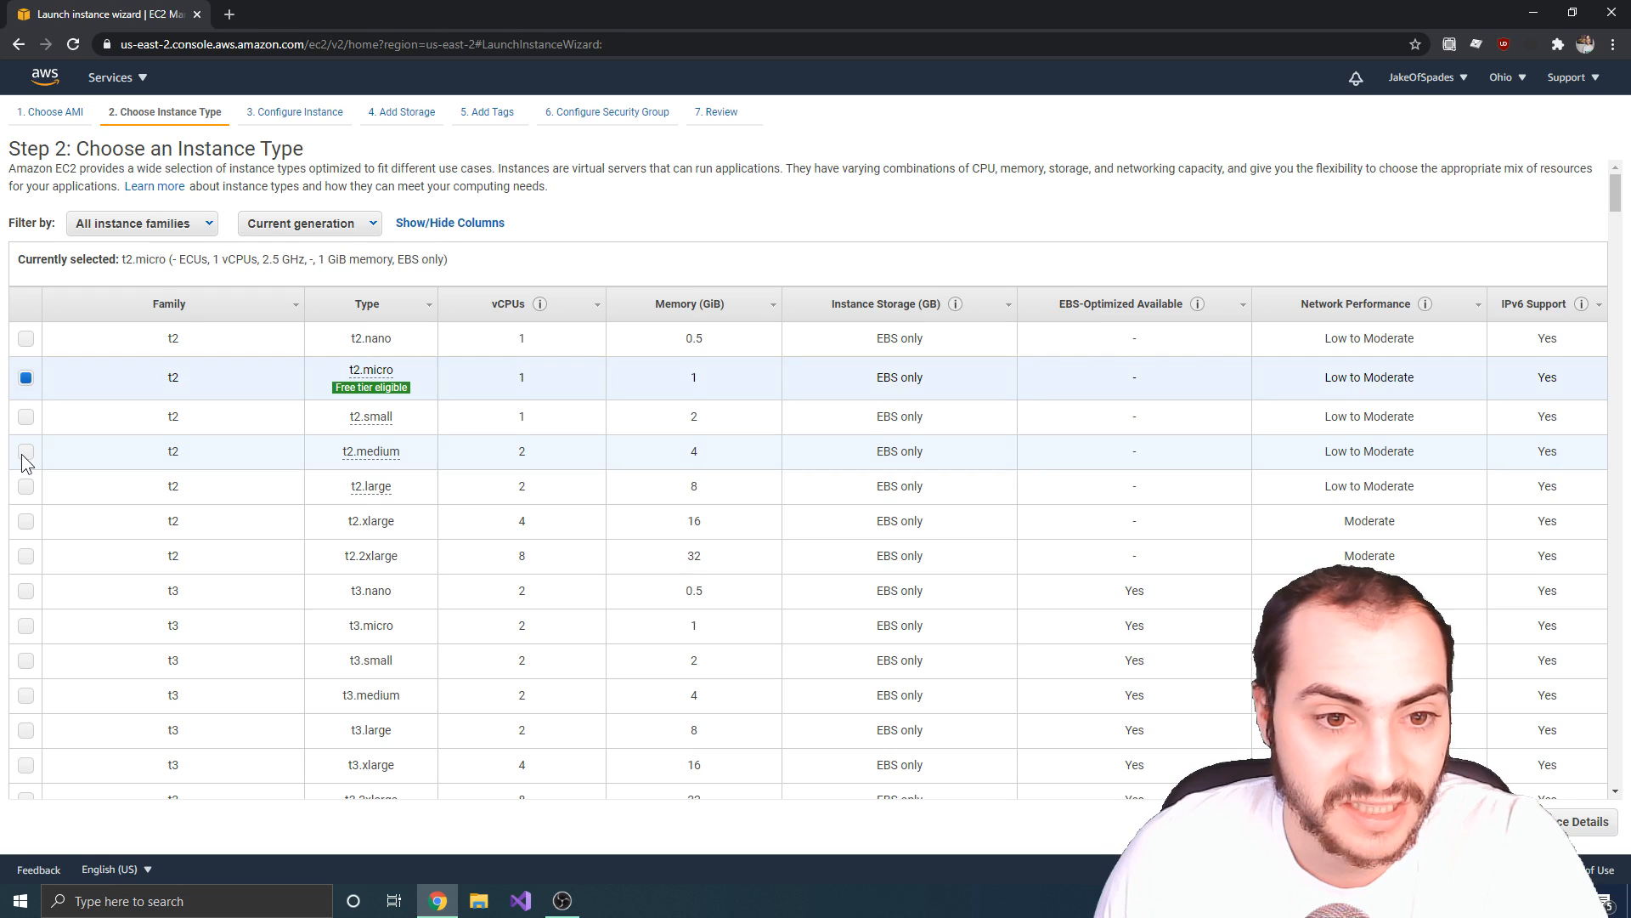
{"action": "left_click", "coordinate": [26, 452]}
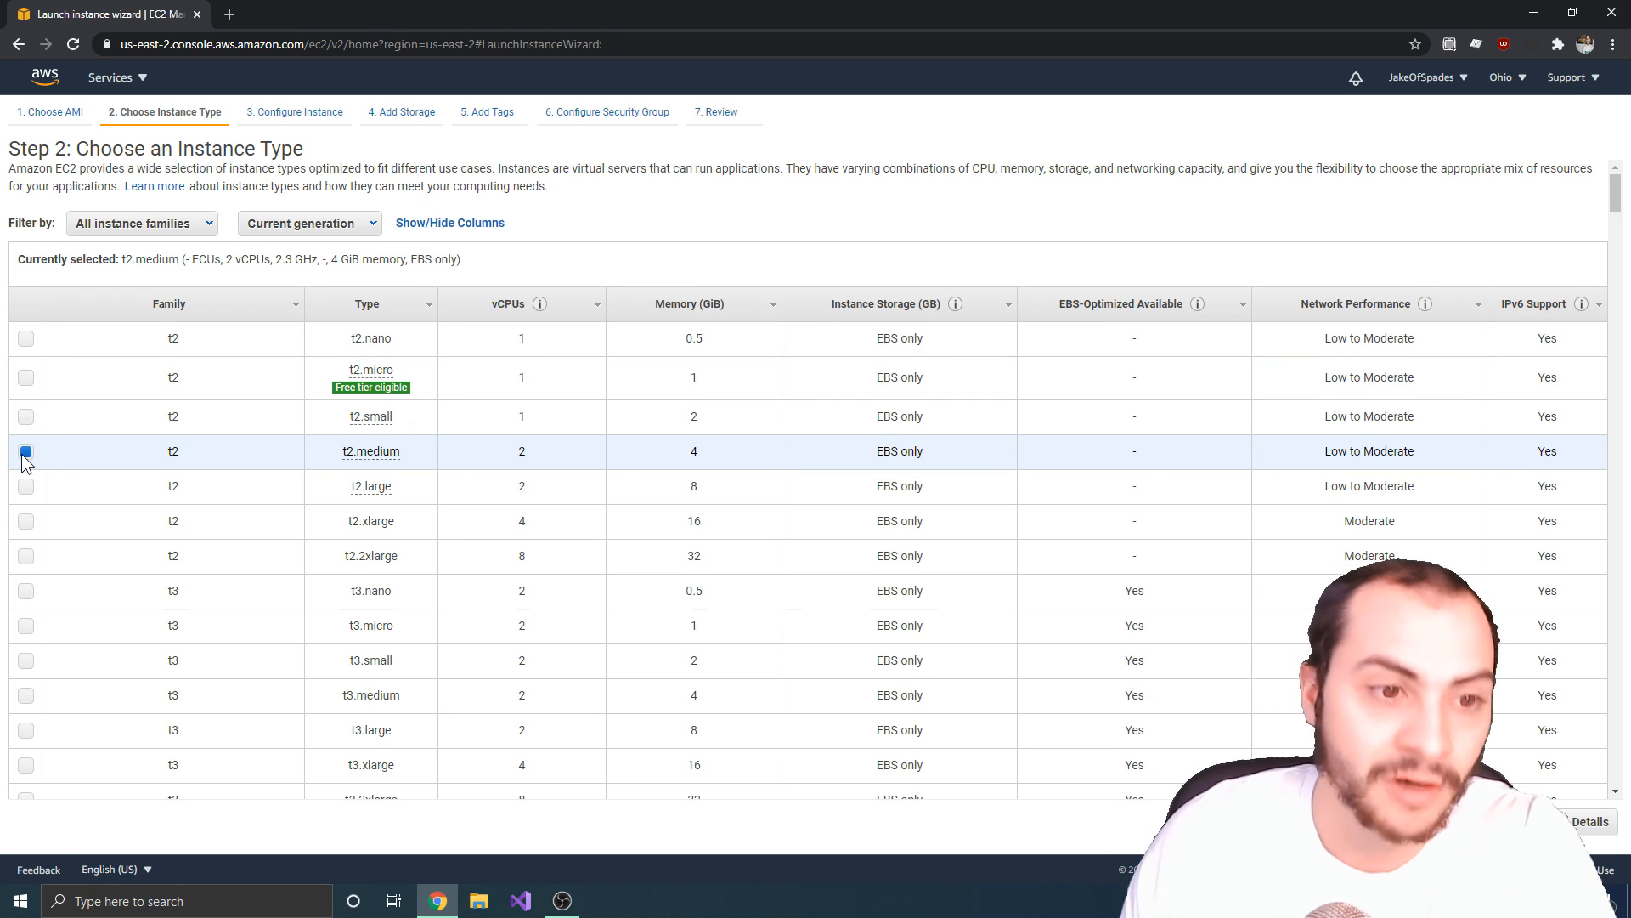
{"action": "left_click", "coordinate": [25, 377]}
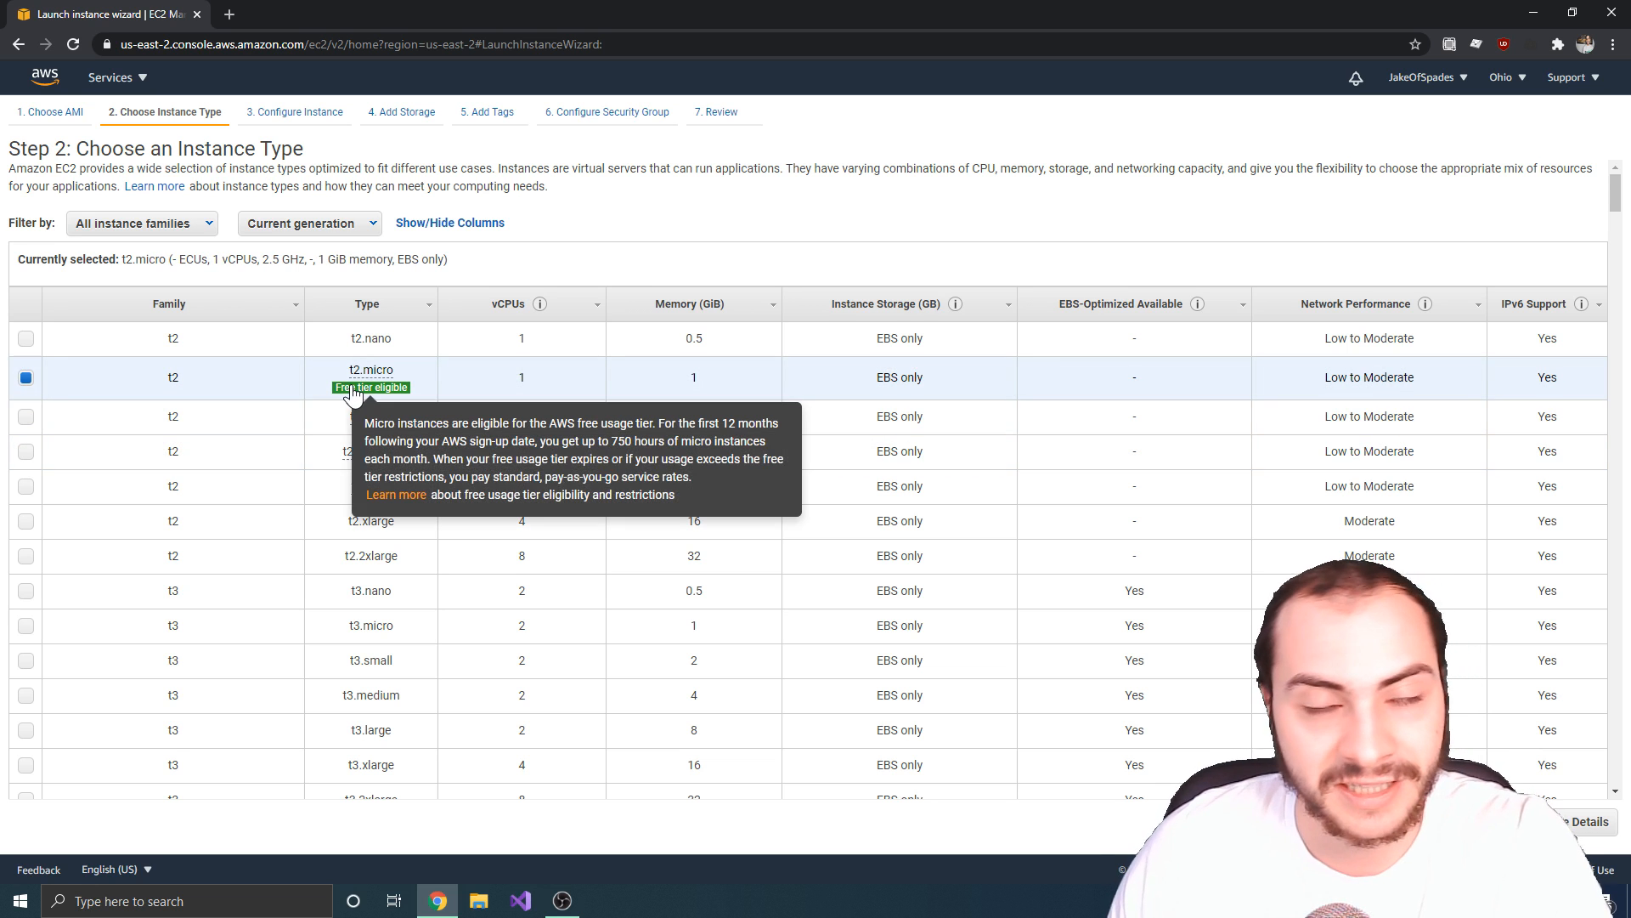
{"action": "mouse_move", "coordinate": [299, 416]}
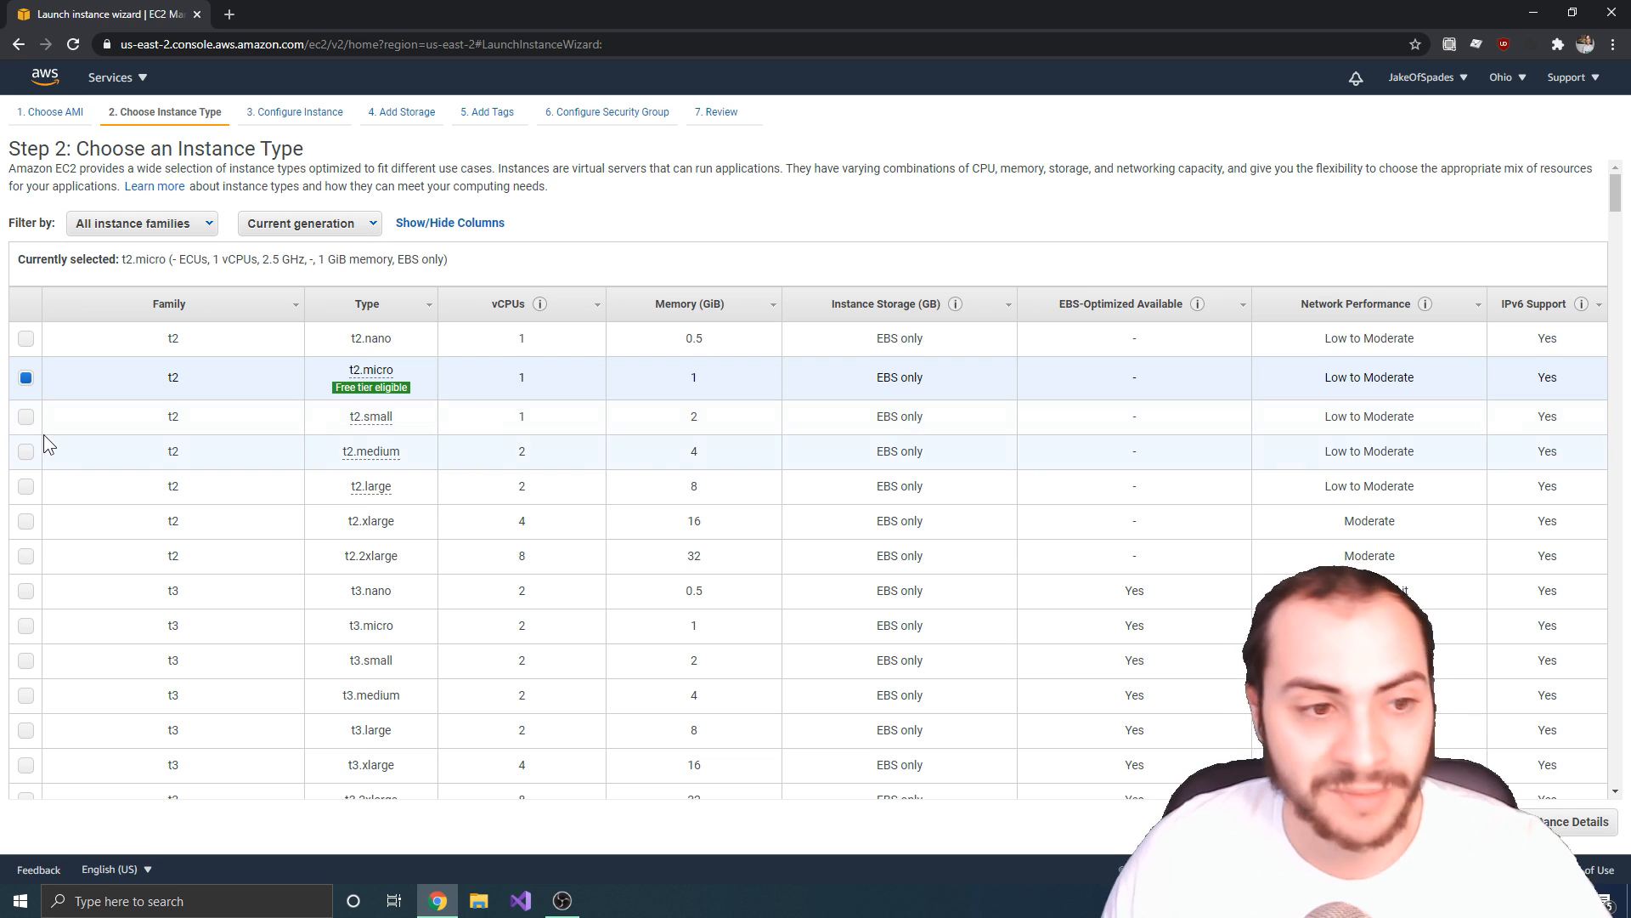
{"action": "left_click", "coordinate": [26, 450]}
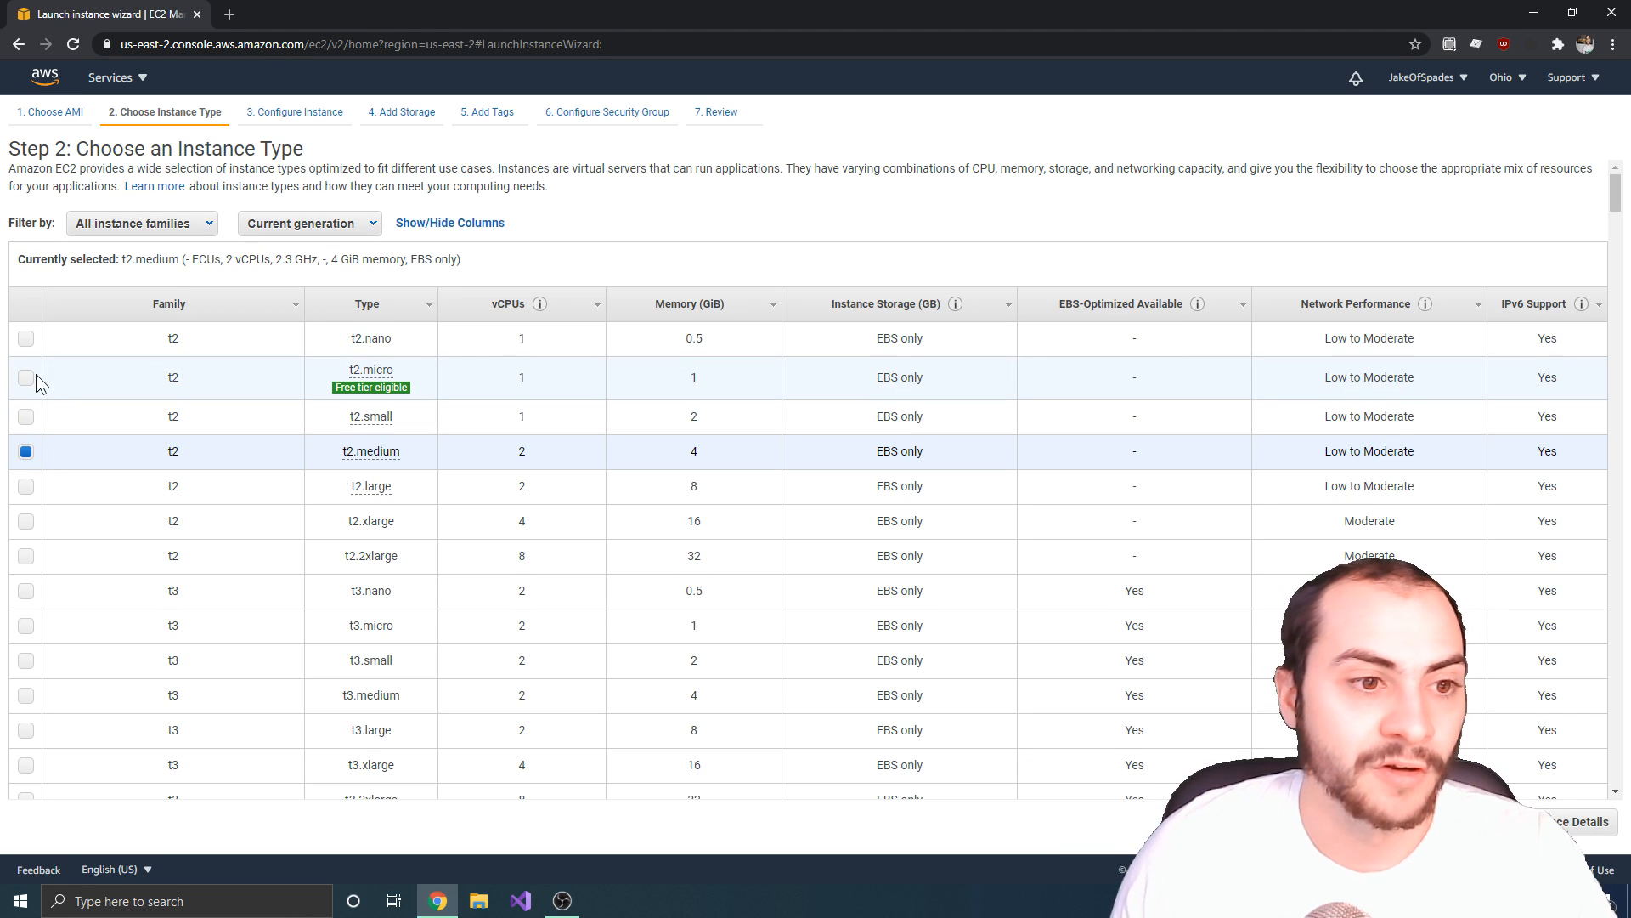
{"action": "left_click", "coordinate": [26, 377]}
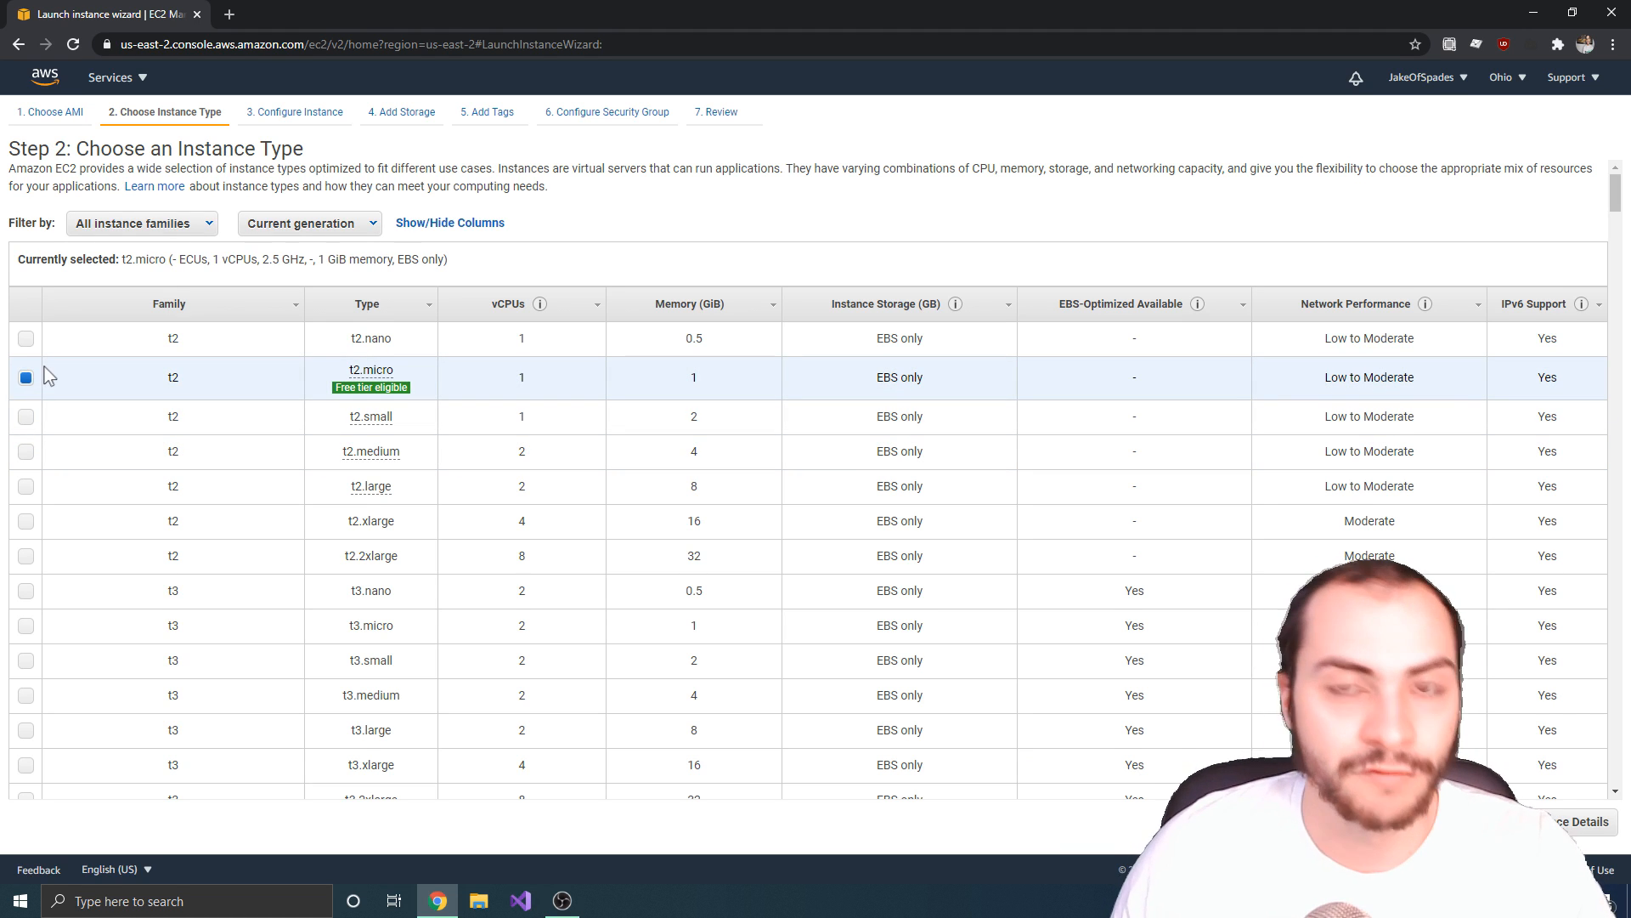
{"action": "mouse_move", "coordinate": [192, 372]}
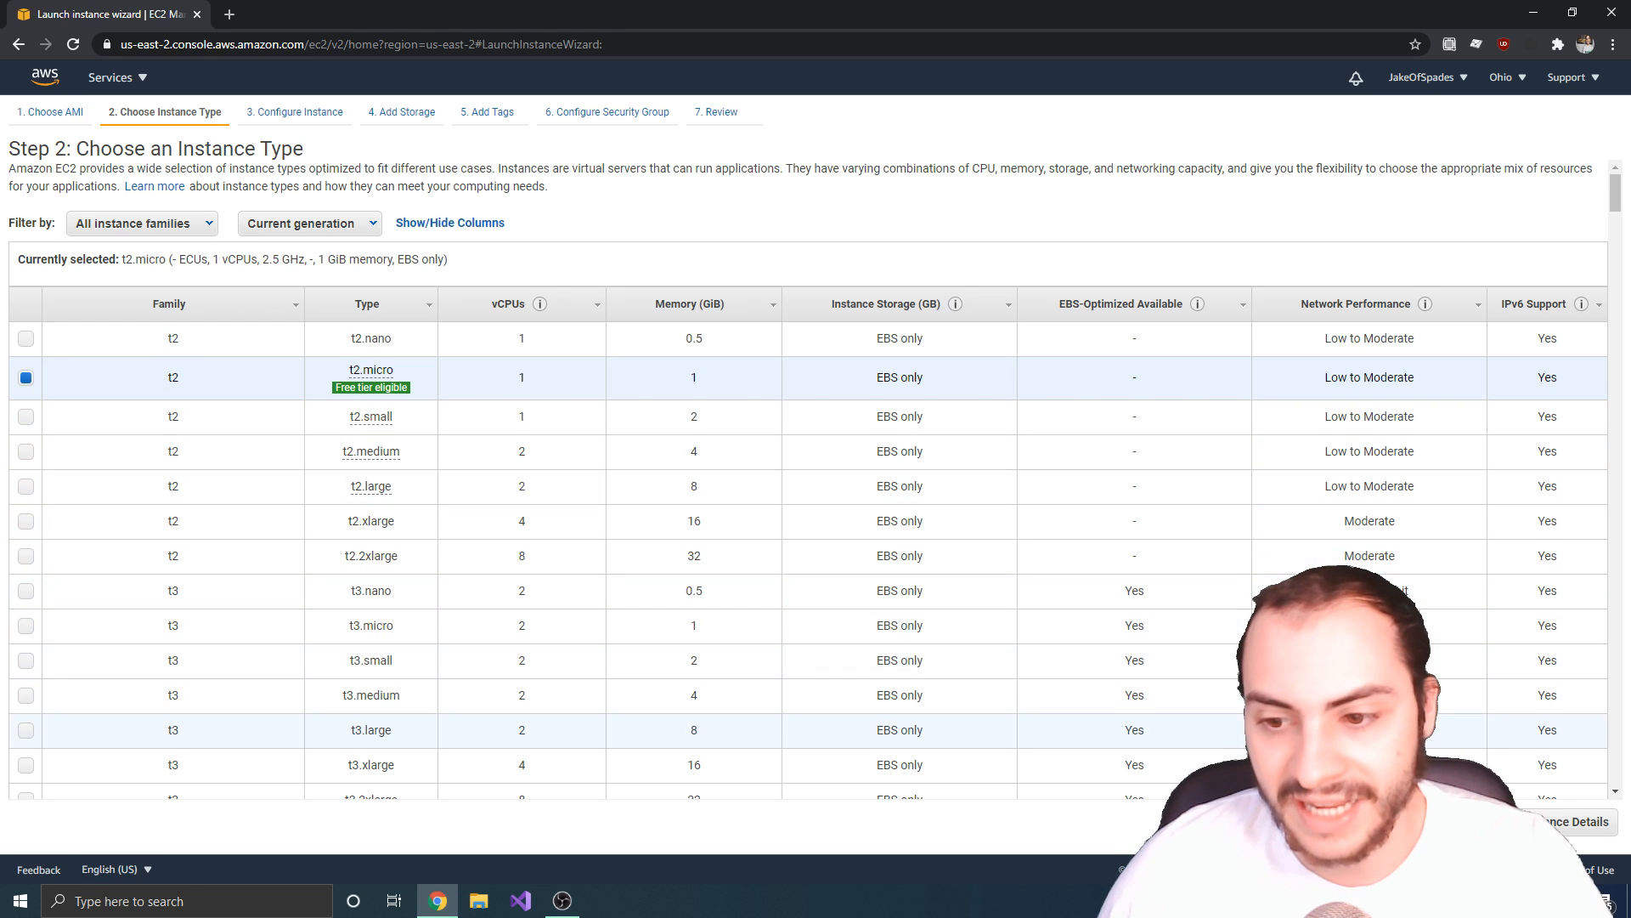
{"action": "left_click", "coordinate": [716, 112]}
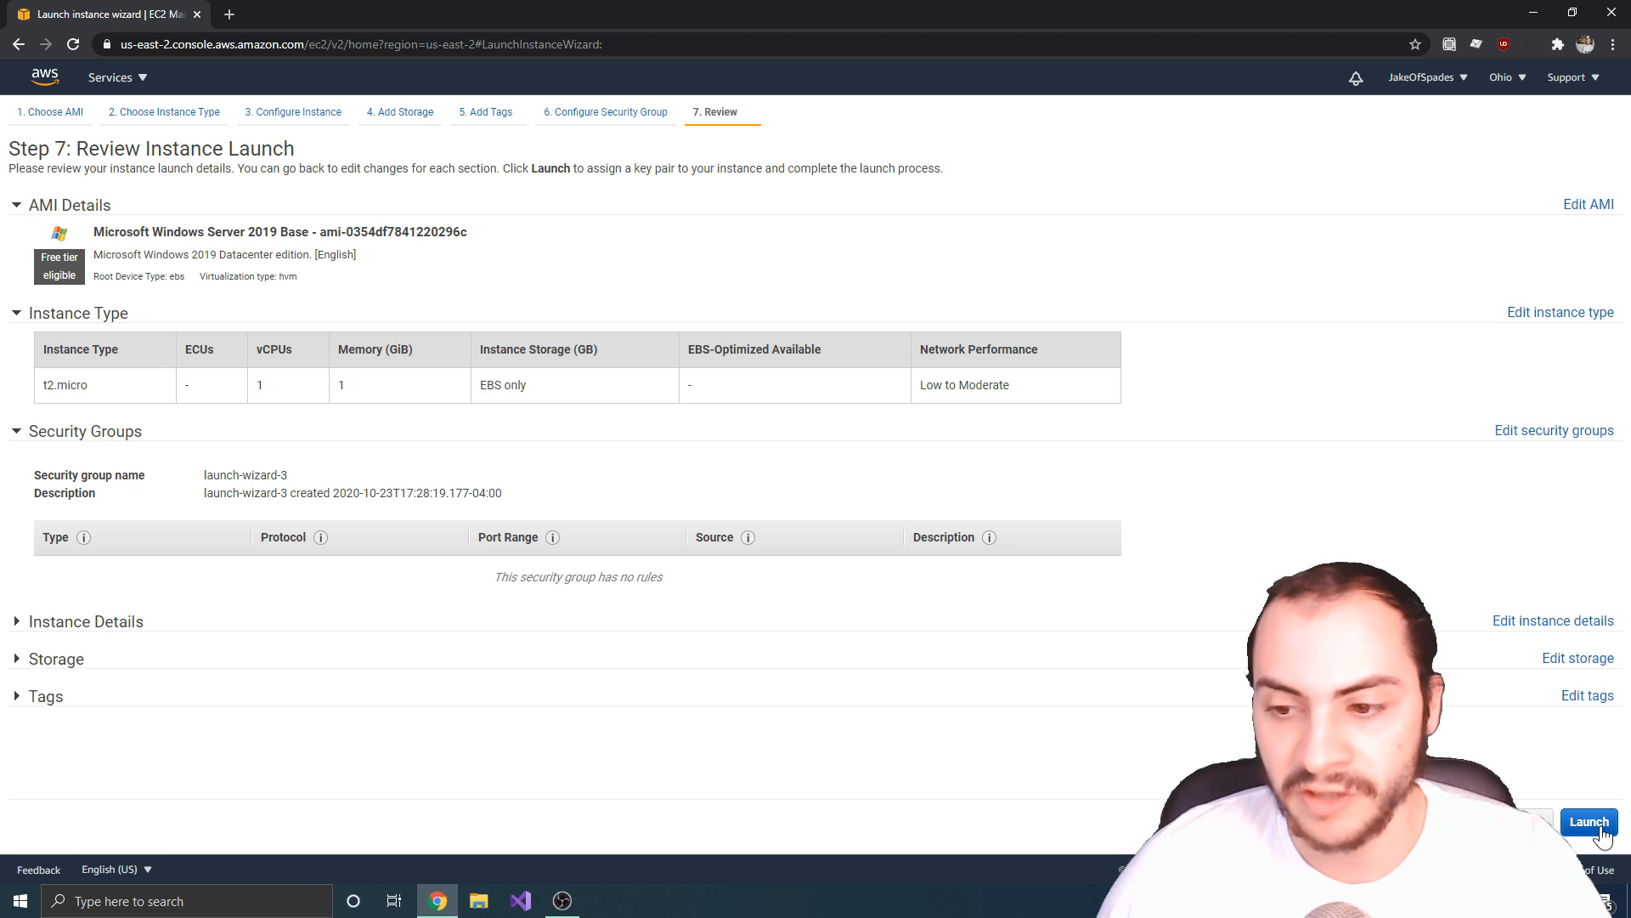
Step: Launch the reviewed instance, bringing up the key pair dialog
{"action": "left_click", "coordinate": [1587, 821]}
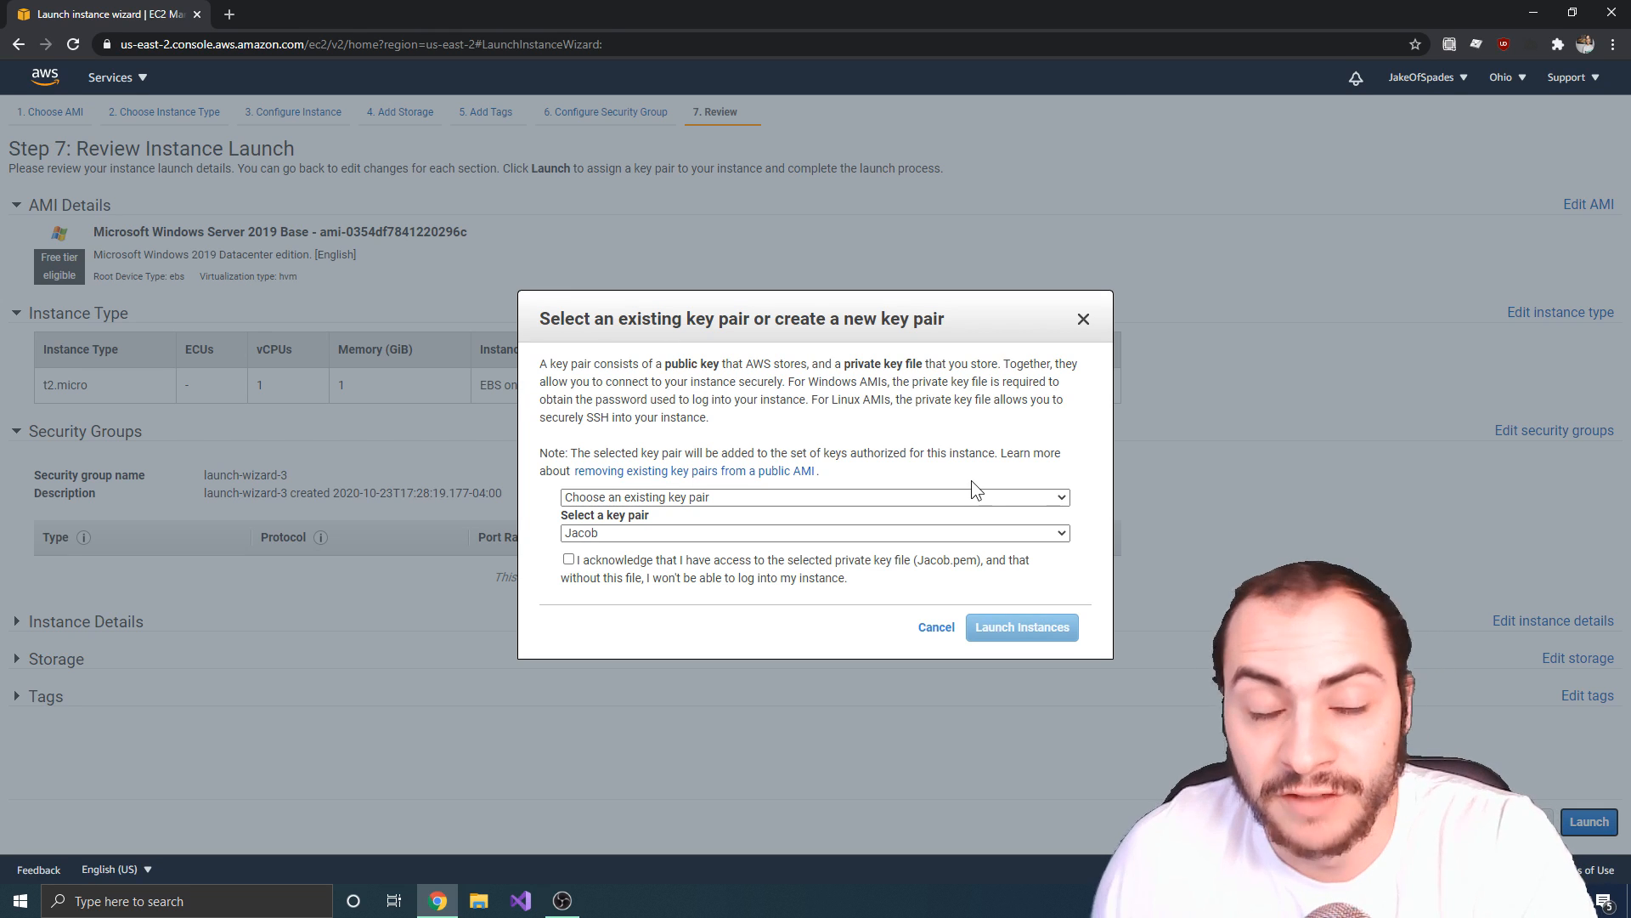
{"action": "mouse_move", "coordinate": [868, 495]}
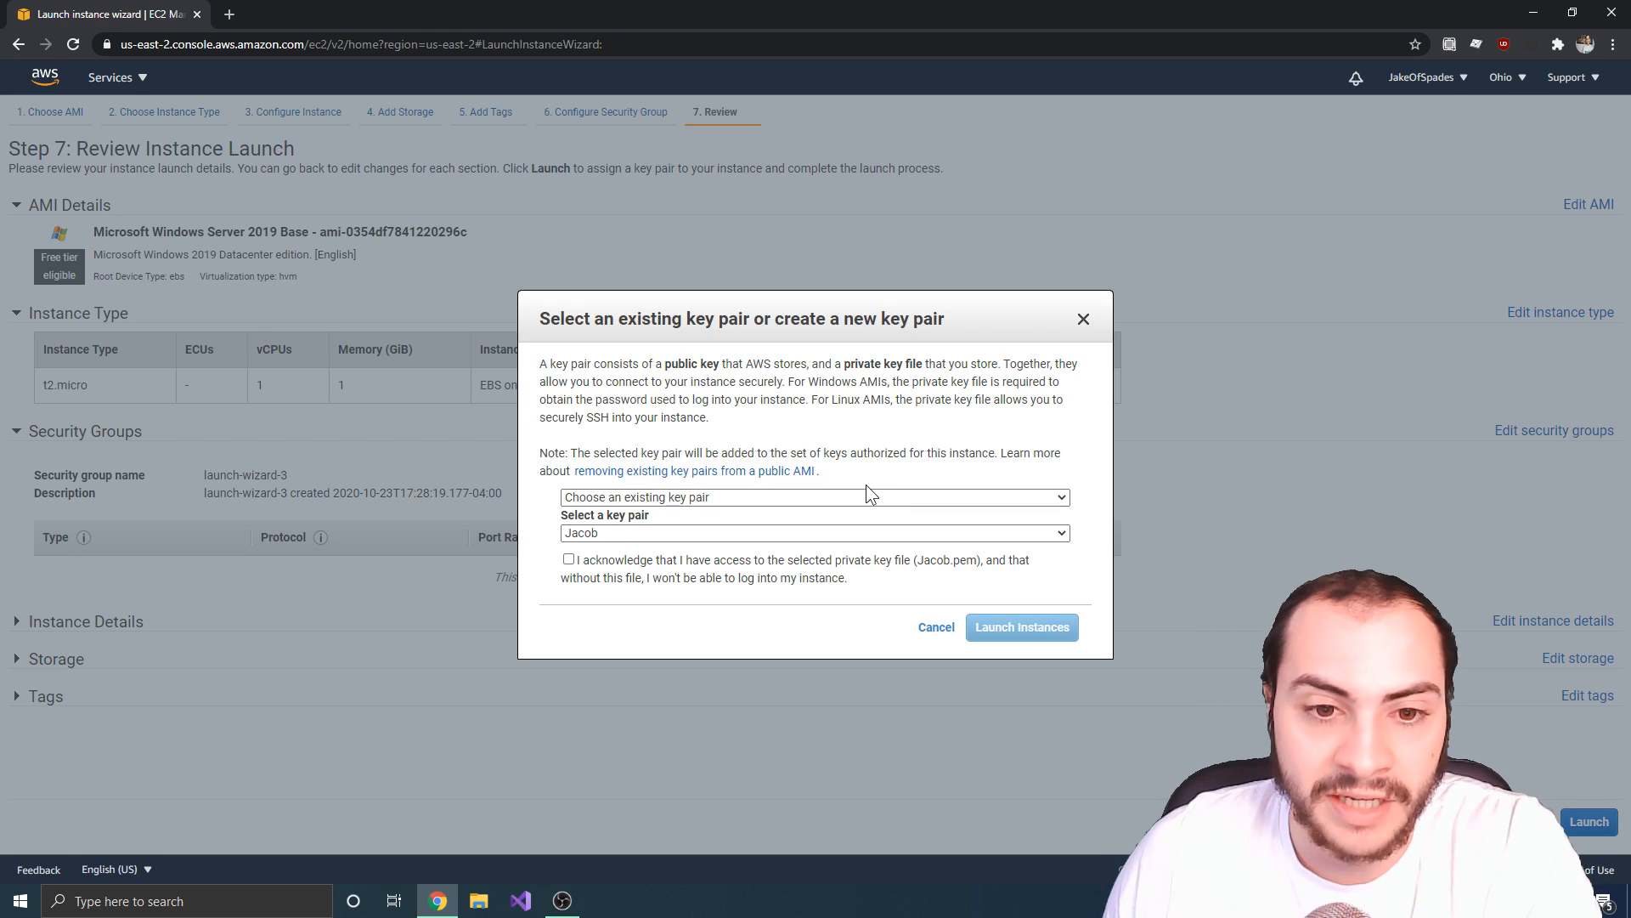
Step: Create a new key pair named KeyPair, download KeyPair.pem and launch the instance
{"action": "left_click", "coordinate": [814, 496]}
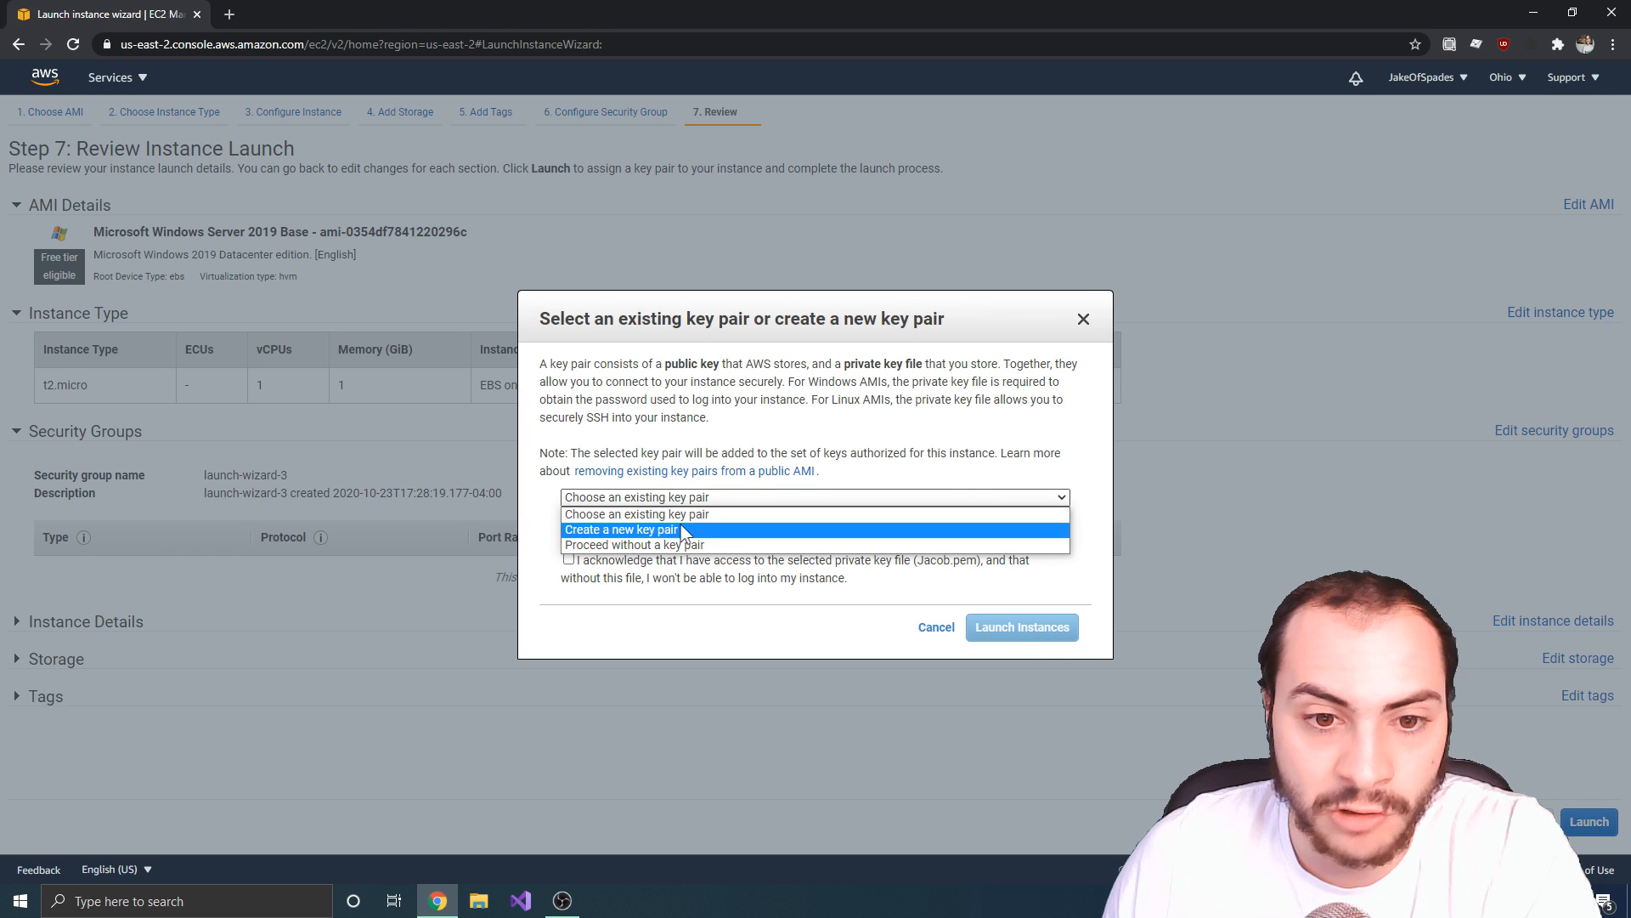
{"action": "left_click", "coordinate": [622, 529]}
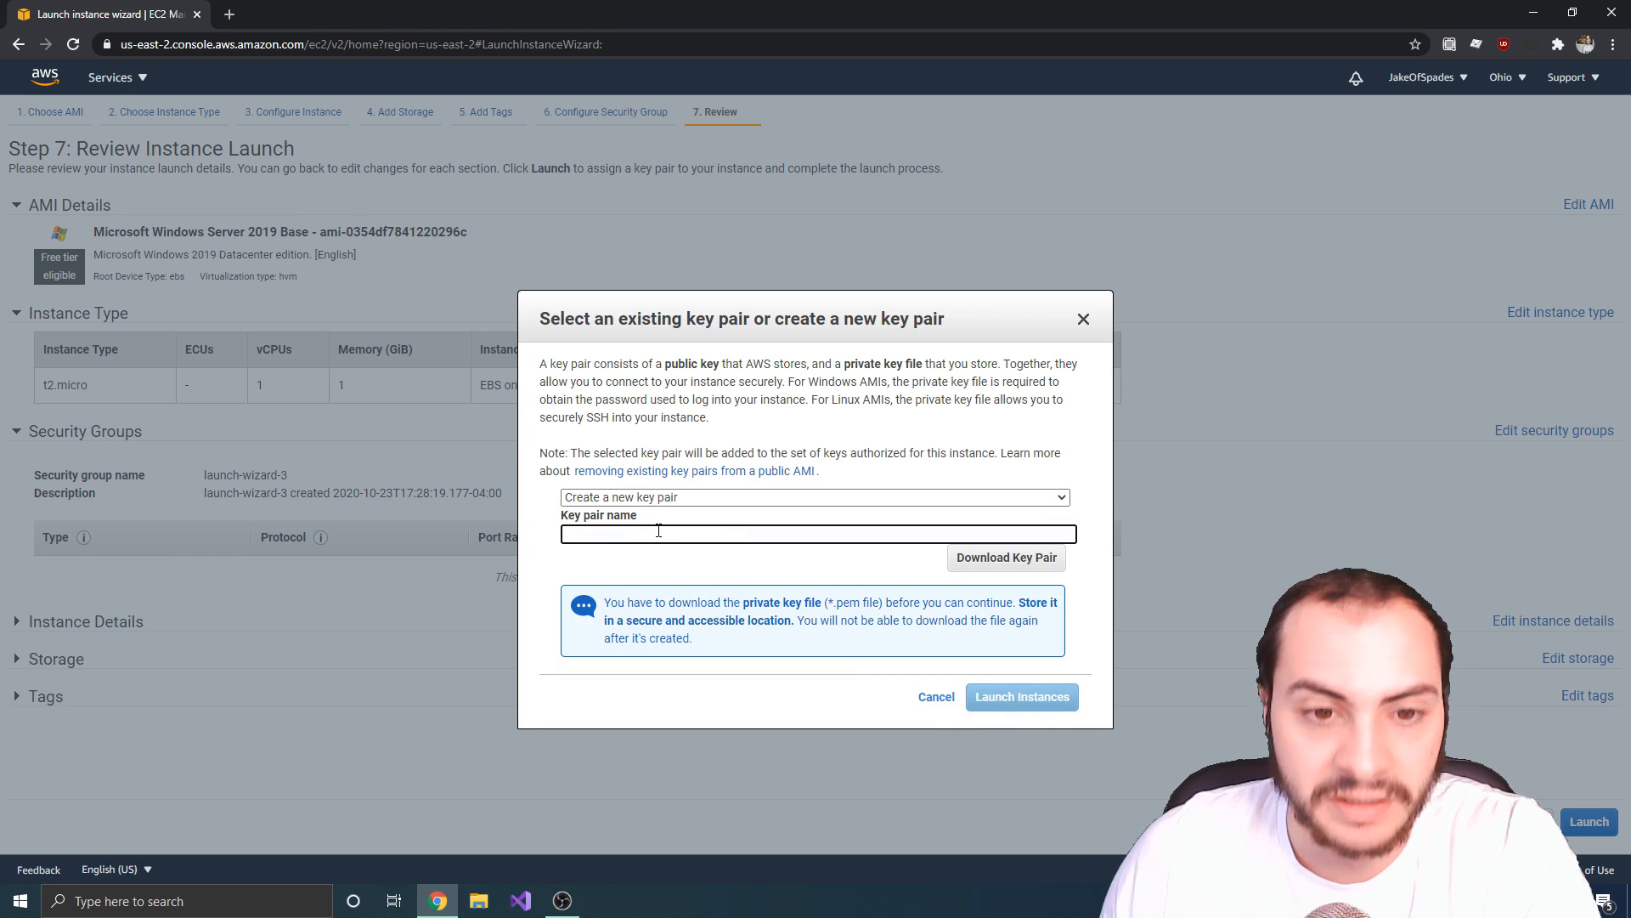
{"action": "type", "text": "KeyPair"}
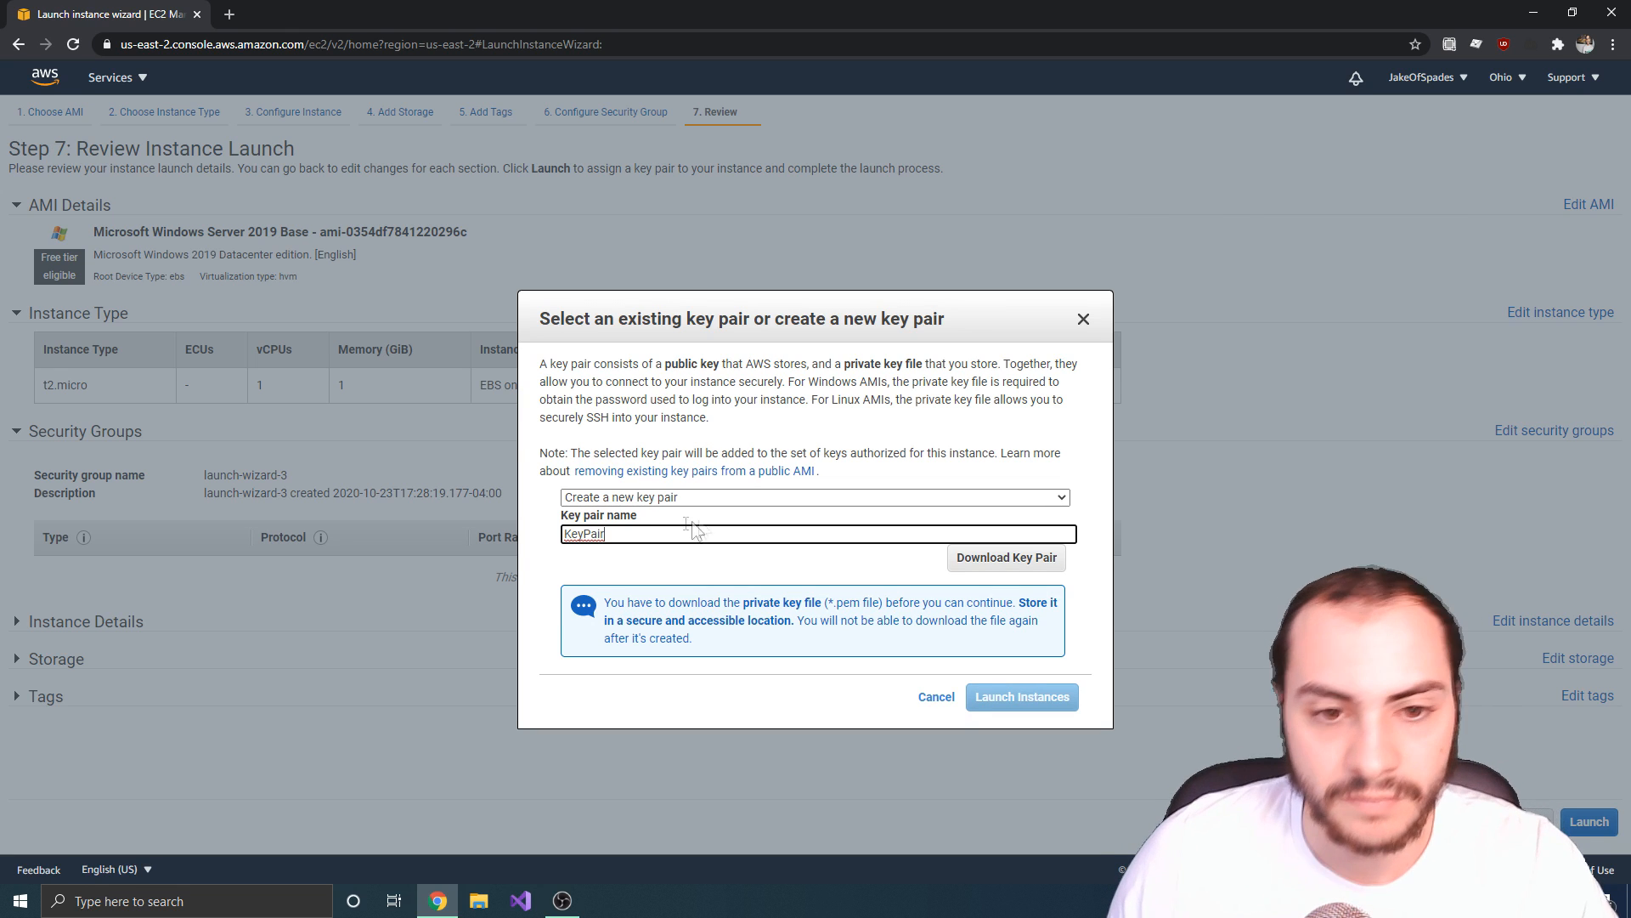
{"action": "left_click", "coordinate": [1004, 557]}
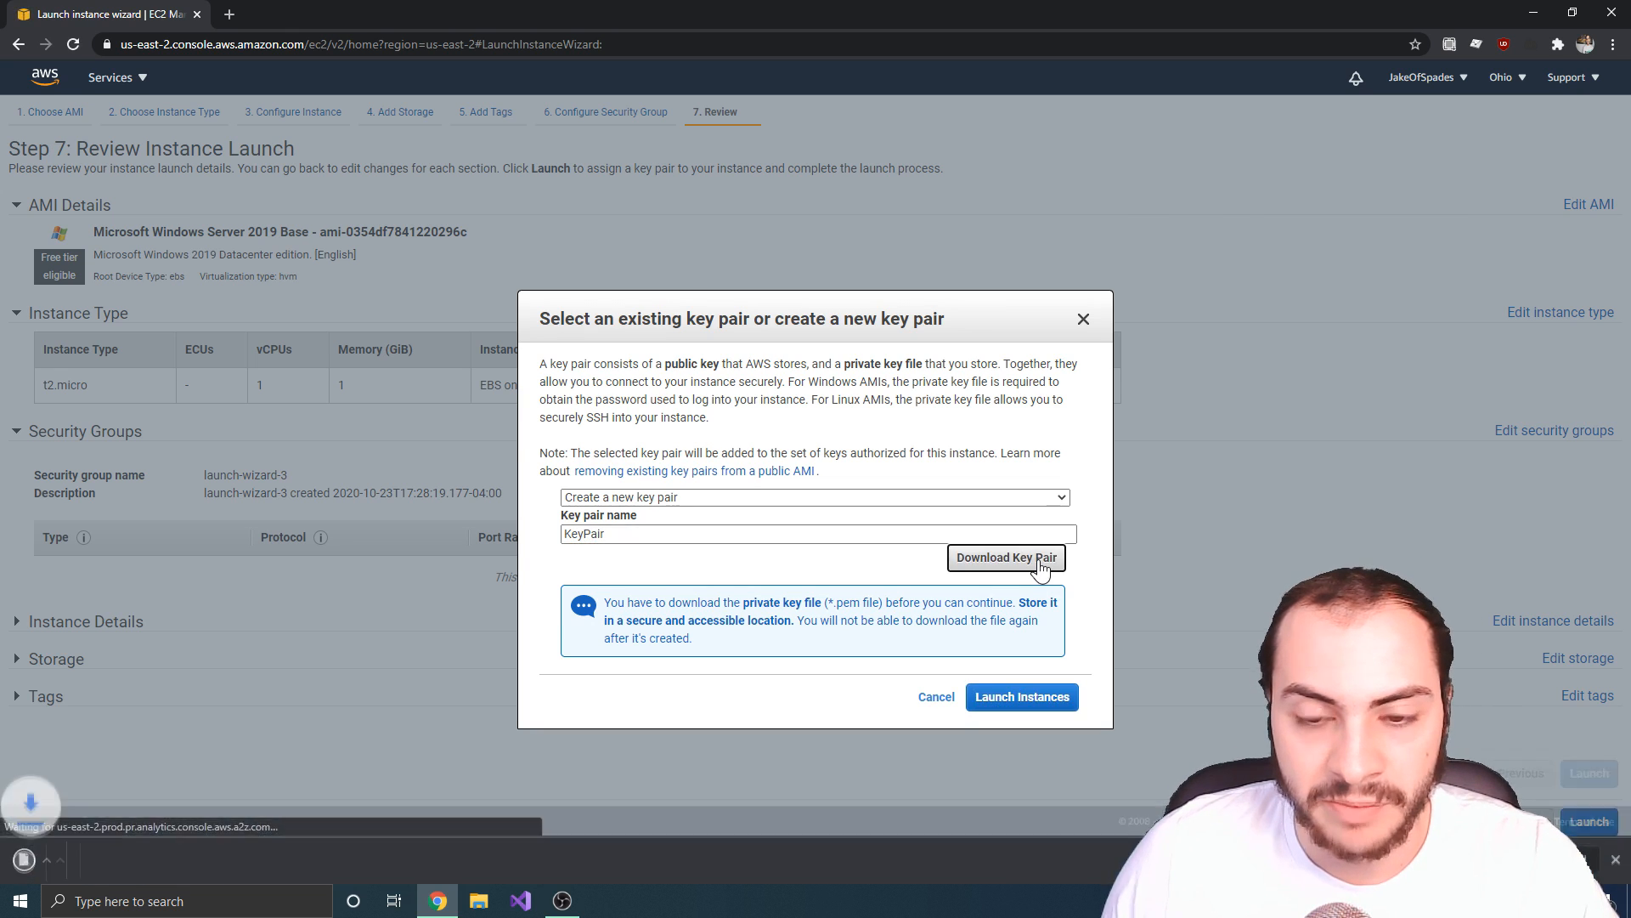
{"action": "left_click", "coordinate": [1004, 558]}
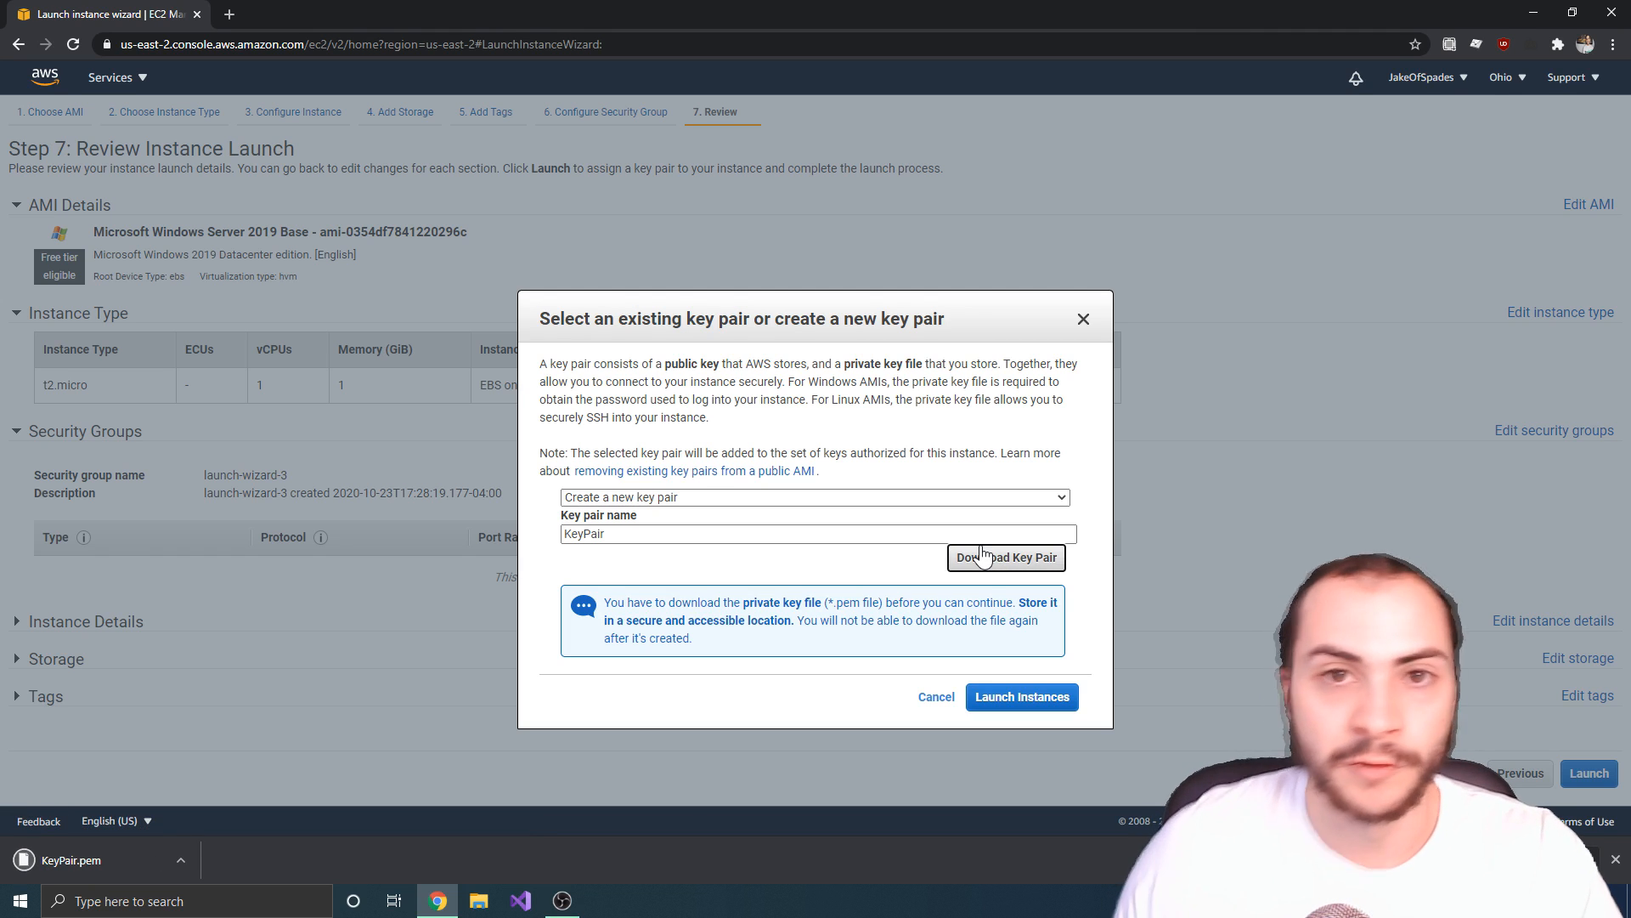
{"action": "left_click", "coordinate": [1004, 557]}
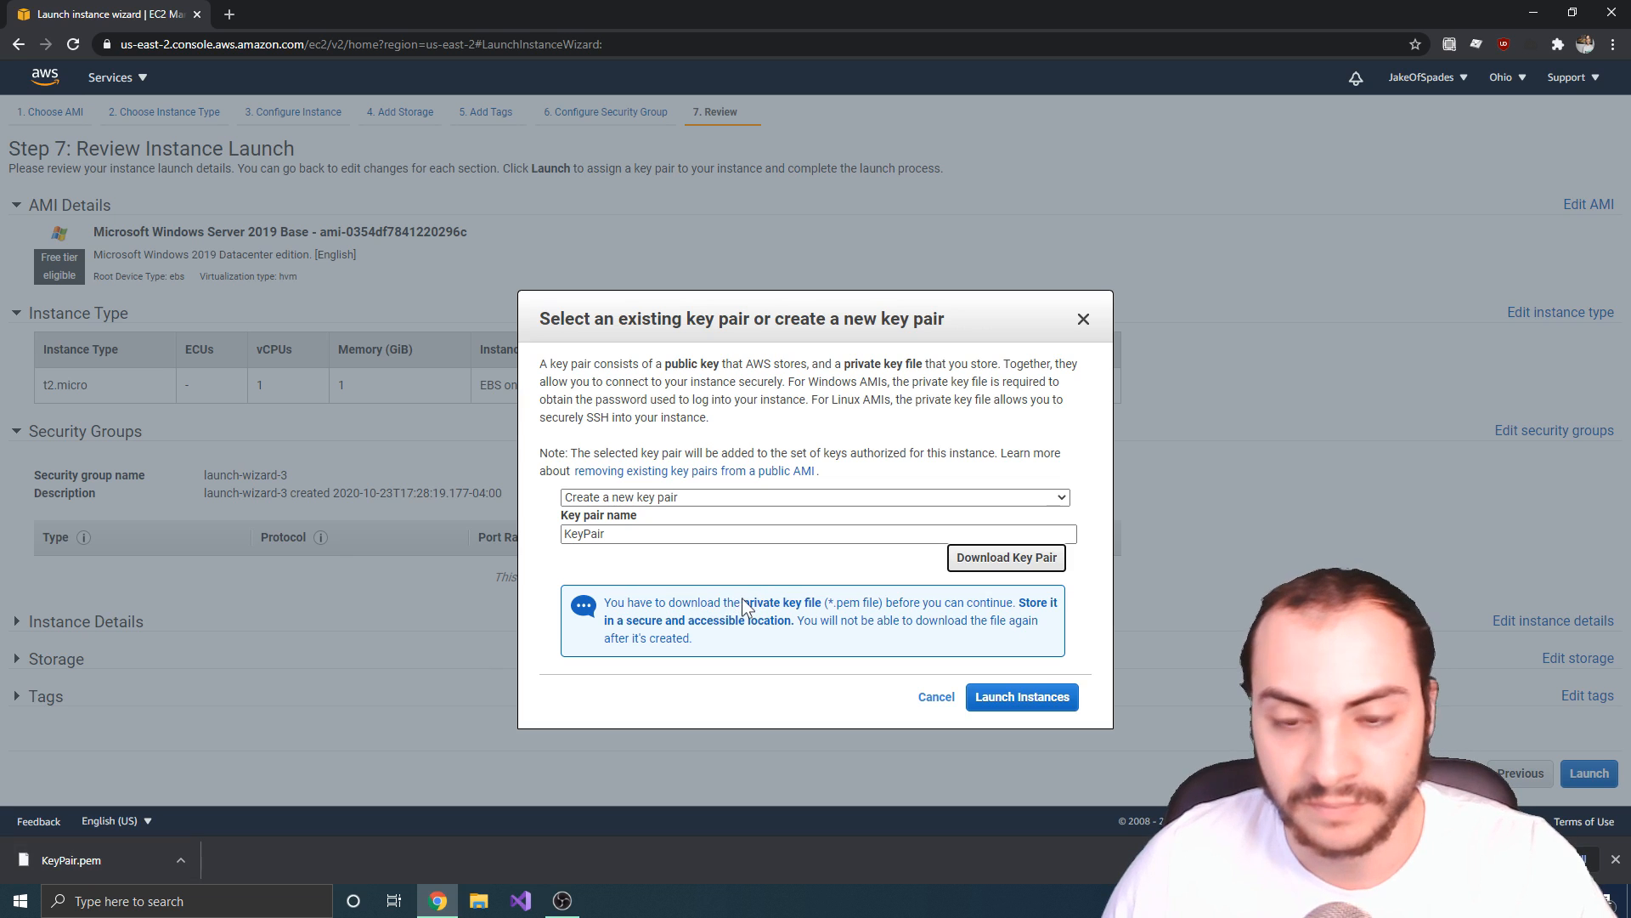
{"action": "mouse_move", "coordinate": [1028, 729]}
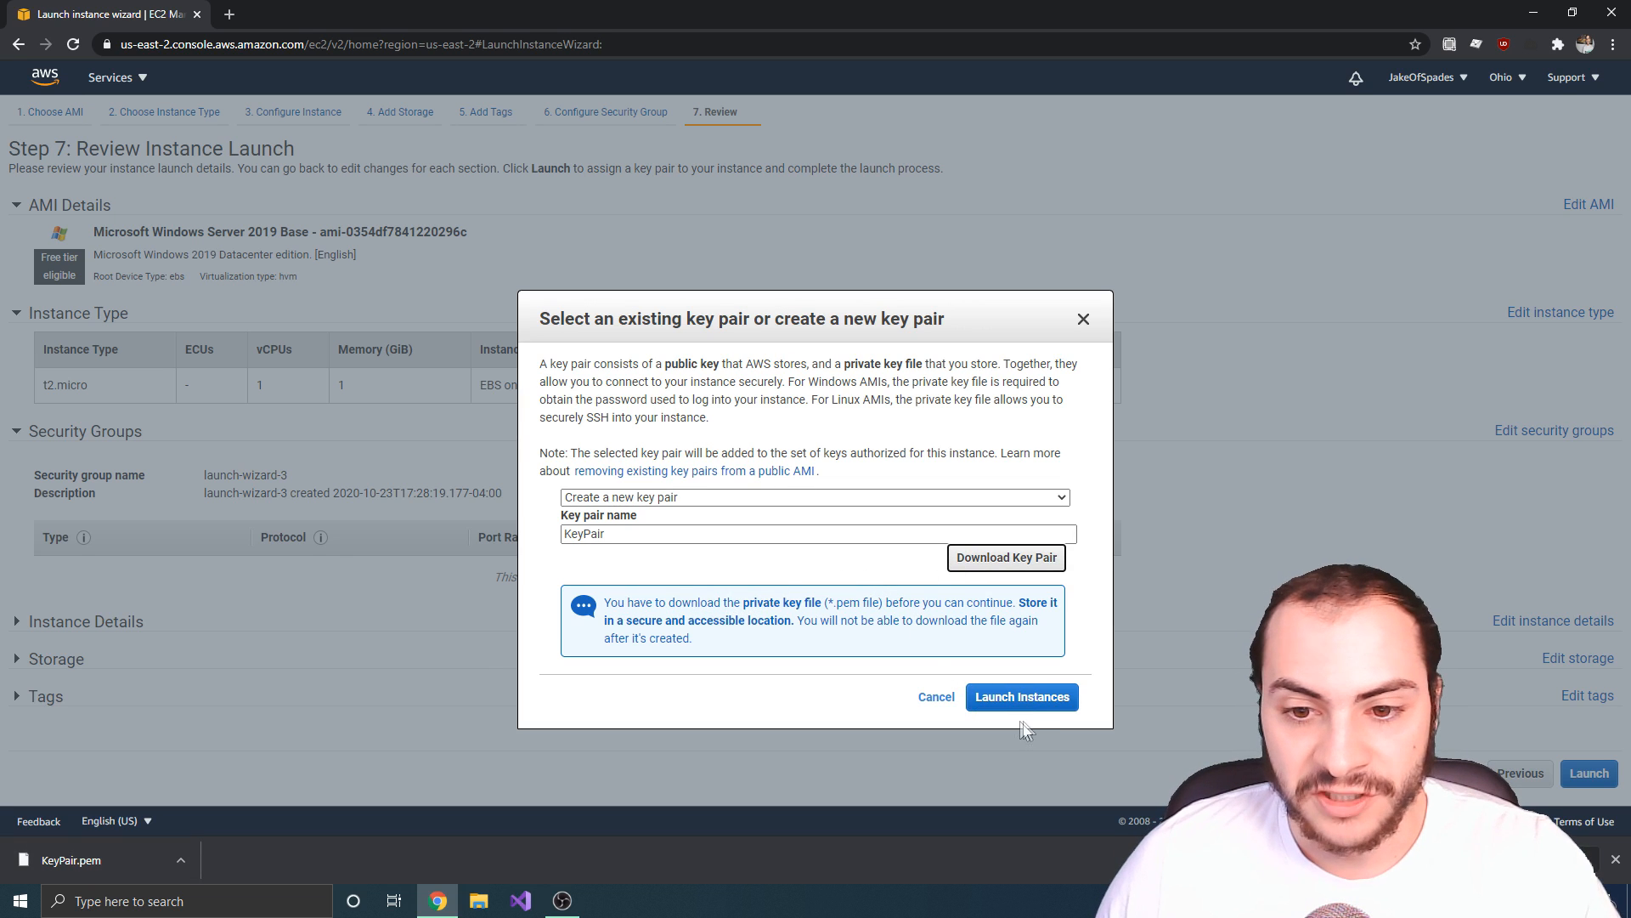
{"action": "left_click", "coordinate": [1022, 697]}
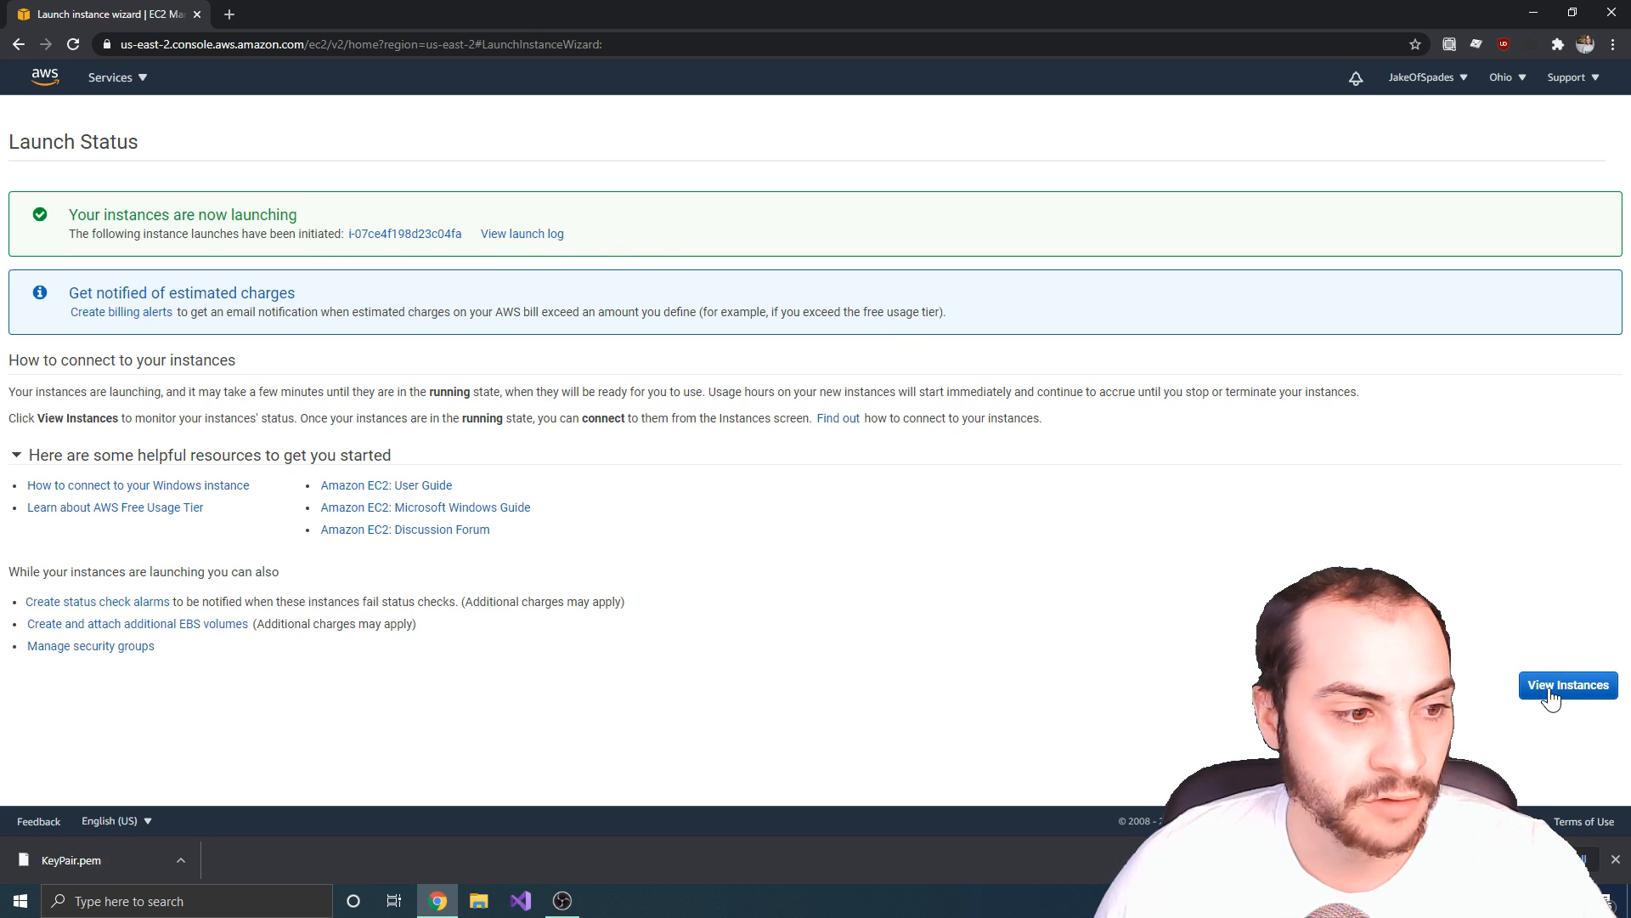
Step: View the Instances list and refresh it until the new t2.micro instance shows running
{"action": "left_click", "coordinate": [1568, 685]}
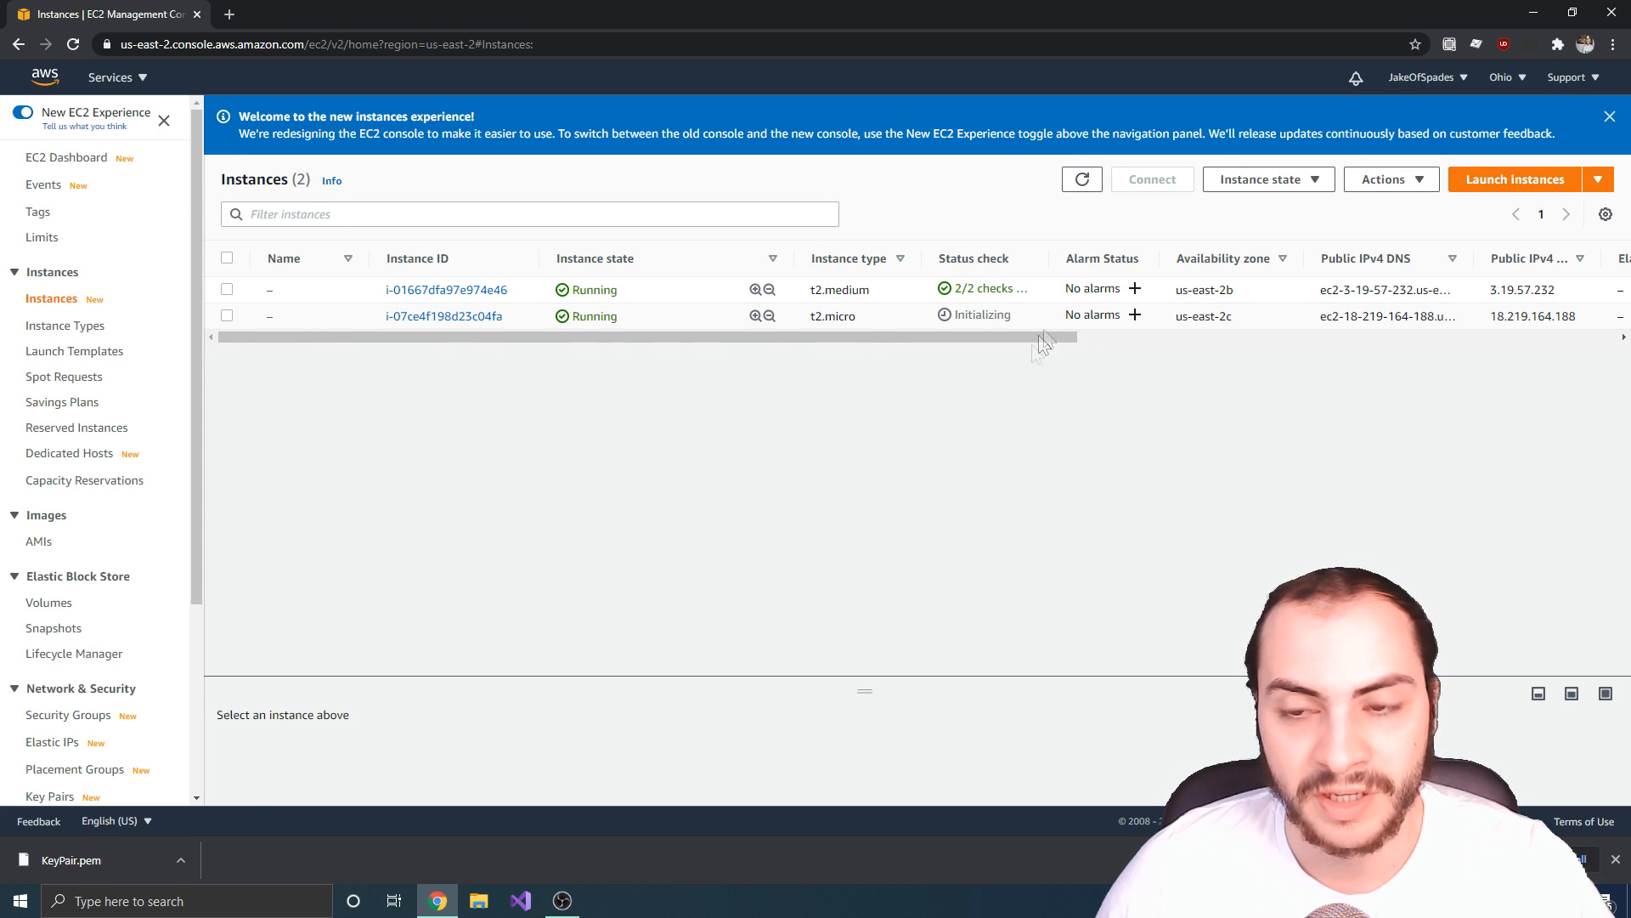
{"action": "left_click", "coordinate": [226, 317]}
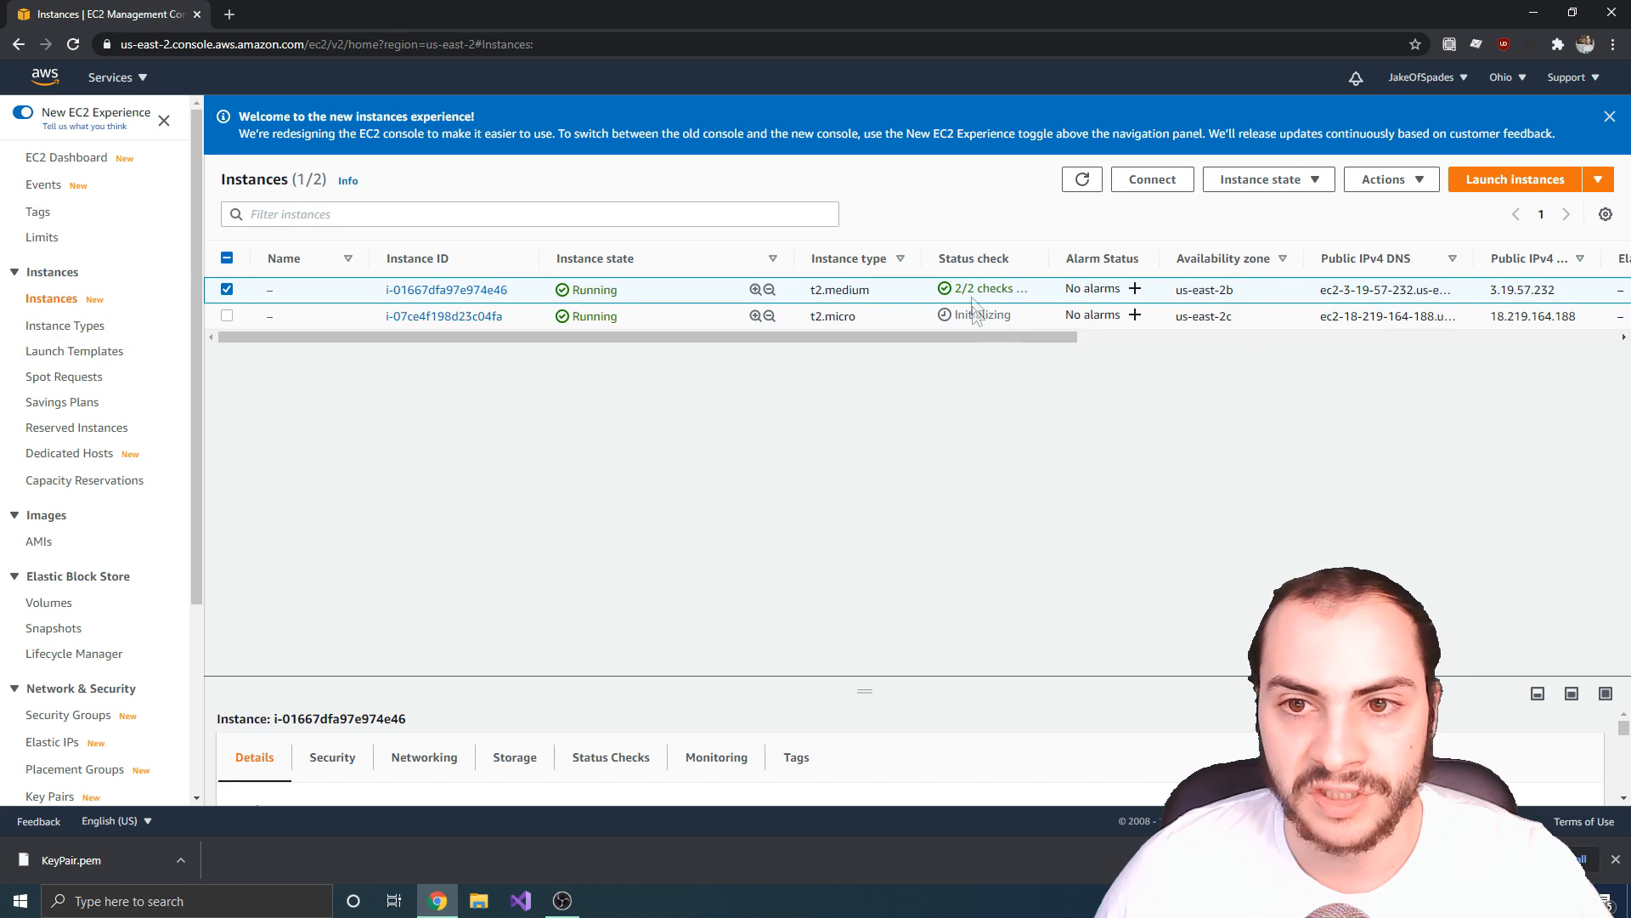
{"action": "left_click", "coordinate": [1080, 178]}
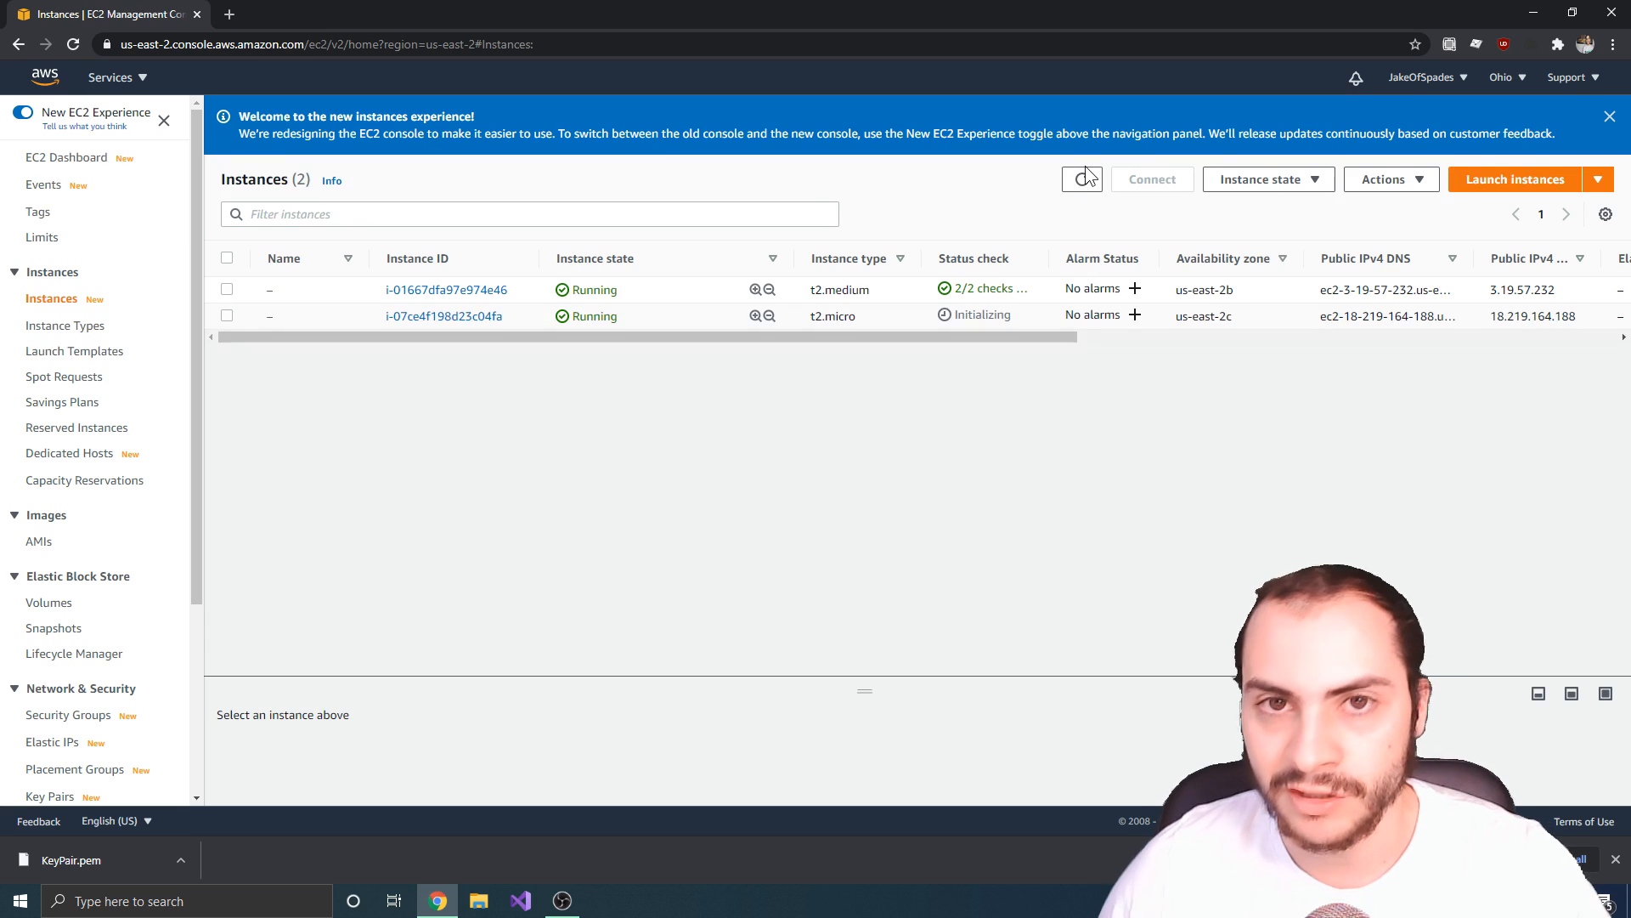
{"action": "left_click", "coordinate": [1083, 178]}
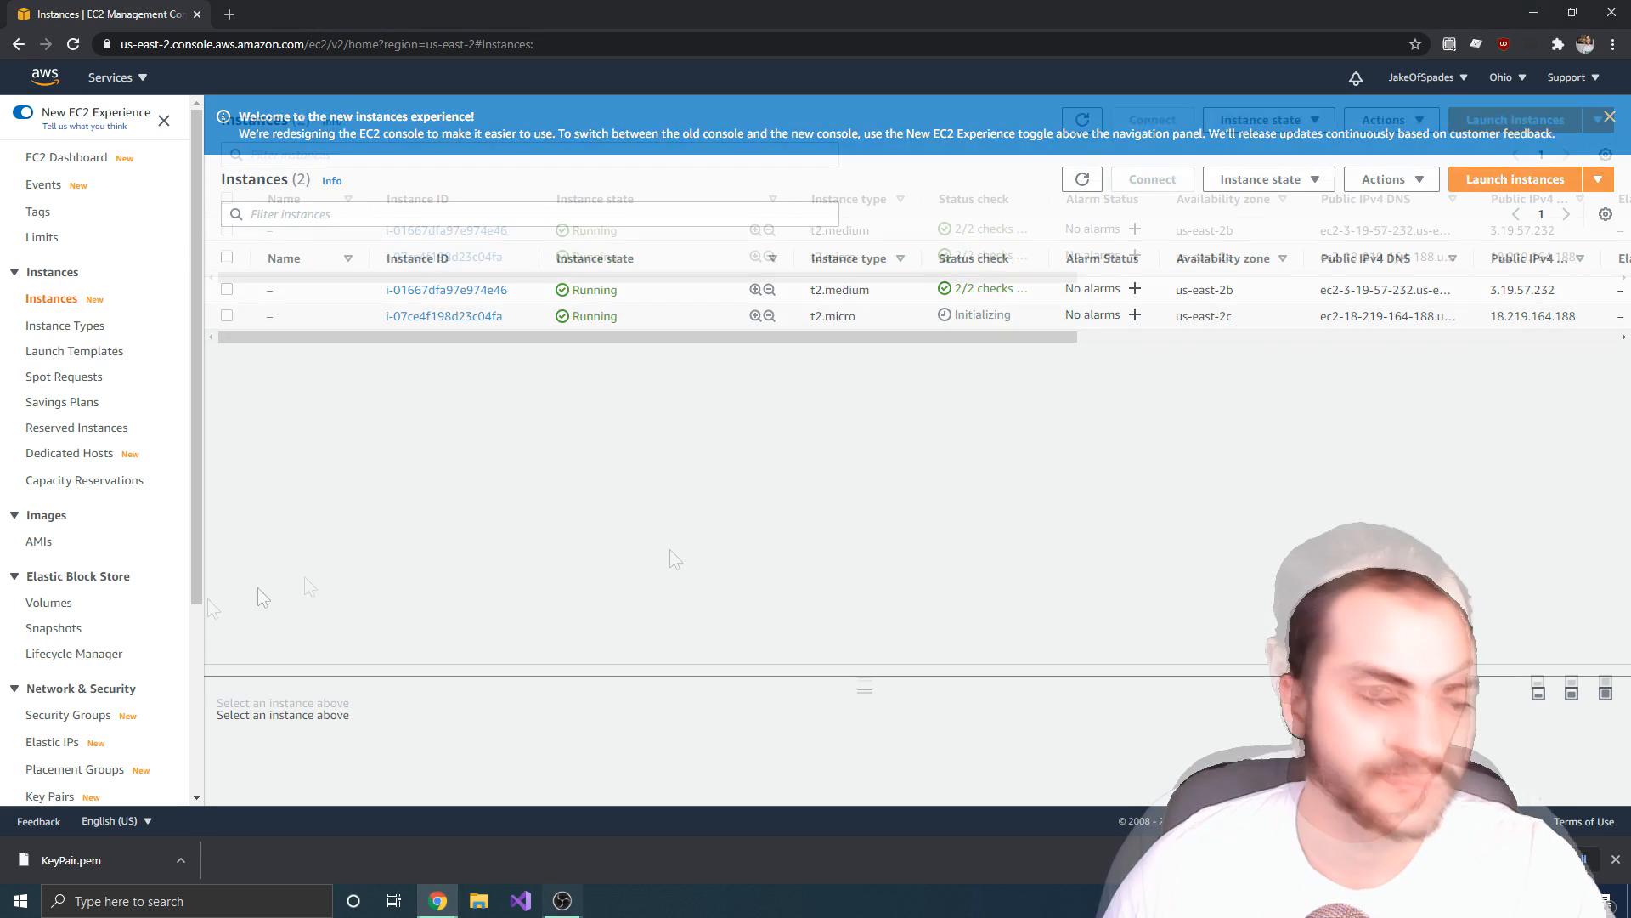
Step: Refresh until 2/2 checks pass, select the t2.micro instance and go to Connect
{"action": "left_click", "coordinate": [1609, 116]}
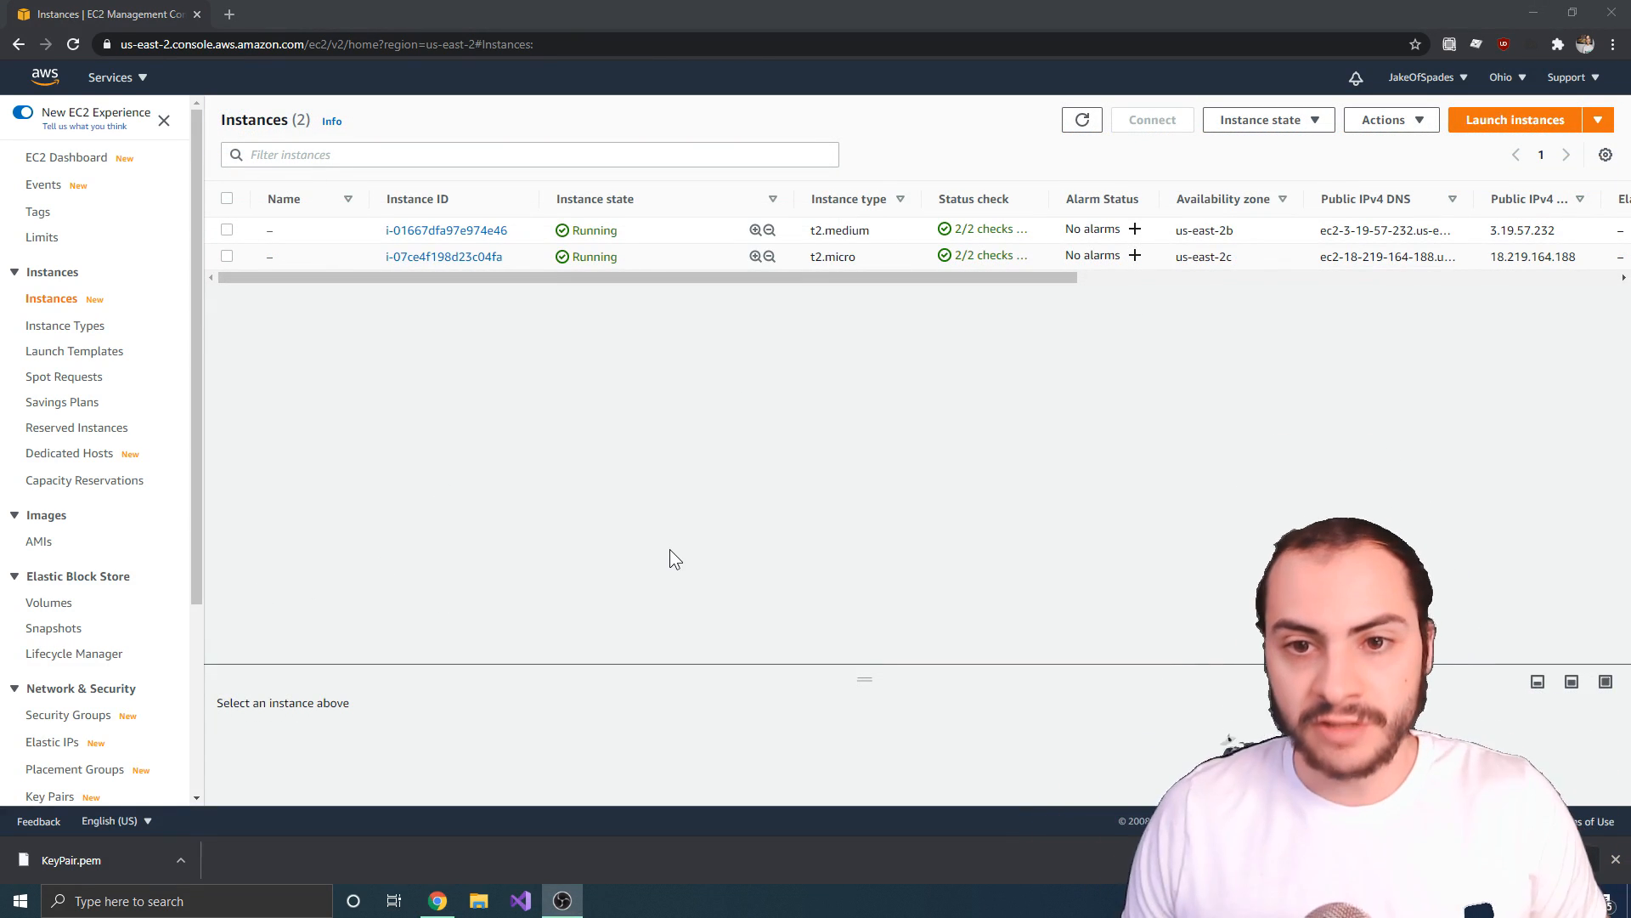
{"action": "mouse_move", "coordinate": [863, 364]}
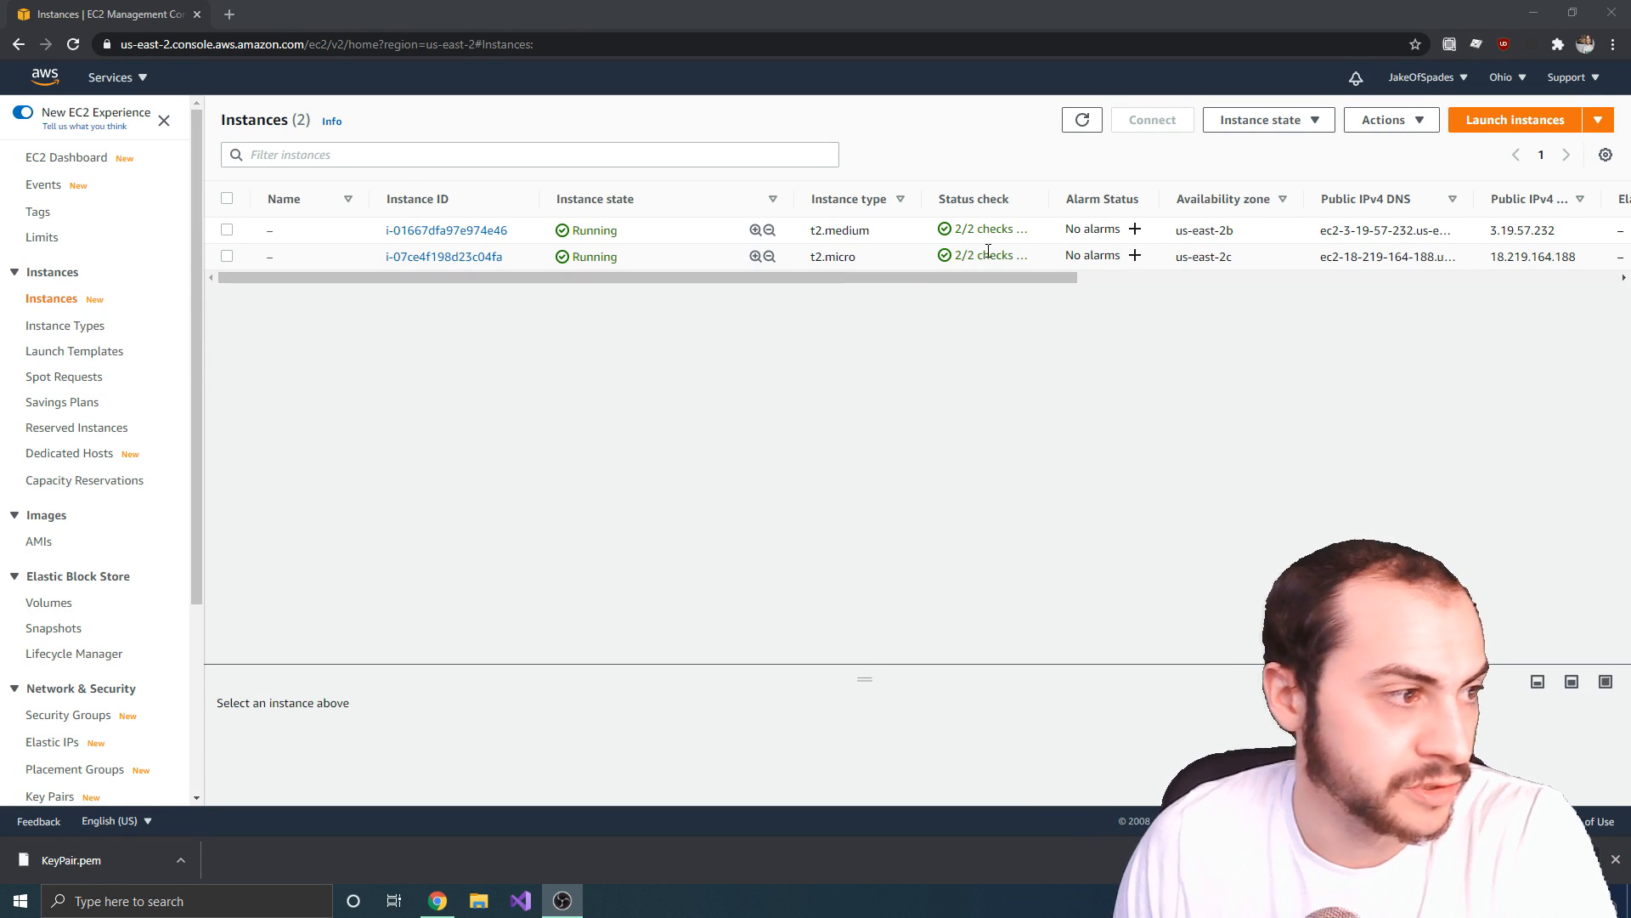
{"action": "left_click", "coordinate": [226, 256]}
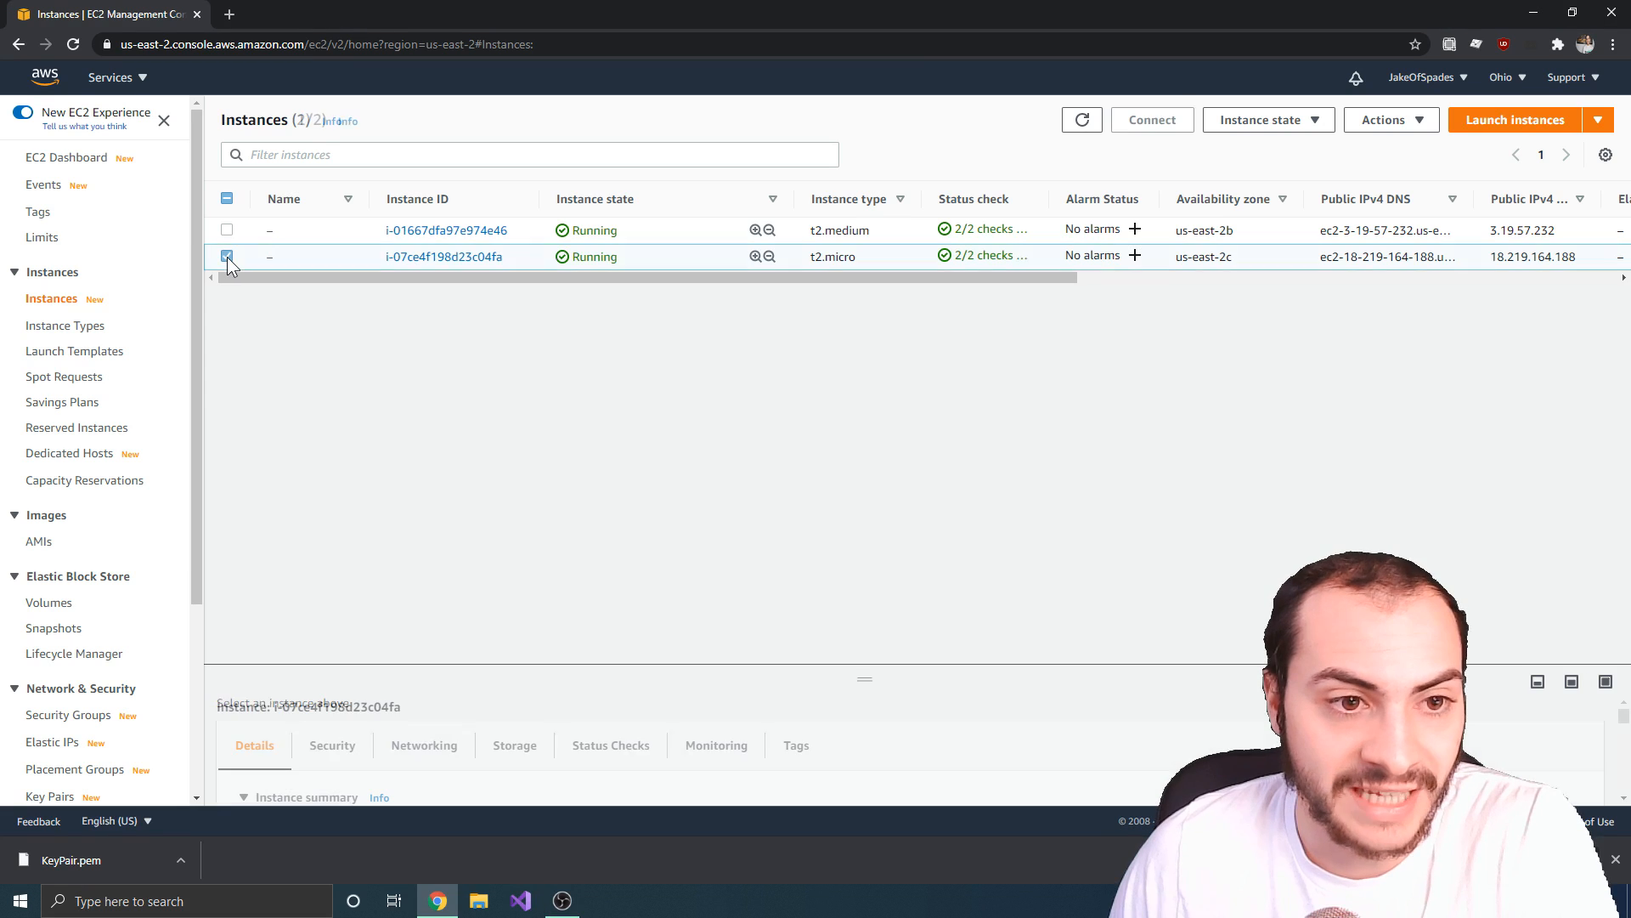
{"action": "left_click", "coordinate": [226, 256]}
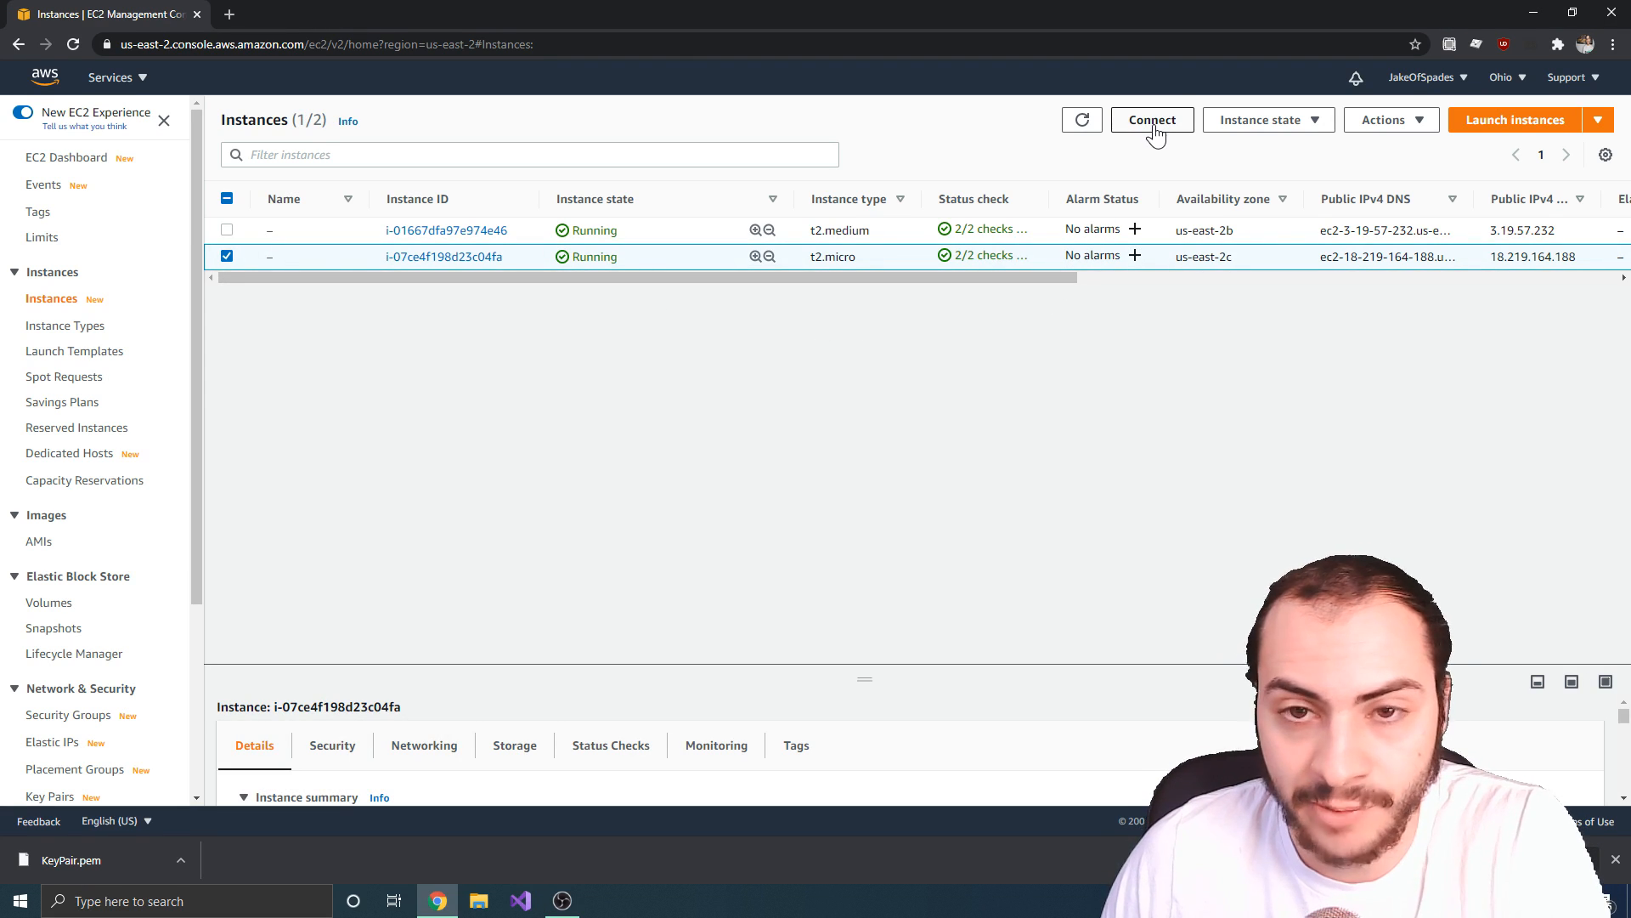
{"action": "left_click", "coordinate": [1150, 119]}
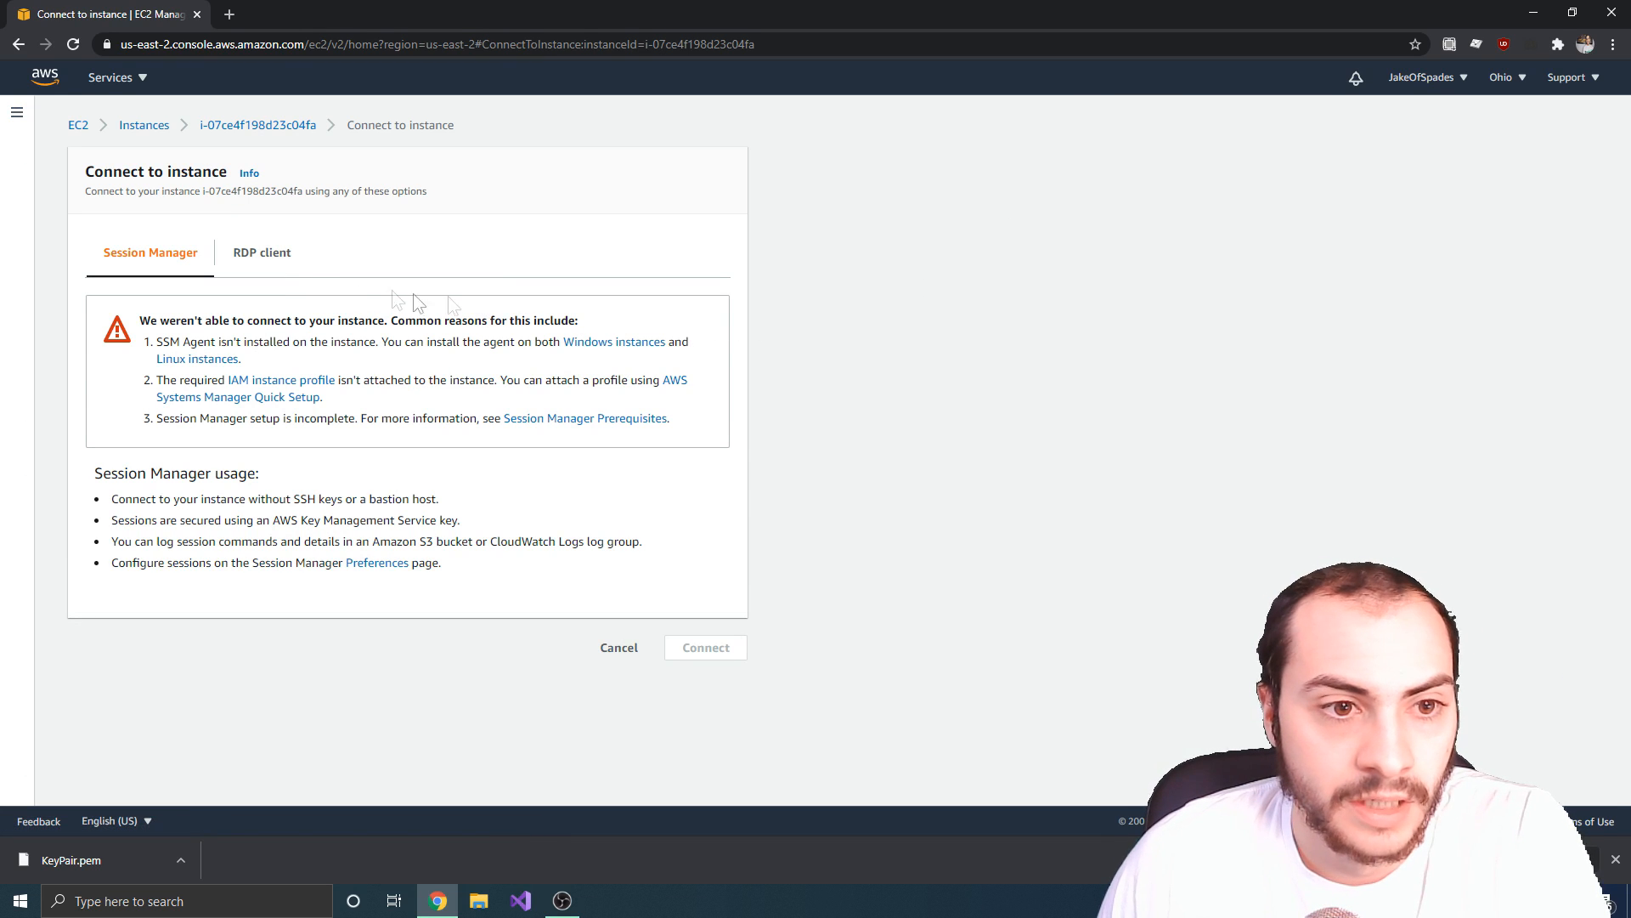
Step: From the RDP client section, download the remote desktop file and start Get password
{"action": "left_click", "coordinate": [261, 252]}
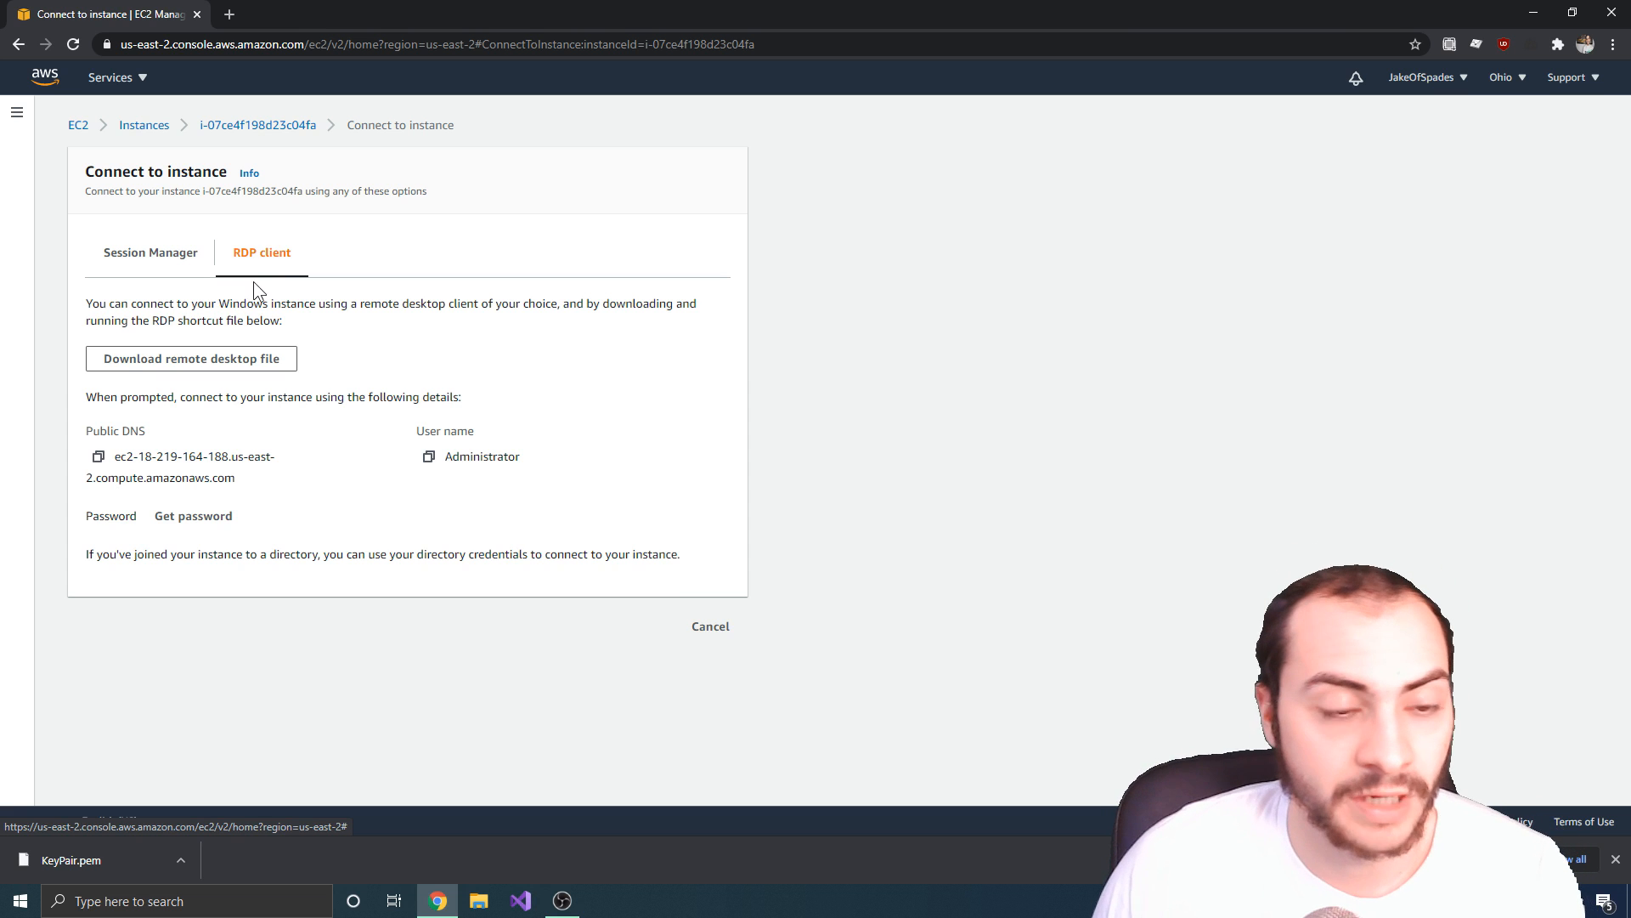
{"action": "left_click", "coordinate": [191, 358]}
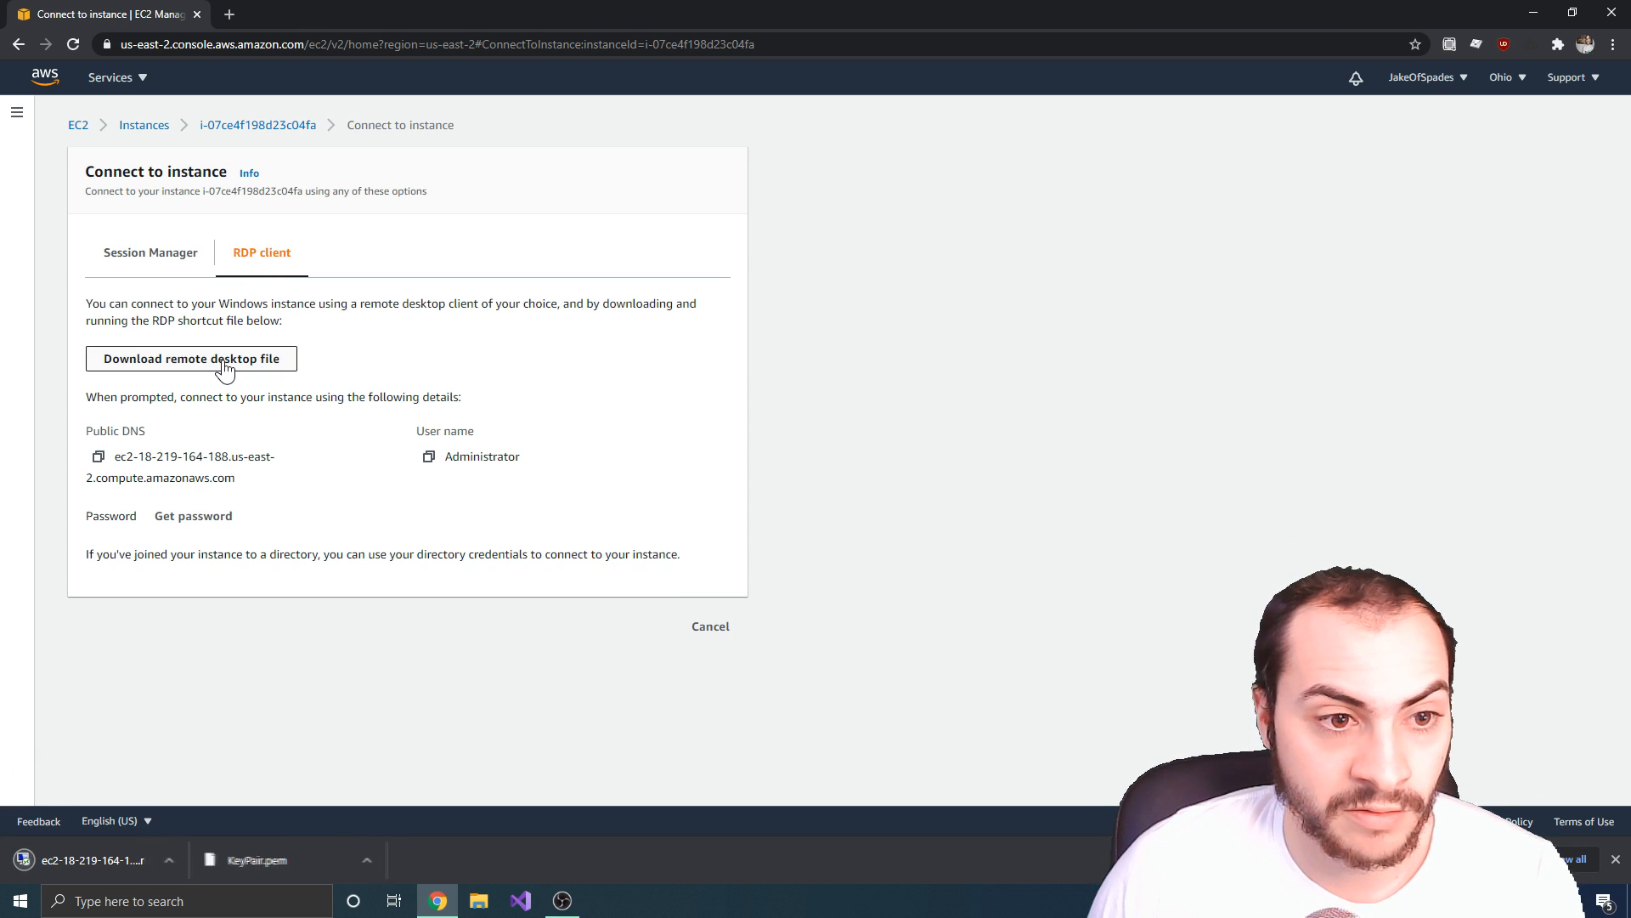
{"action": "left_click", "coordinate": [191, 358]}
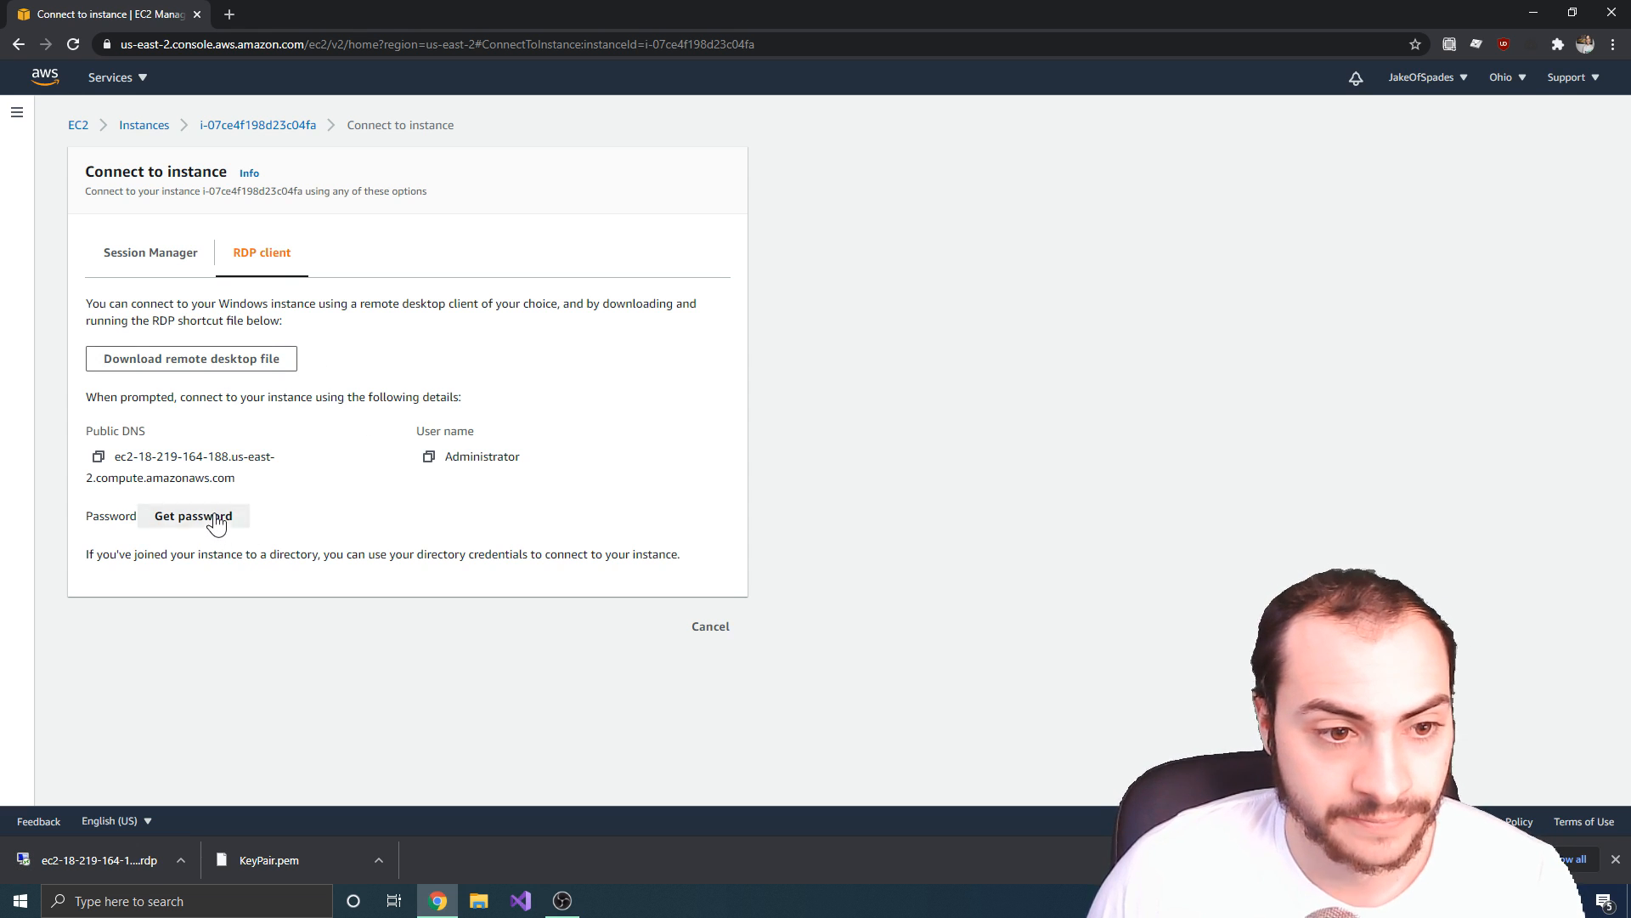
{"action": "left_click", "coordinate": [192, 515]}
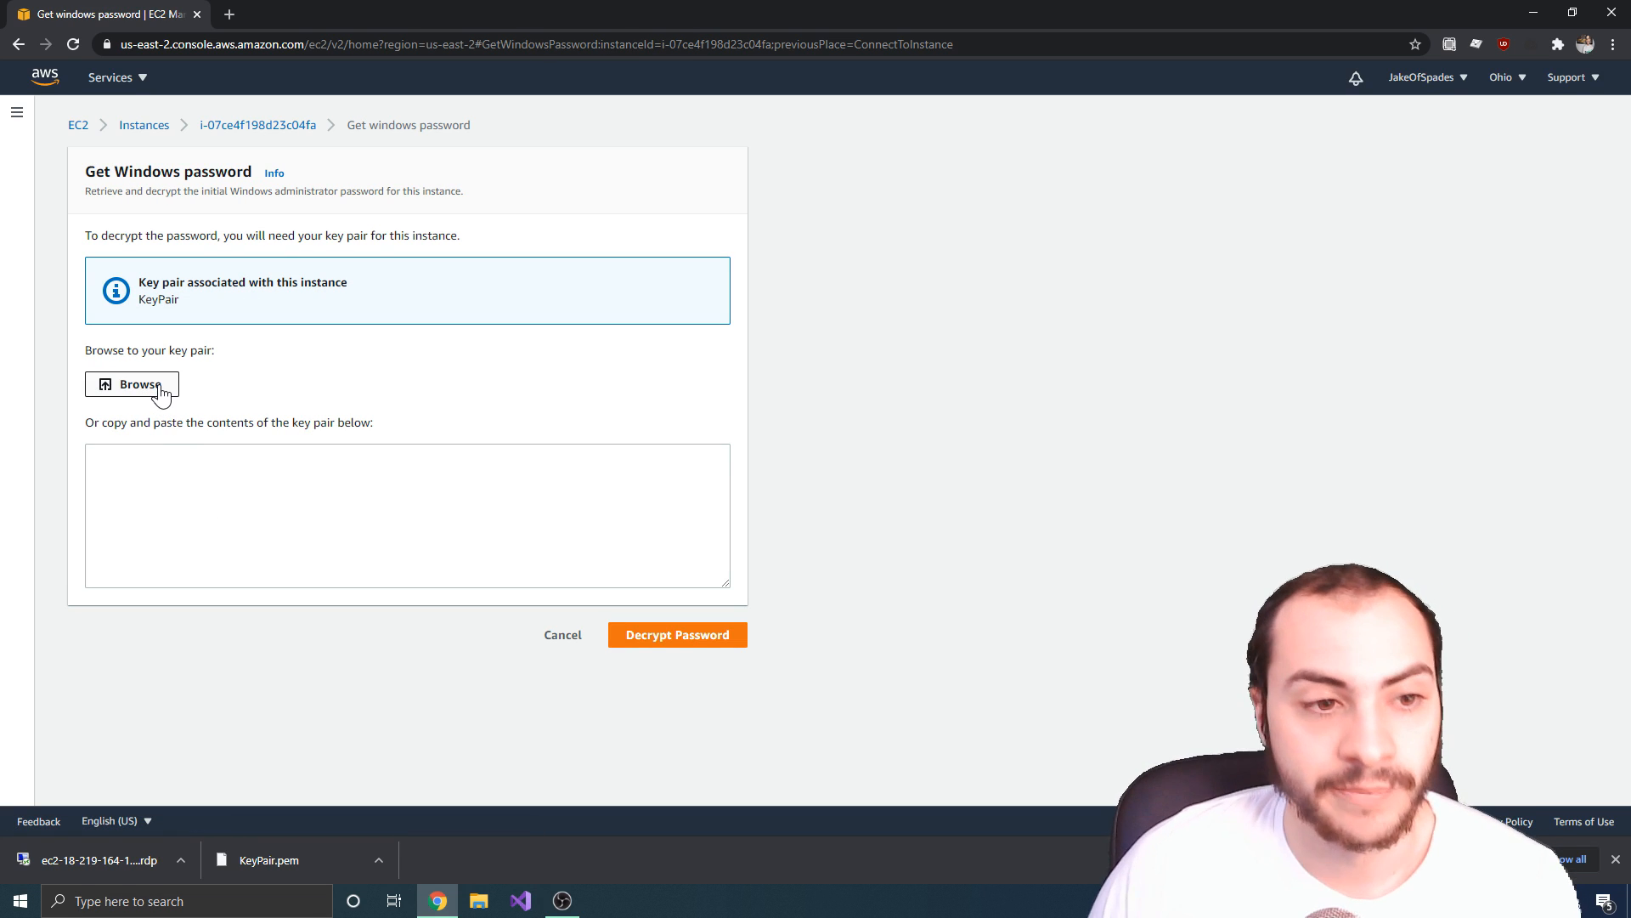
Step: Load KeyPair.pem from Downloads and decrypt the administrator password
{"action": "left_click", "coordinate": [132, 384]}
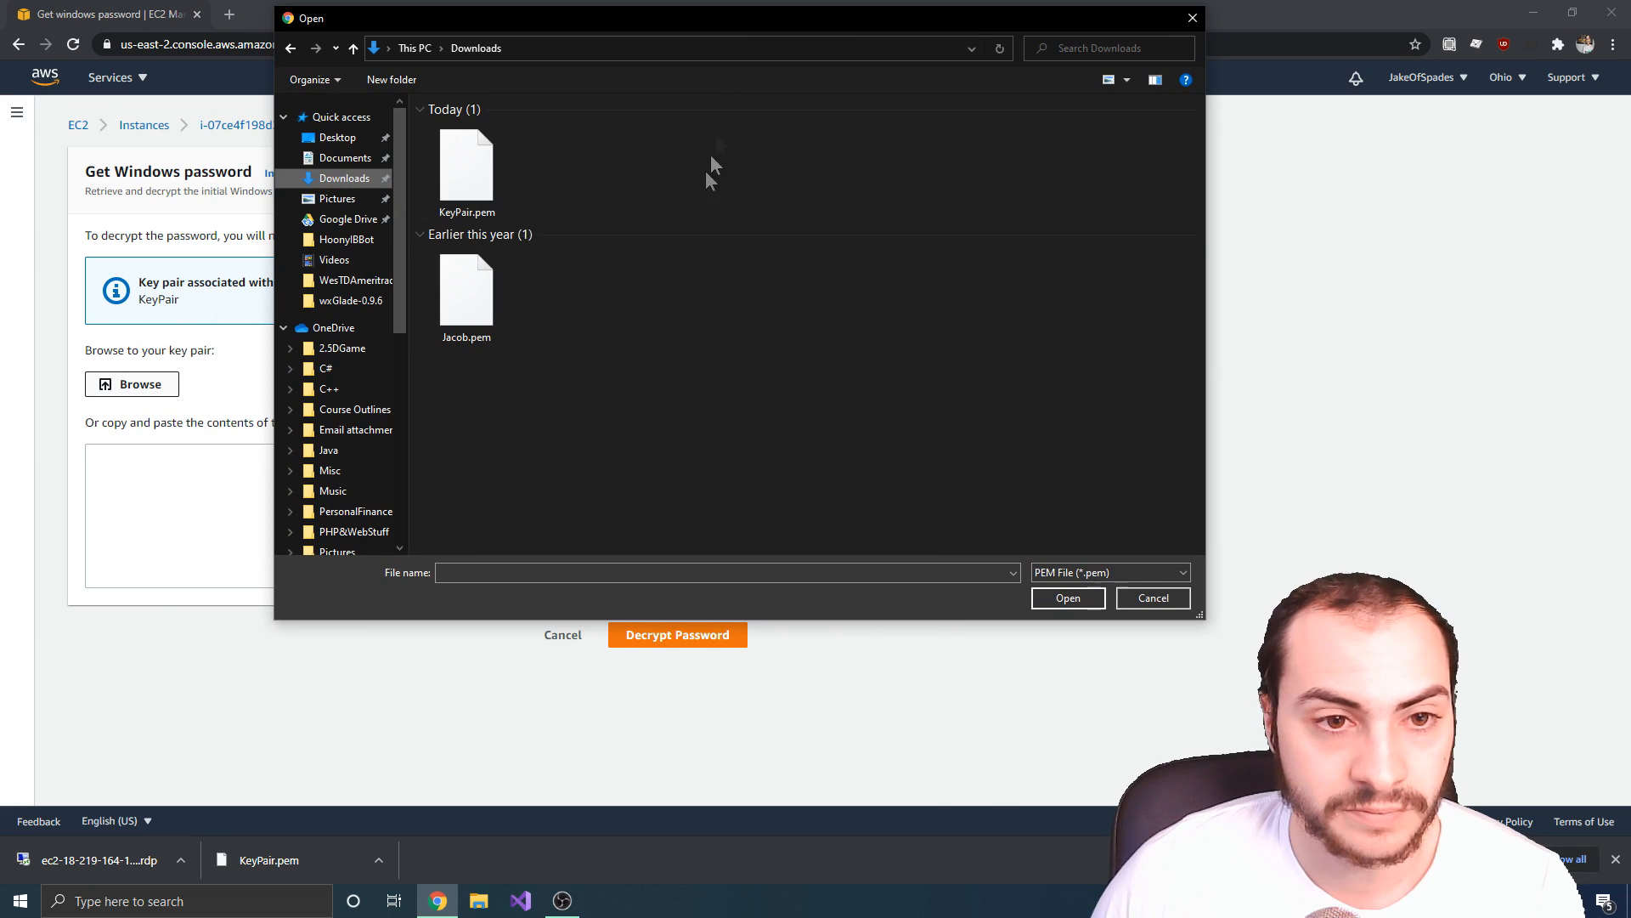
{"action": "left_click", "coordinate": [466, 166]}
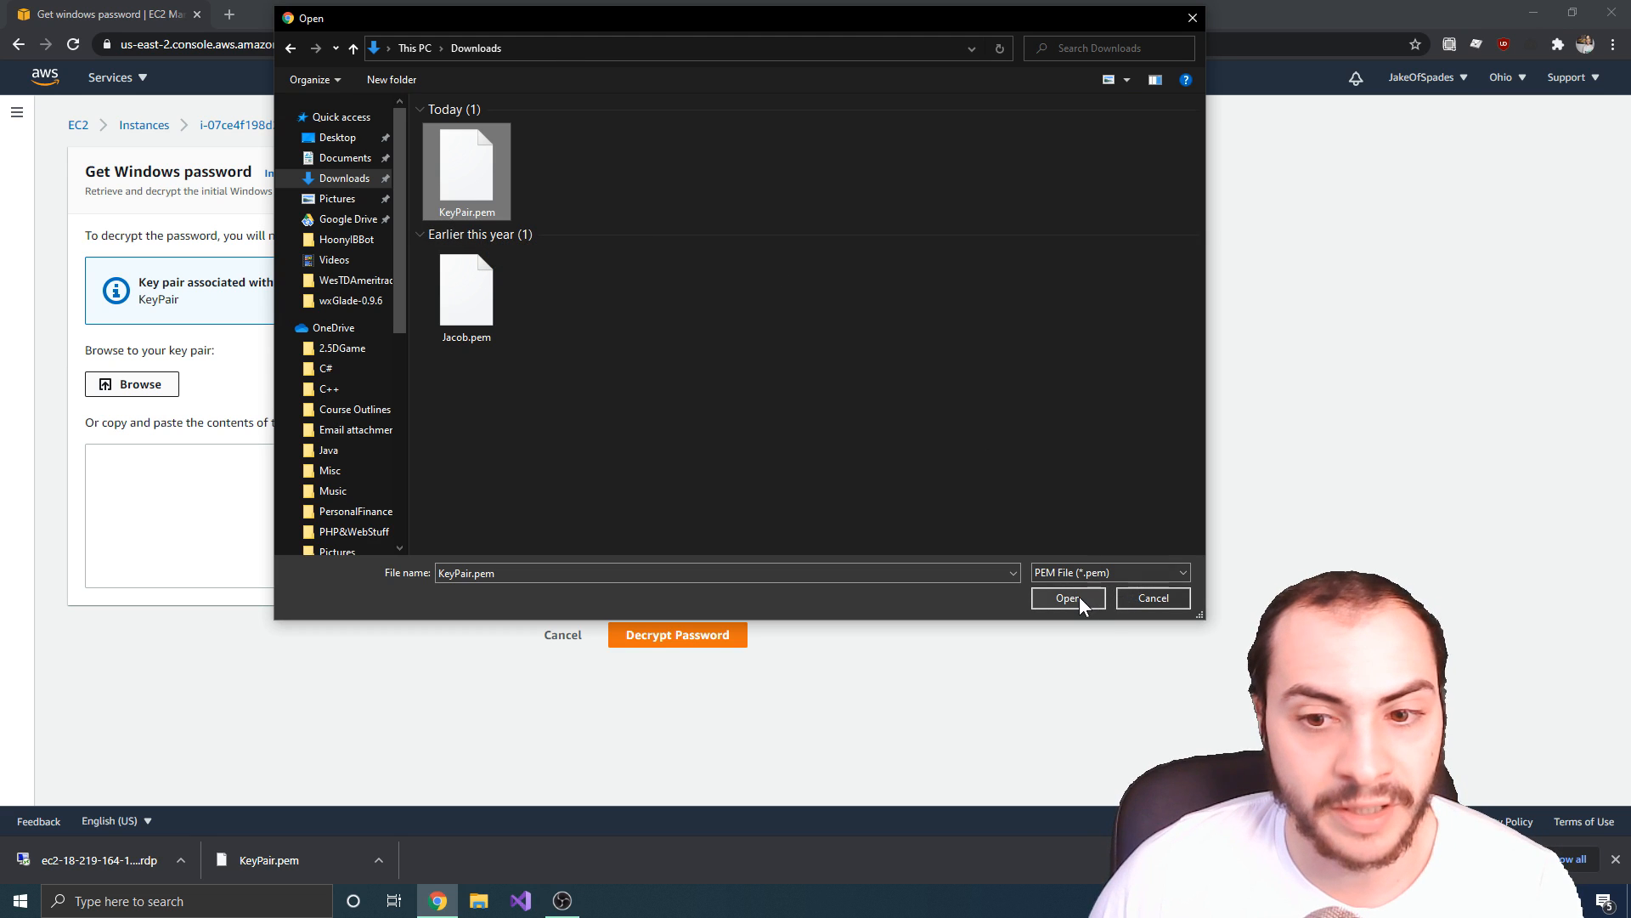
{"action": "left_click", "coordinate": [1067, 597]}
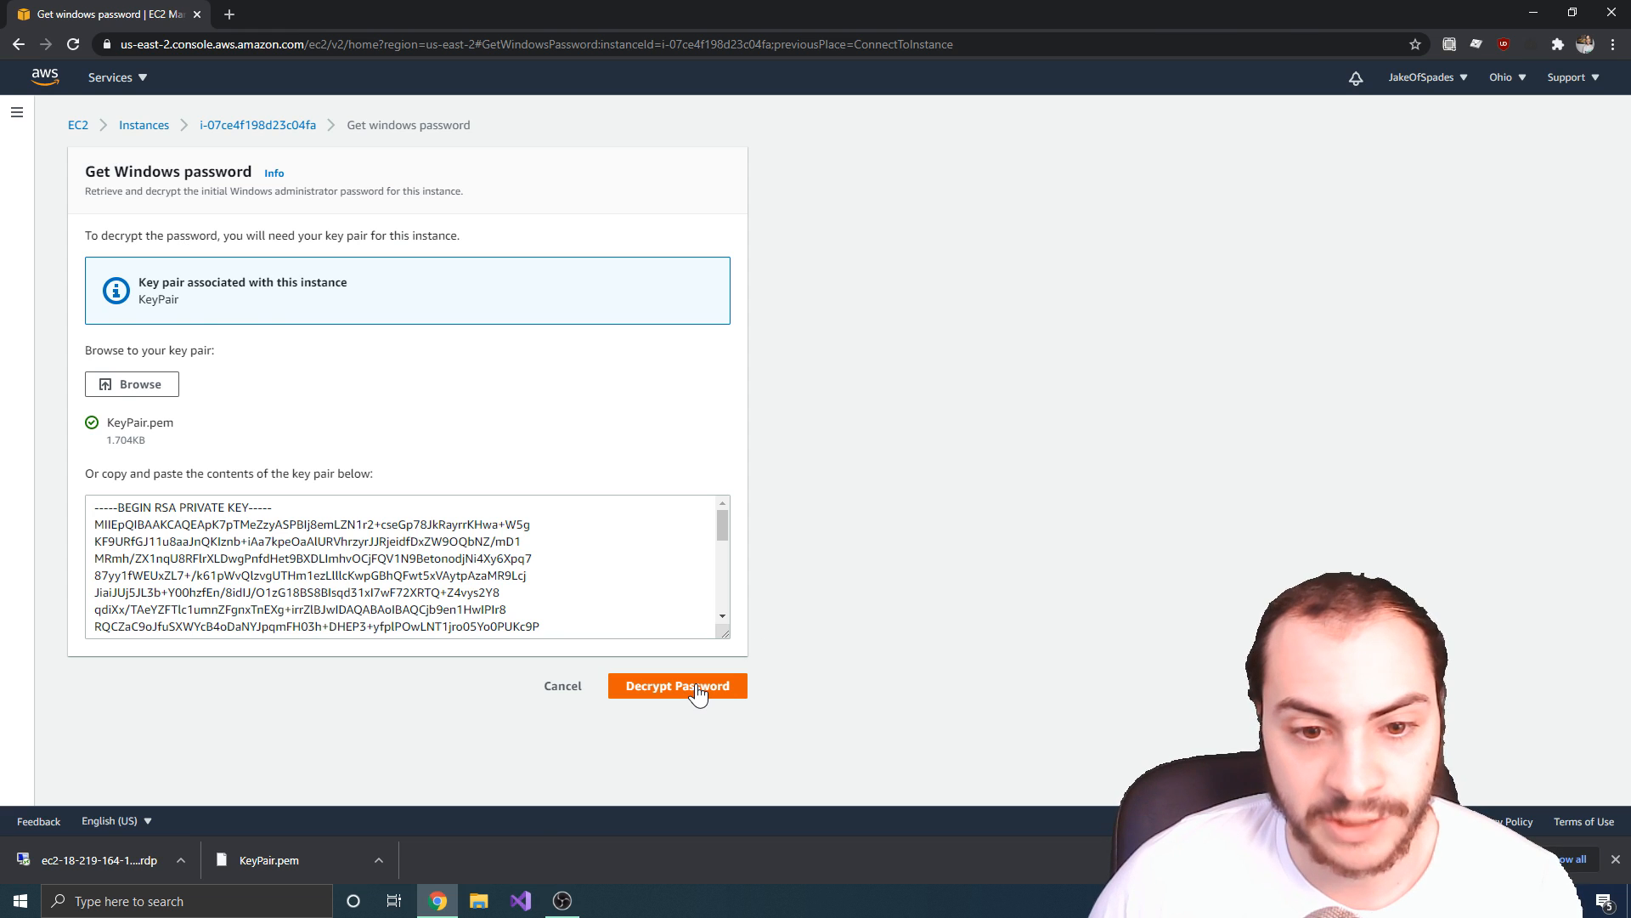
{"action": "left_click", "coordinate": [676, 685]}
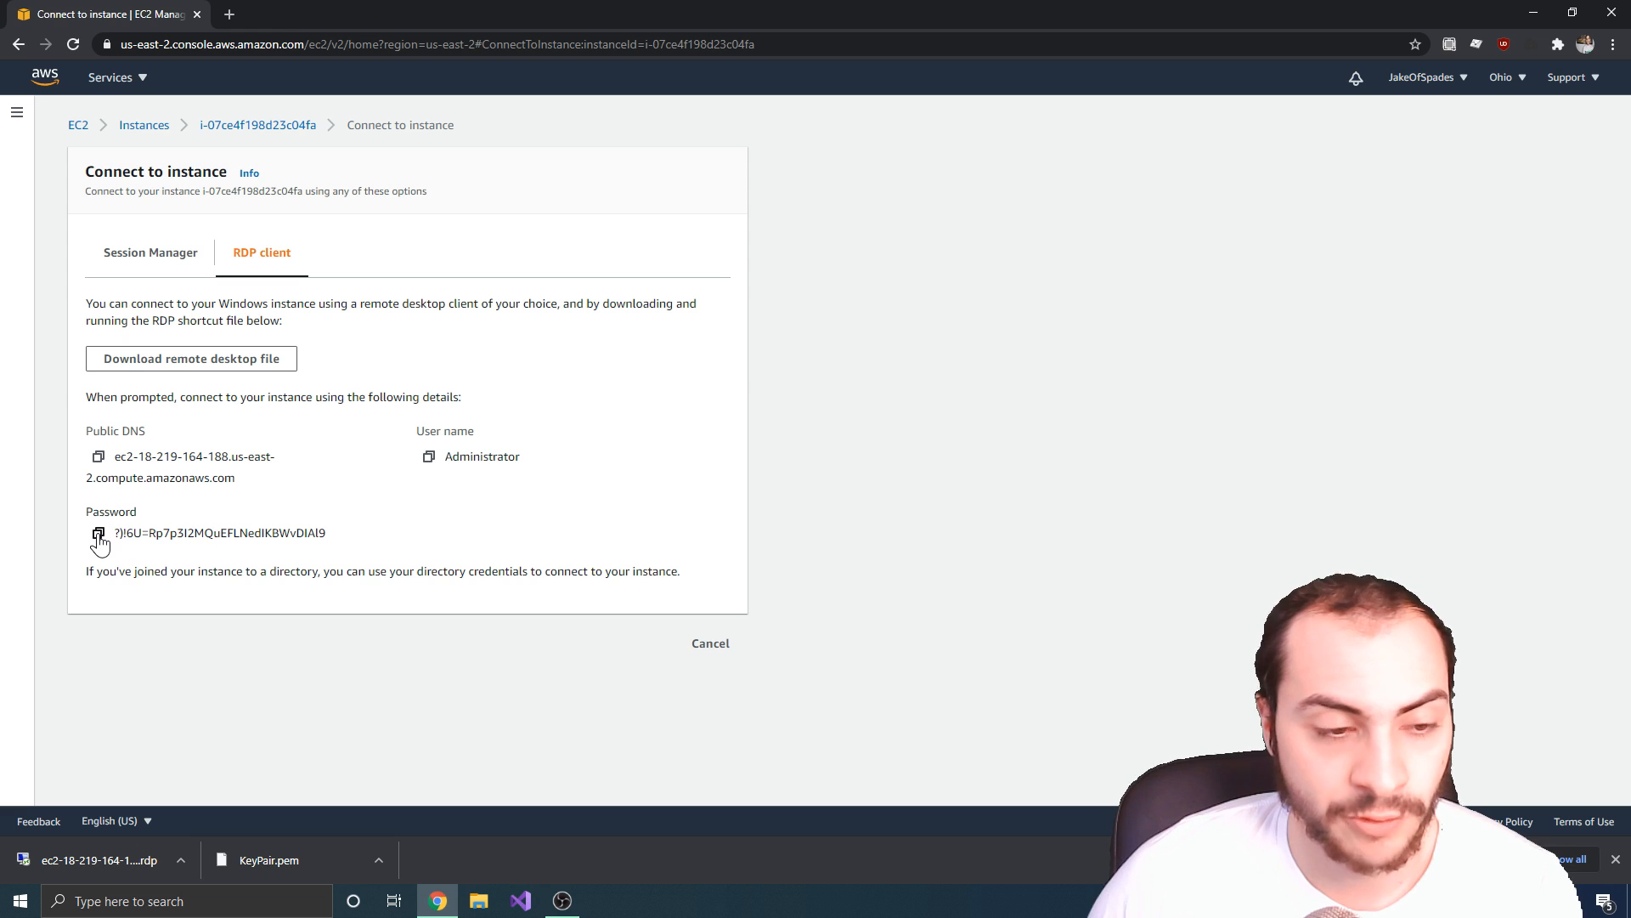
Step: Copy the decrypted password and begin a 'microsoft' search in a new browser tab
{"action": "left_click", "coordinate": [99, 532]}
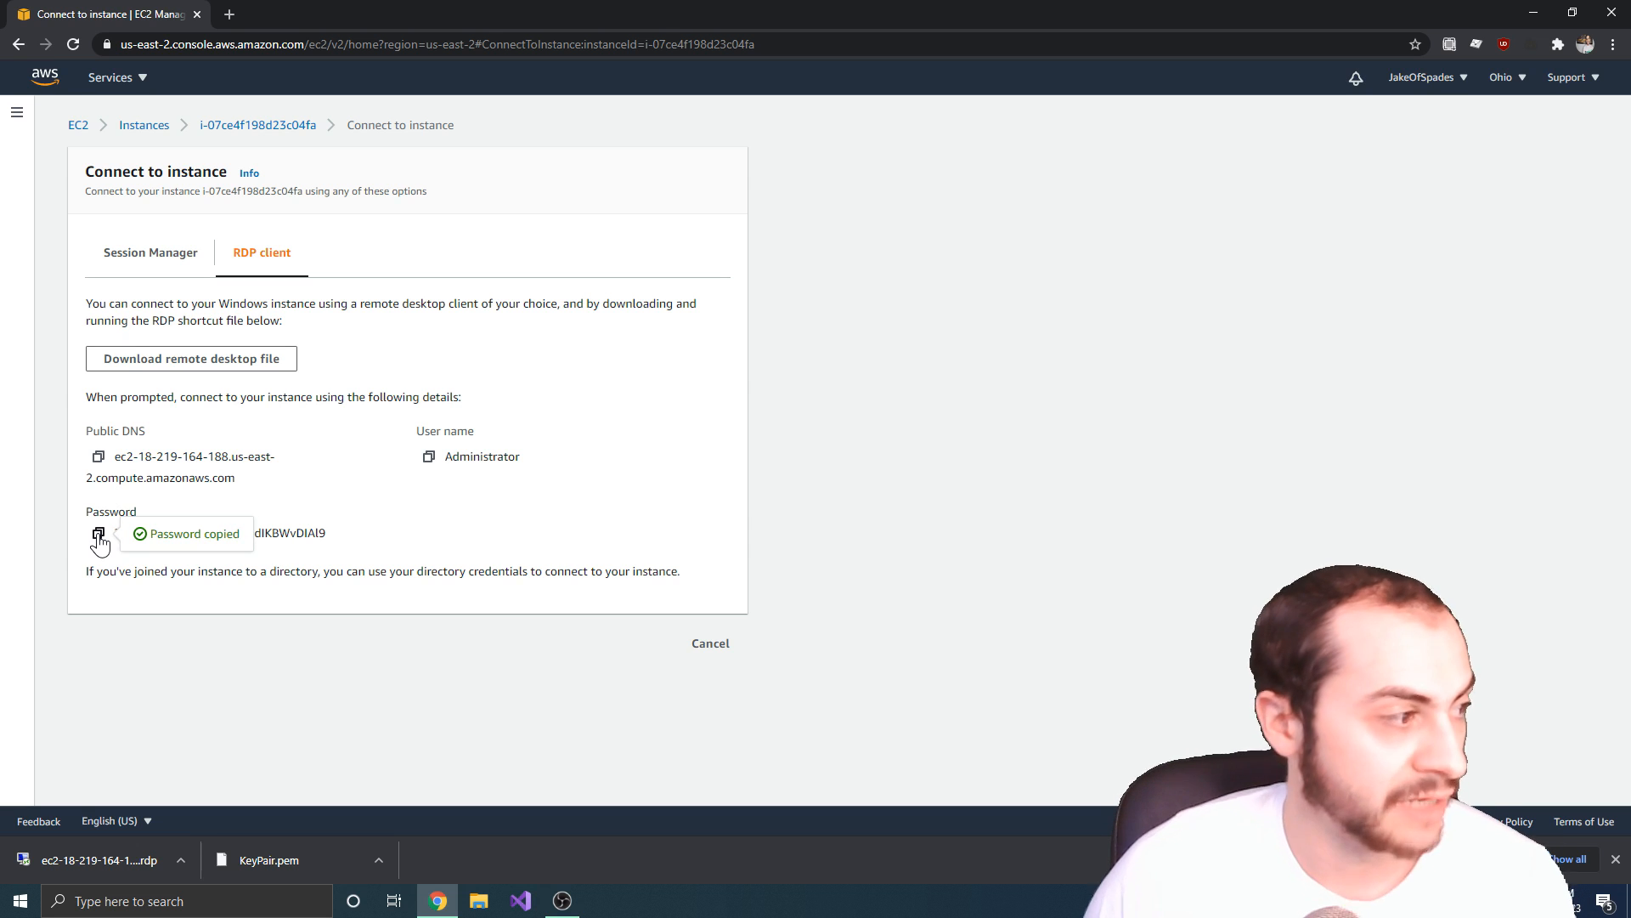
{"action": "mouse_move", "coordinate": [379, 533]}
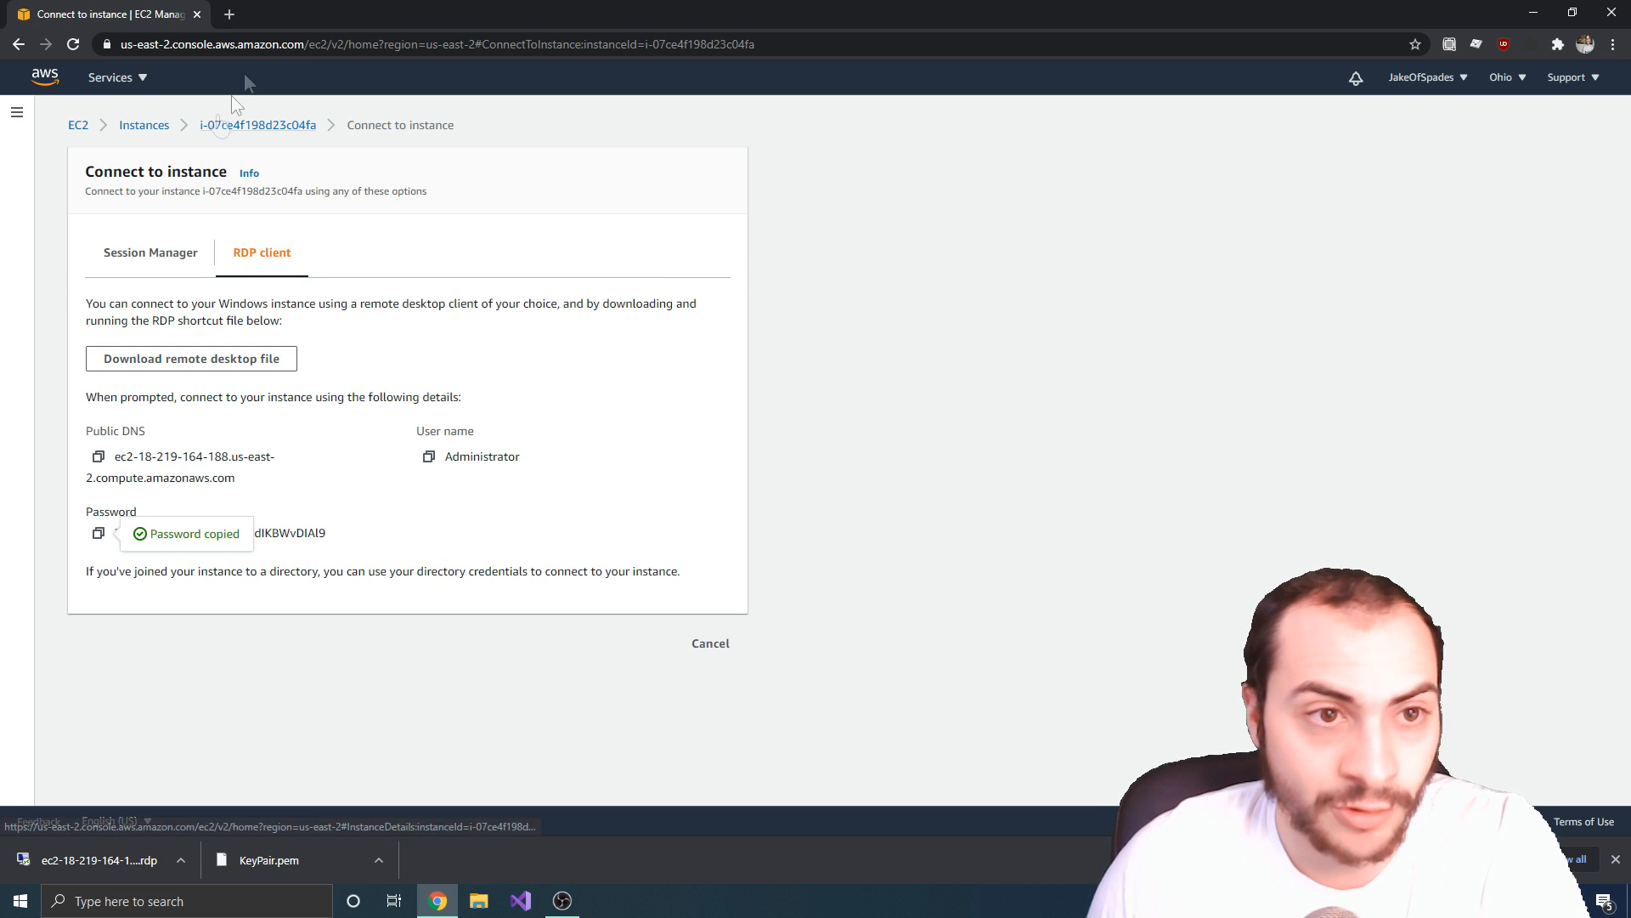
{"action": "type", "text": "microsoft"}
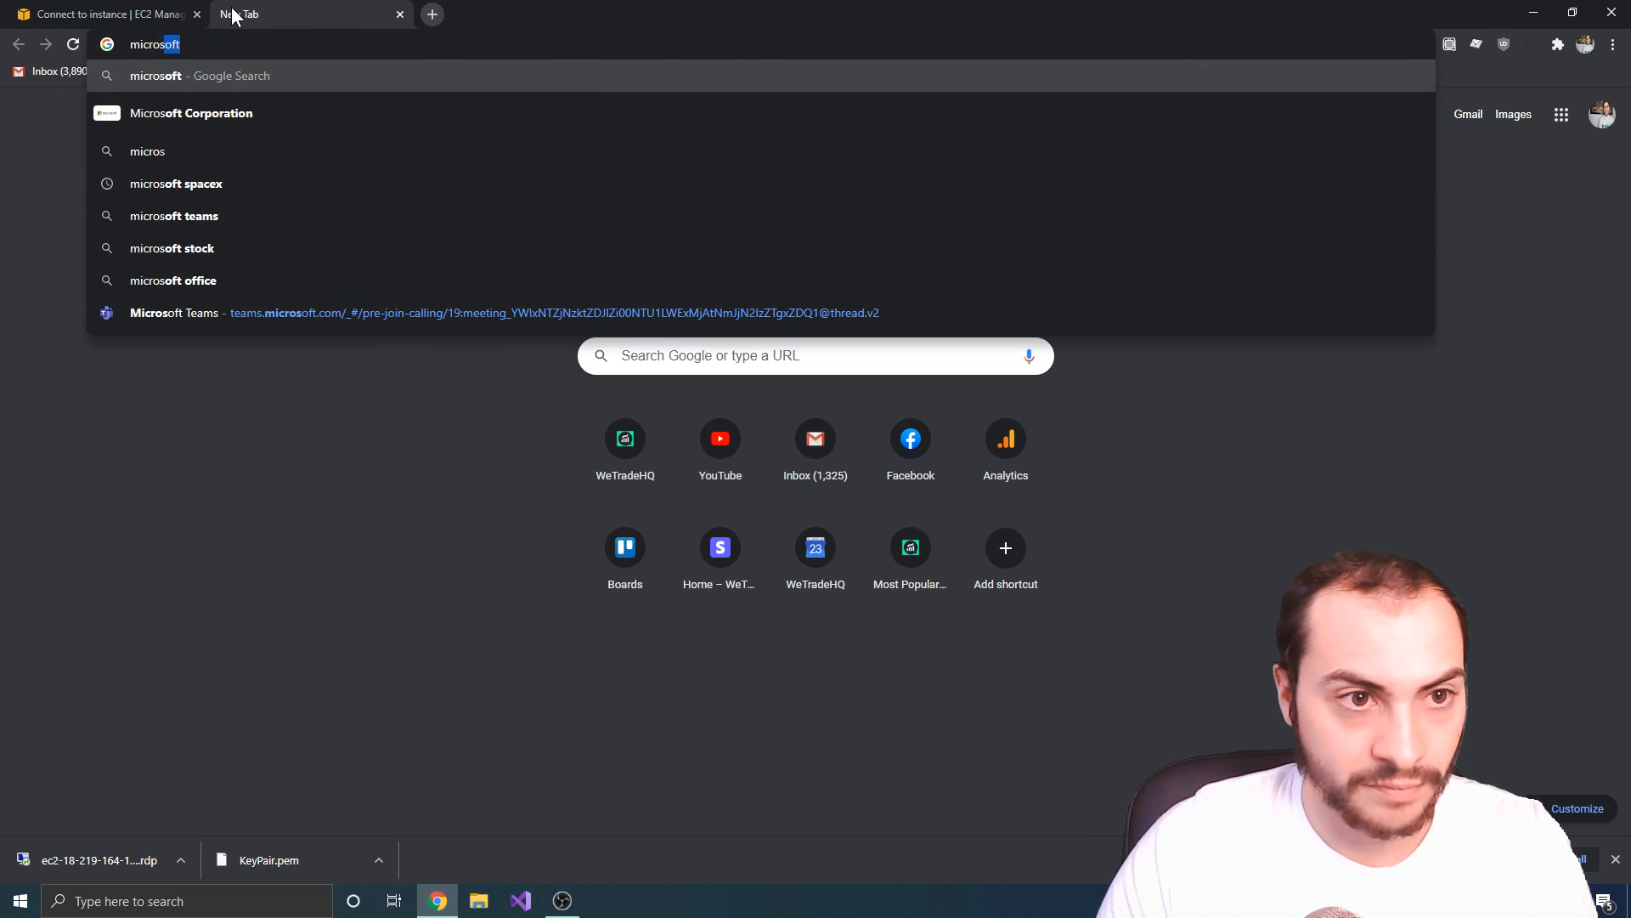
Step: Find the Microsoft Remote Desktop Mac App Store page, then return to the EC2 connect tab
{"action": "type", "text": "remote desktop app store"}
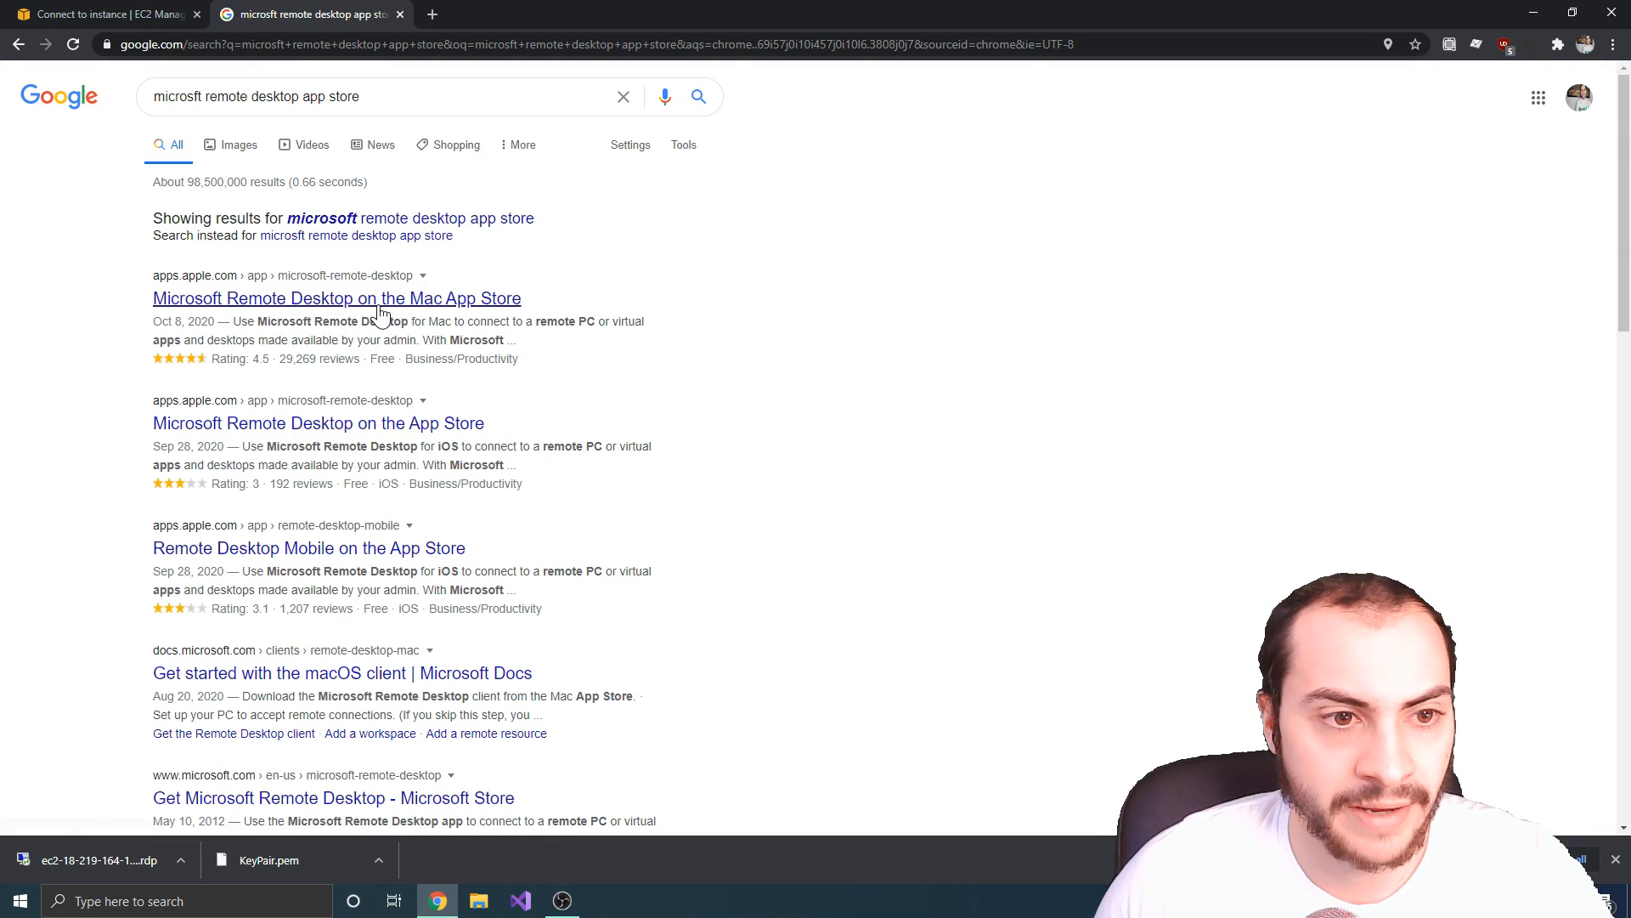
{"action": "left_click", "coordinate": [336, 299]}
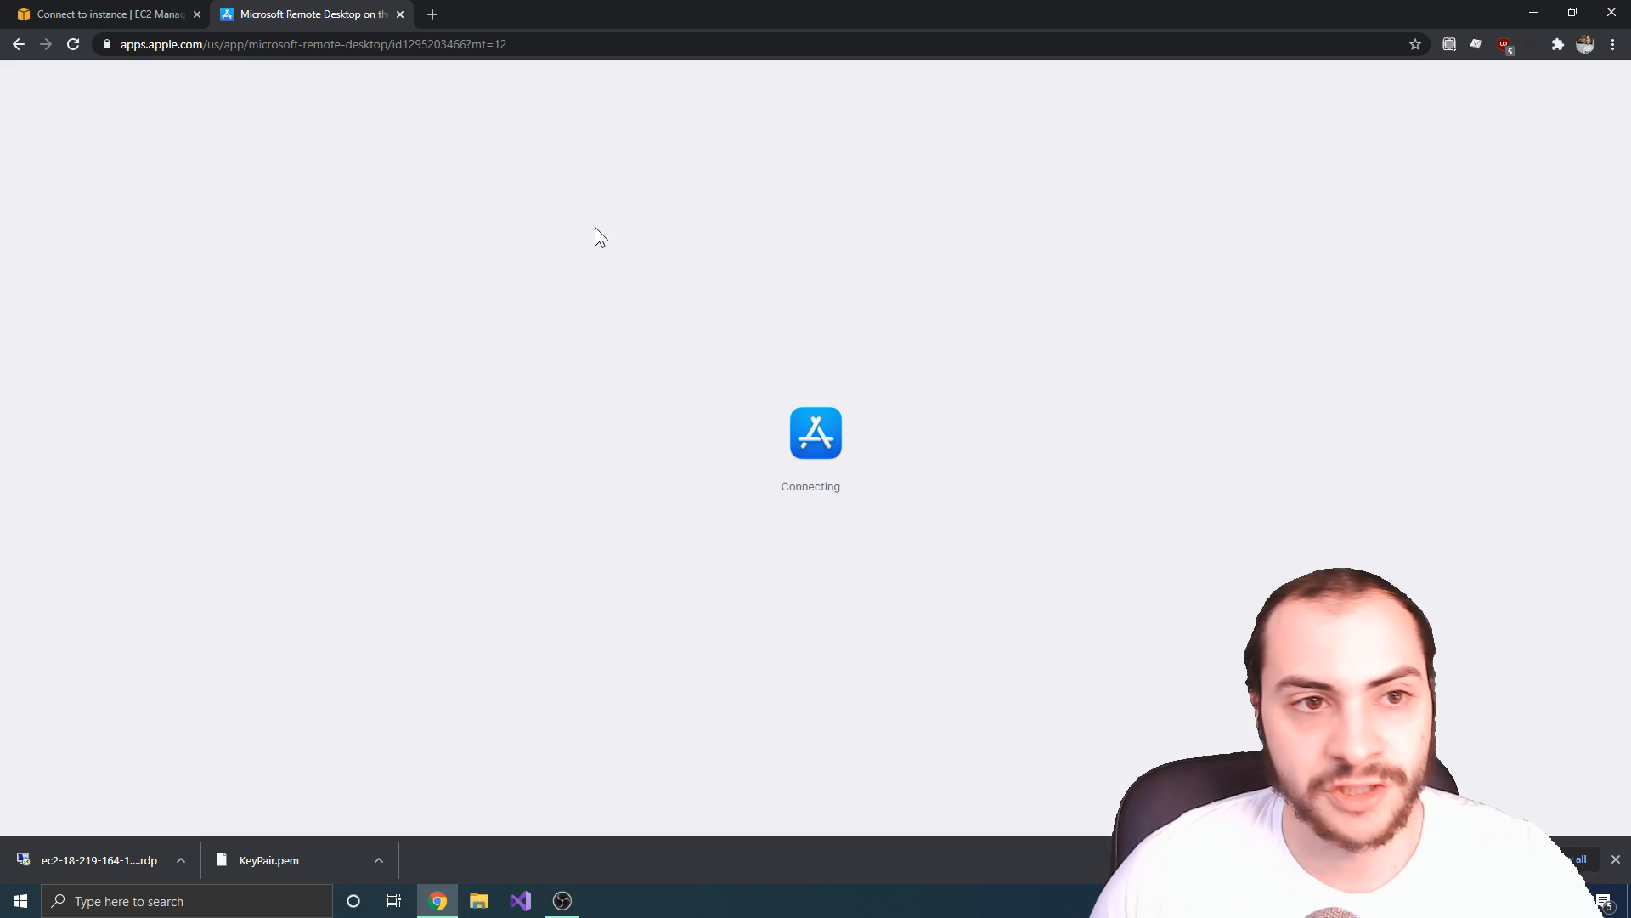
{"action": "left_click", "coordinate": [103, 13]}
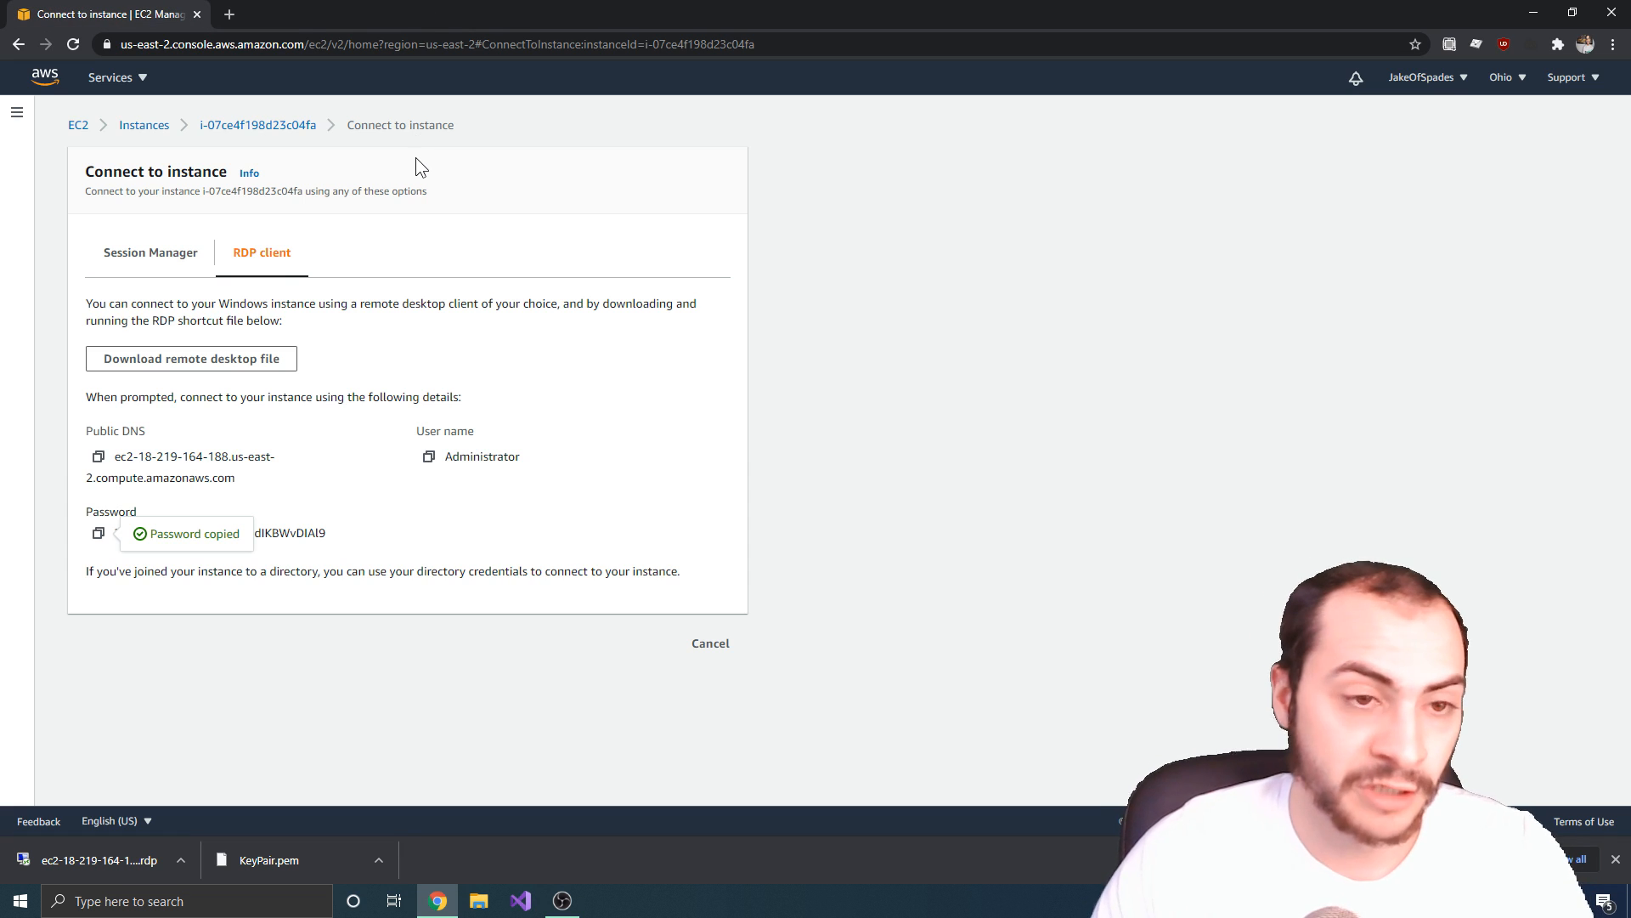
{"action": "mouse_move", "coordinate": [192, 359]}
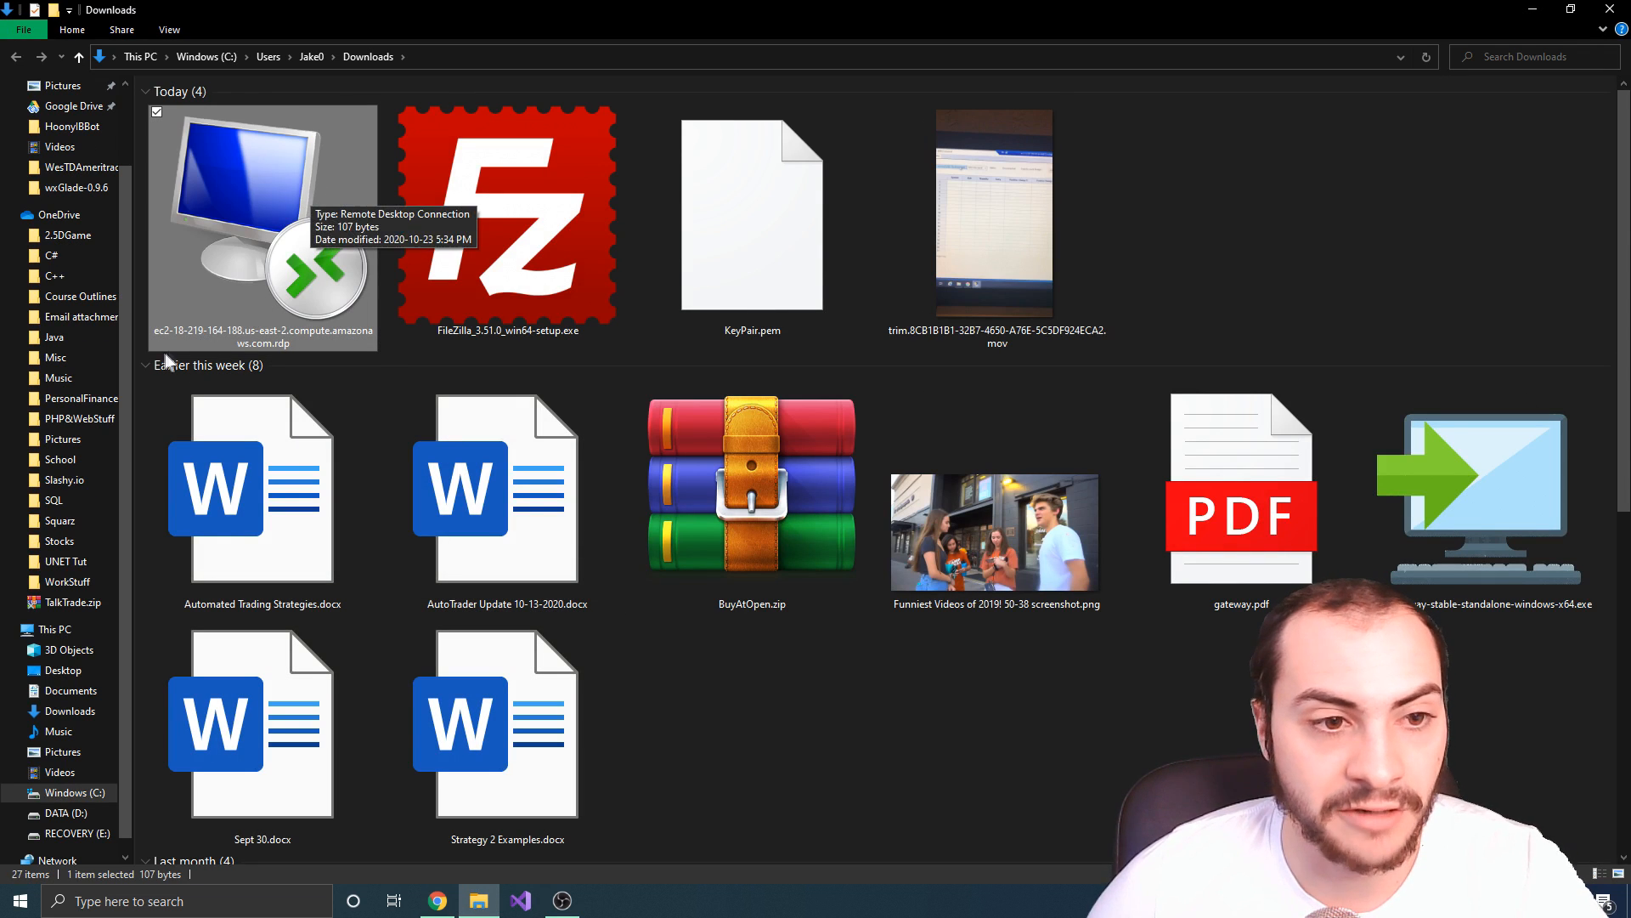
{"action": "mouse_move", "coordinate": [271, 209]}
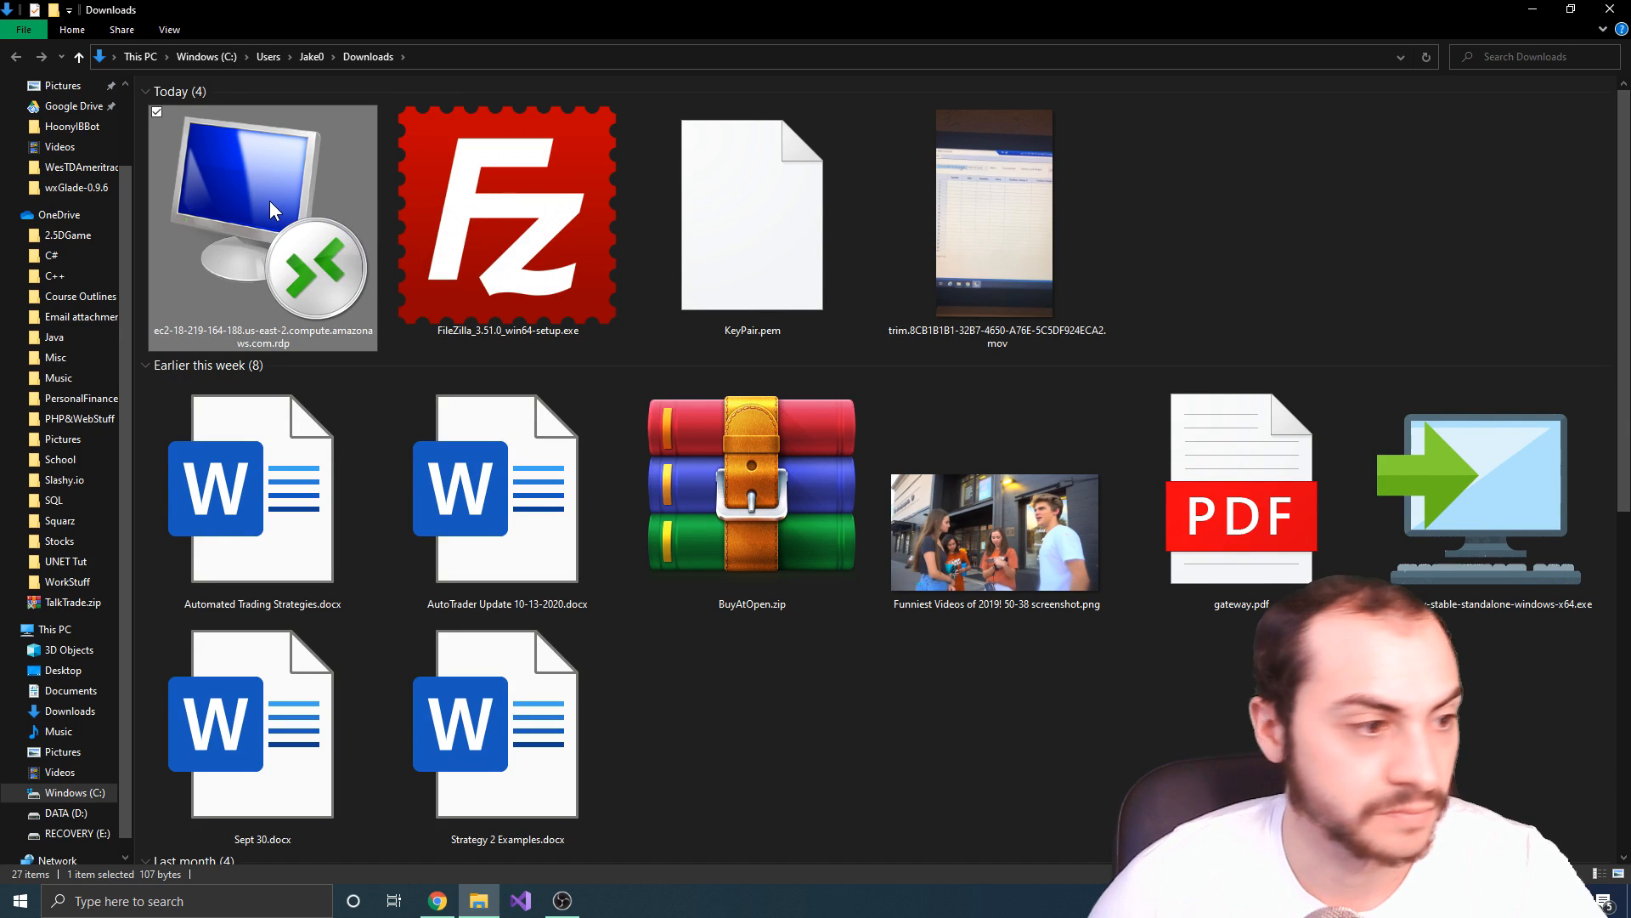
Step: Launch the downloaded .rdp file from the Downloads folder
{"action": "double_click", "coordinate": [261, 226]}
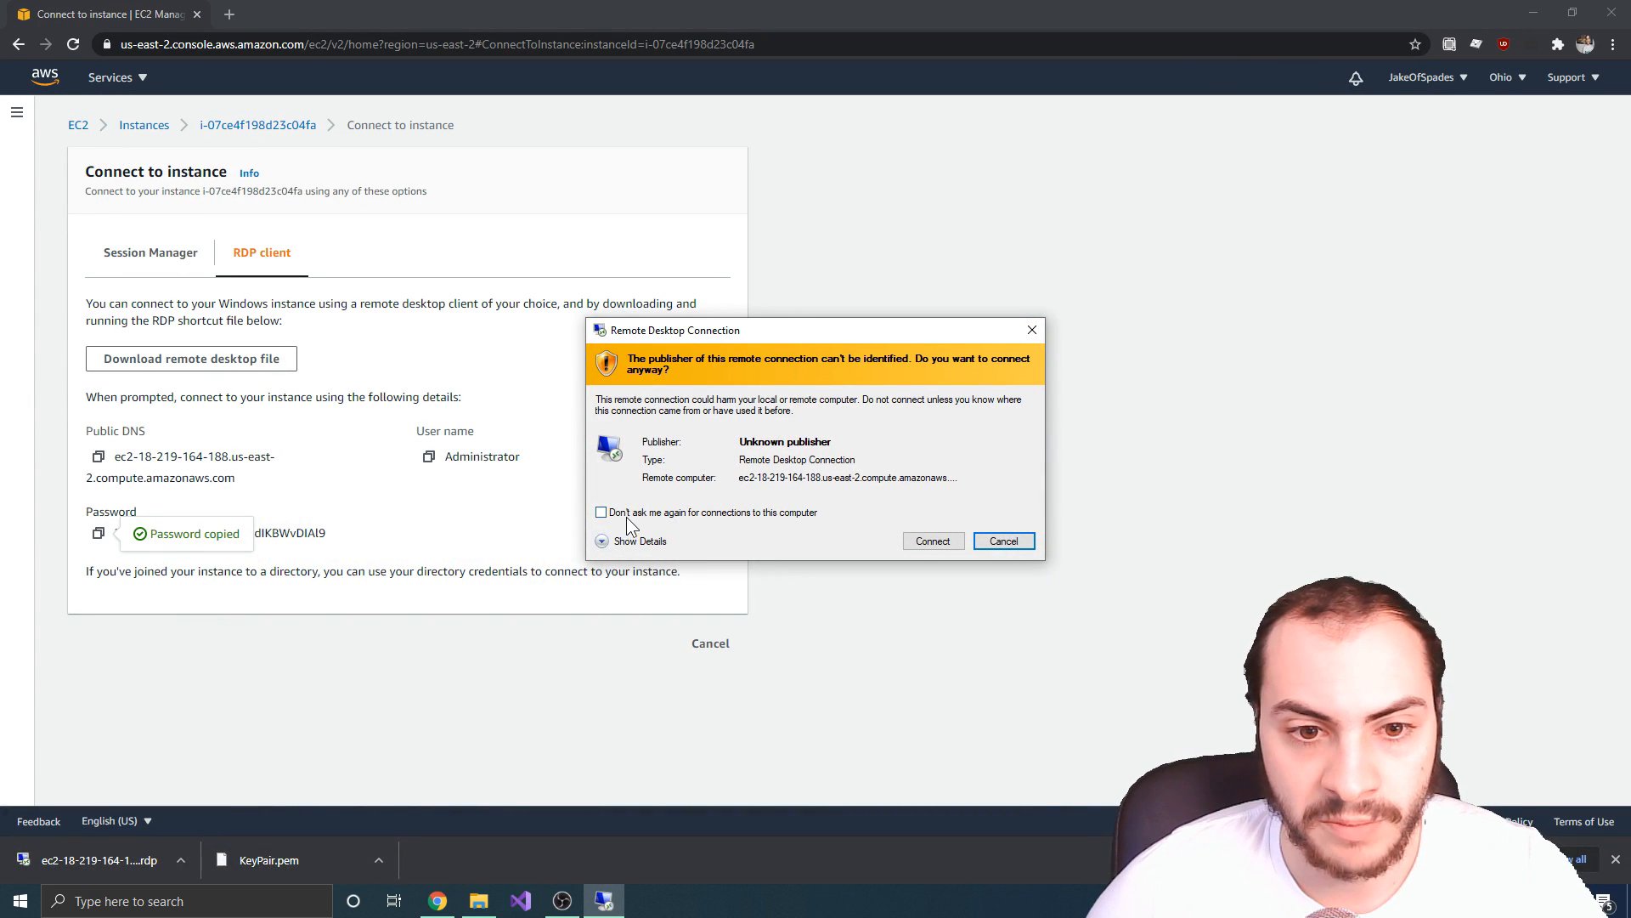
Step: Accept the publisher and certificate warnings with Don't ask me again and submit the Administrator password
{"action": "left_click", "coordinate": [599, 511]}
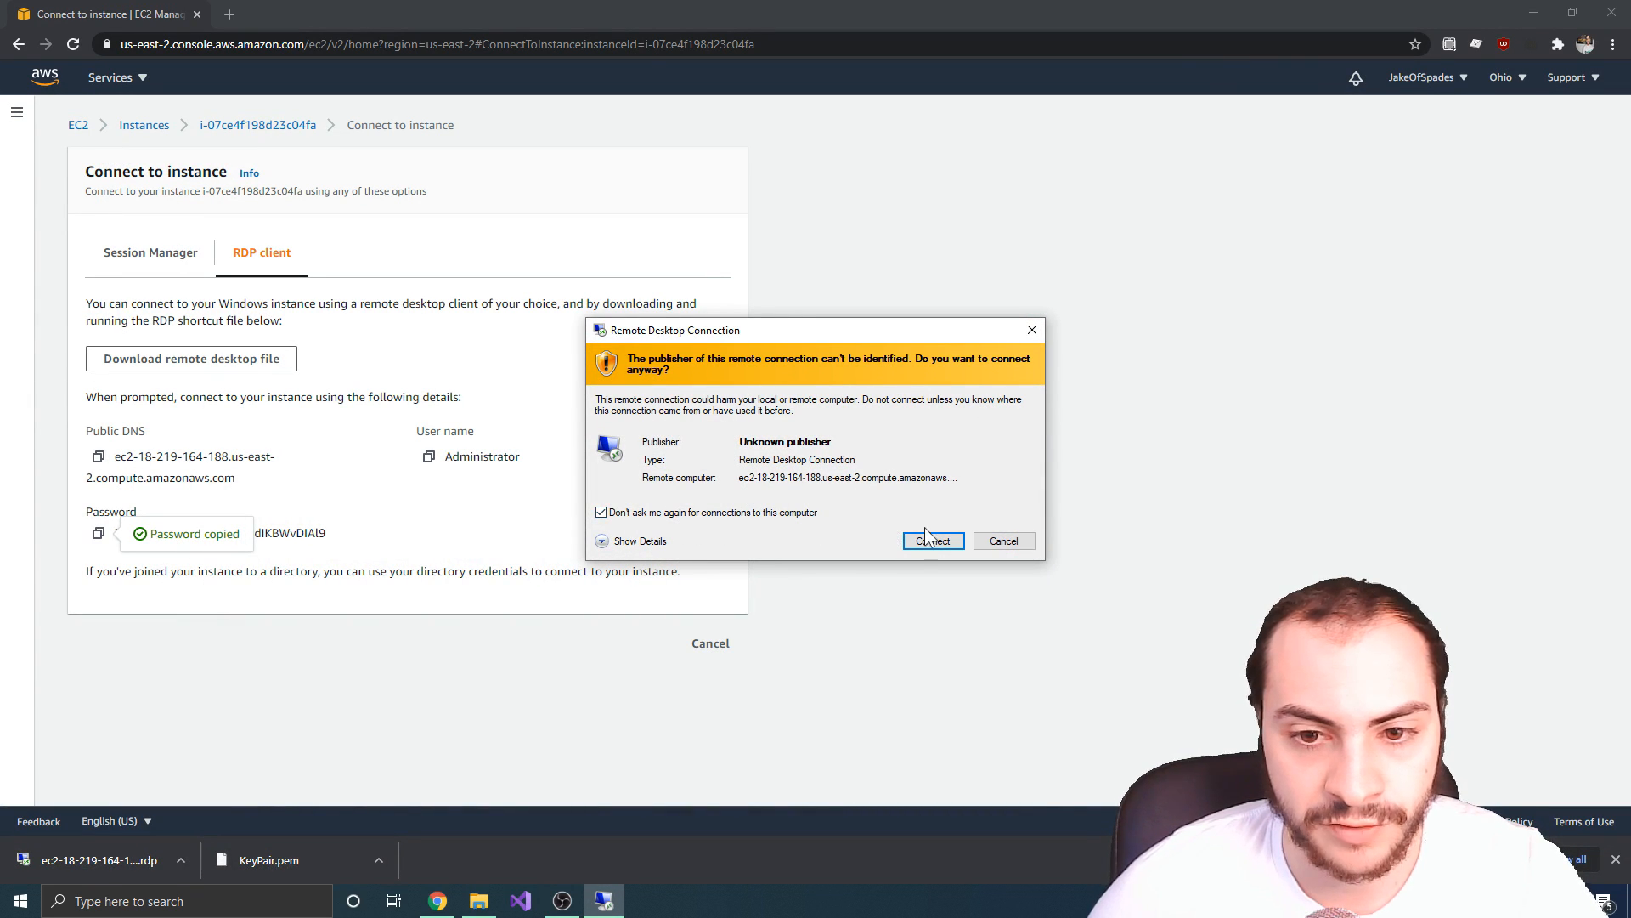
{"action": "left_click", "coordinate": [931, 540]}
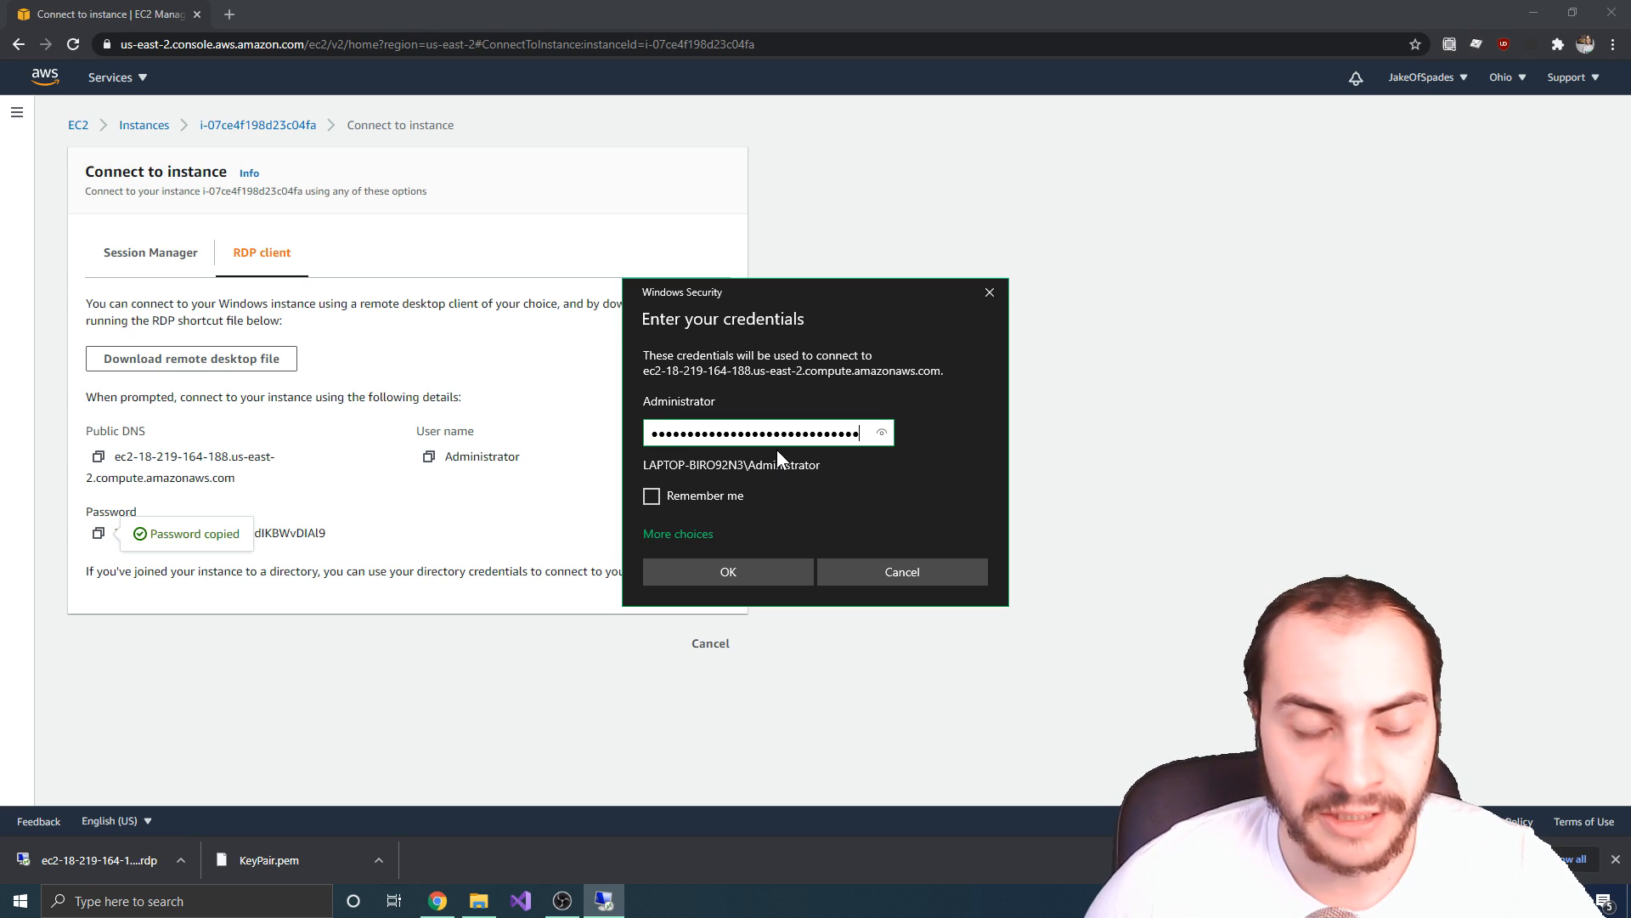
{"action": "left_click", "coordinate": [651, 495]}
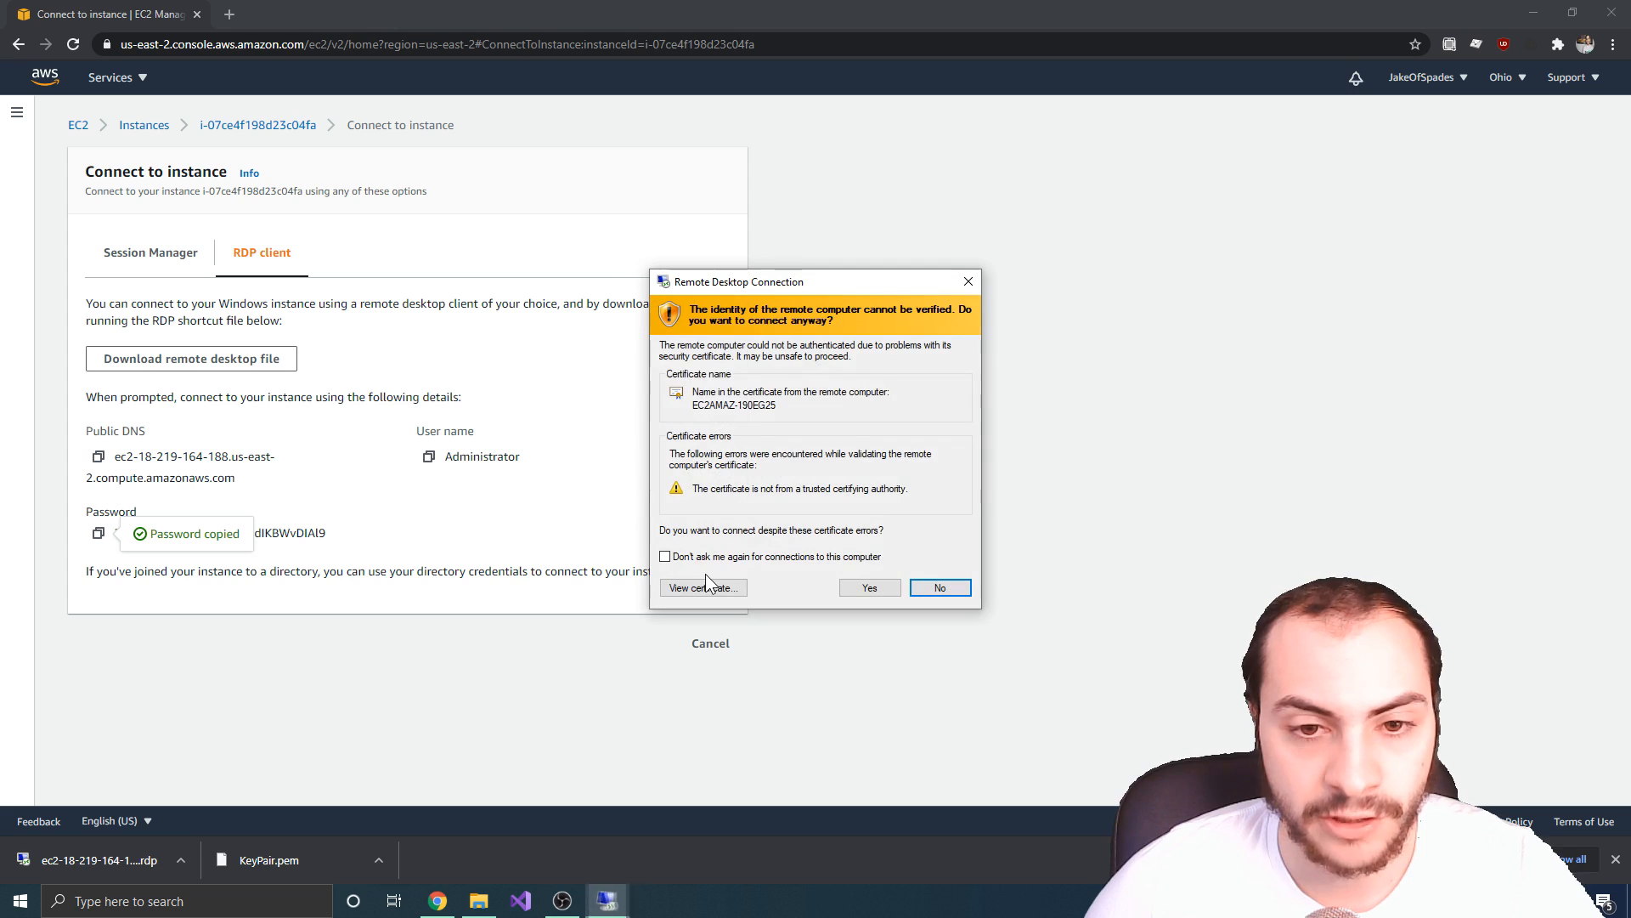
{"action": "left_click", "coordinate": [665, 557]}
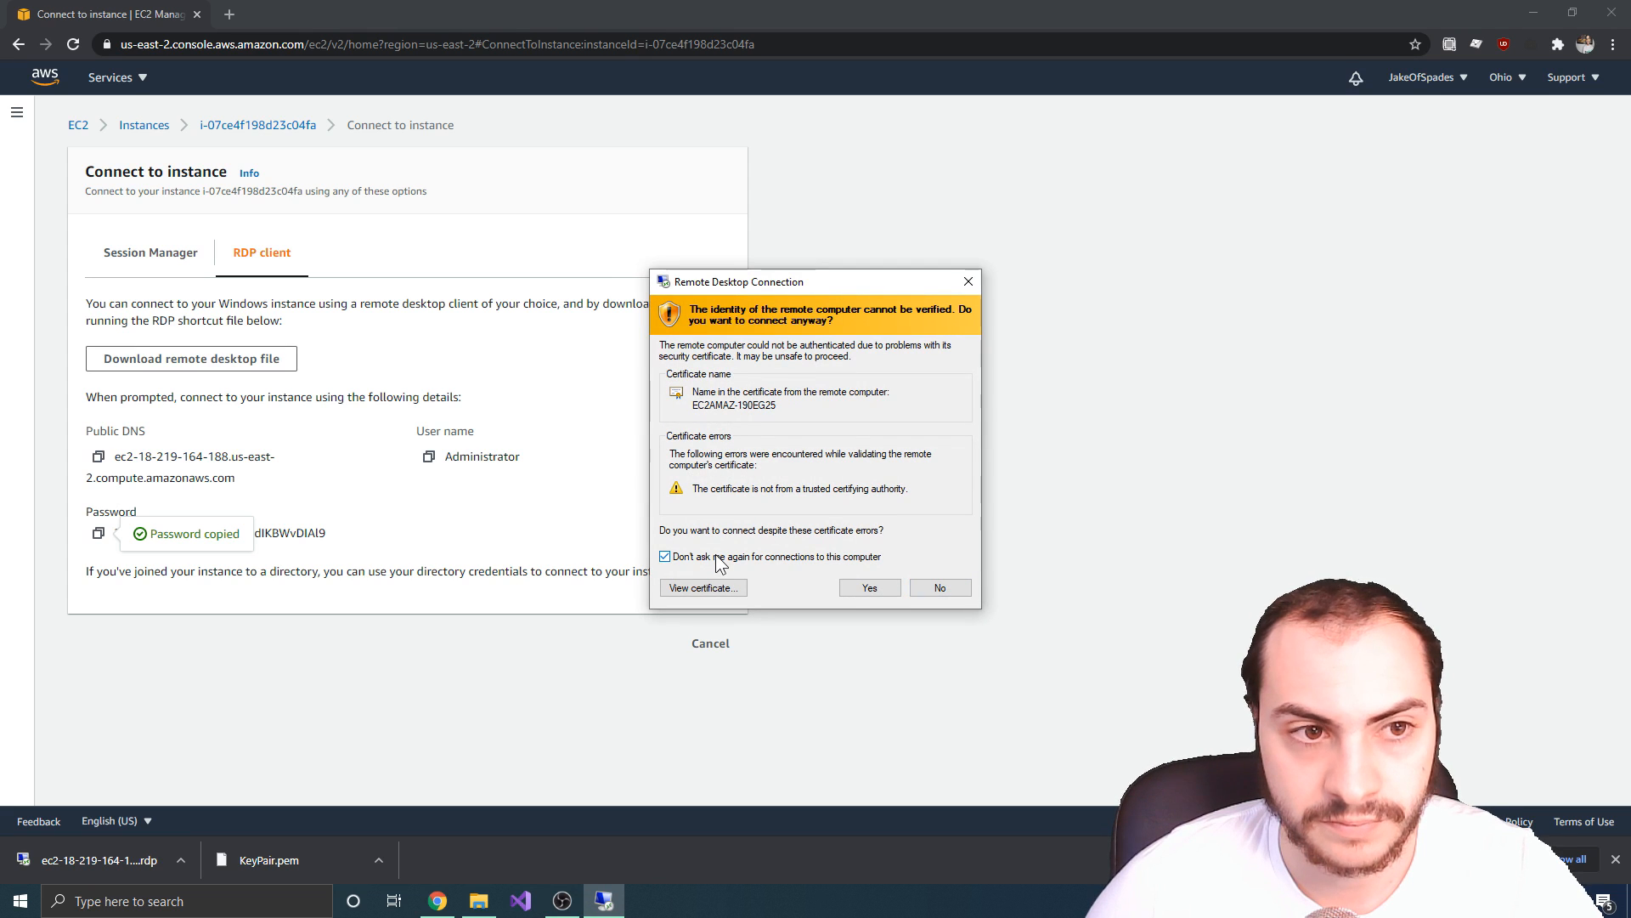
{"action": "left_click", "coordinate": [869, 587]}
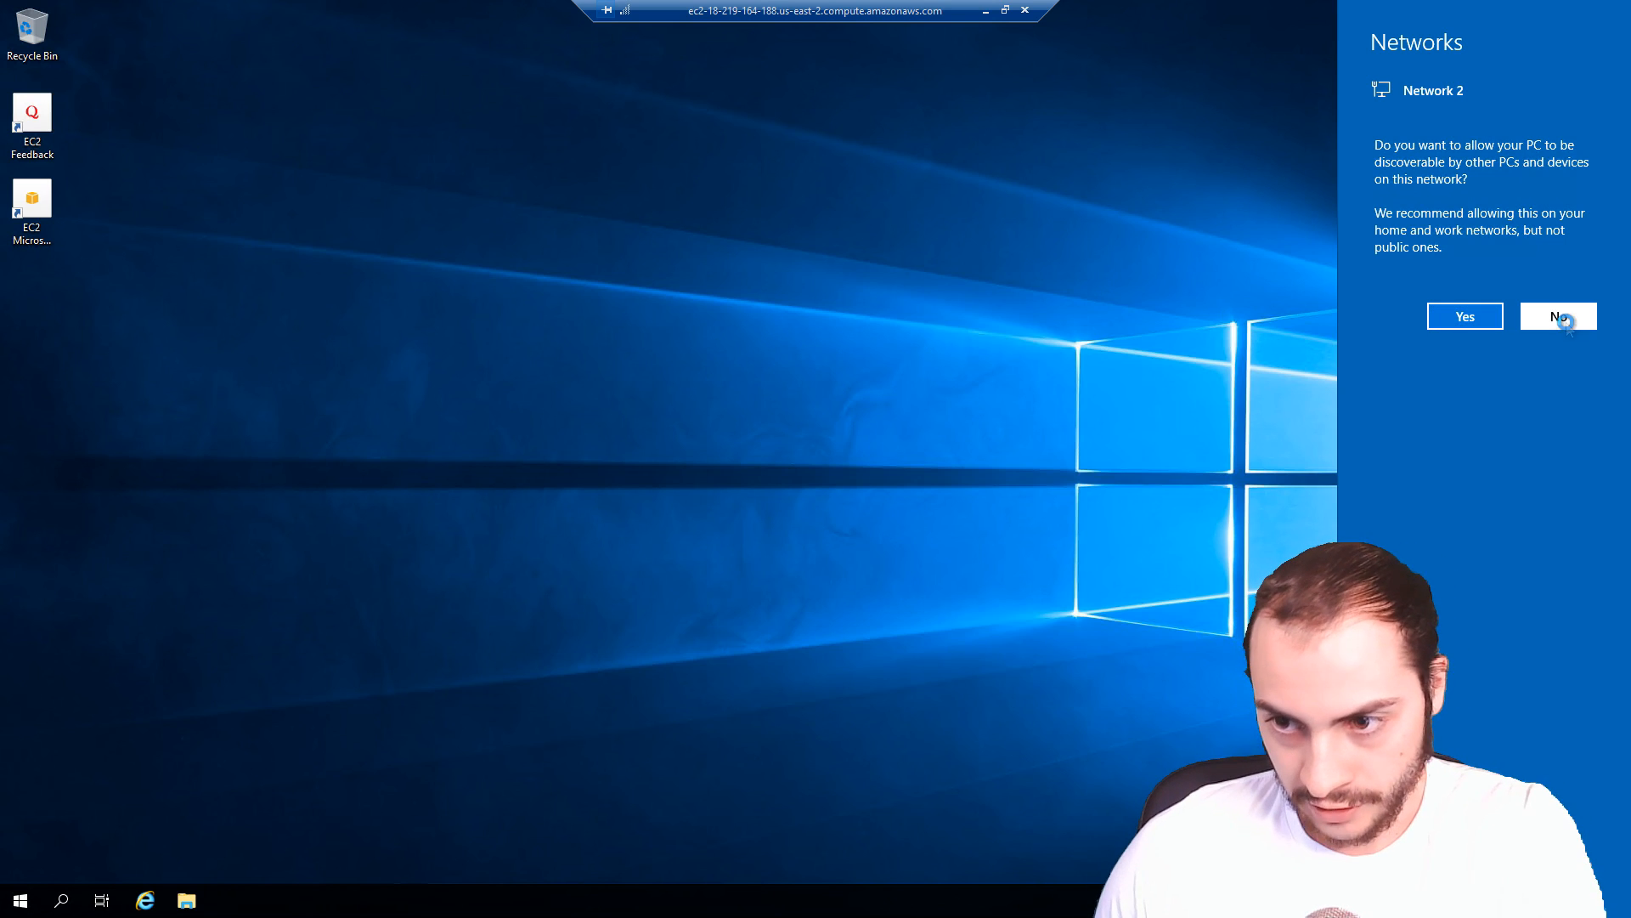
Step: Decline network discoverability and let the remote desktop finish loading
{"action": "left_click", "coordinate": [1558, 316]}
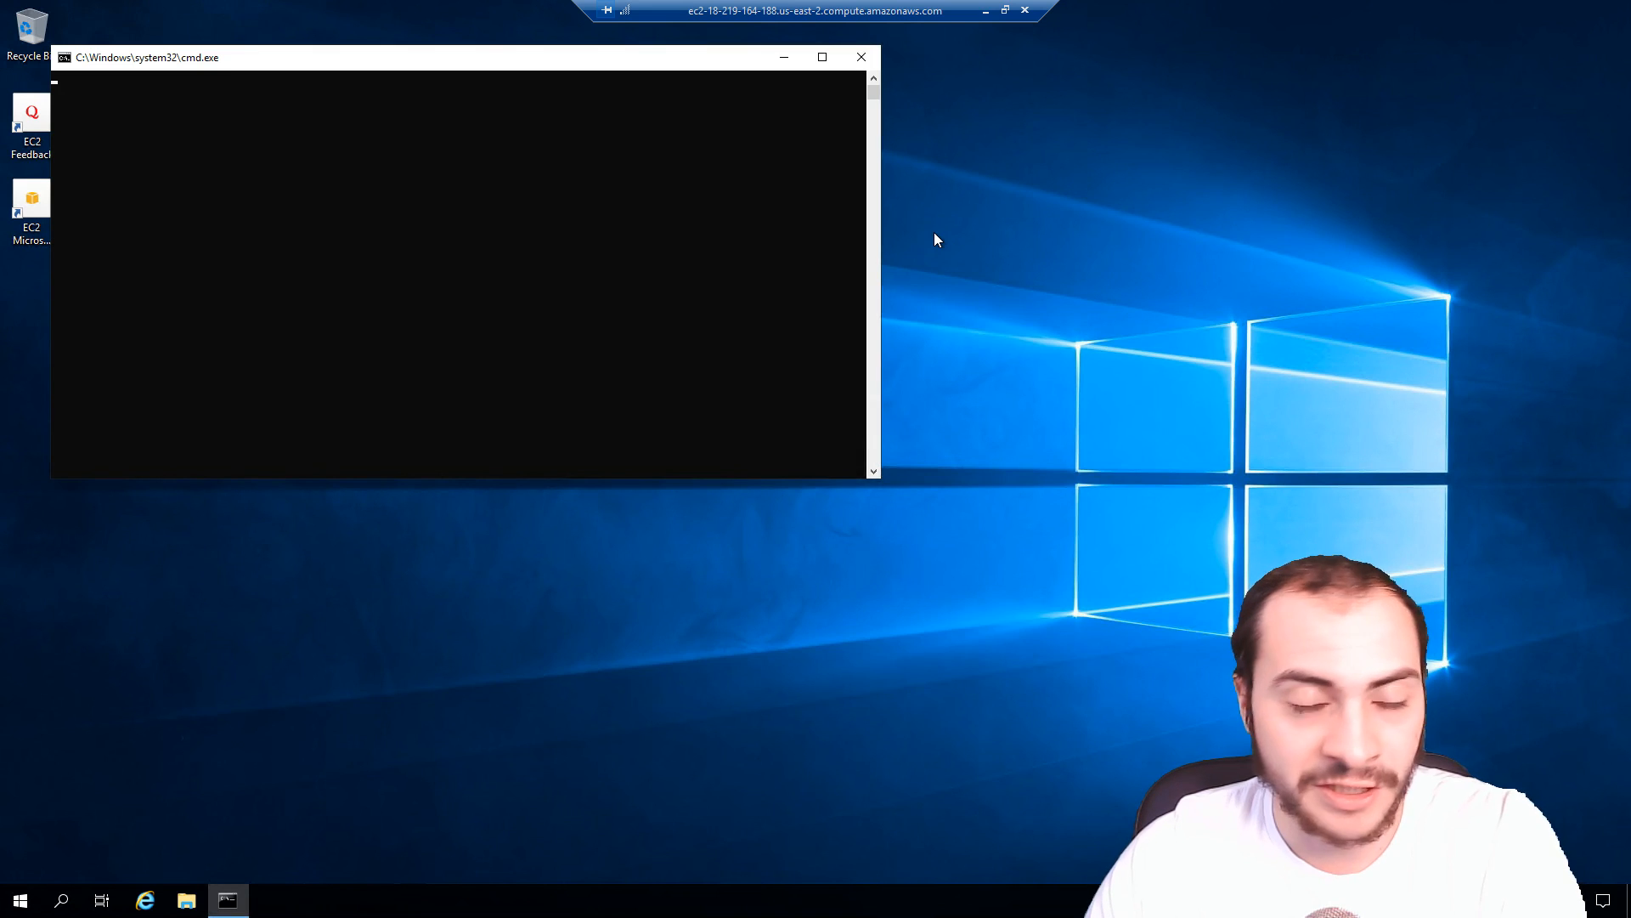
{"action": "left_click", "coordinate": [860, 56]}
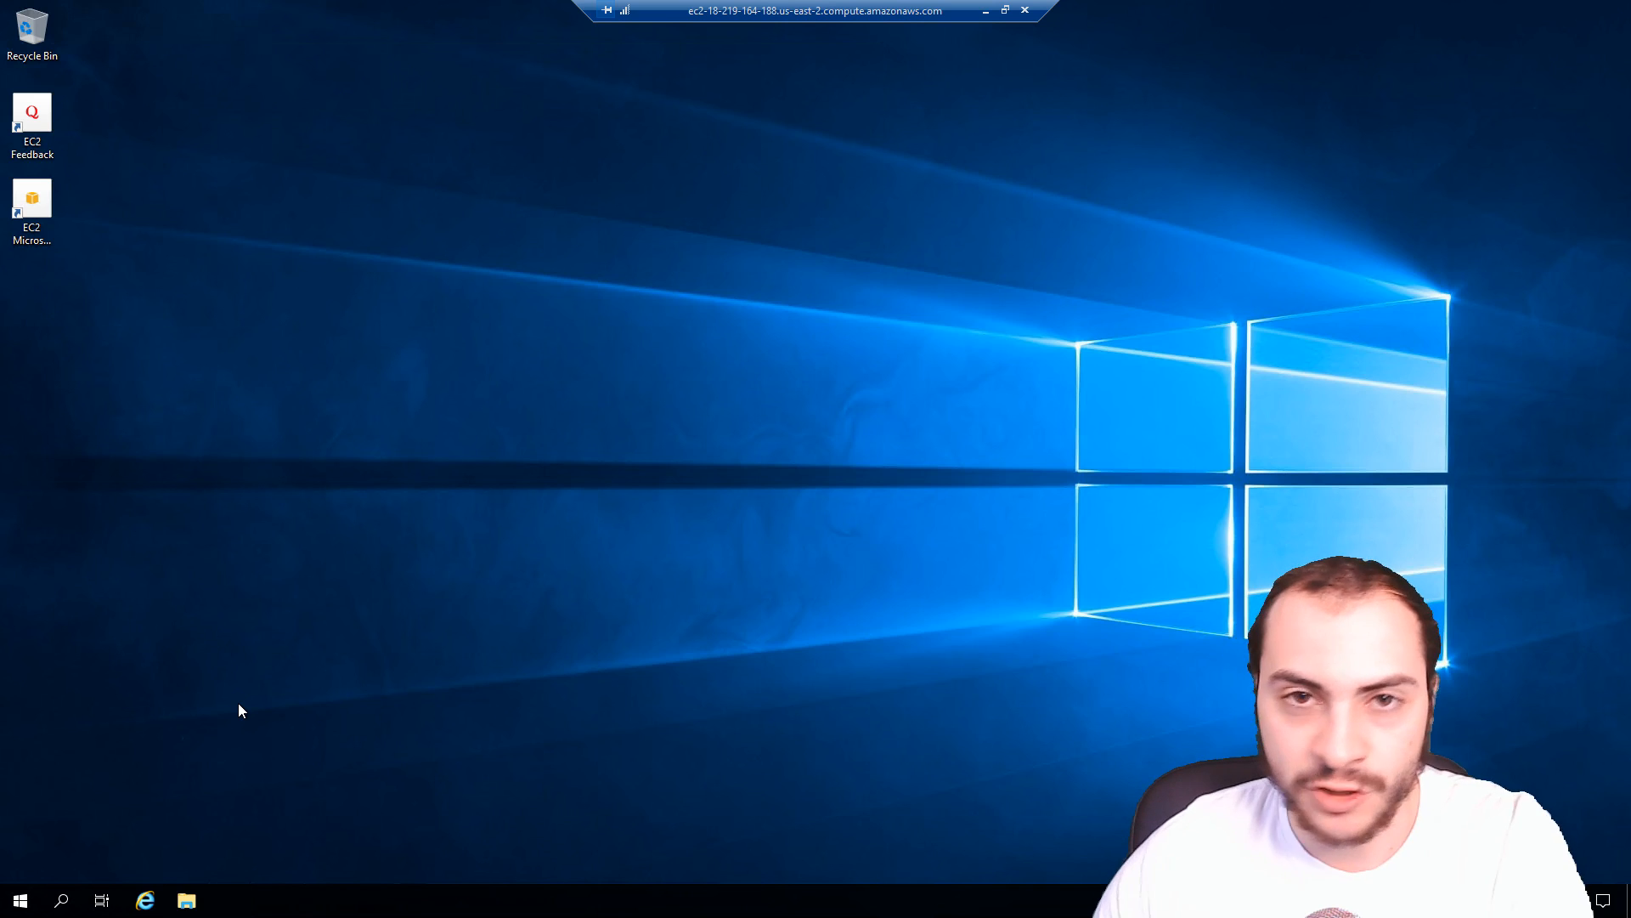
{"action": "mouse_move", "coordinate": [239, 797]}
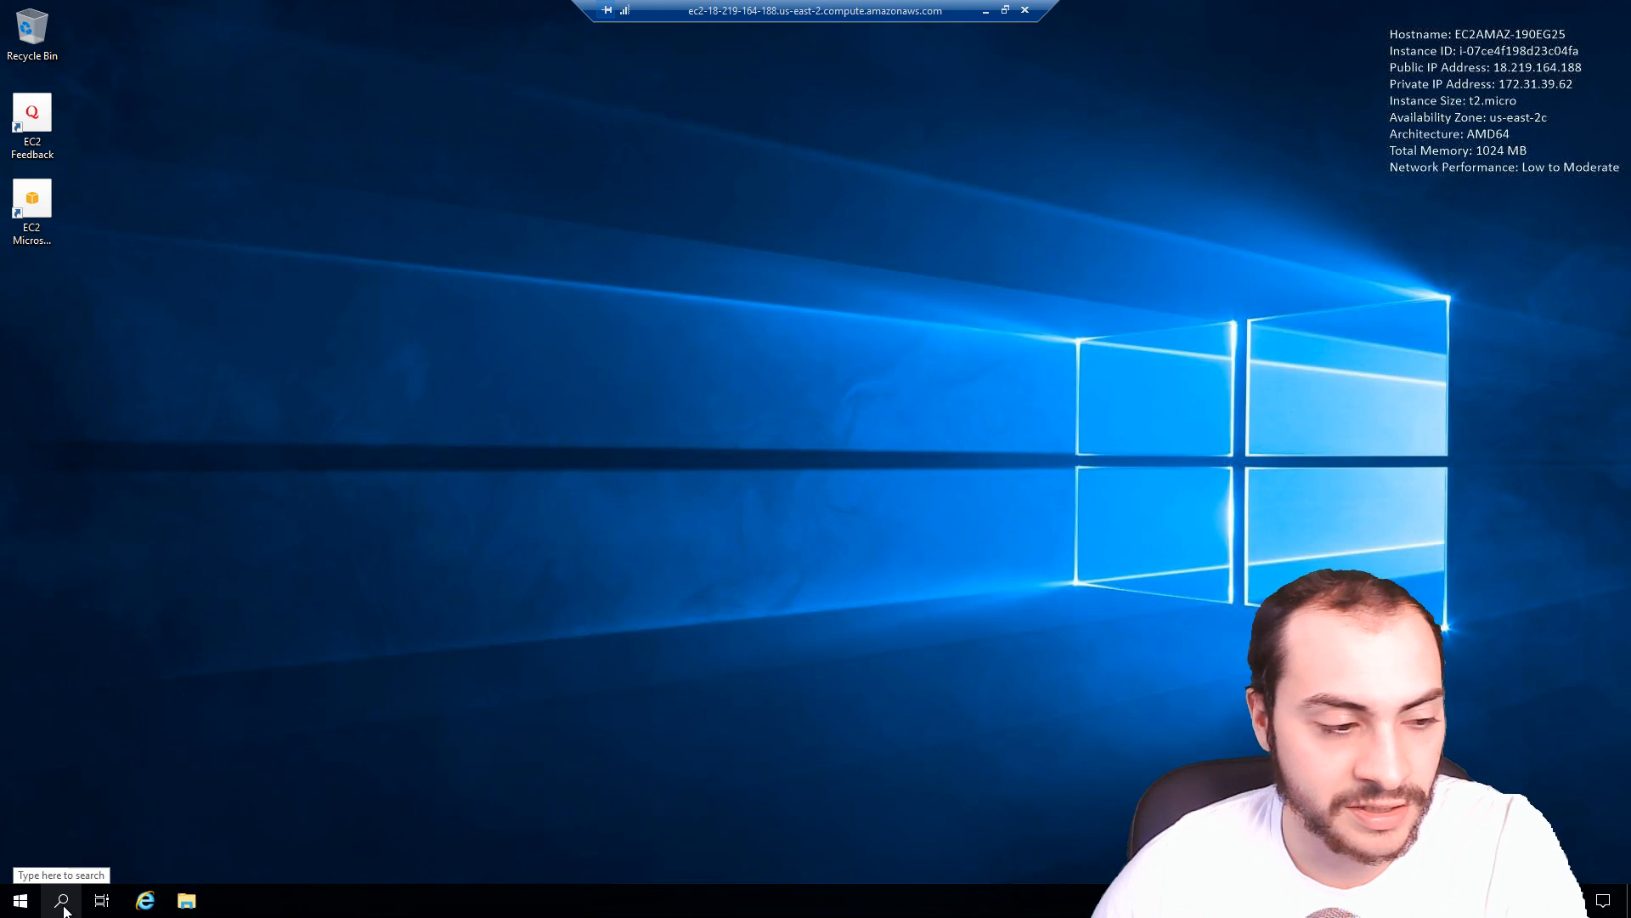
Step: Search the remote server for 'Server' and launch Server Manager
{"action": "left_click", "coordinate": [61, 901]}
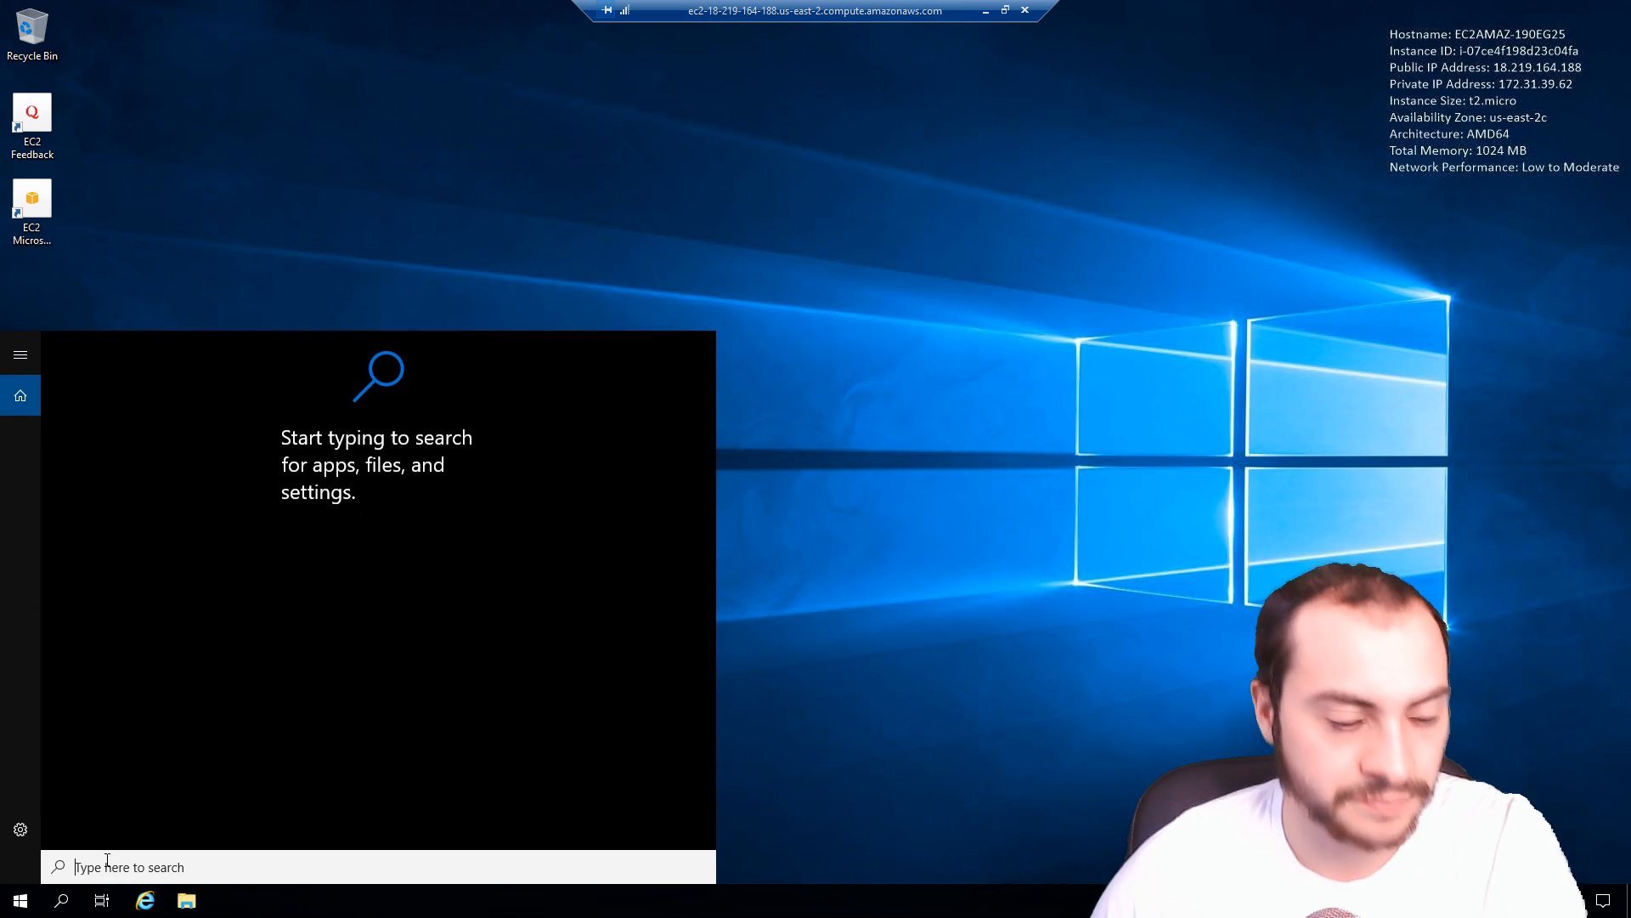
{"action": "type", "text": "s"}
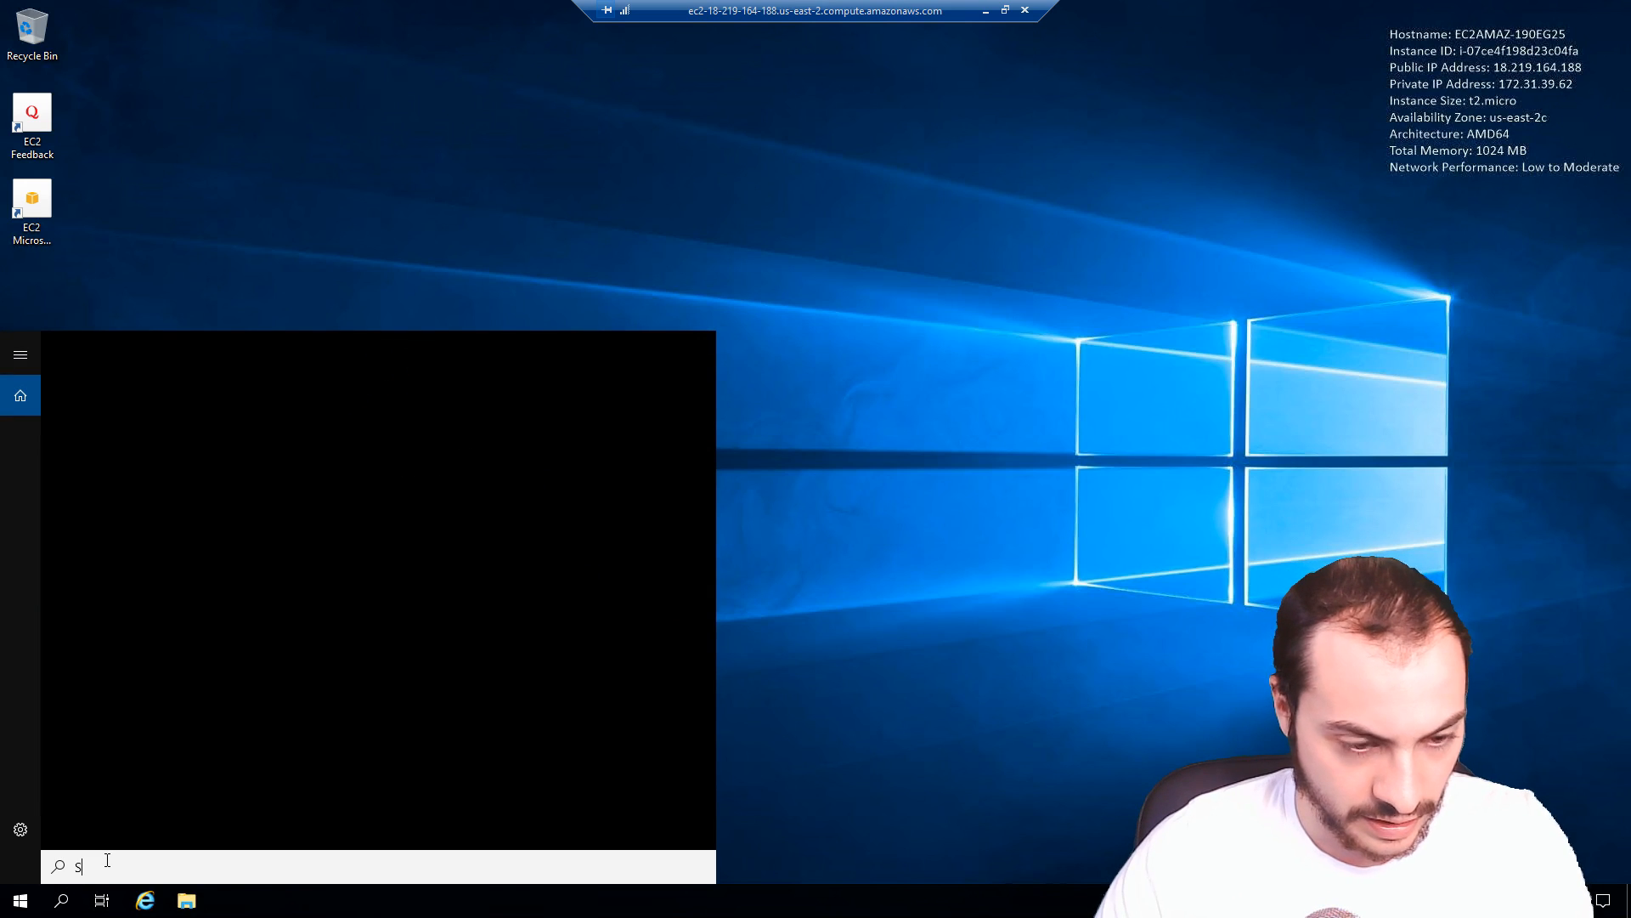
{"action": "type", "text": "ere"}
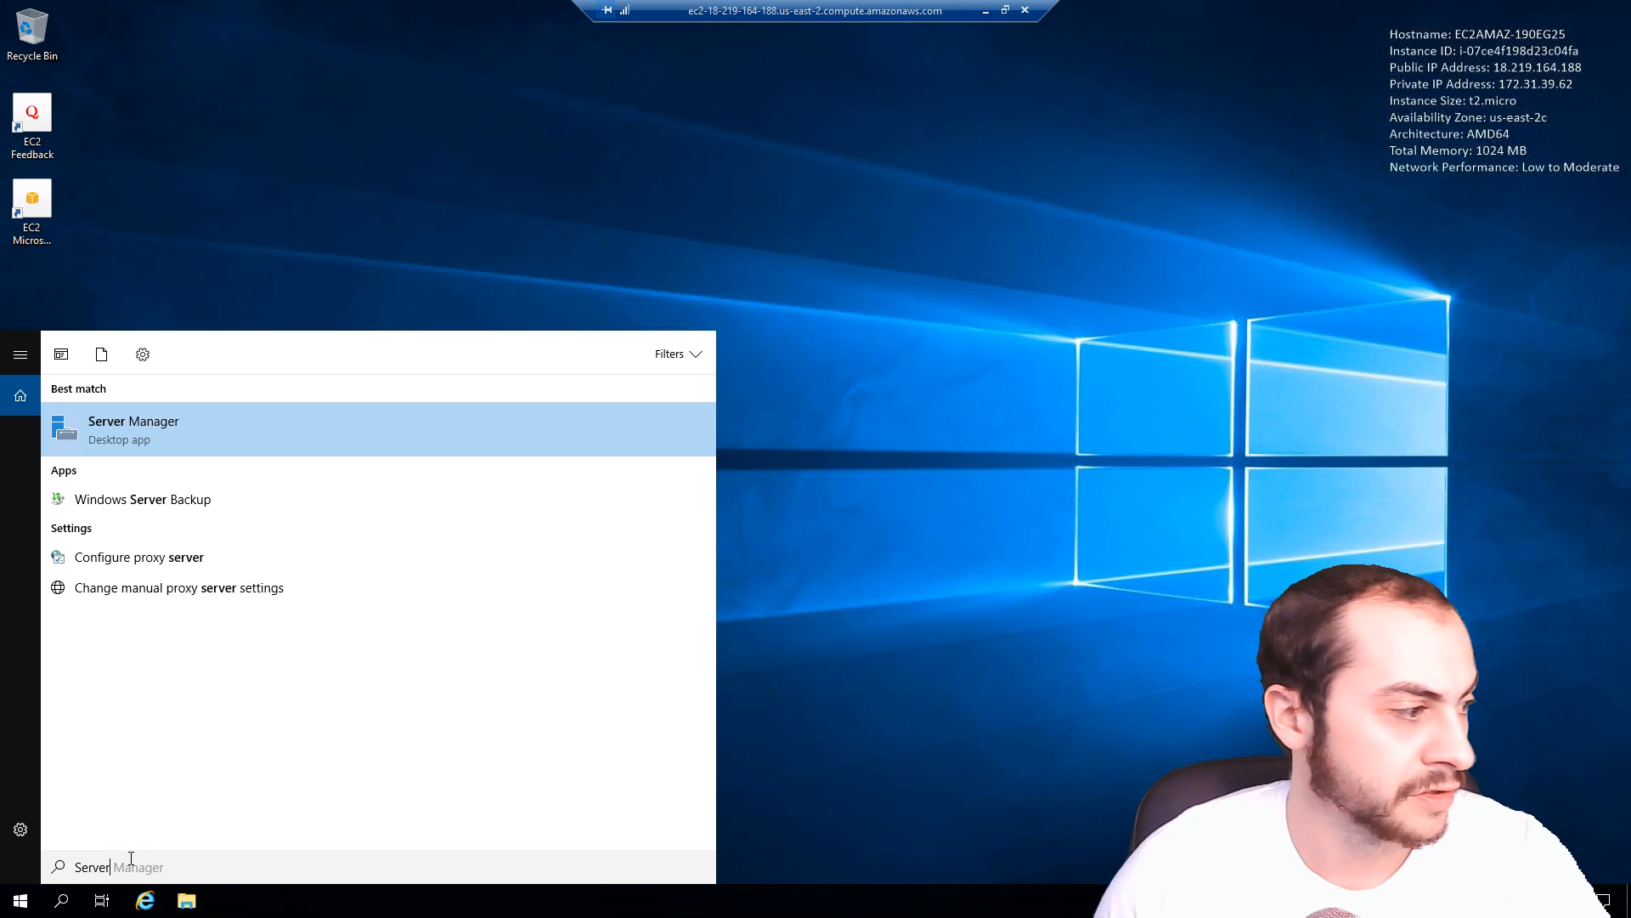
{"action": "mouse_move", "coordinate": [168, 423]}
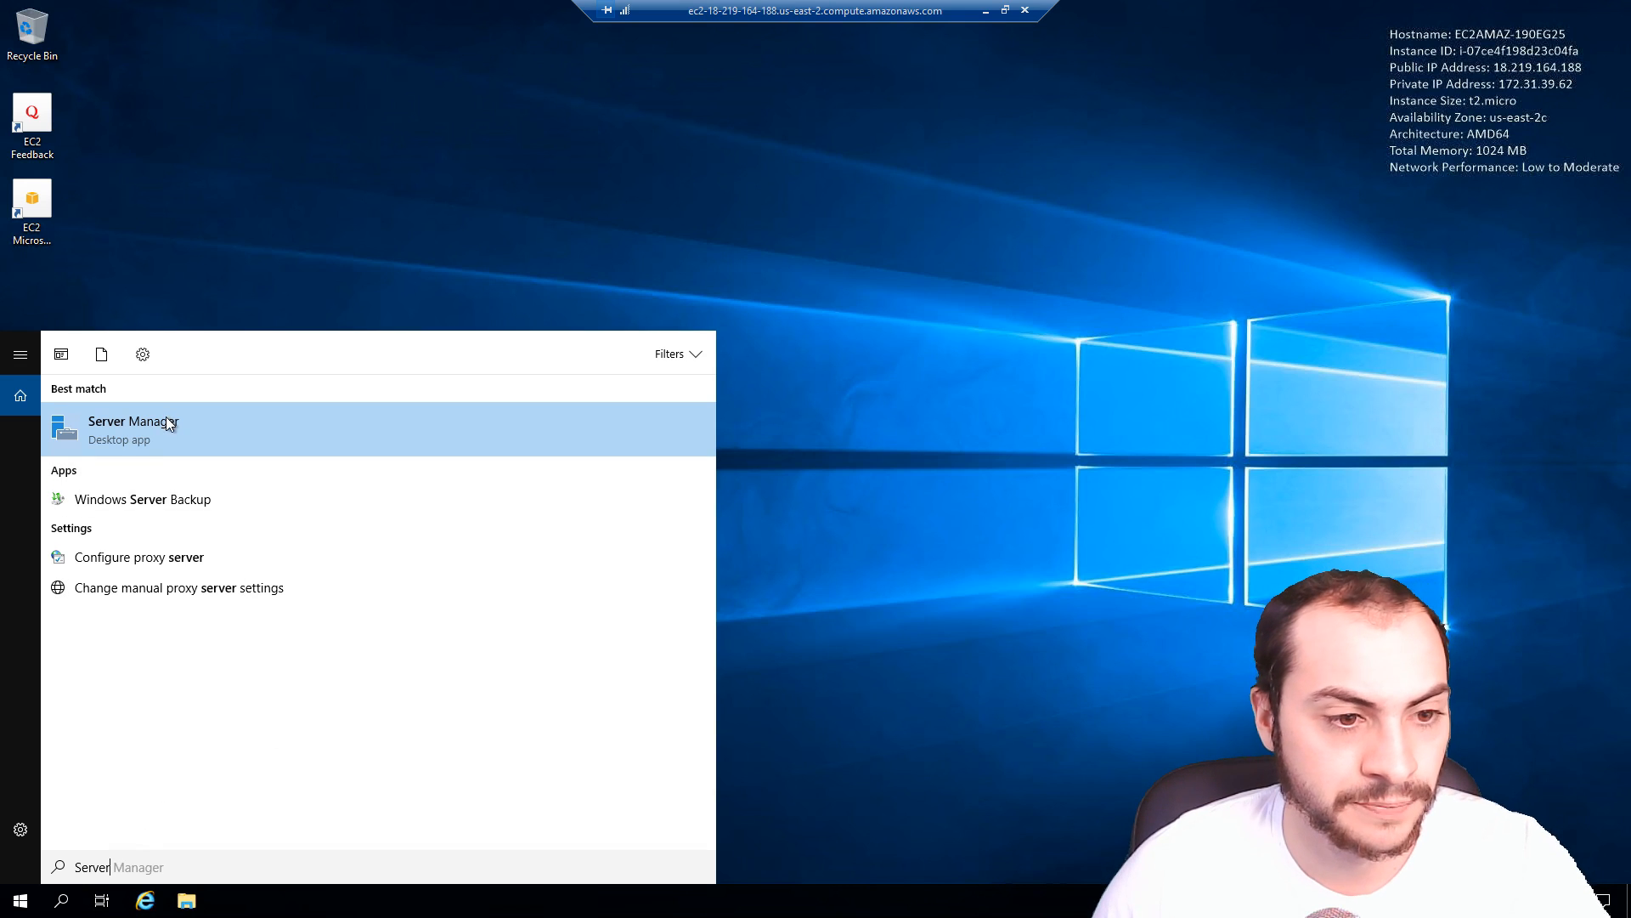
{"action": "left_click", "coordinate": [132, 428]}
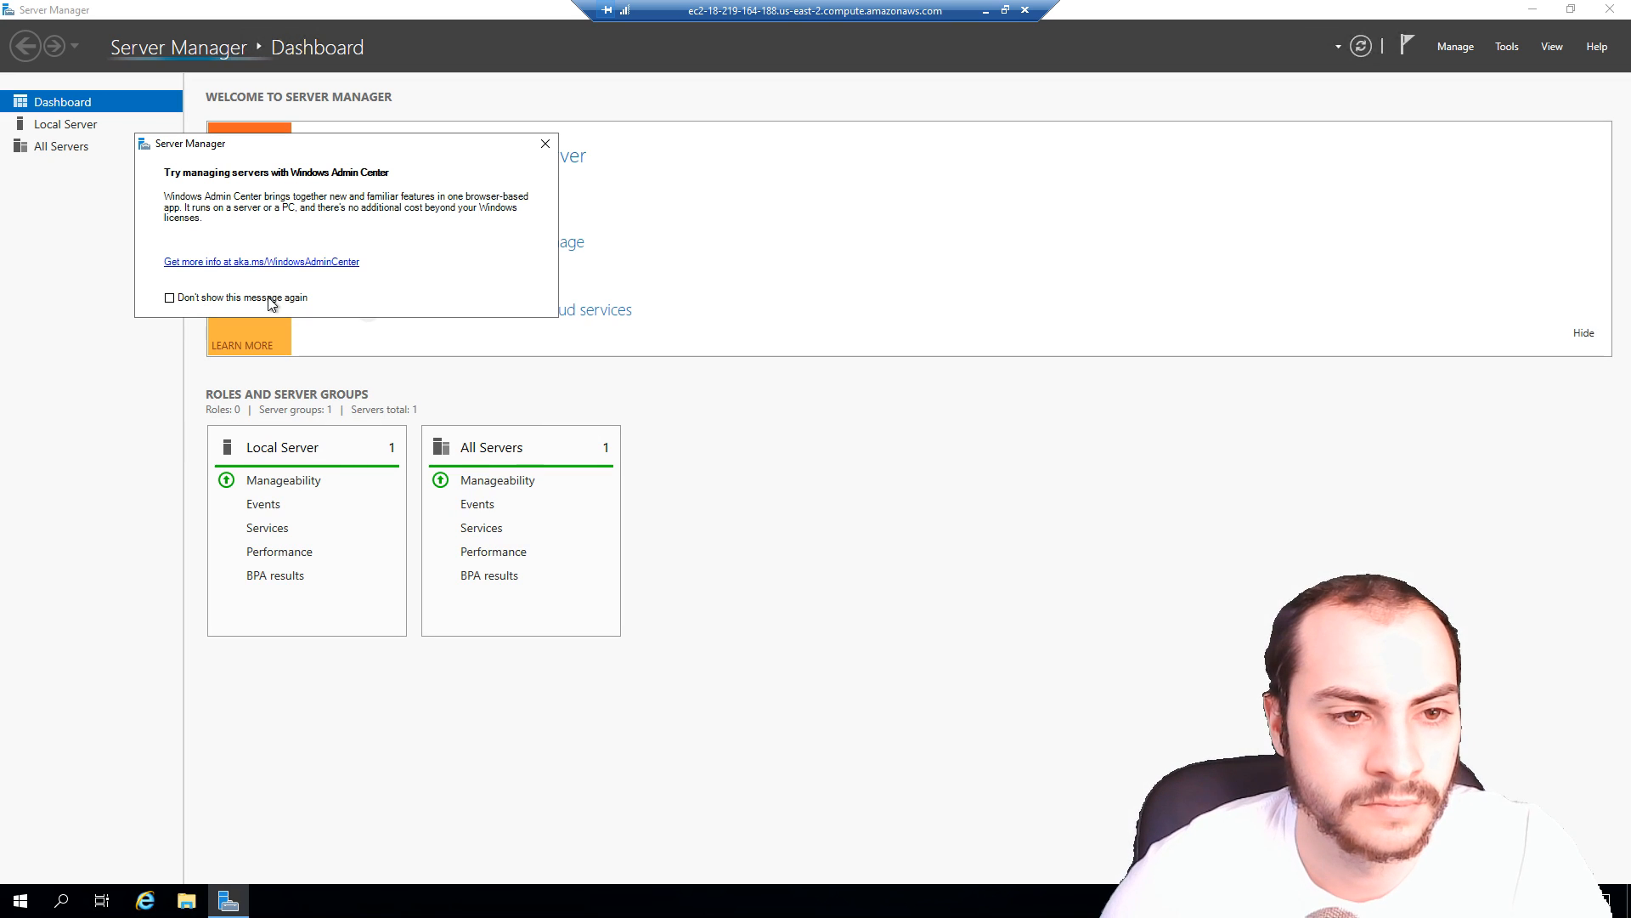
Step: In Local Server properties, turn IE Enhanced Security Configuration Off for administrators and users
{"action": "left_click", "coordinate": [543, 143]}
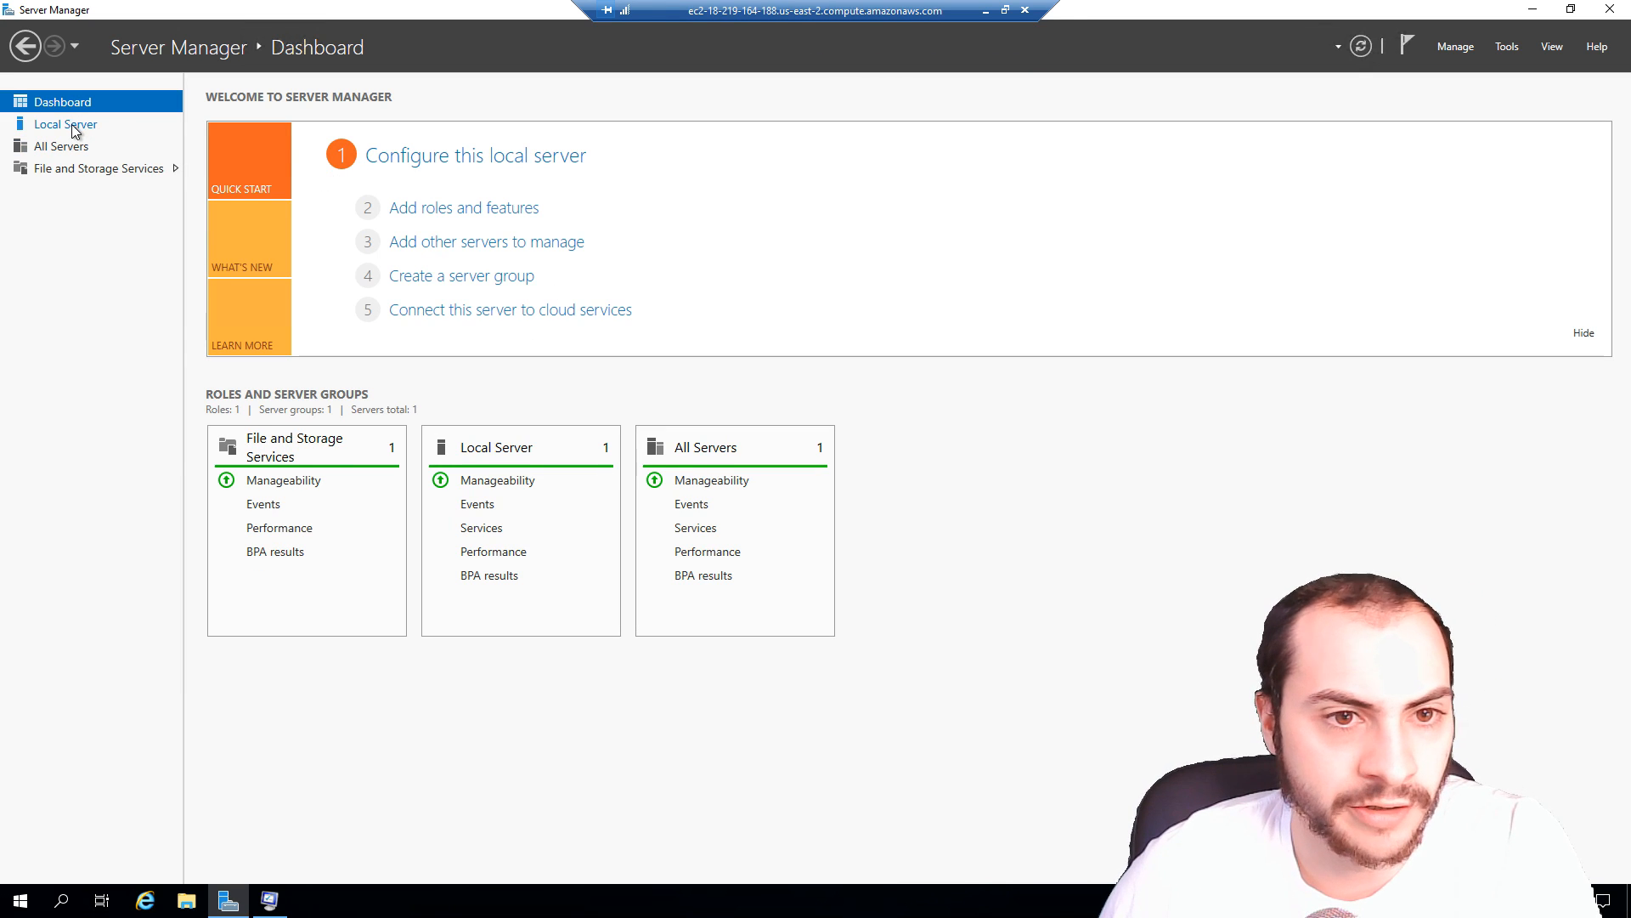
{"action": "left_click", "coordinate": [63, 124]}
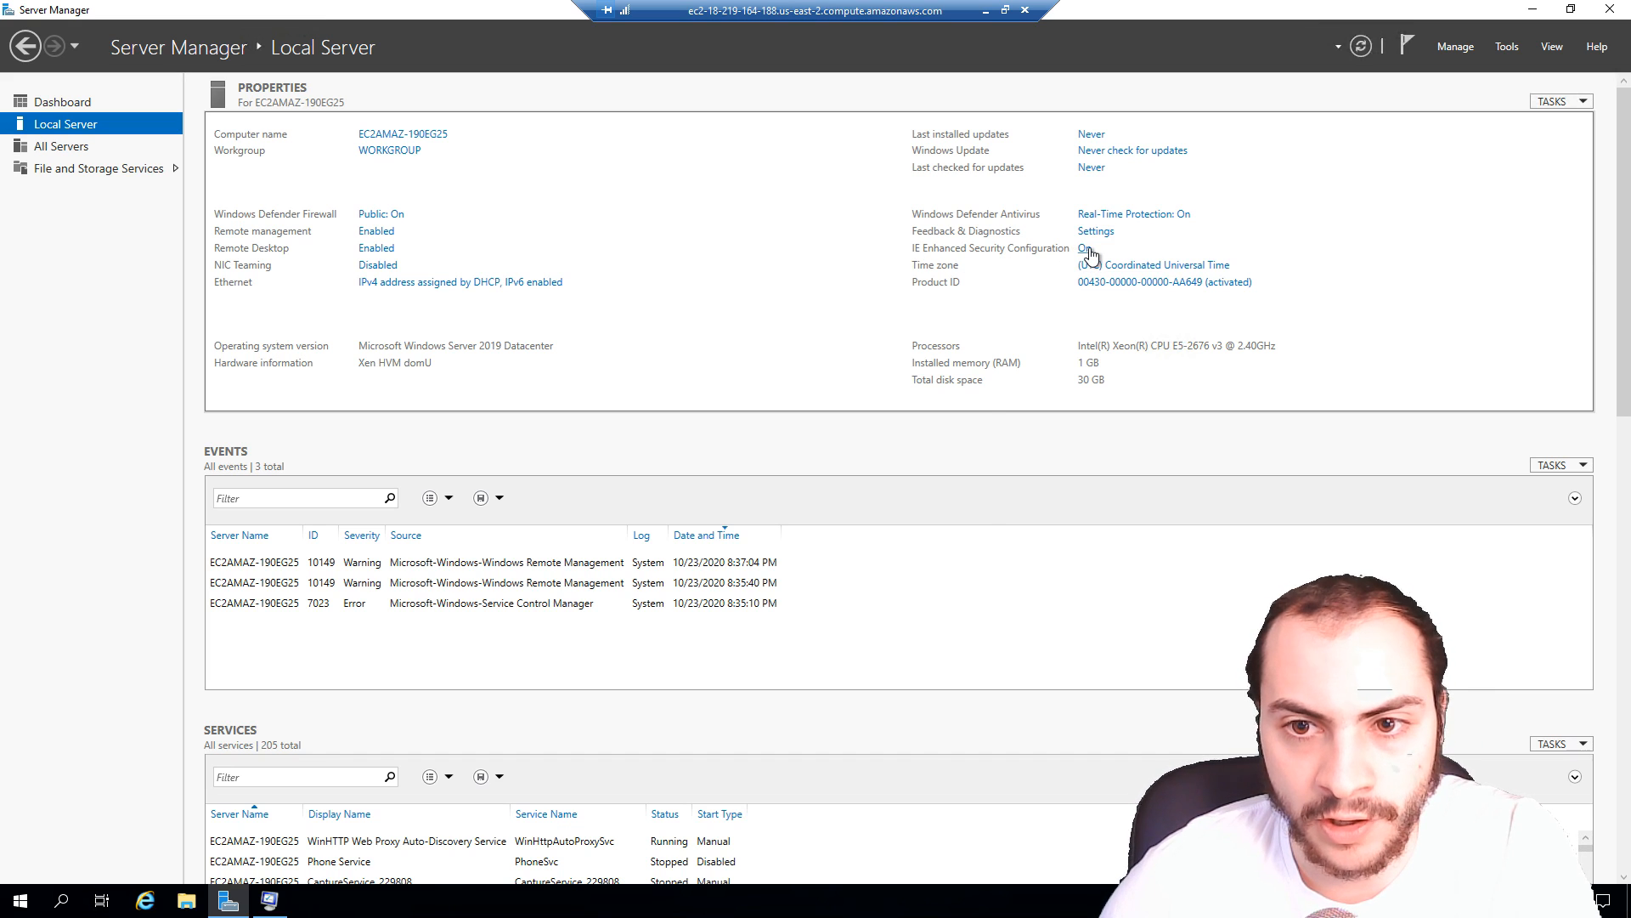
{"action": "left_click", "coordinate": [1084, 248]}
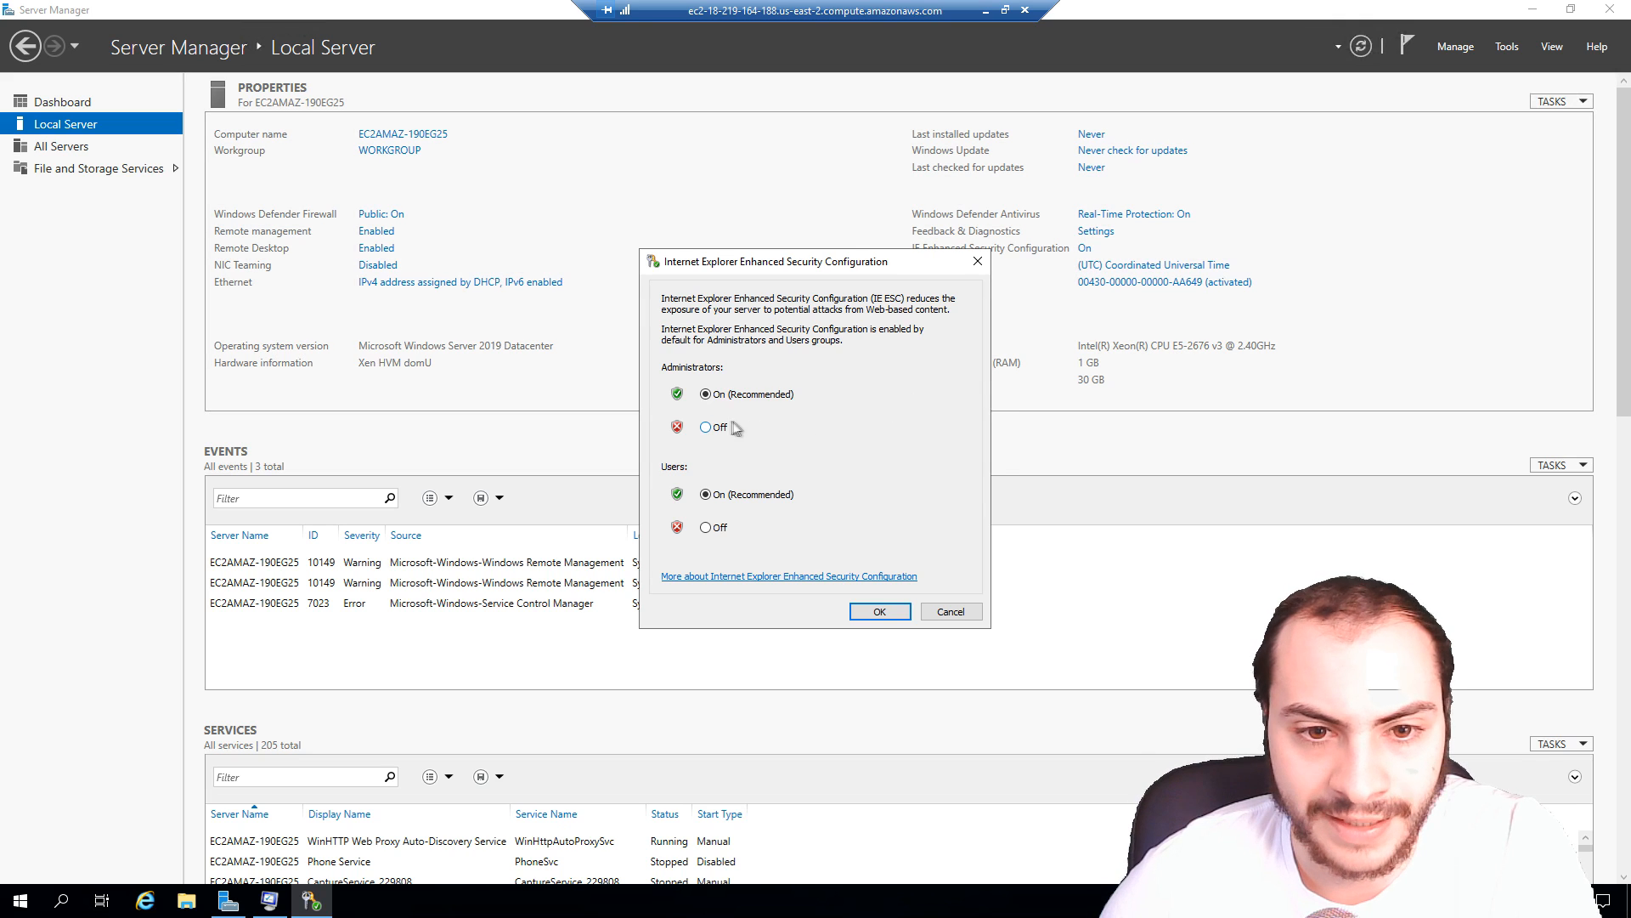
{"action": "left_click", "coordinate": [706, 527]}
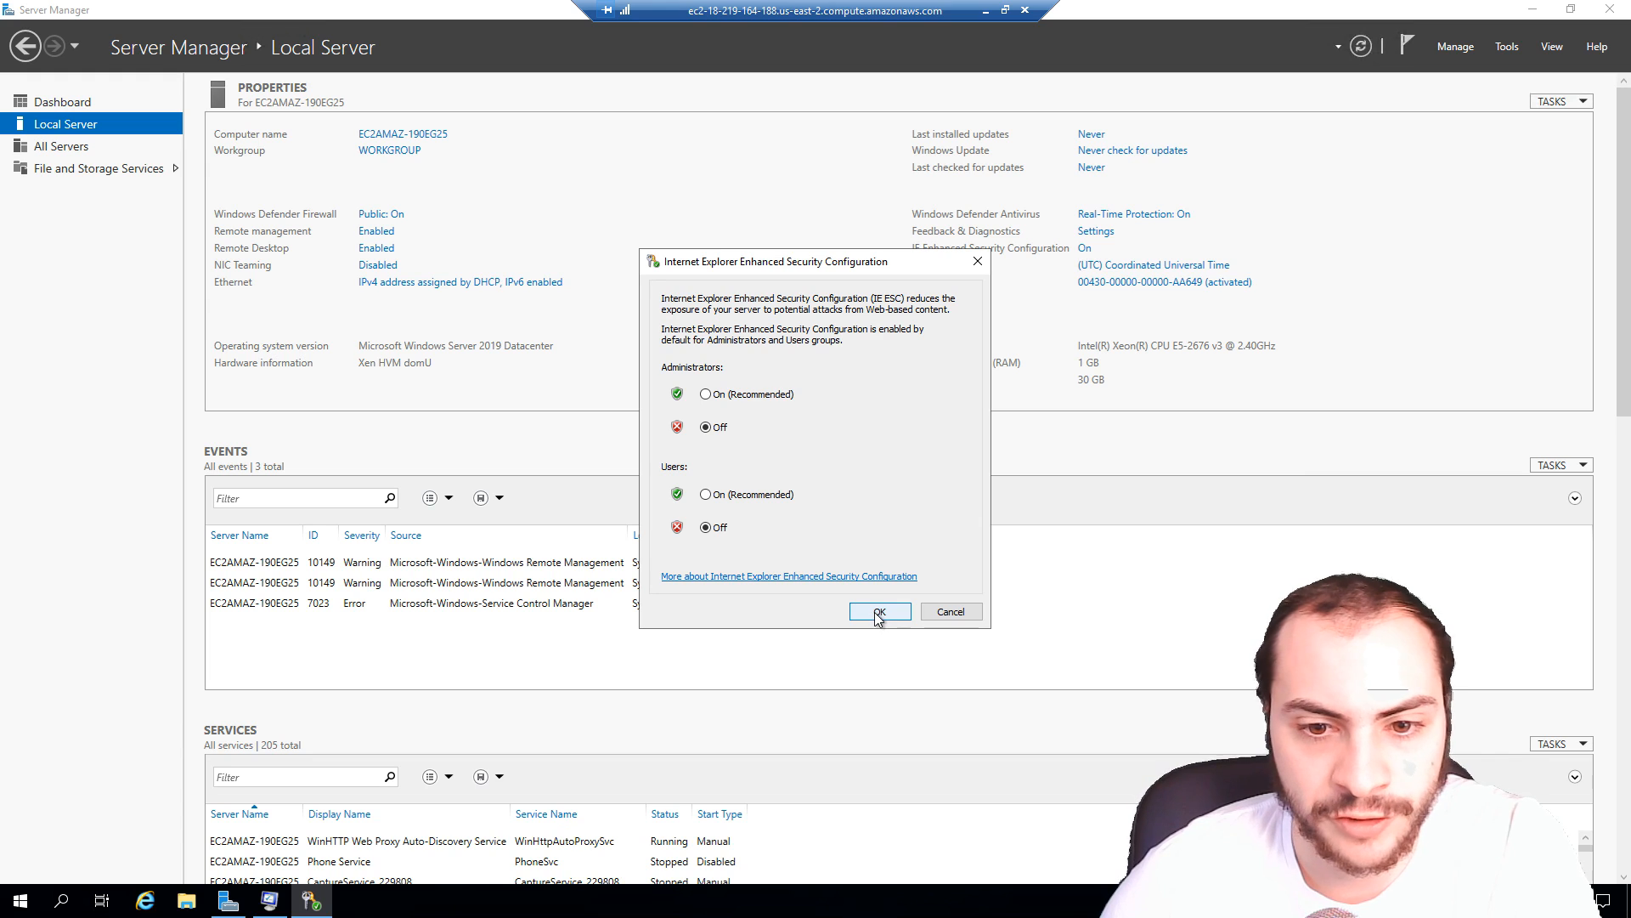
{"action": "left_click", "coordinate": [879, 610]}
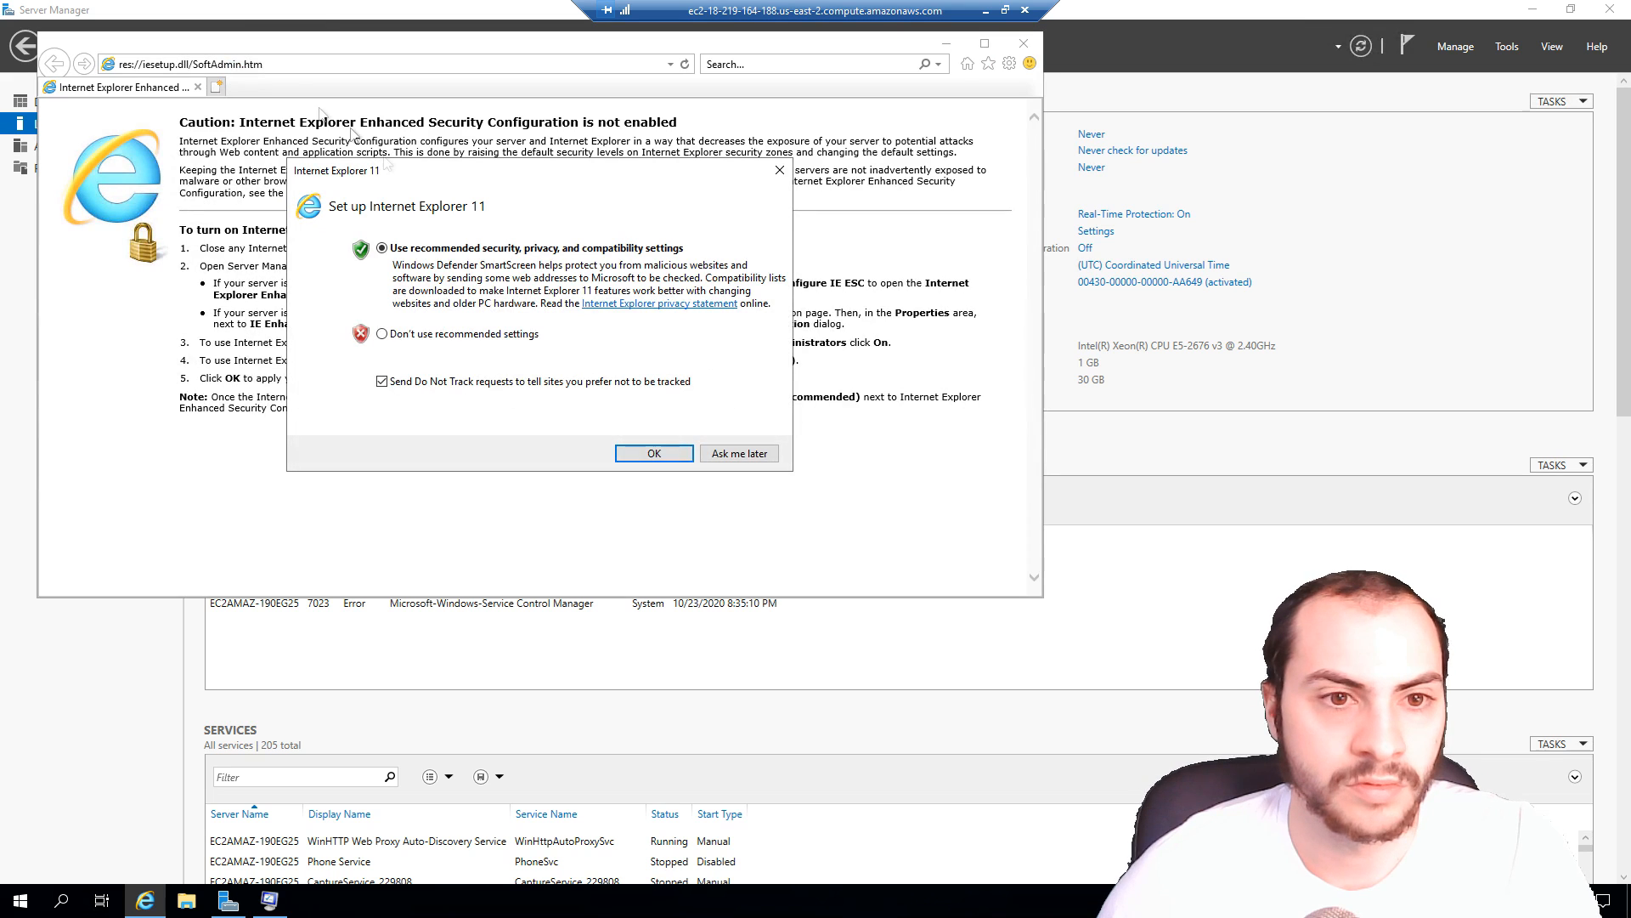
Step: Dismiss the Internet Explorer 11 setup prompt and enter wetradehq.com in the address bar
{"action": "left_click", "coordinate": [652, 452]}
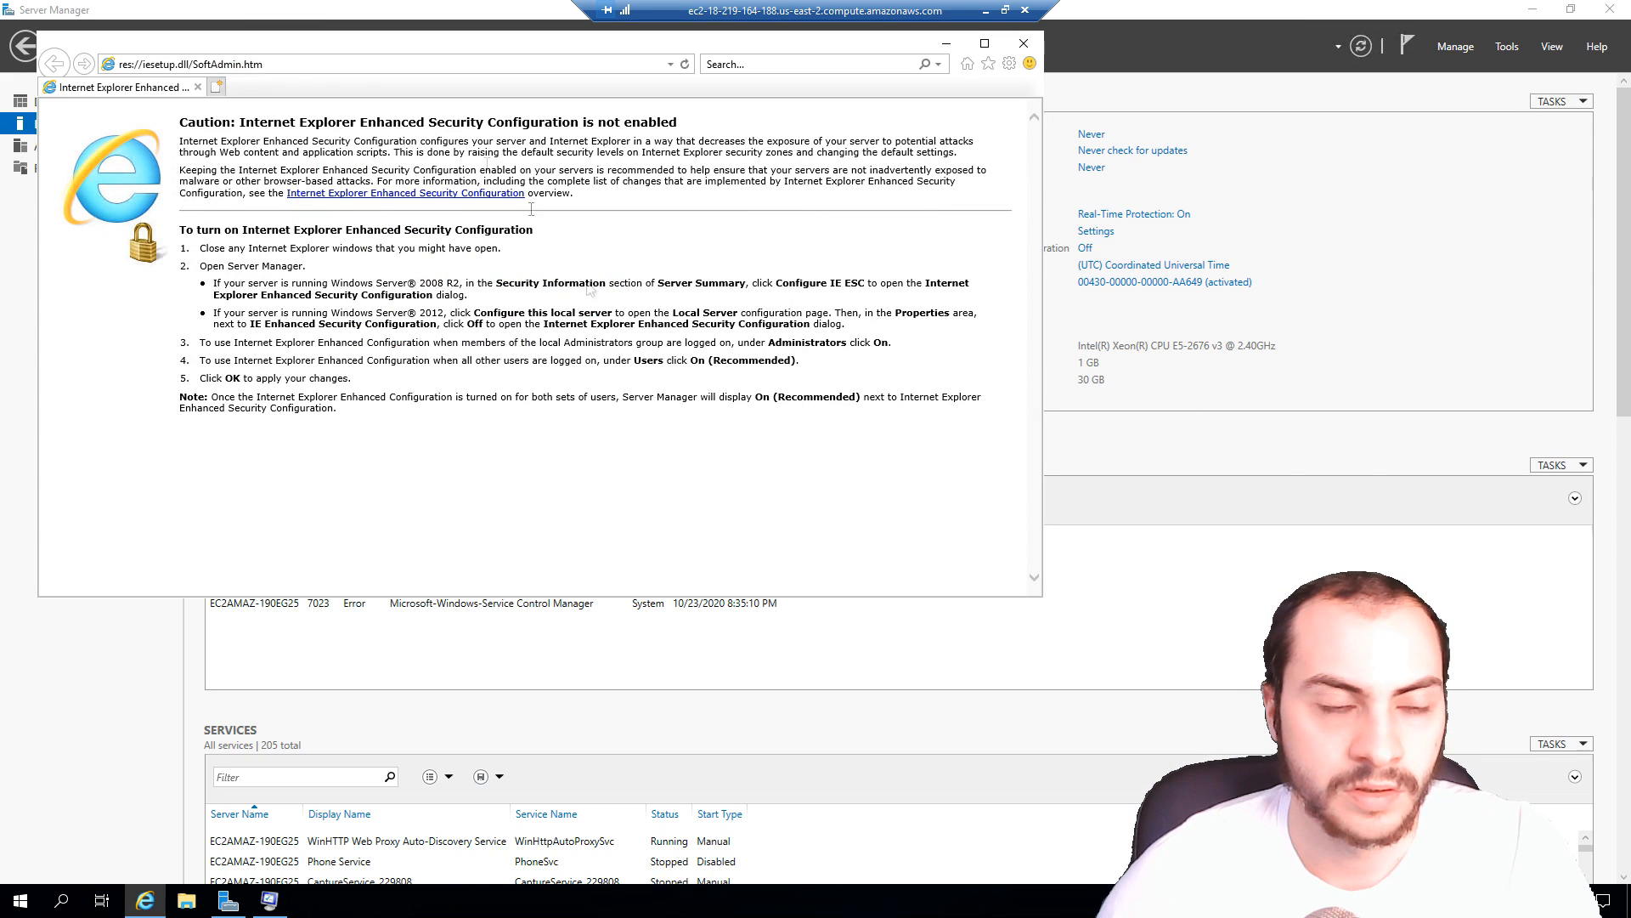
{"action": "type", "text": "wetradehq.com"}
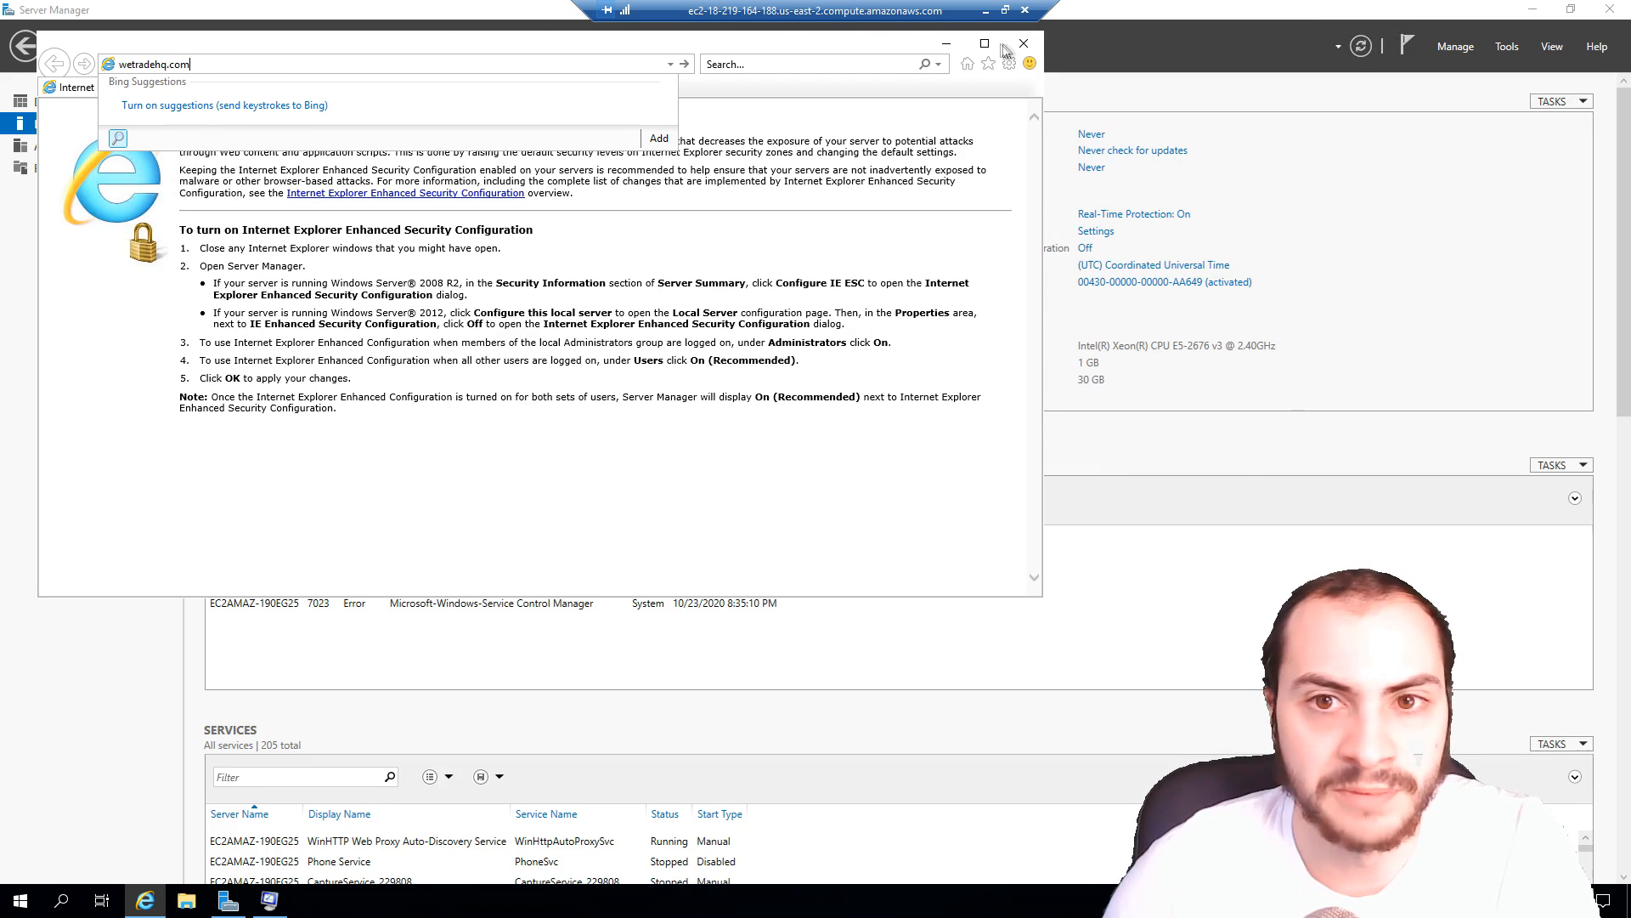
{"action": "mouse_move", "coordinate": [268, 78]}
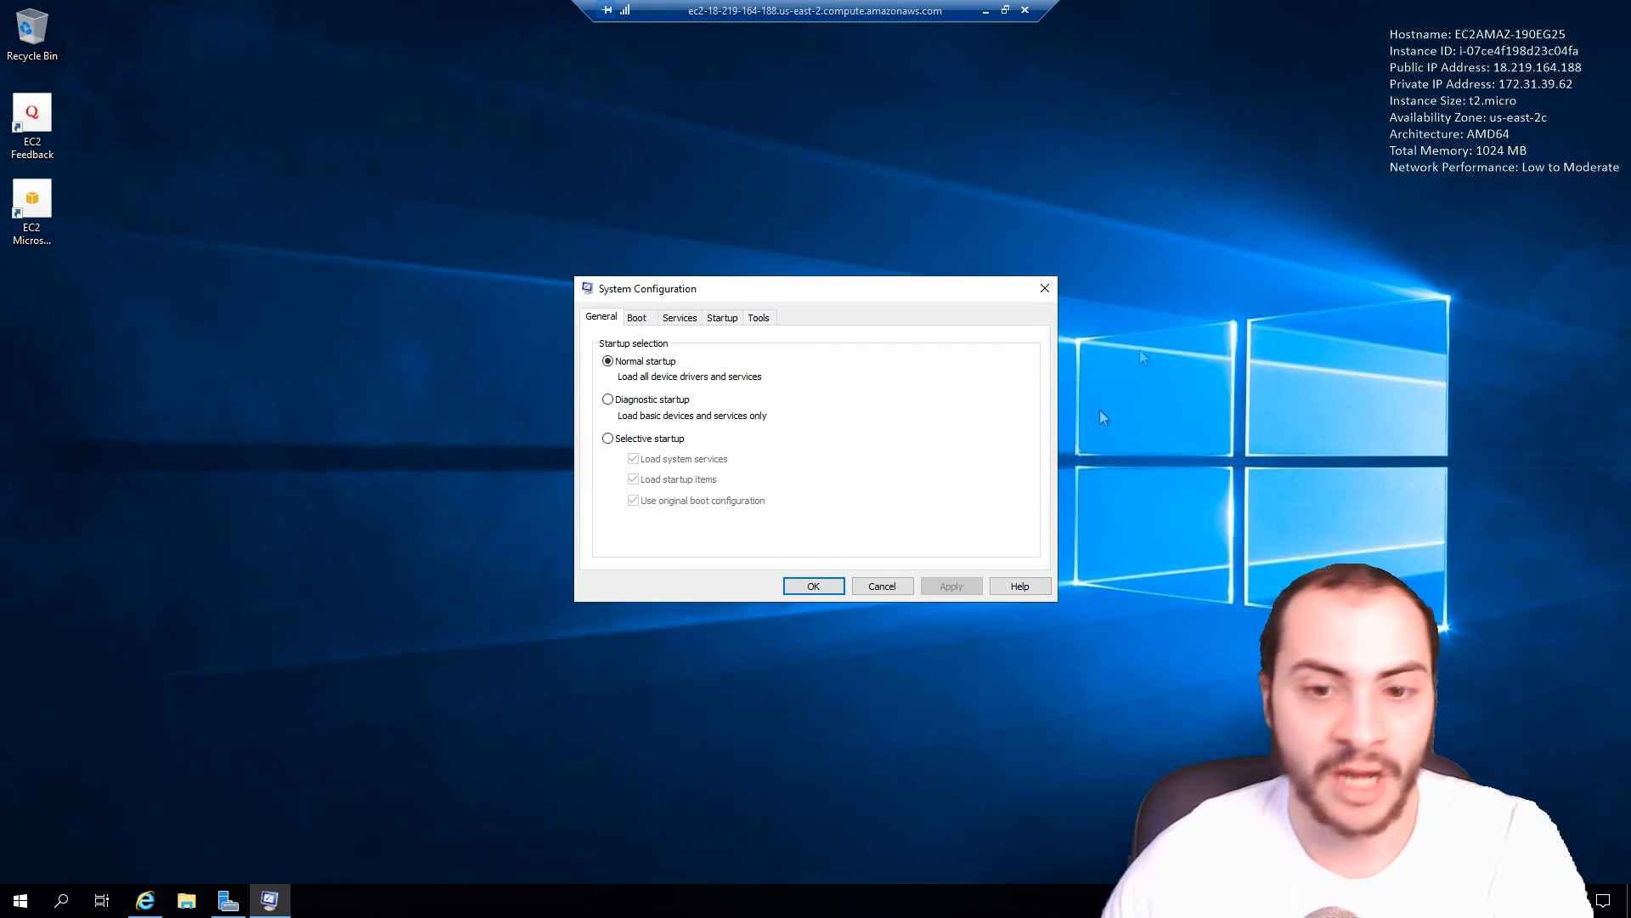
Step: Close System Configuration, window the RDP session and start copying the local database archive
{"action": "left_click", "coordinate": [882, 586]}
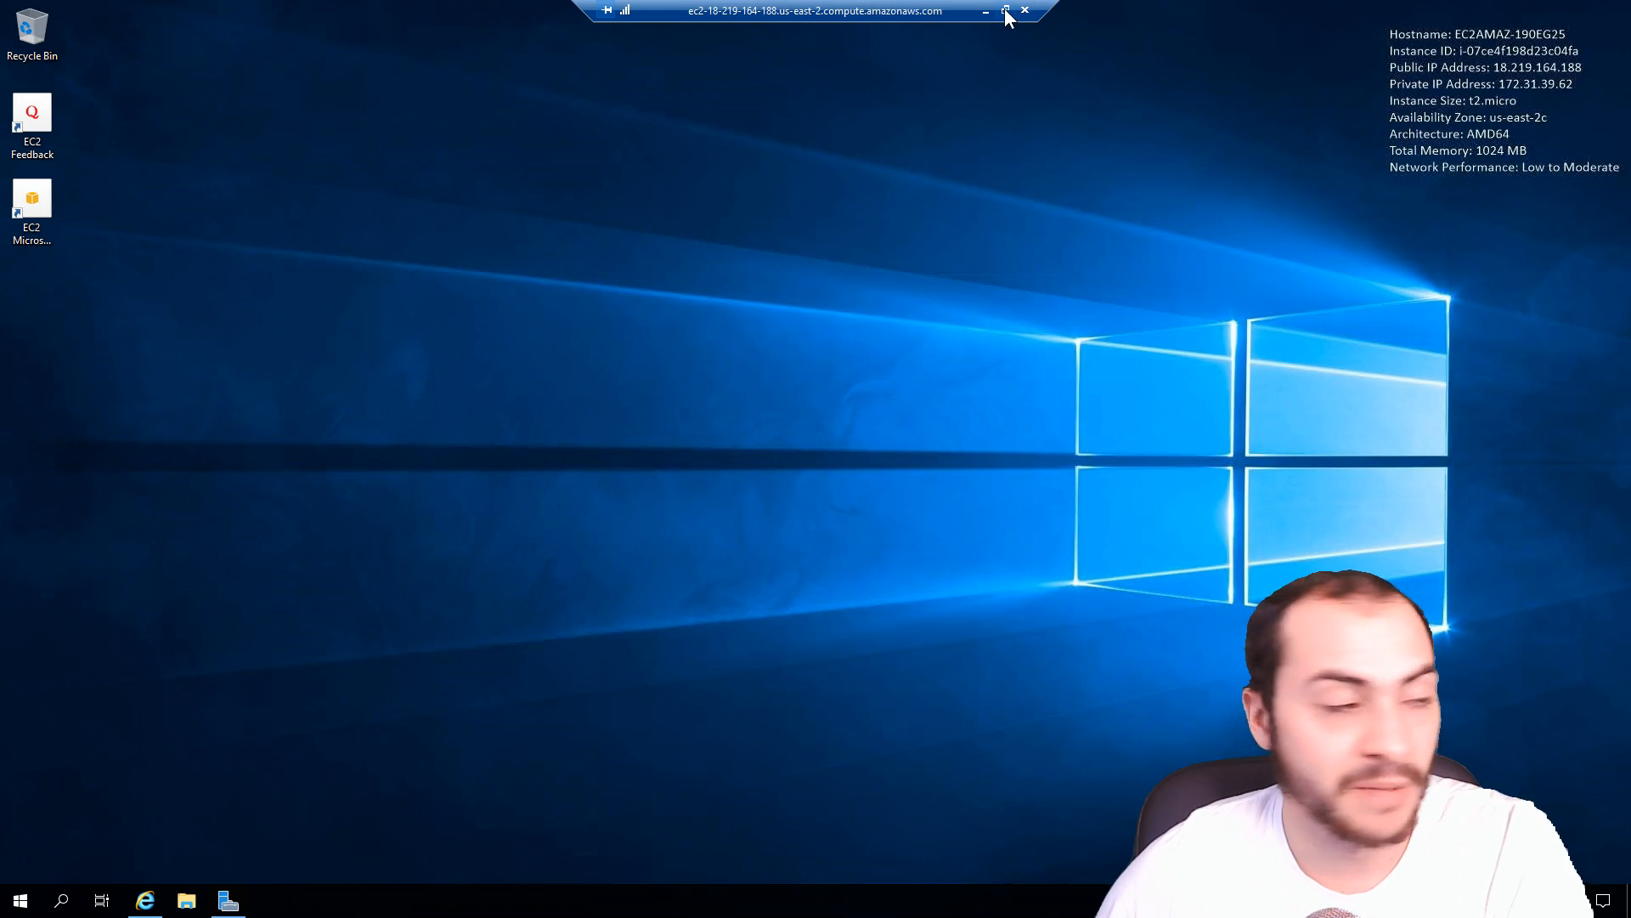
{"action": "left_click", "coordinate": [1004, 12]}
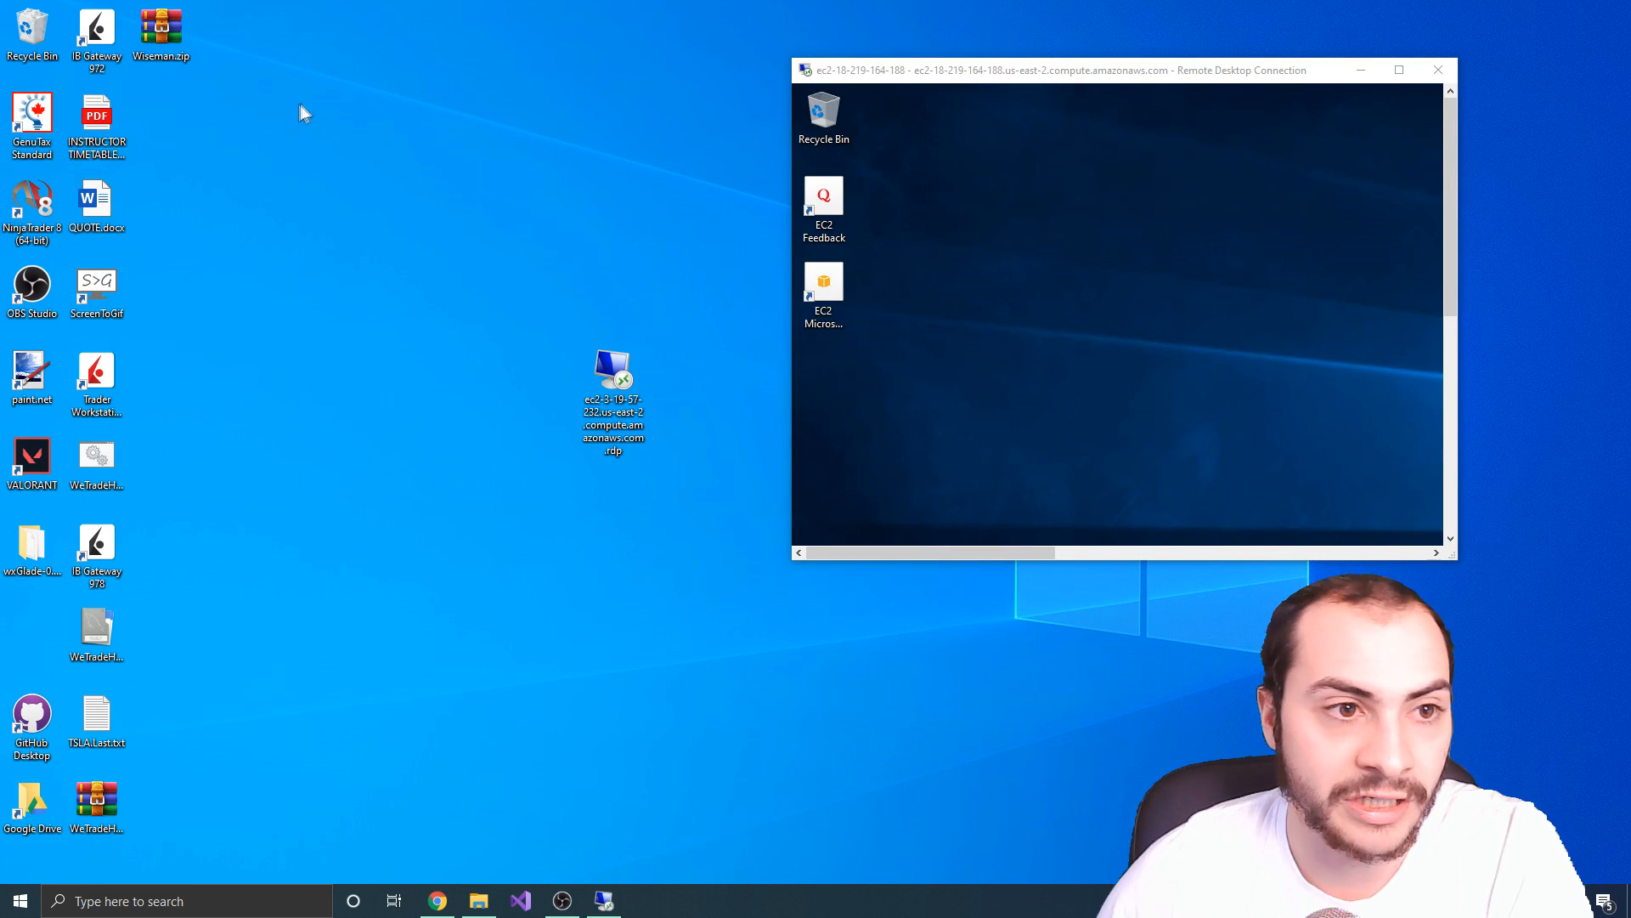
{"action": "mouse_move", "coordinate": [161, 690]}
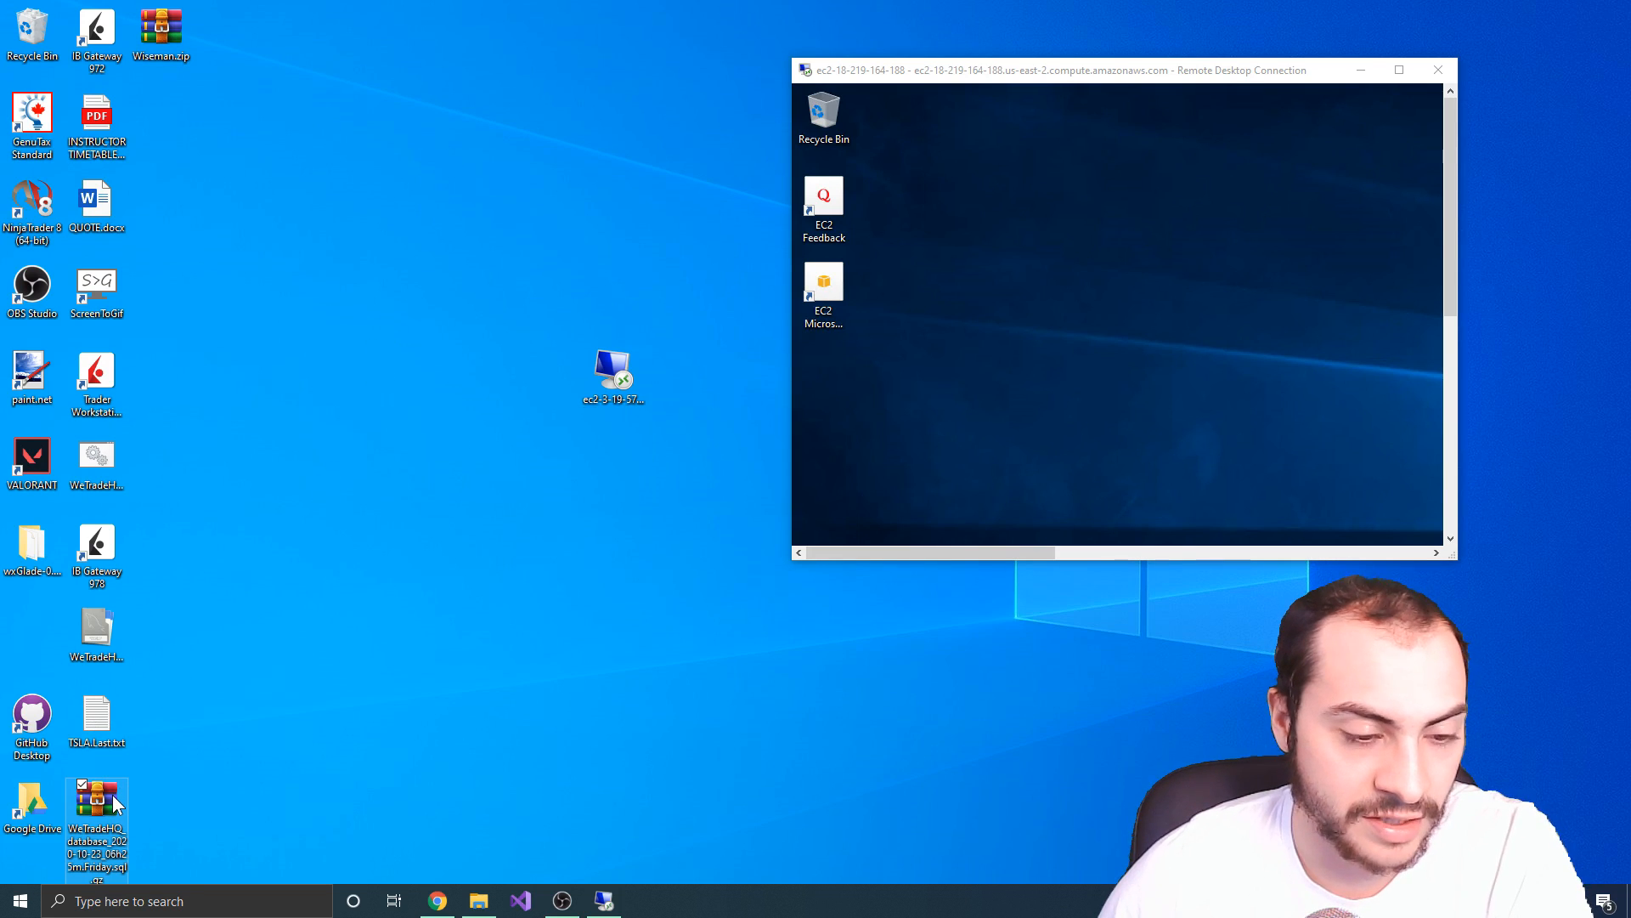
{"action": "mouse_move", "coordinate": [96, 818]}
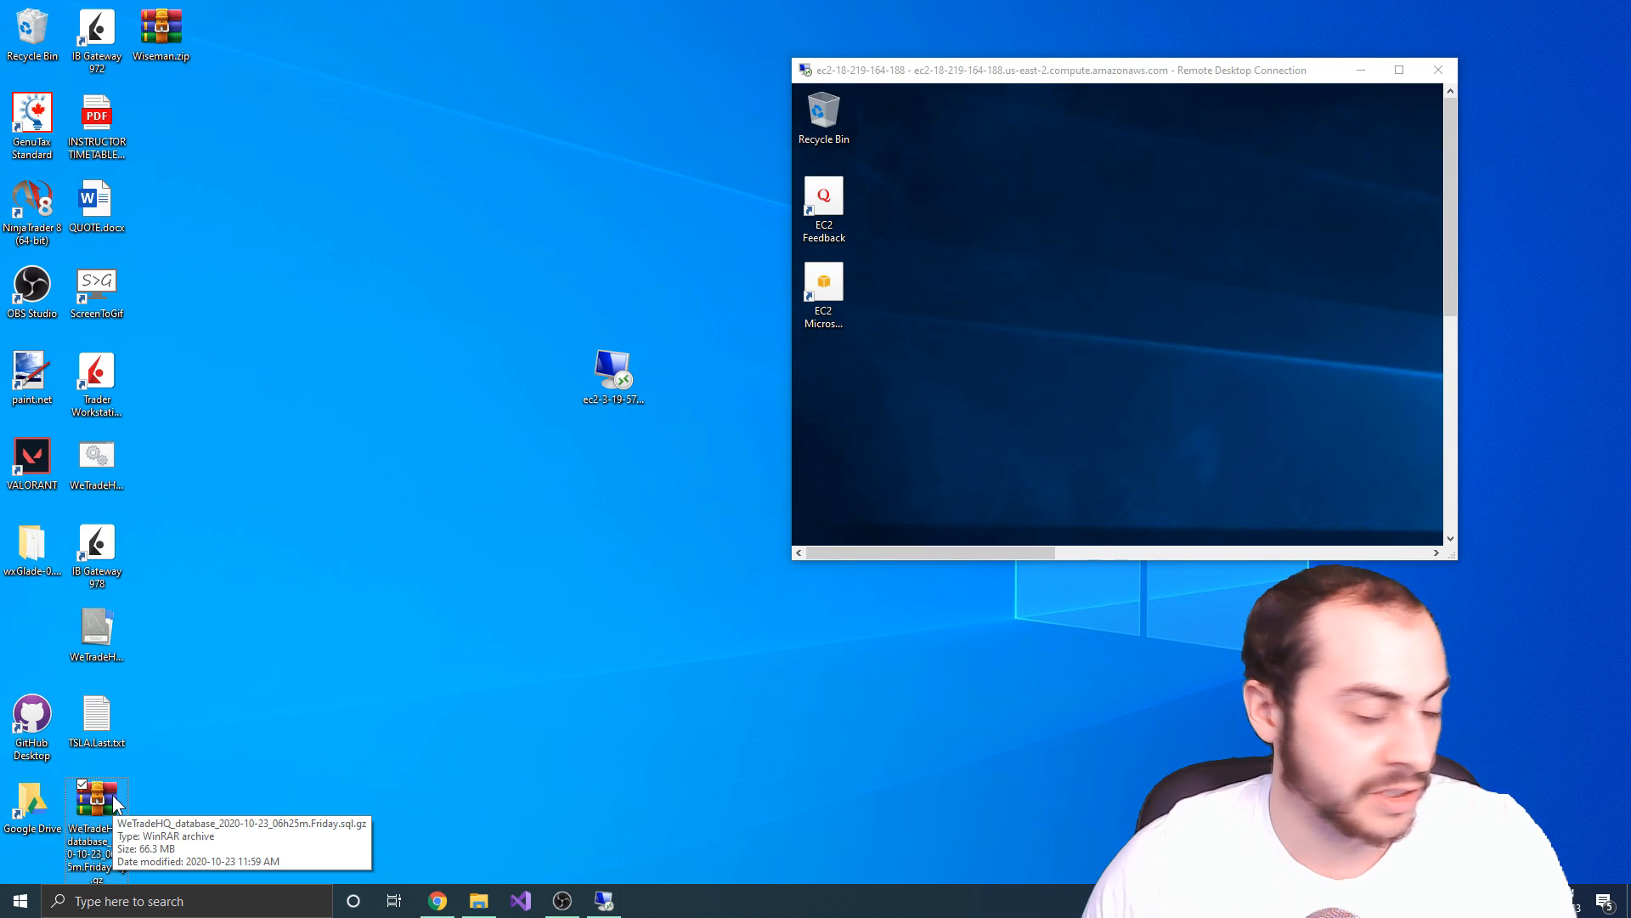
{"action": "right_click", "coordinate": [97, 817]}
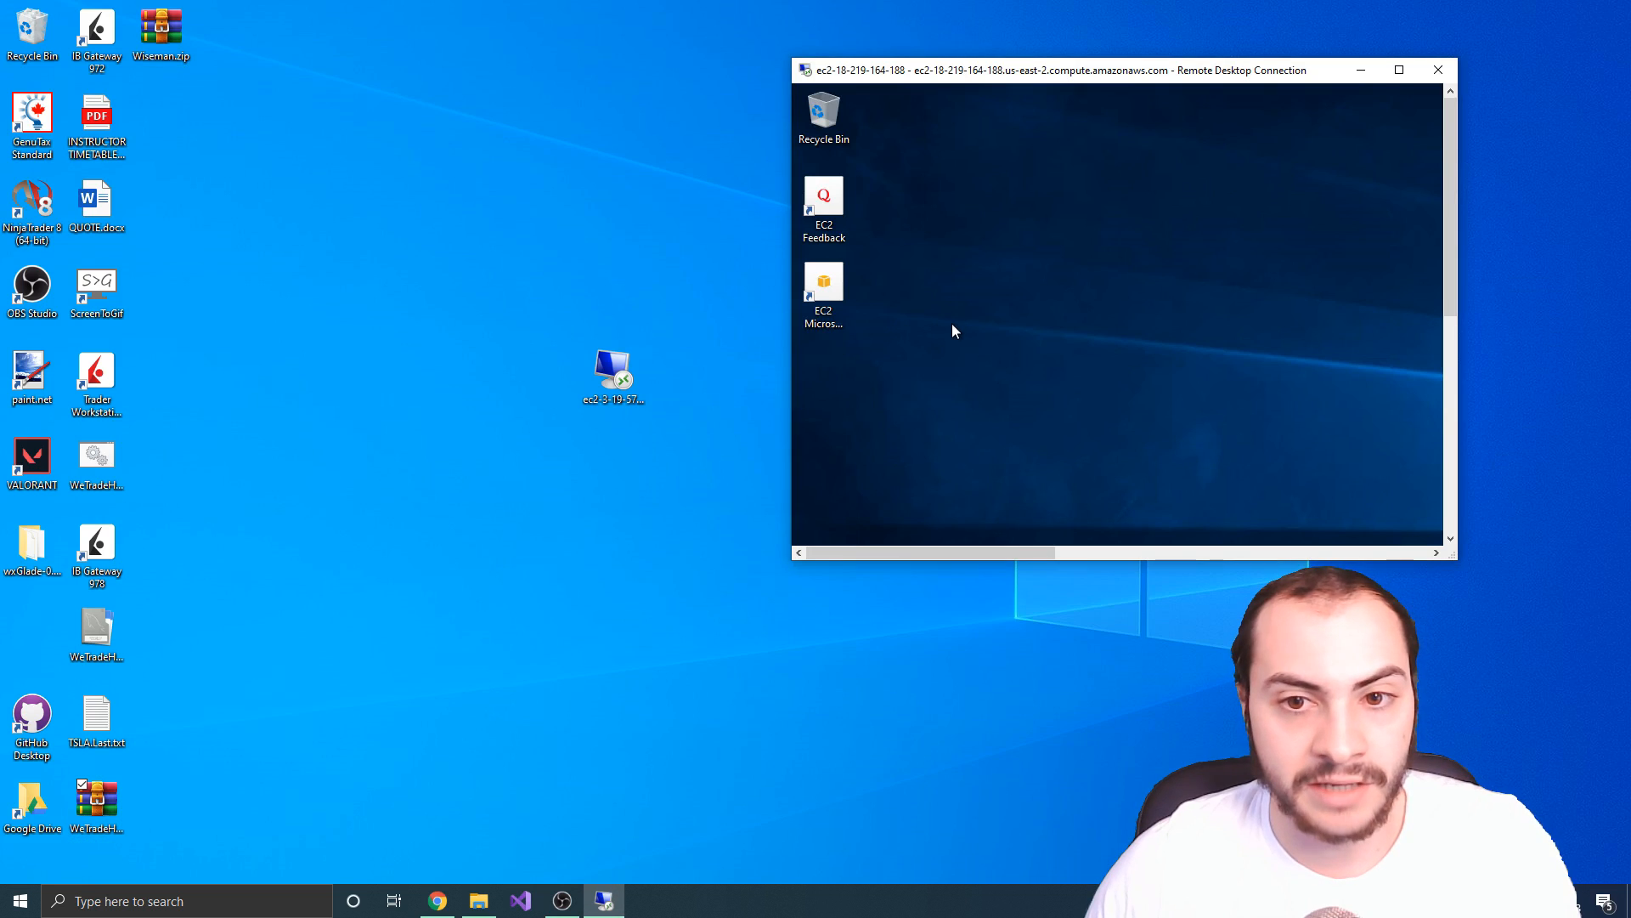
{"action": "mouse_move", "coordinate": [1034, 248]}
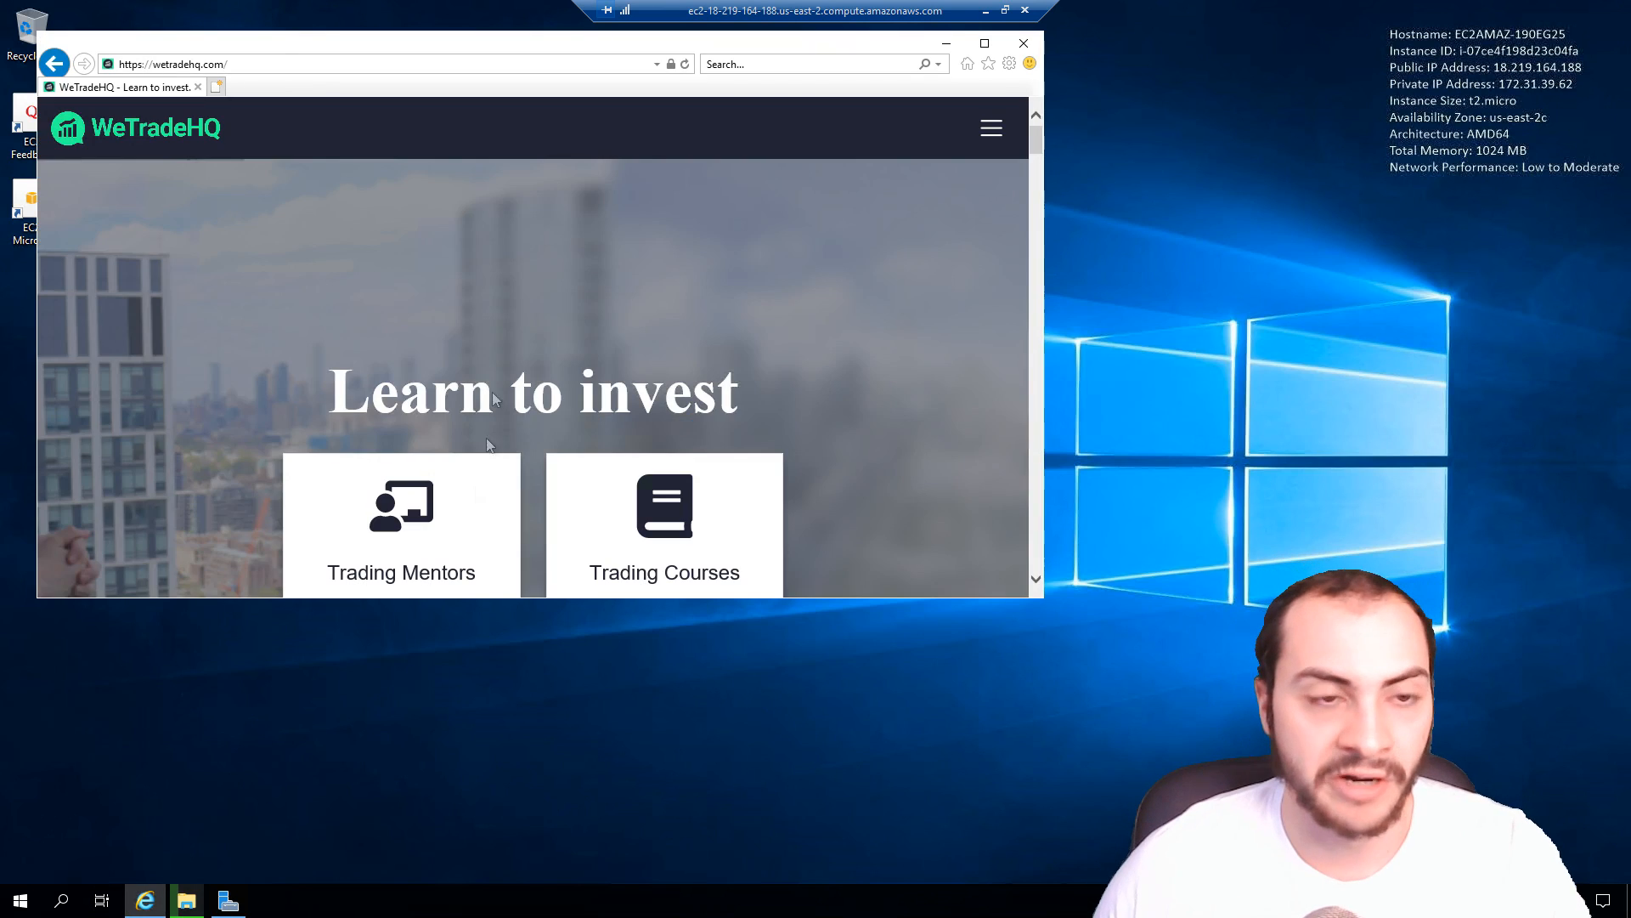
{"action": "mouse_move", "coordinate": [883, 58]}
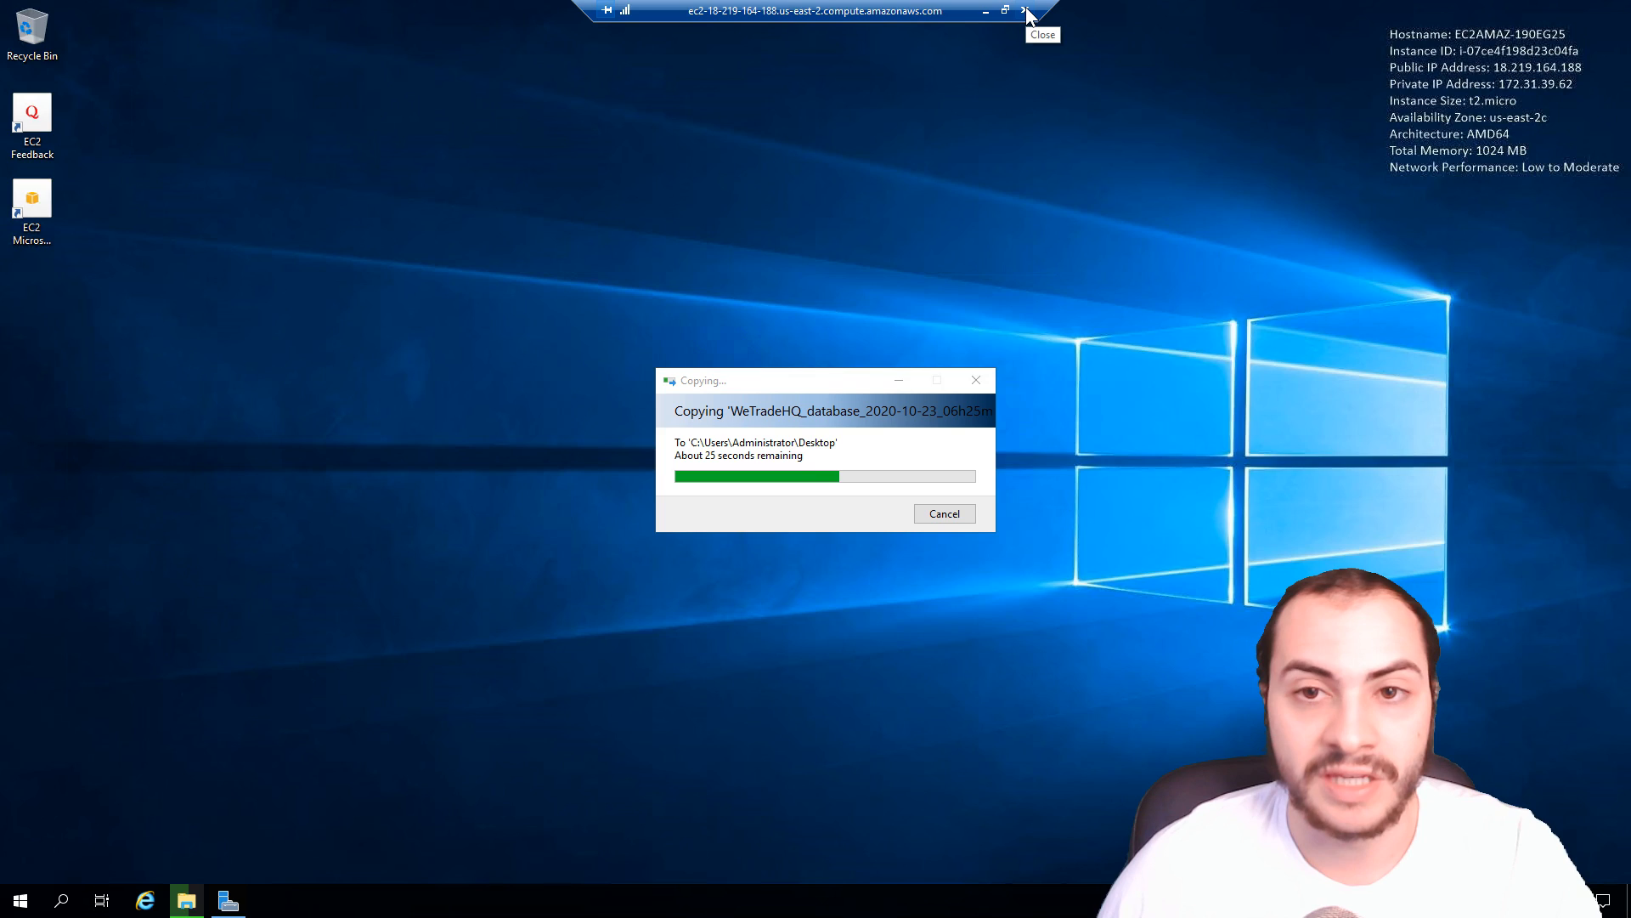
Step: End the RDP session, reconnect via the saved .rdp file and confirm gateway.pdf on the remote desktop
{"action": "left_click", "coordinate": [1024, 12]}
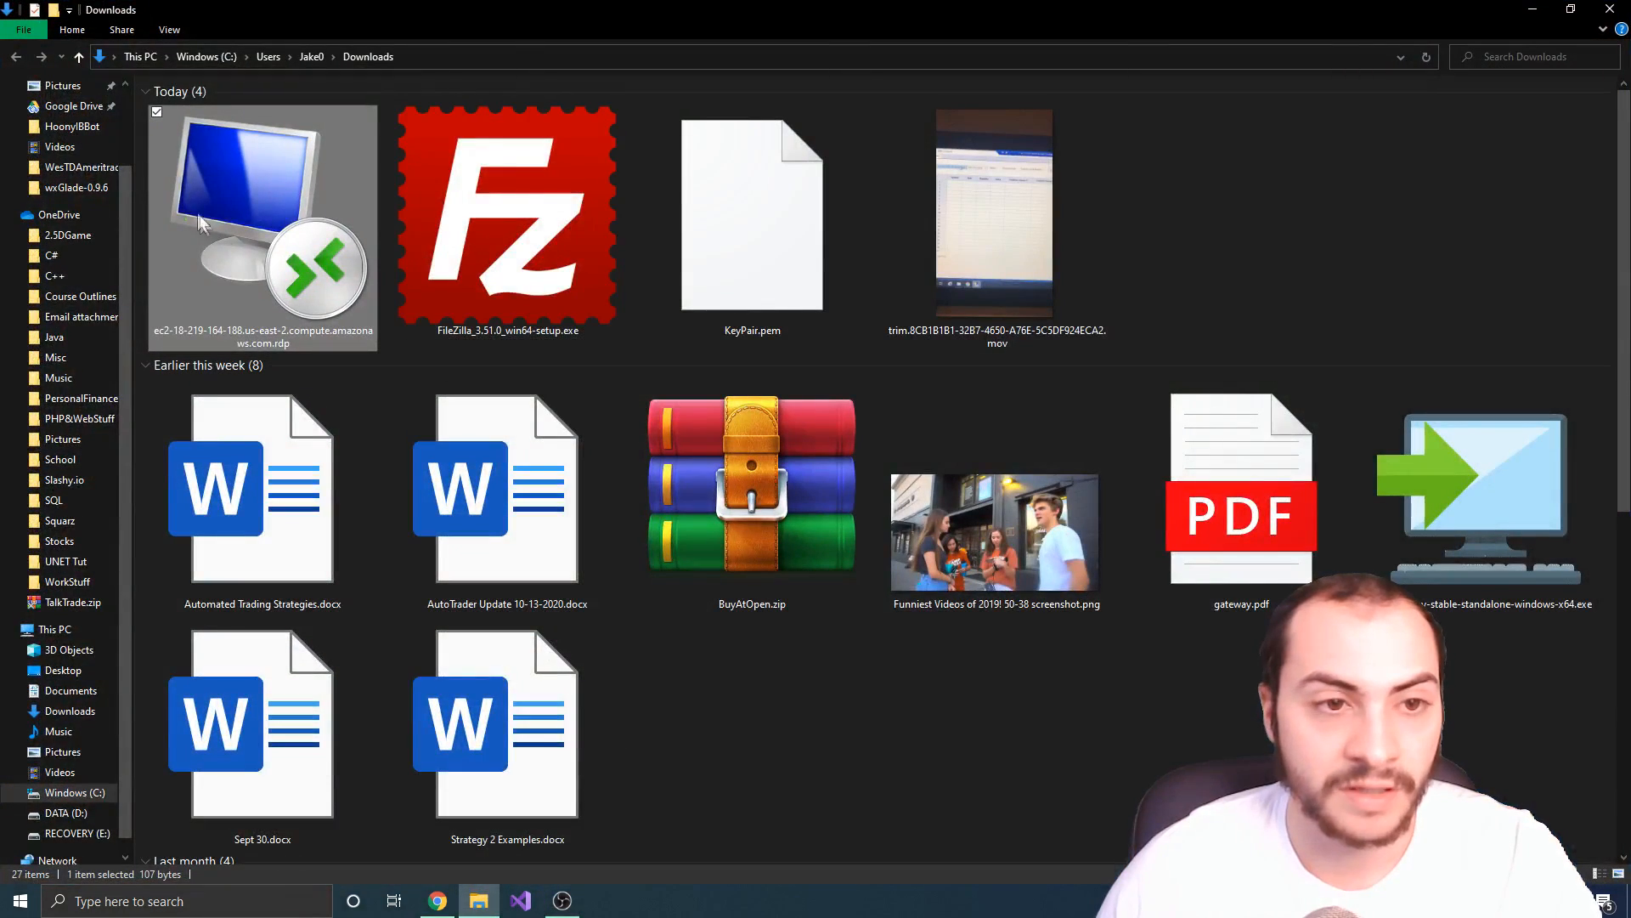
{"action": "double_click", "coordinate": [262, 219]}
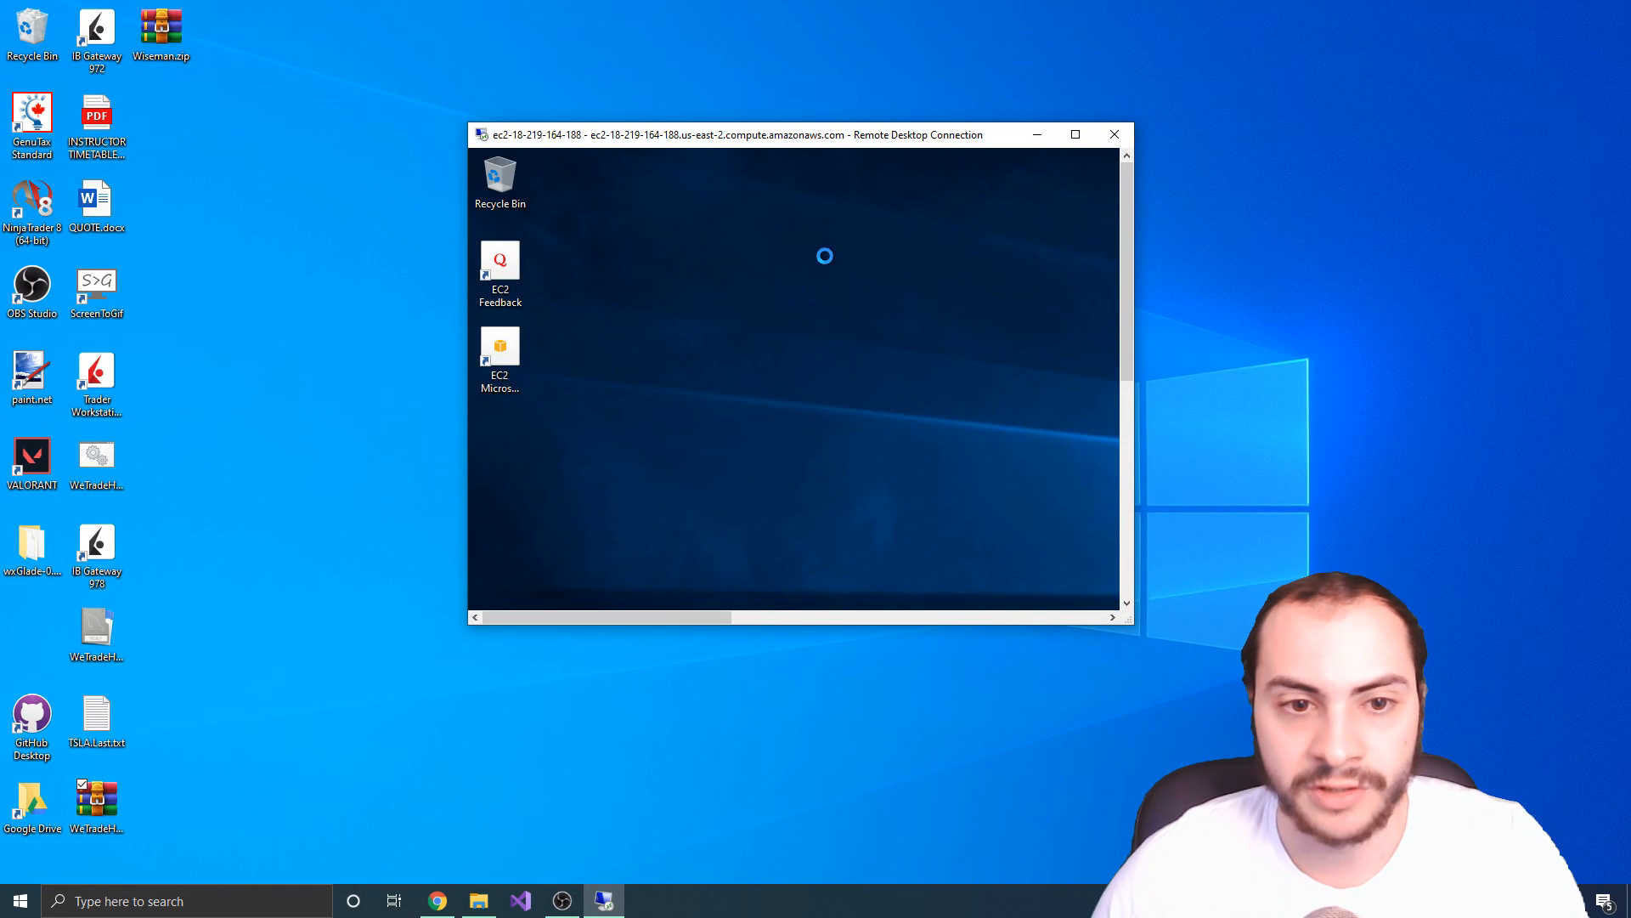
{"action": "left_click", "coordinate": [1074, 134]}
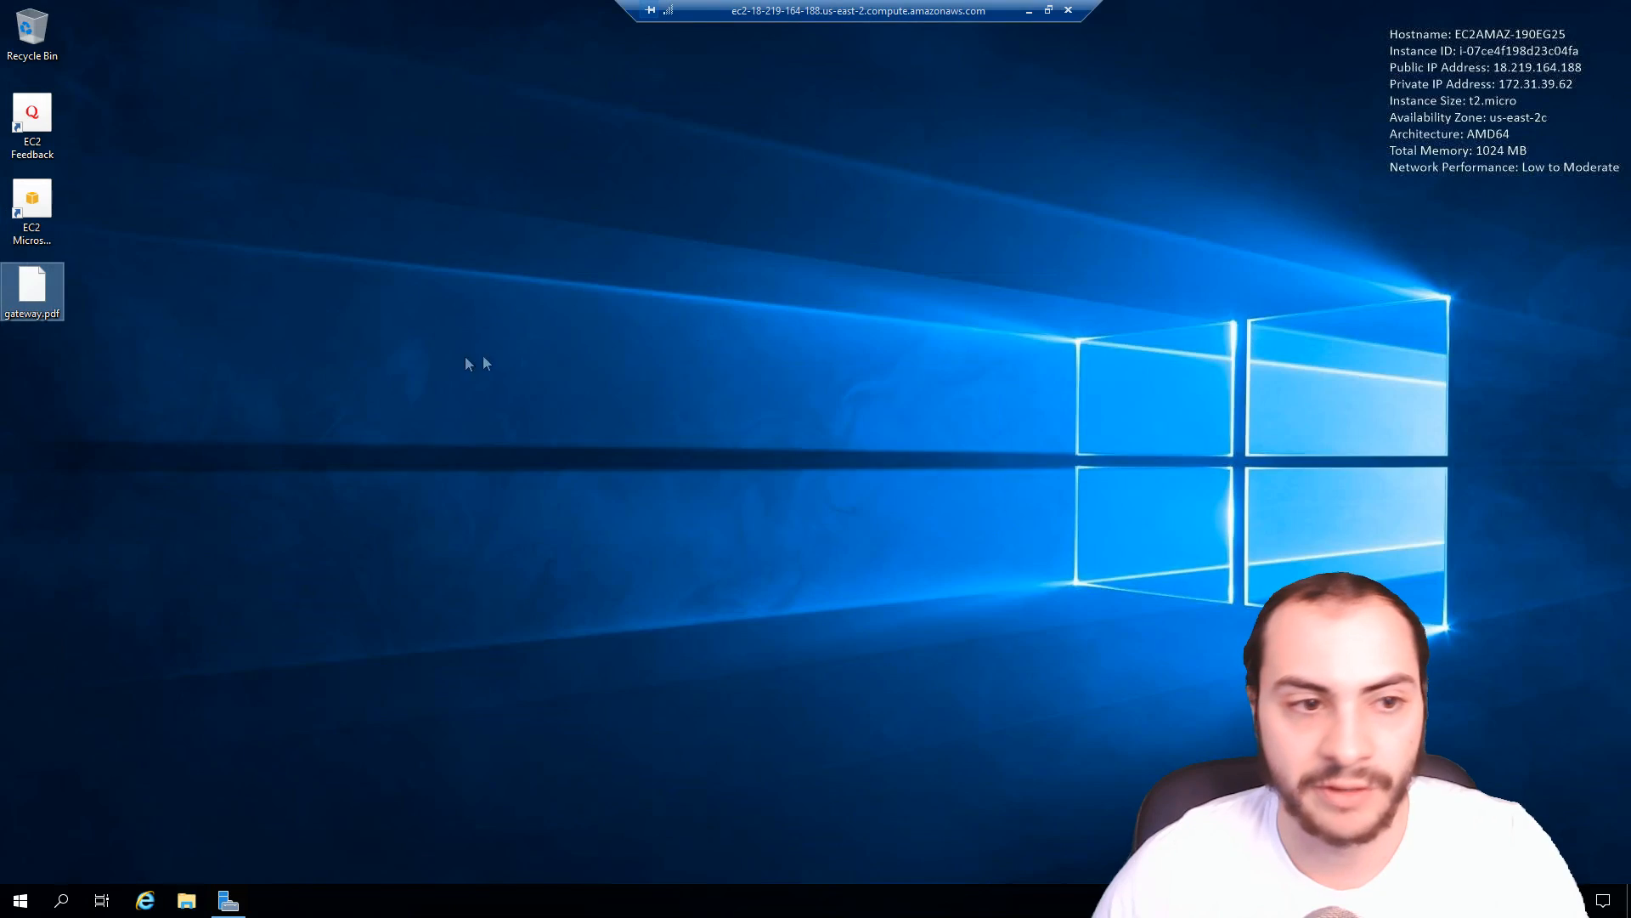